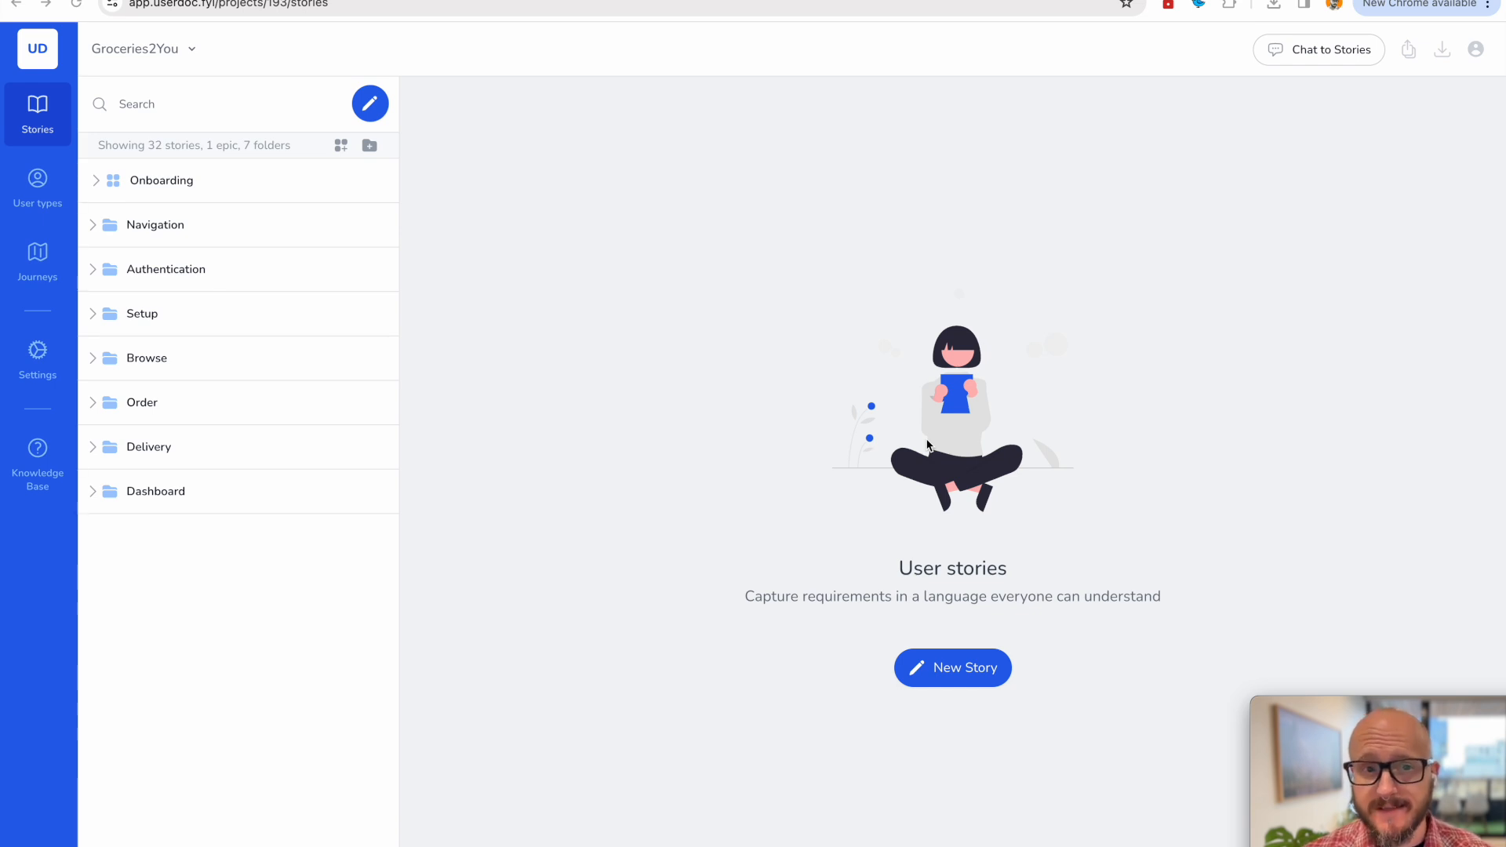
mouse_move(753, 295)
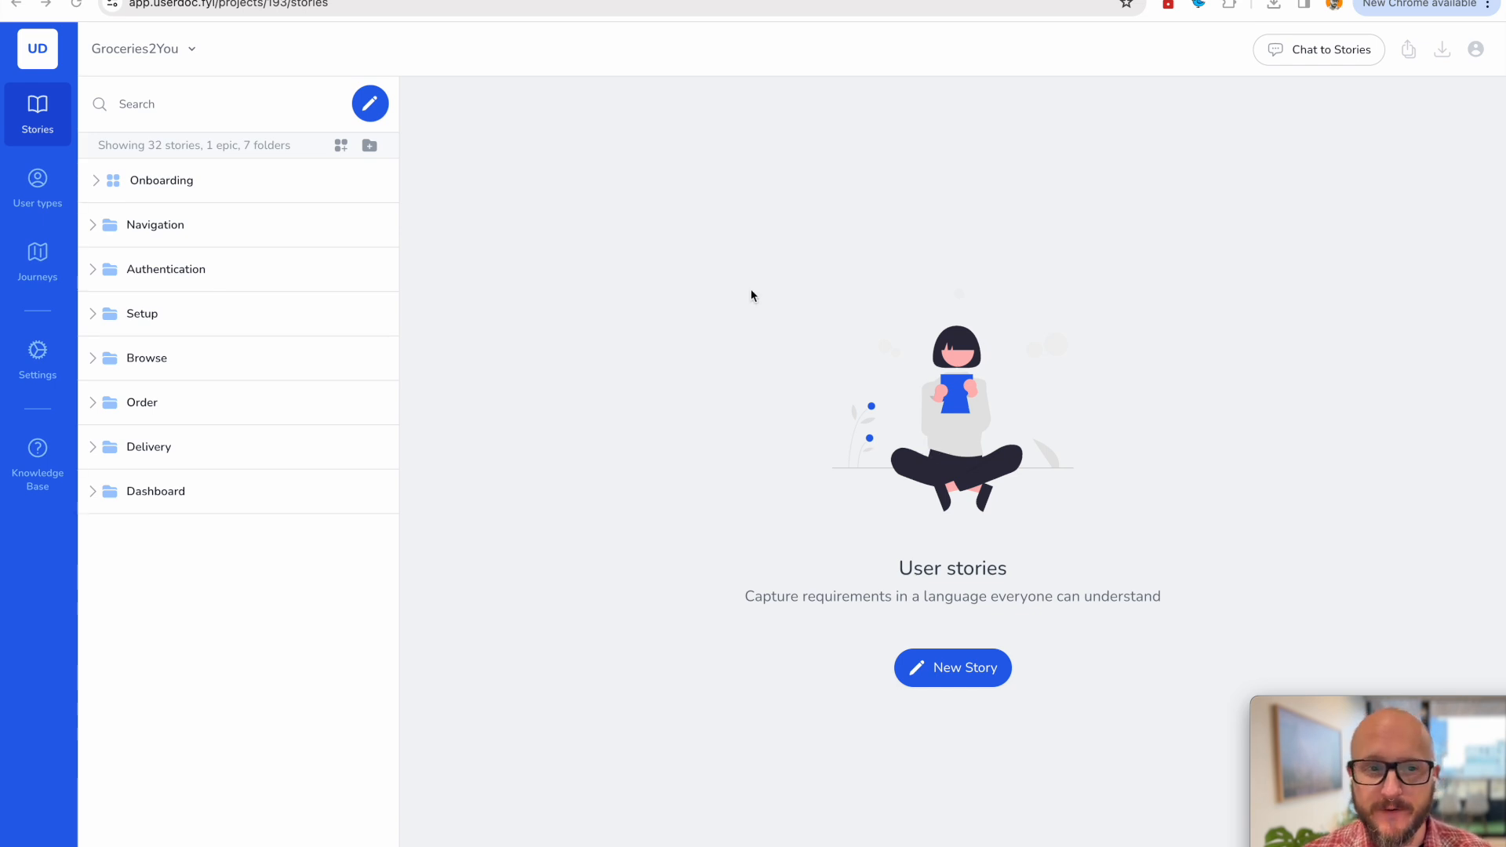
Open the Groceries2You project list and start creating a new project.
left_click(146, 48)
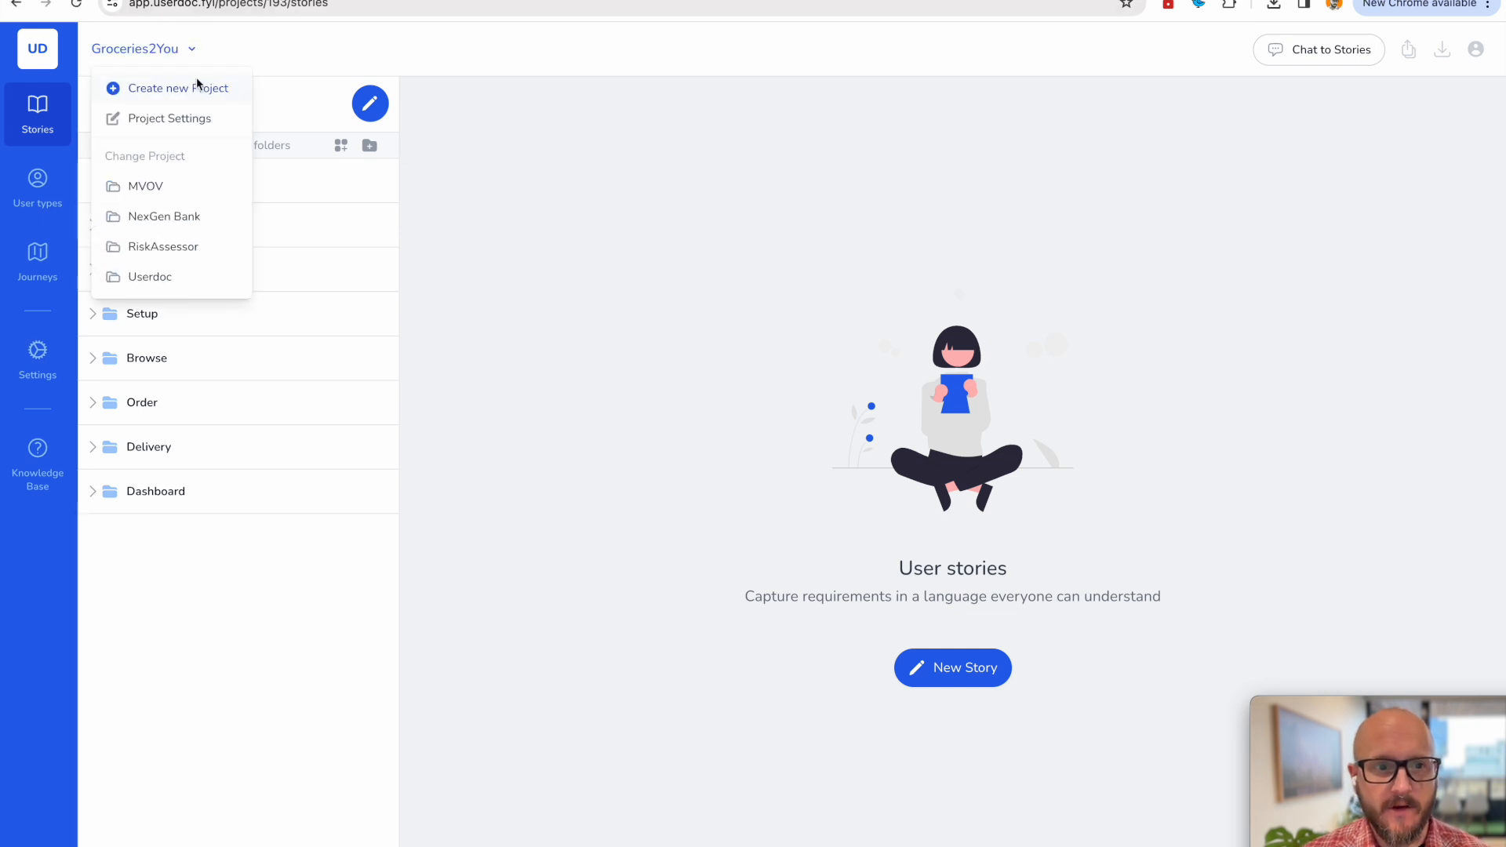
left_click(172, 87)
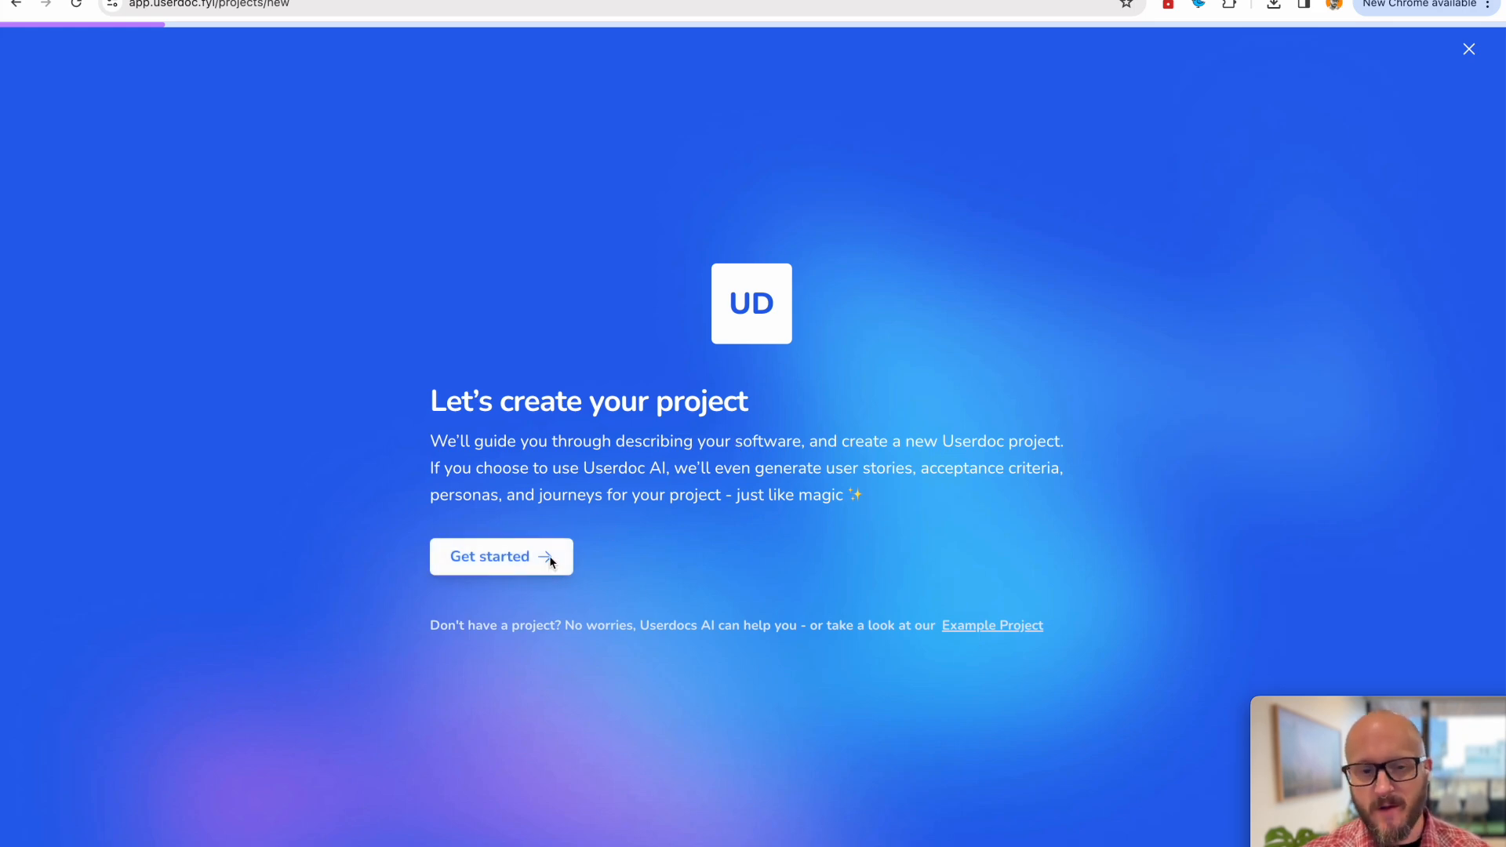
Start the guided setup and enter 'Atlantis HMS' as the project name.
left_click(489, 557)
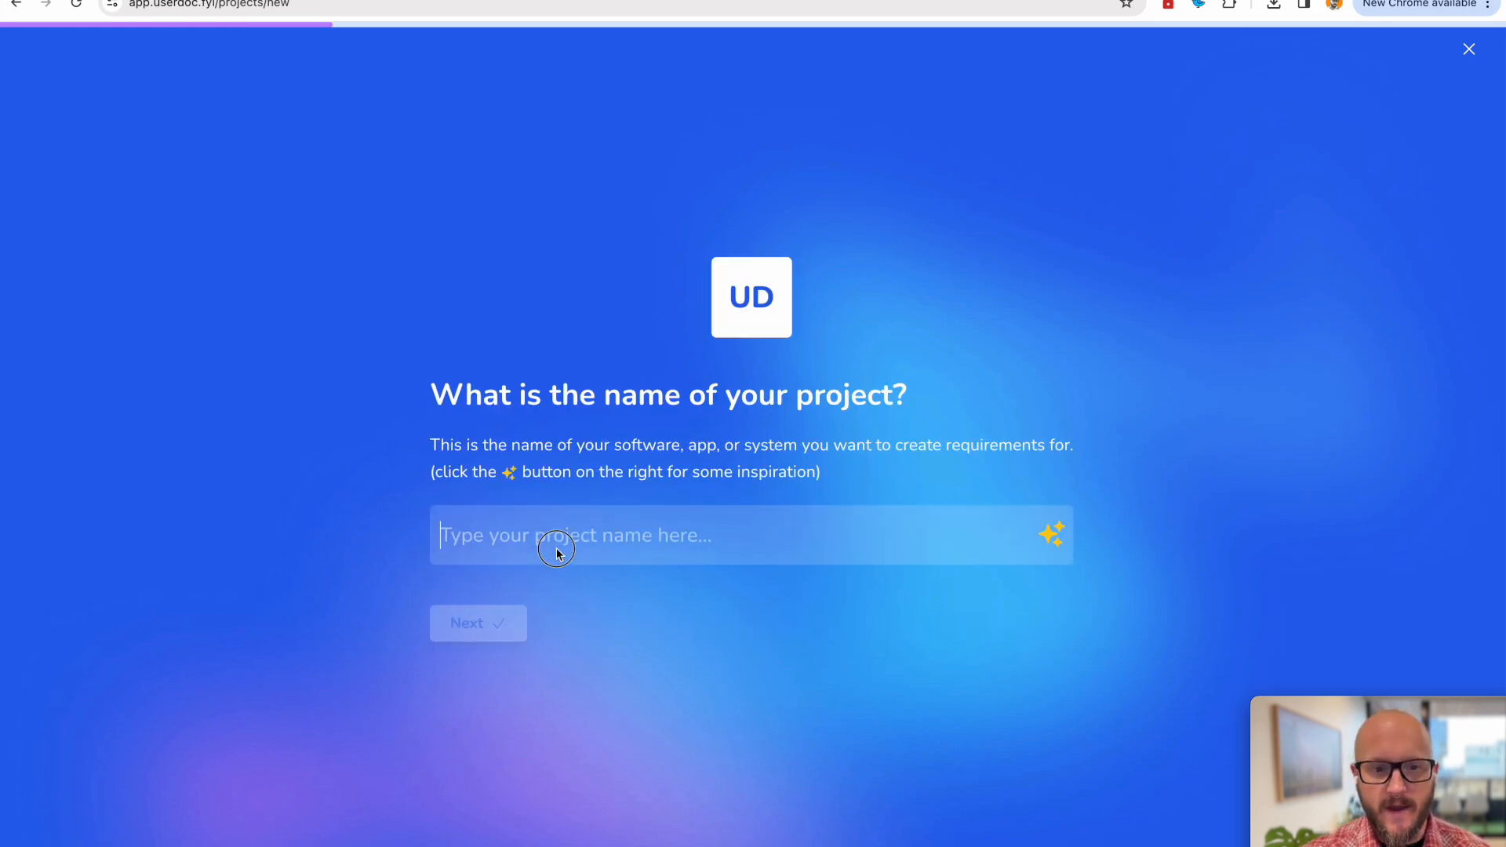
type("Atlan")
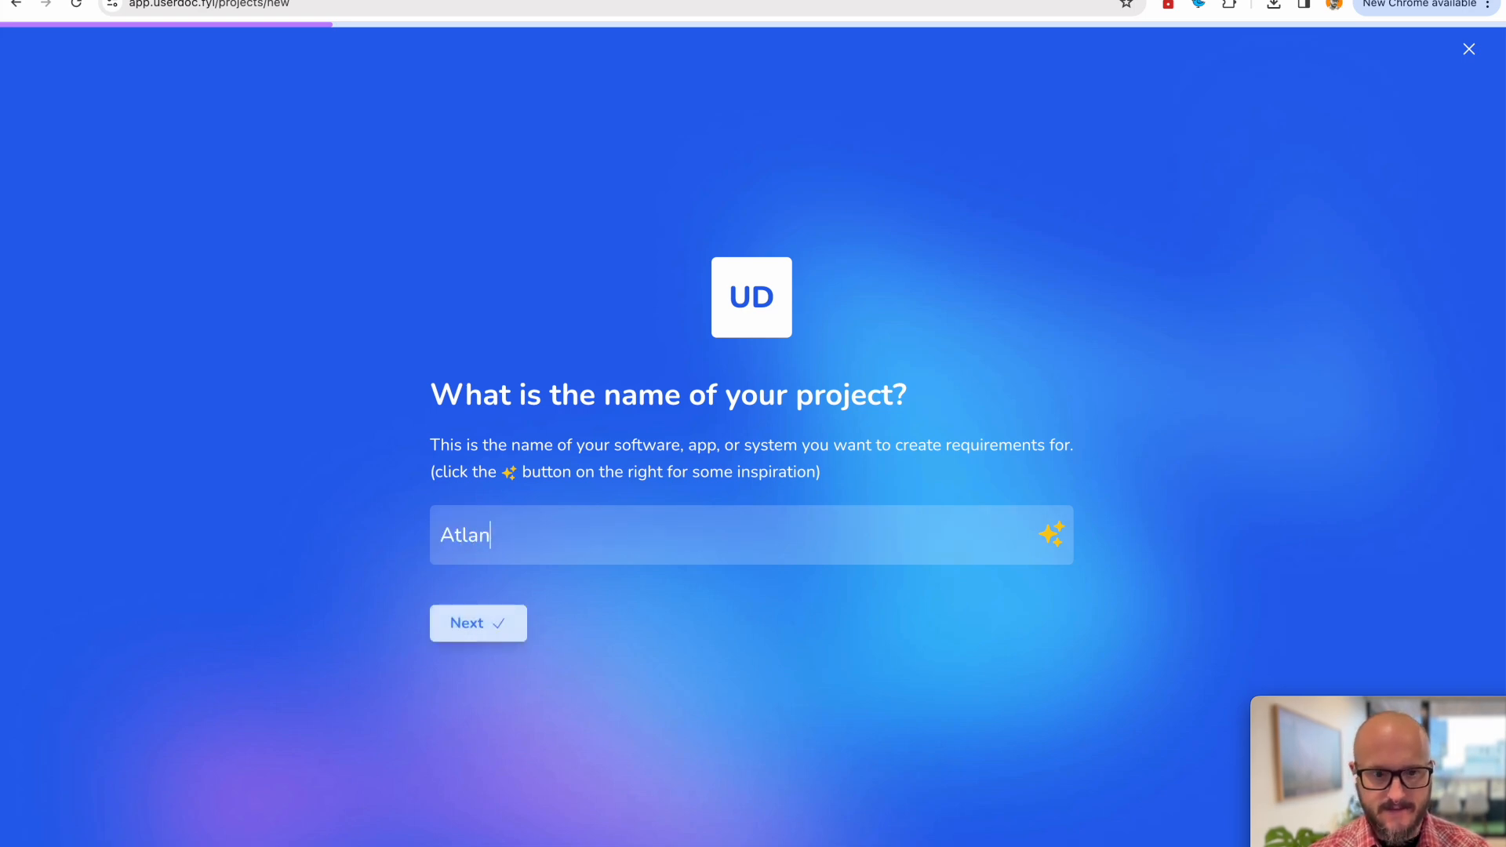
key("Backspace")
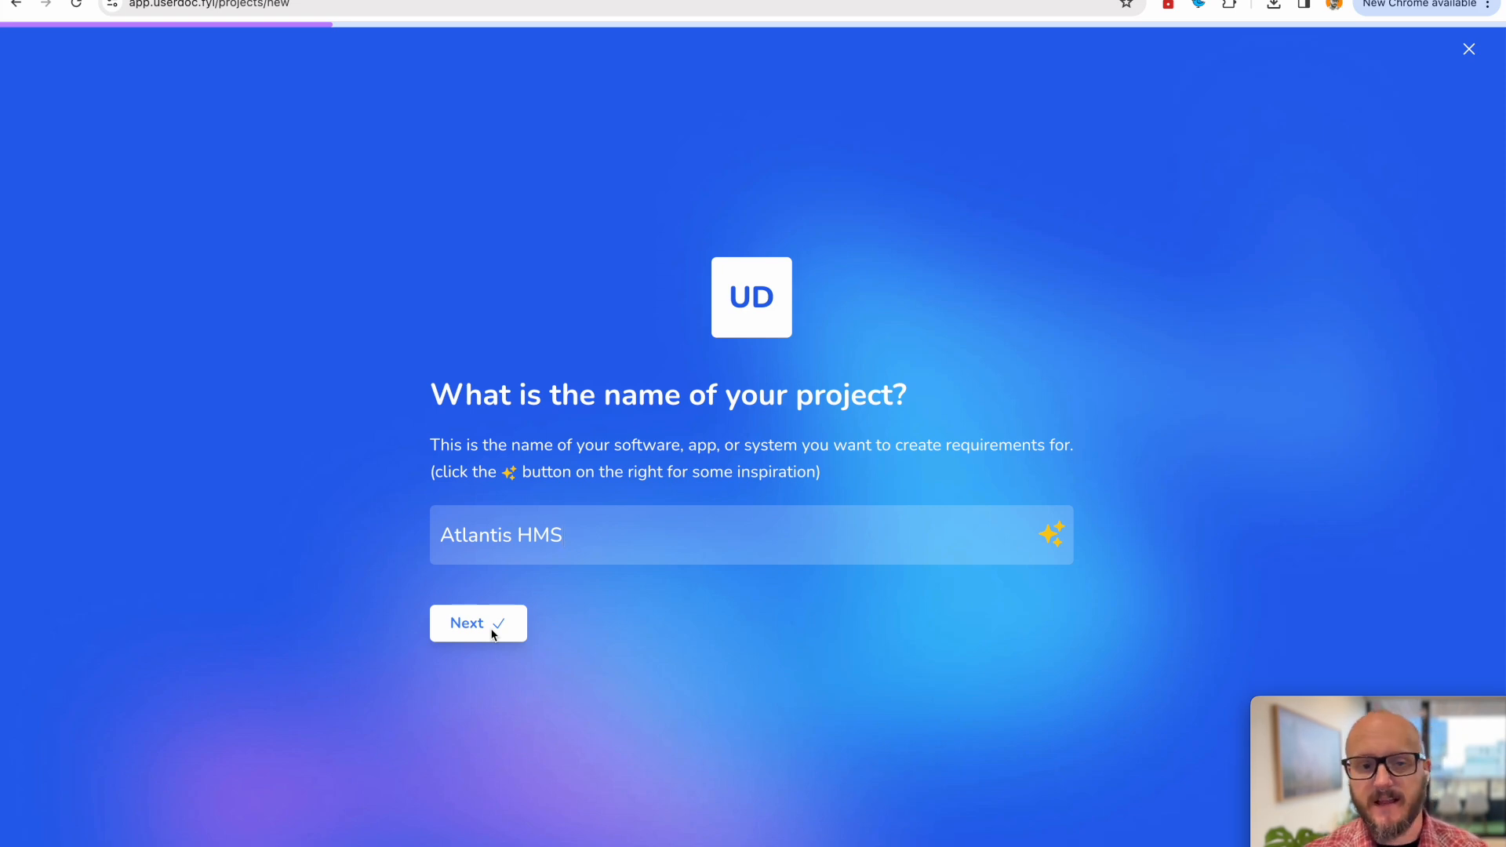
Move to the description step and upload the Atlantis HMS Systems Requirements Specification .docx.
left_click(477, 623)
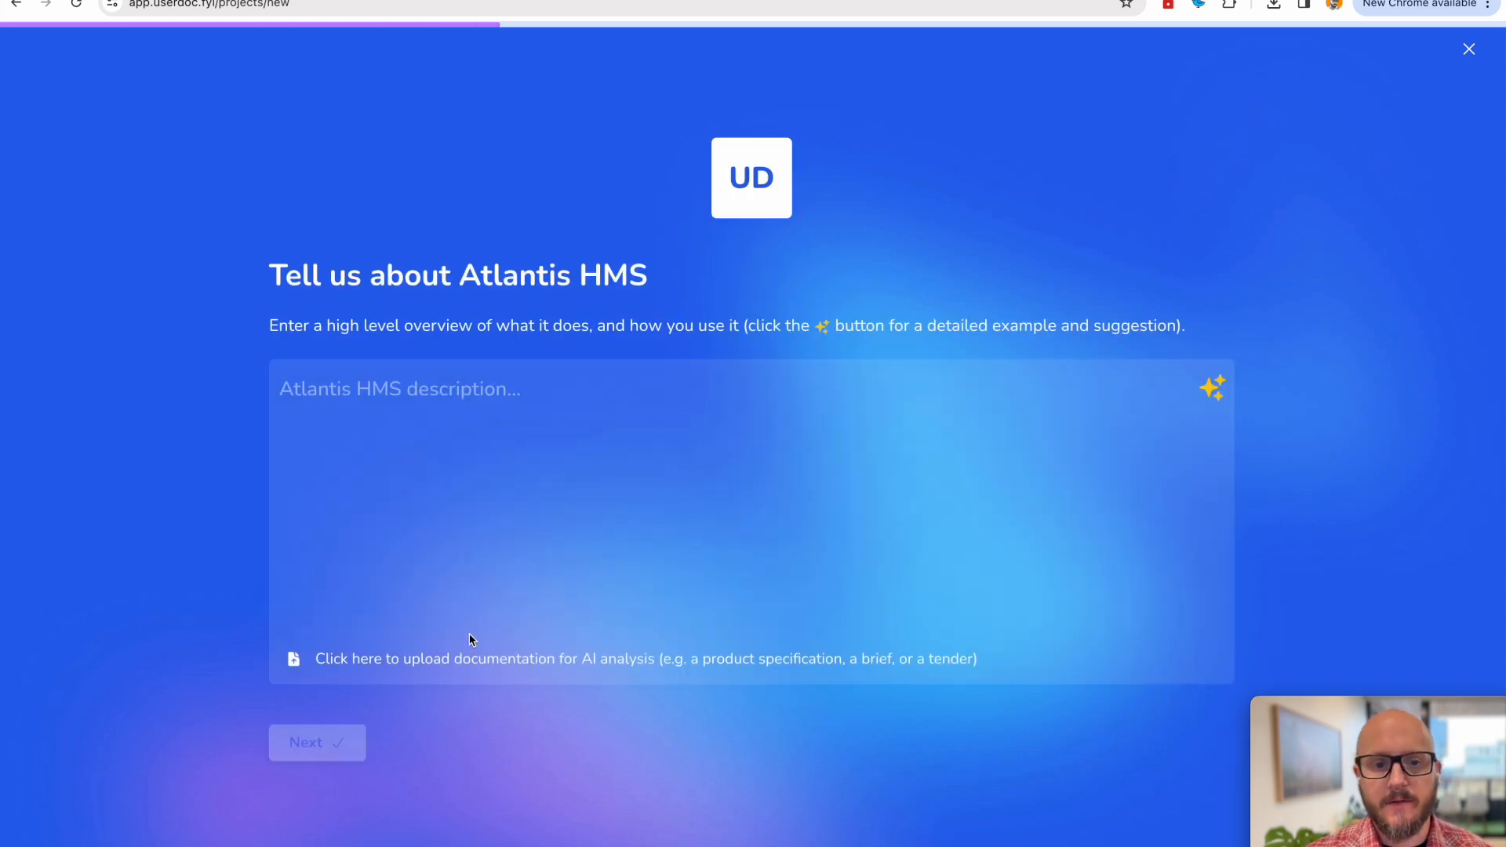
left_click(543, 411)
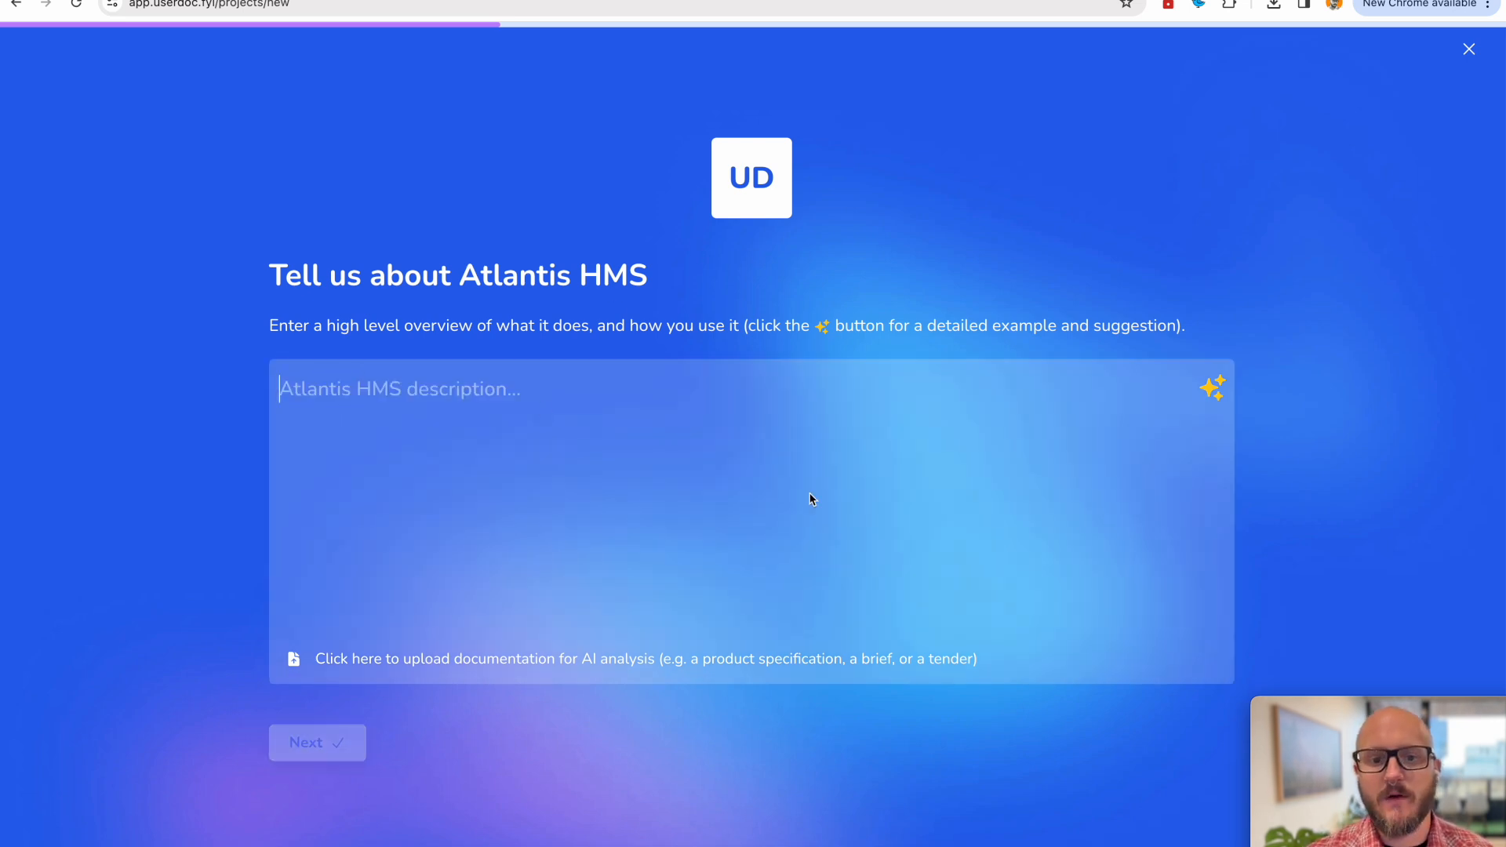
mouse_move(762, 660)
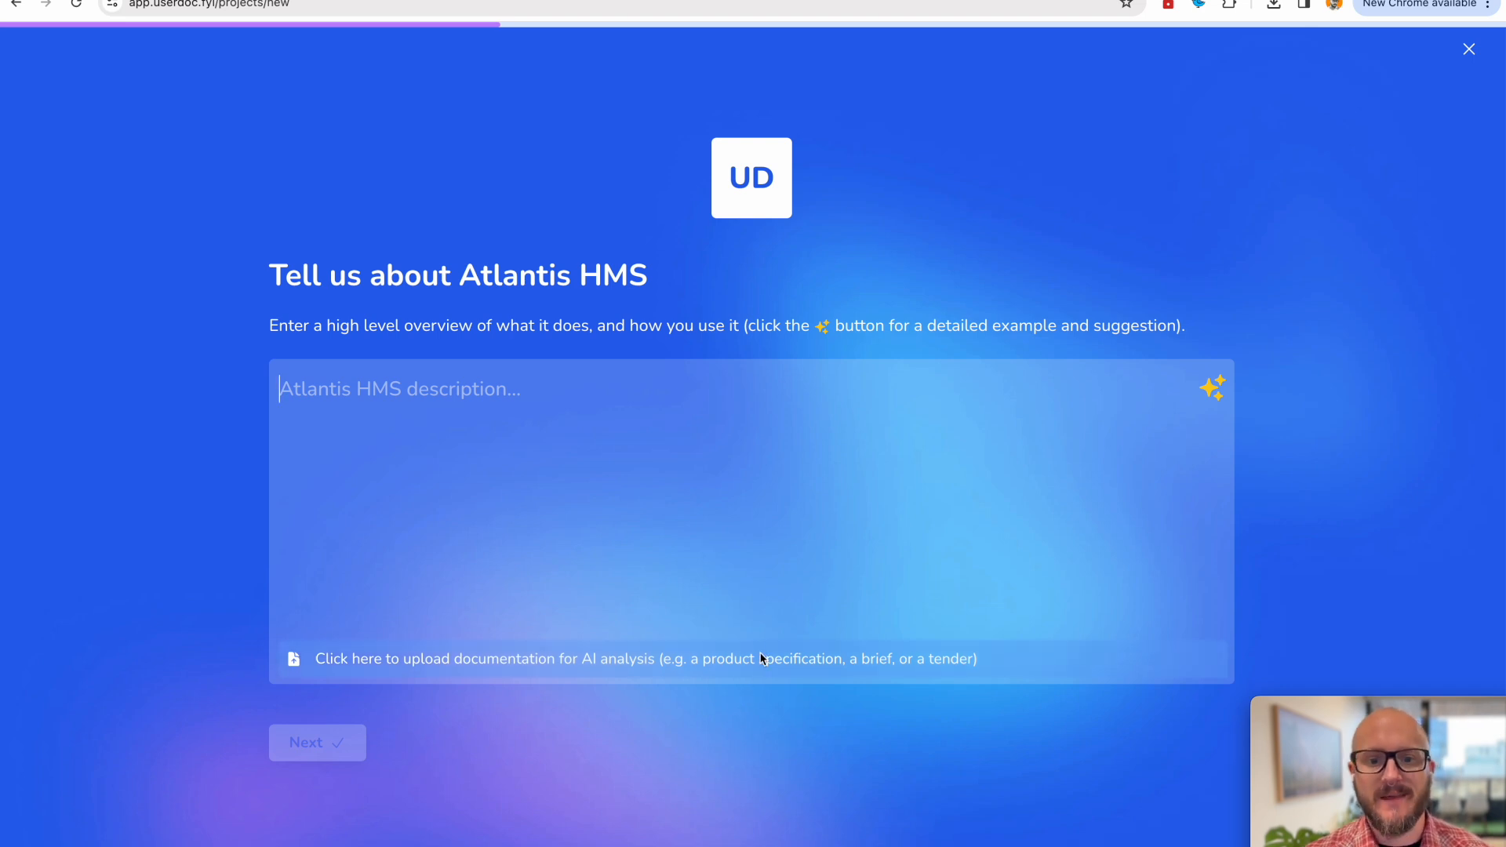
mouse_move(761, 660)
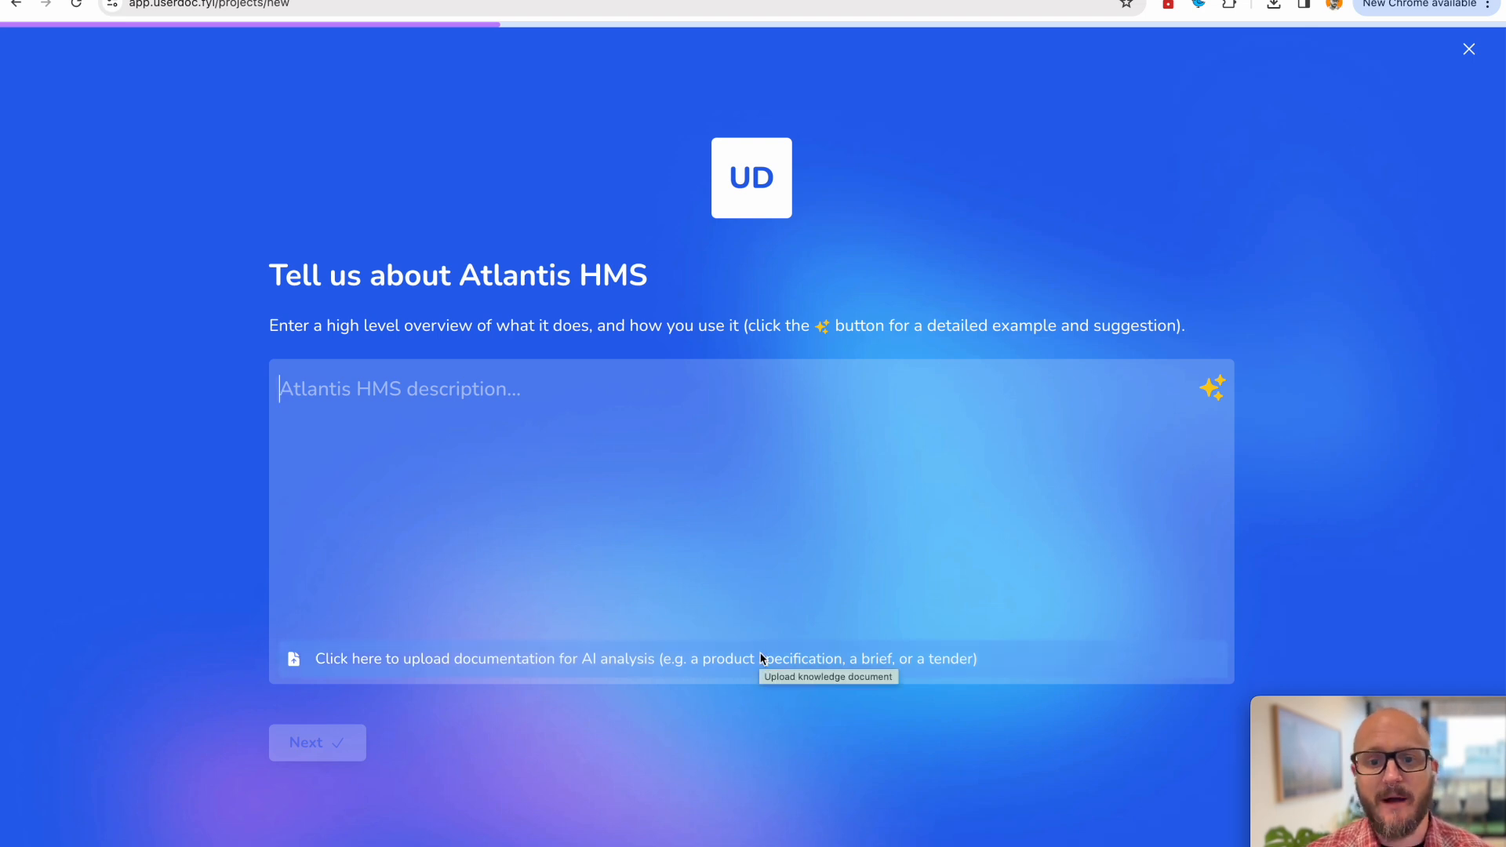
mouse_move(710, 686)
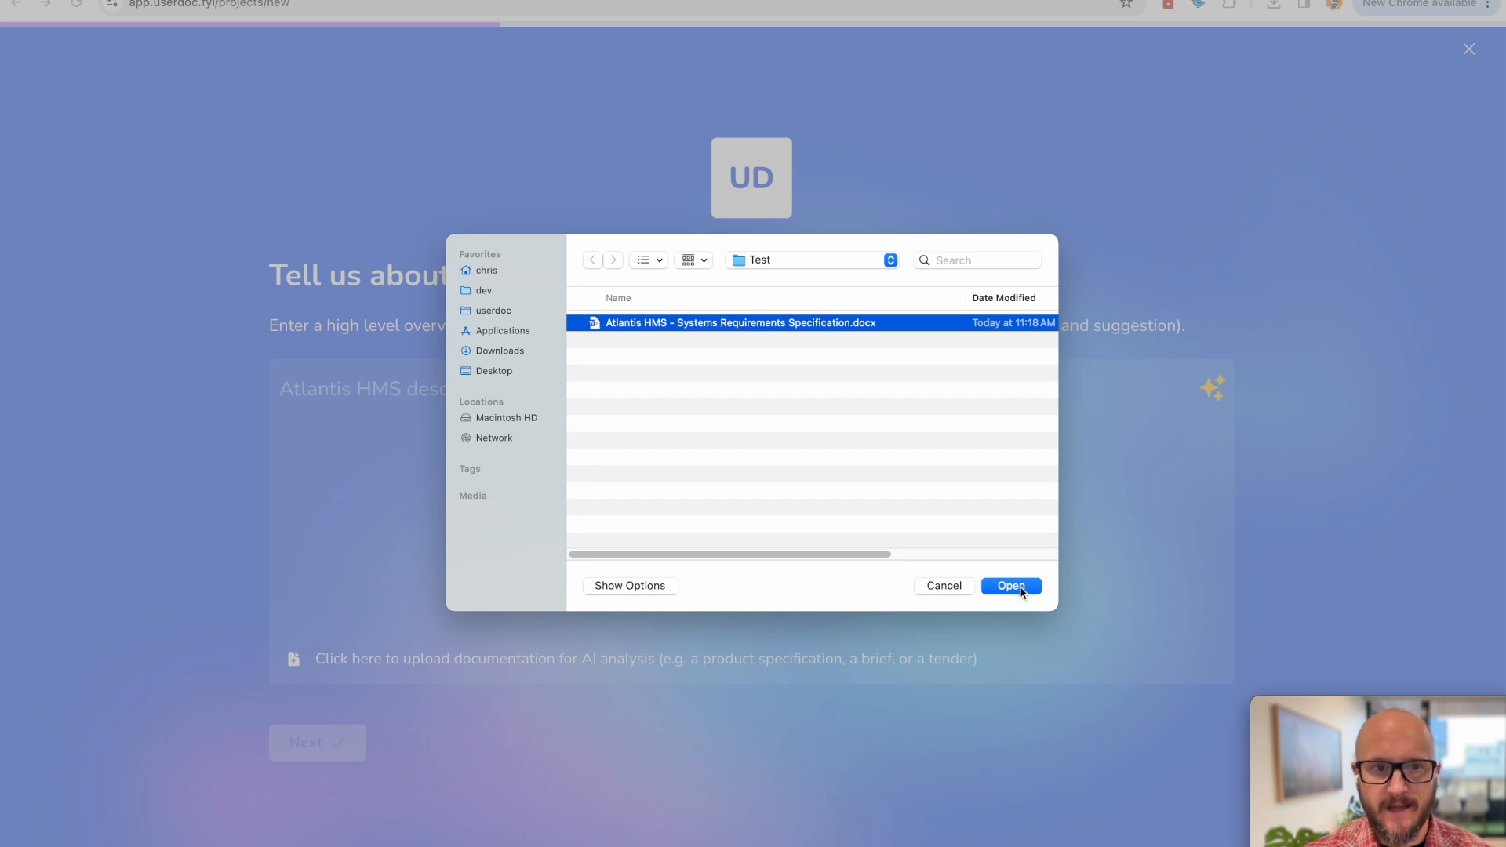
left_click(1011, 585)
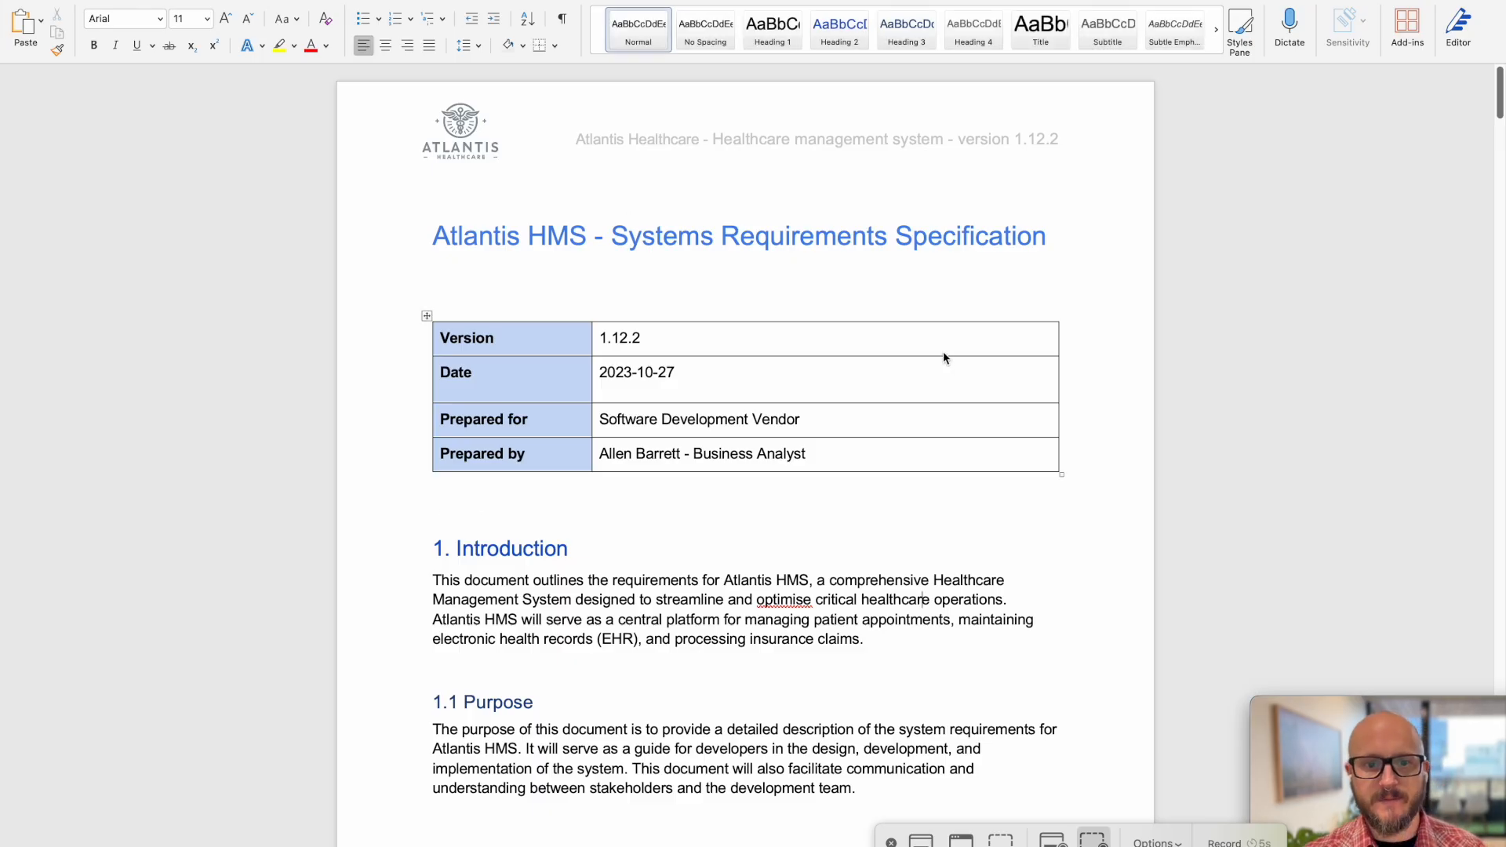
scroll("down", 3)
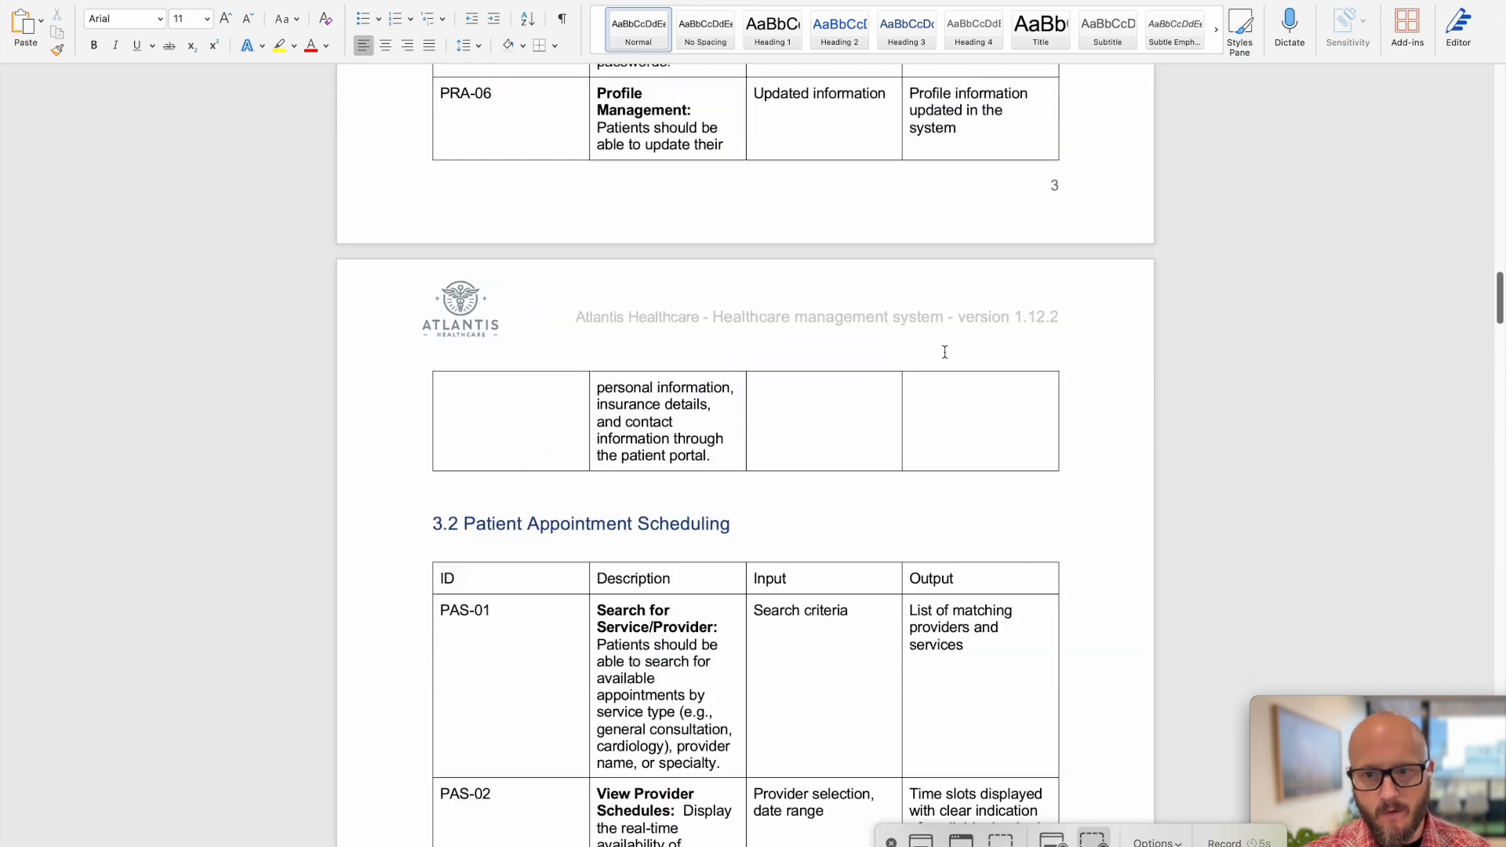
scroll("down", 3)
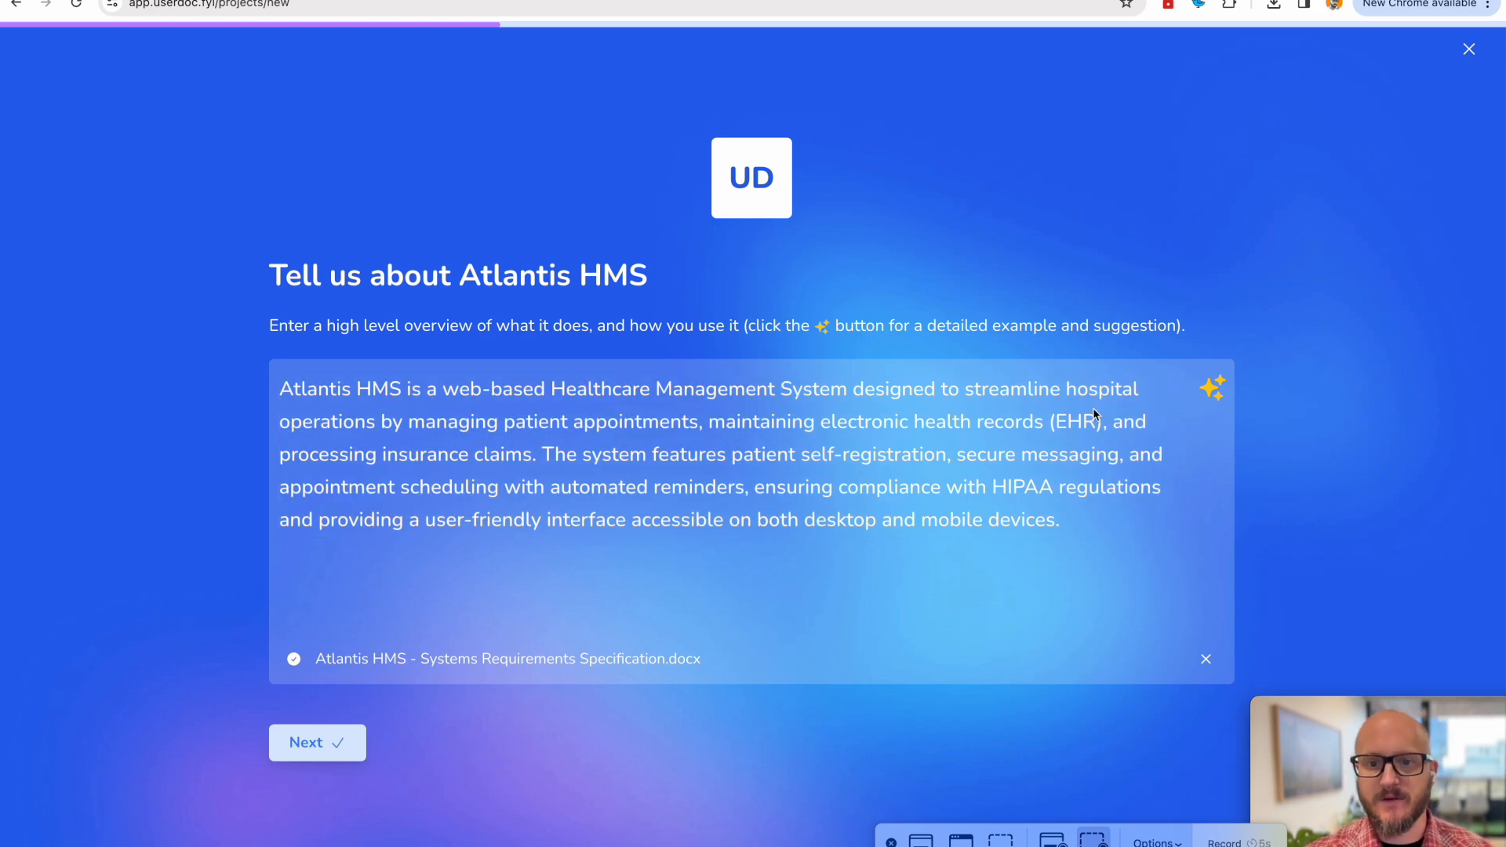
mouse_move(1061, 441)
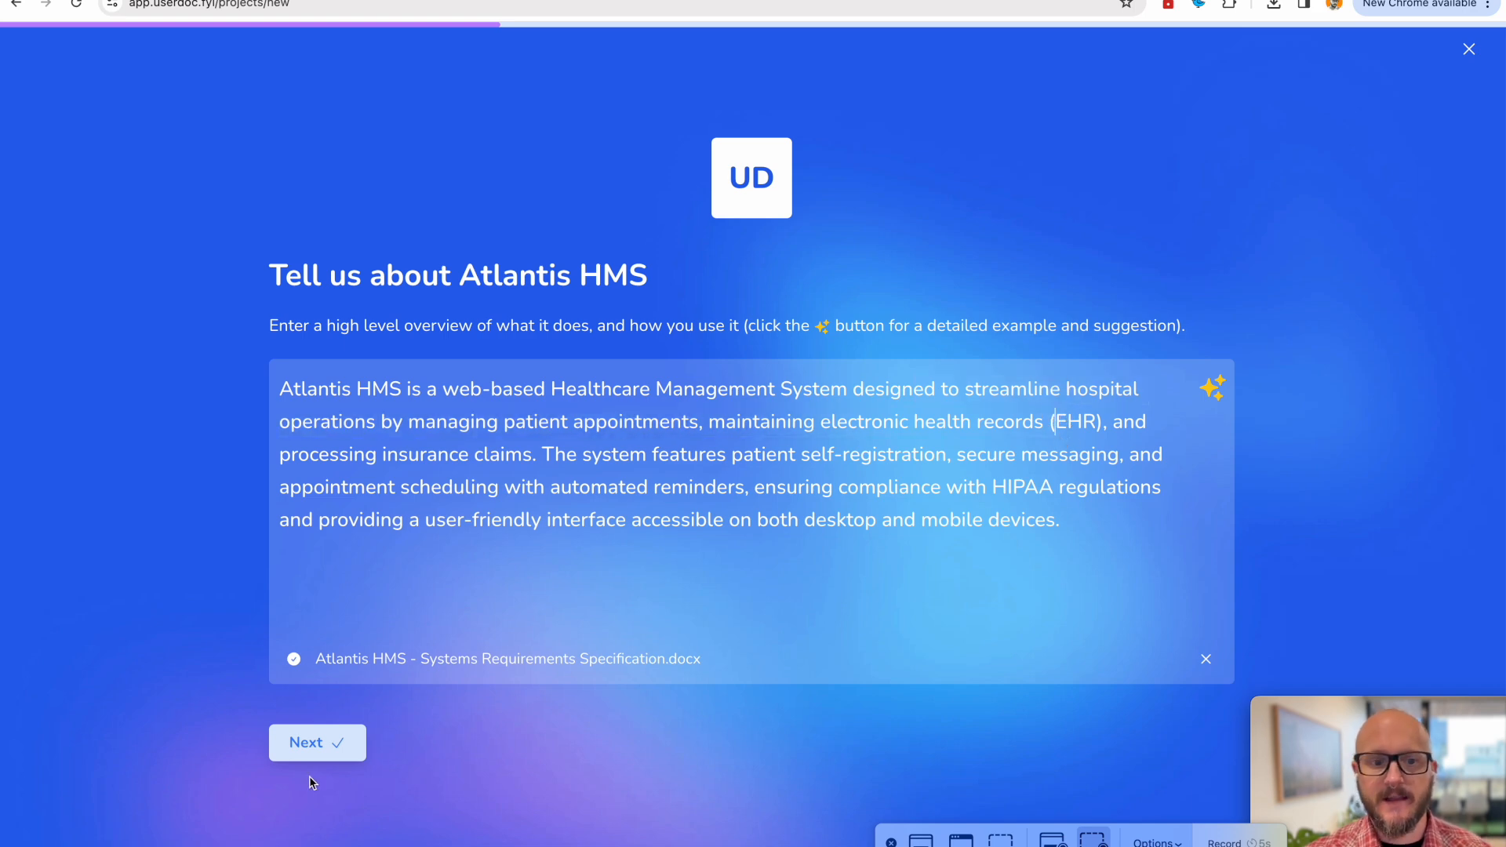
Accept the AI-written Atlantis HMS description and advance to the user types.
left_click(317, 742)
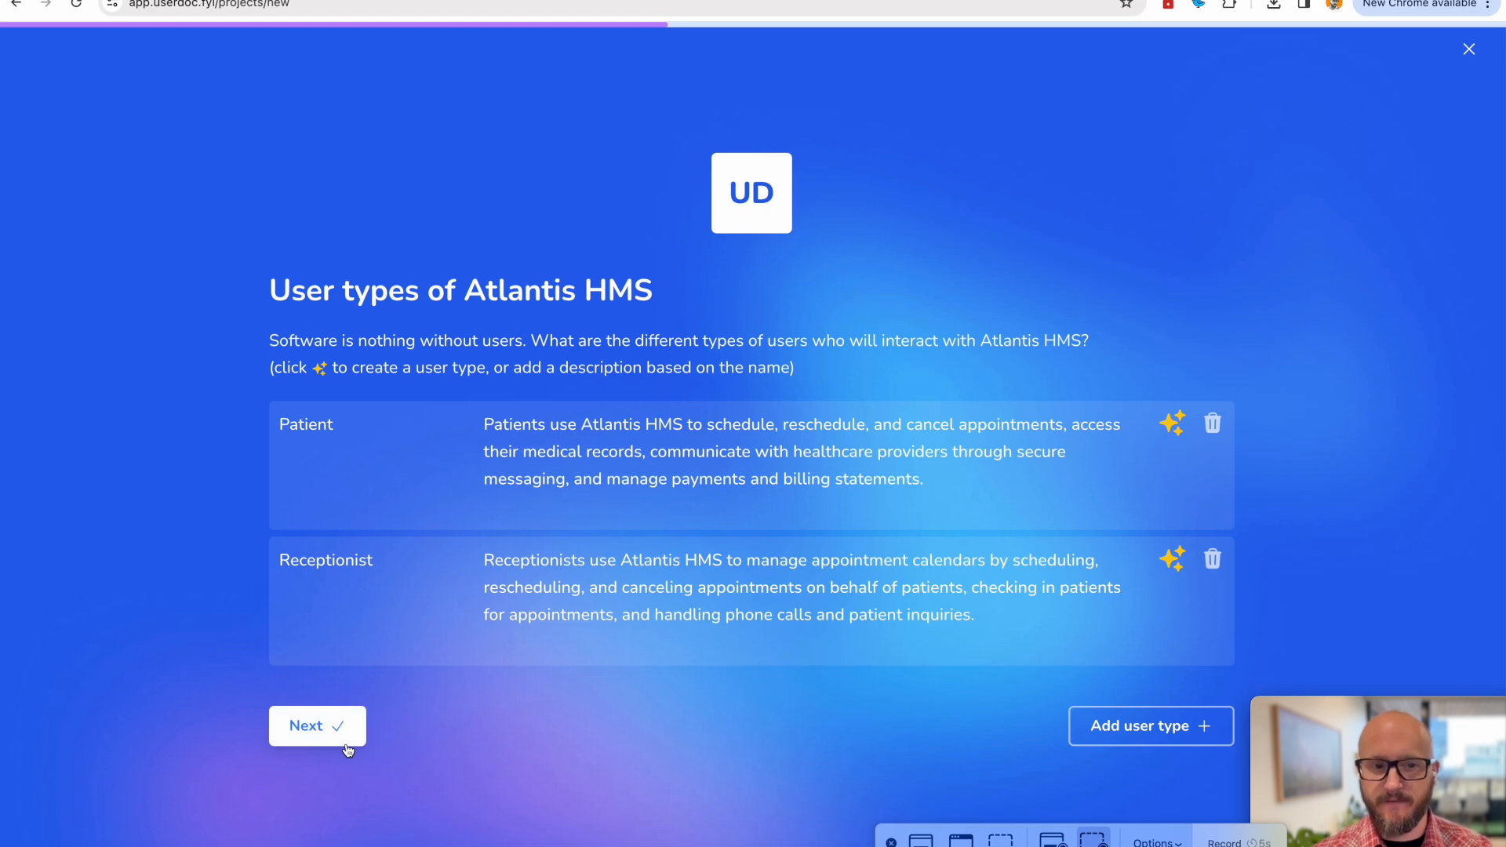
mouse_move(303, 433)
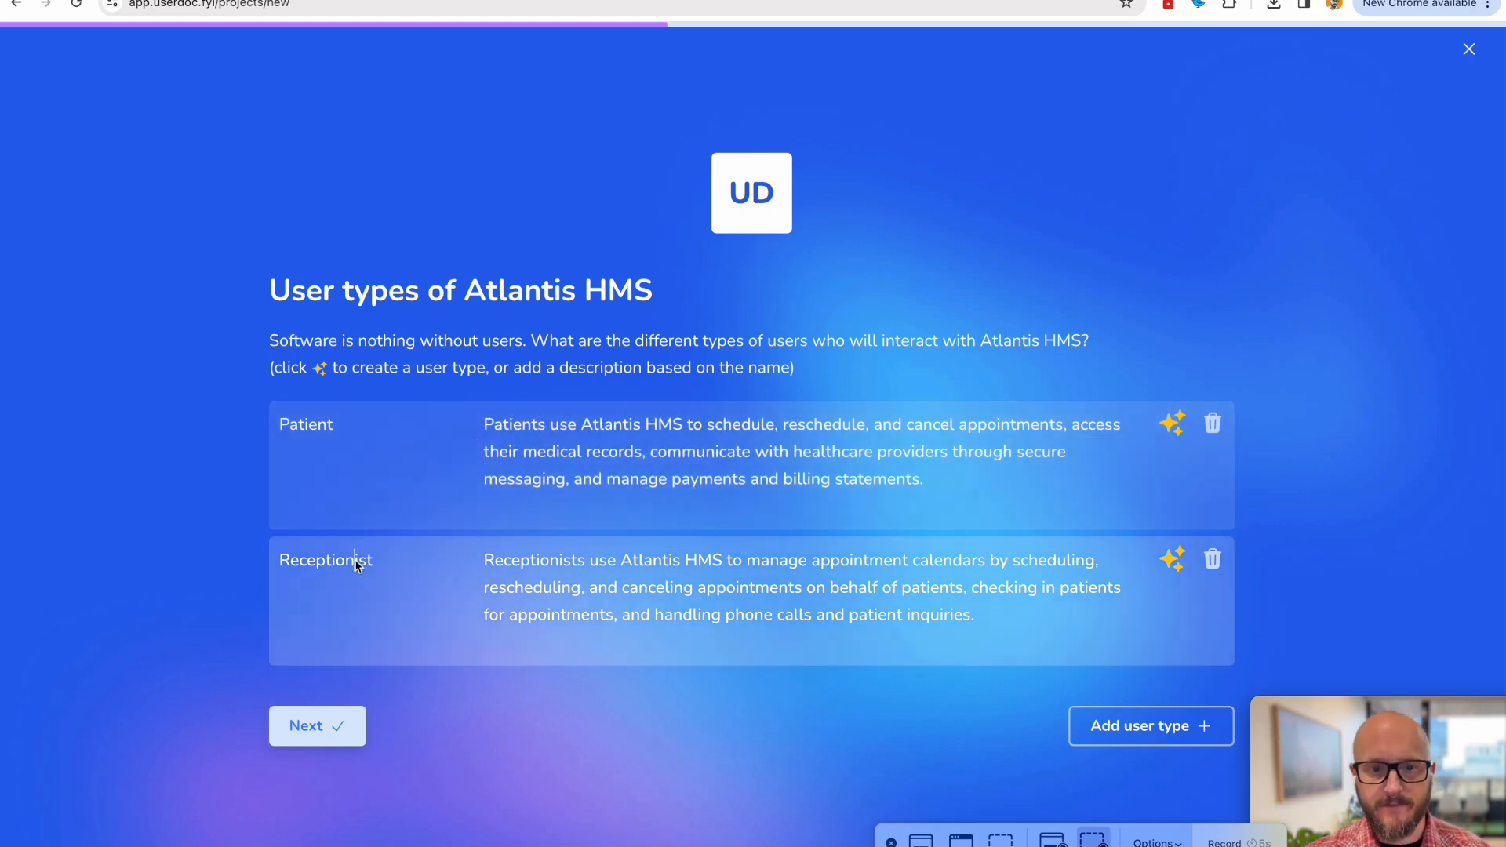
mouse_move(773, 579)
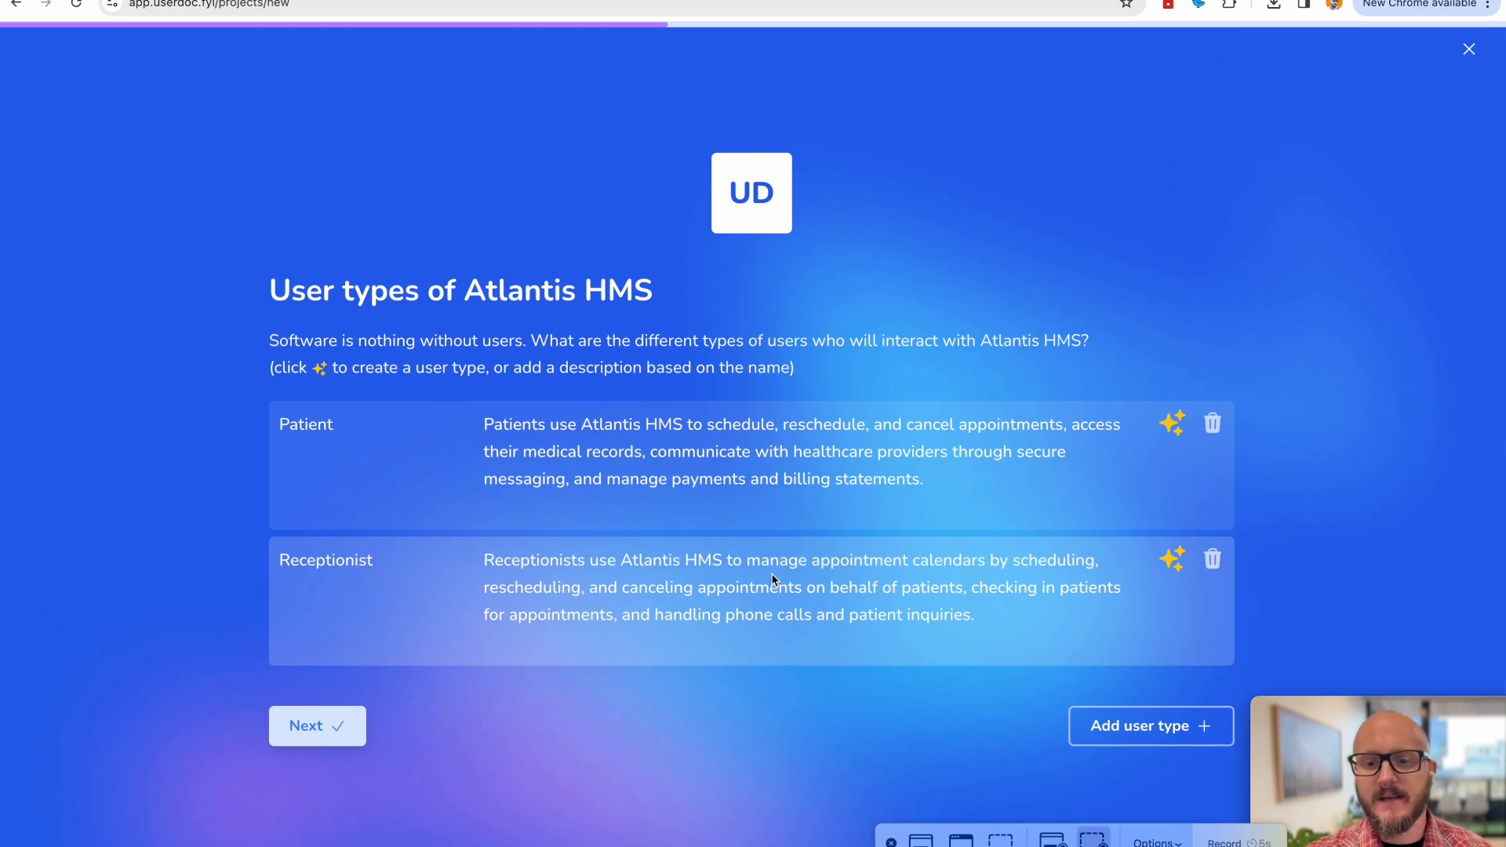
mouse_move(989, 616)
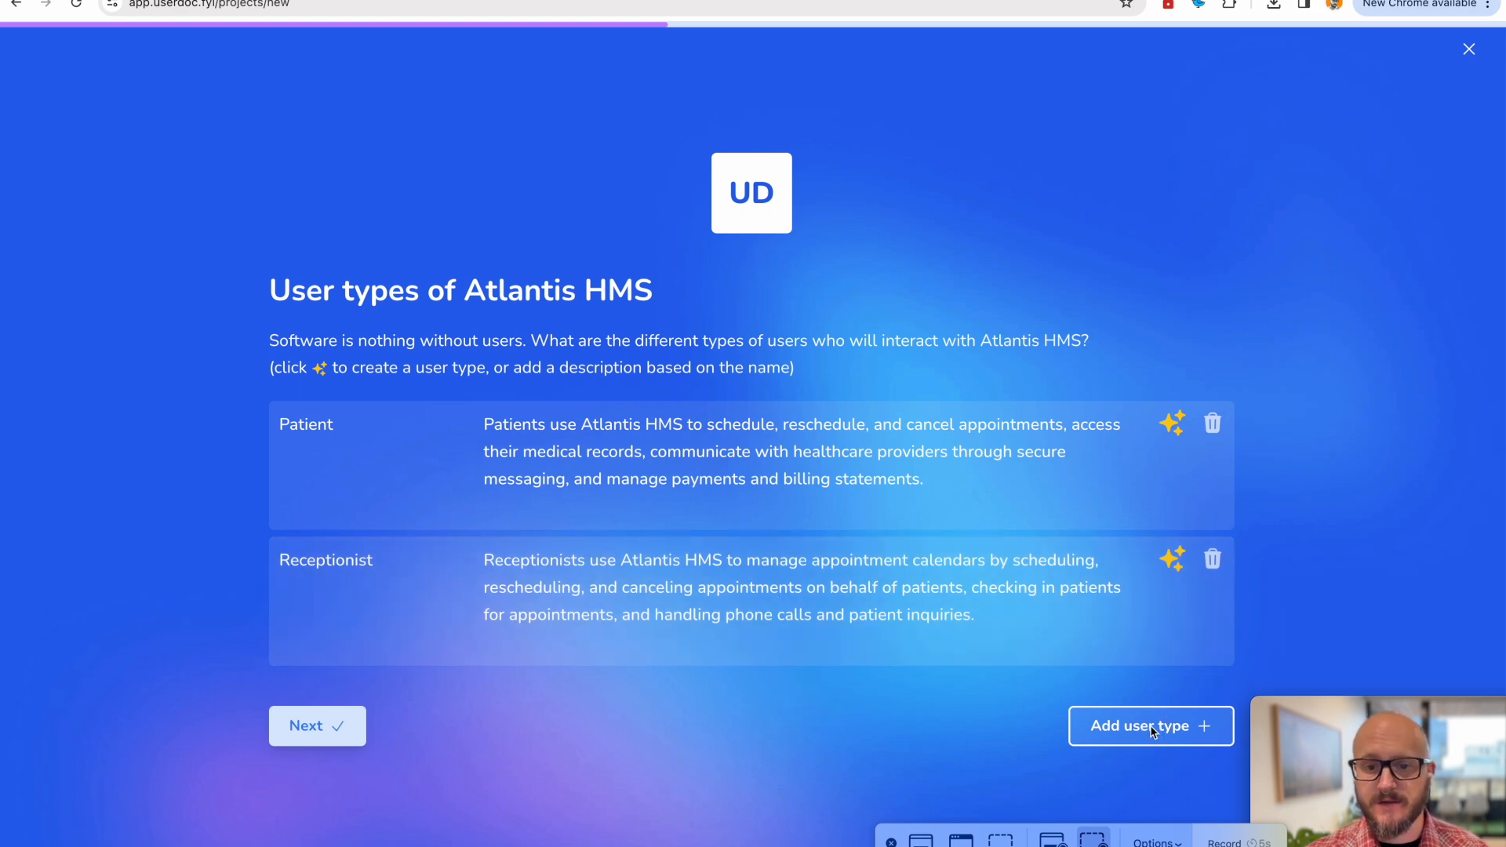
Add a 'Service Provider' user type, generate its description with AI, and continue.
left_click(1150, 726)
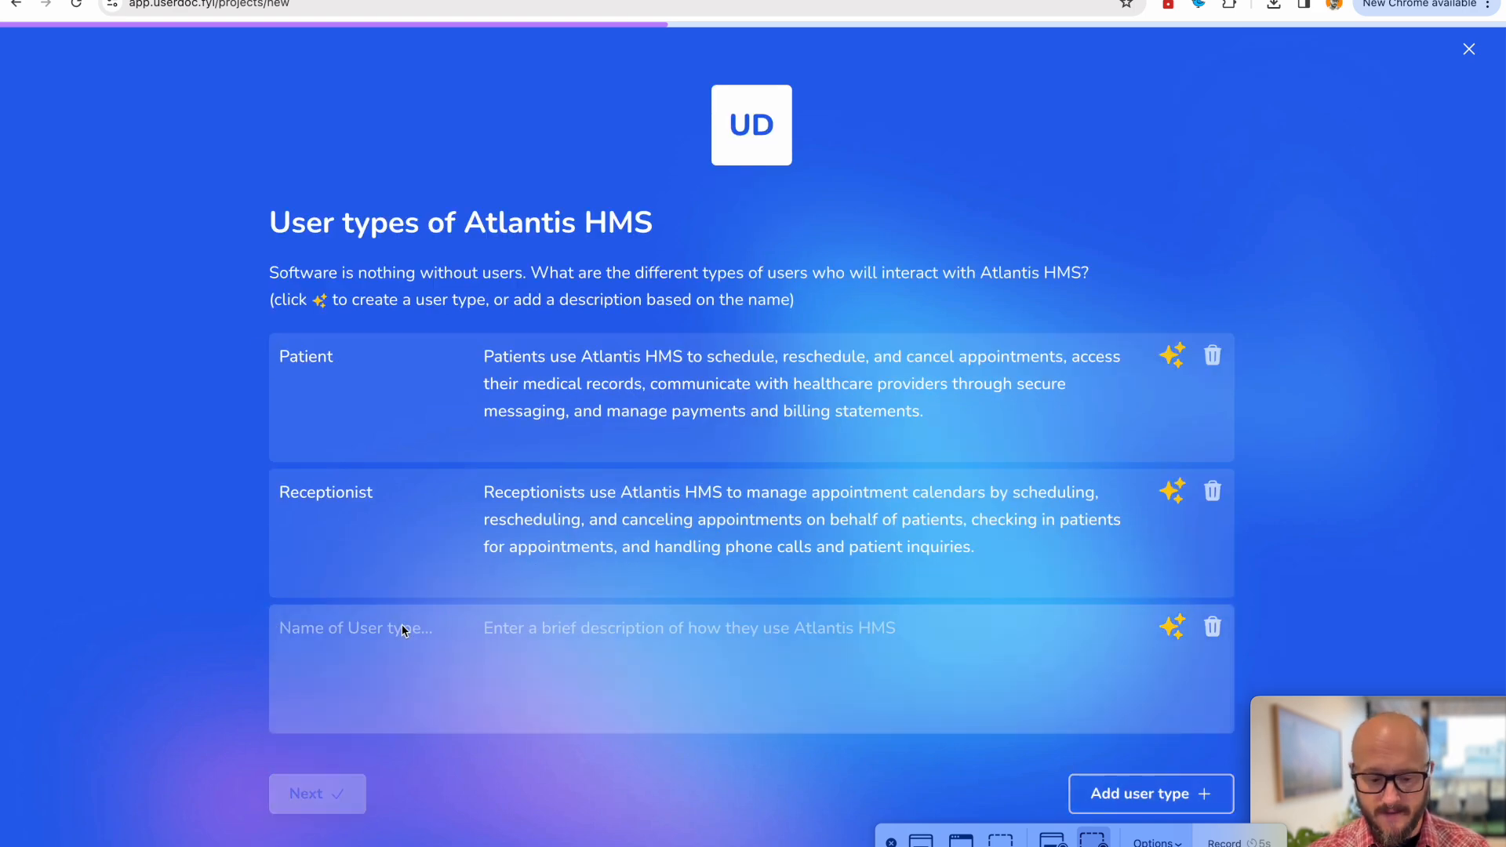
type("Service P")
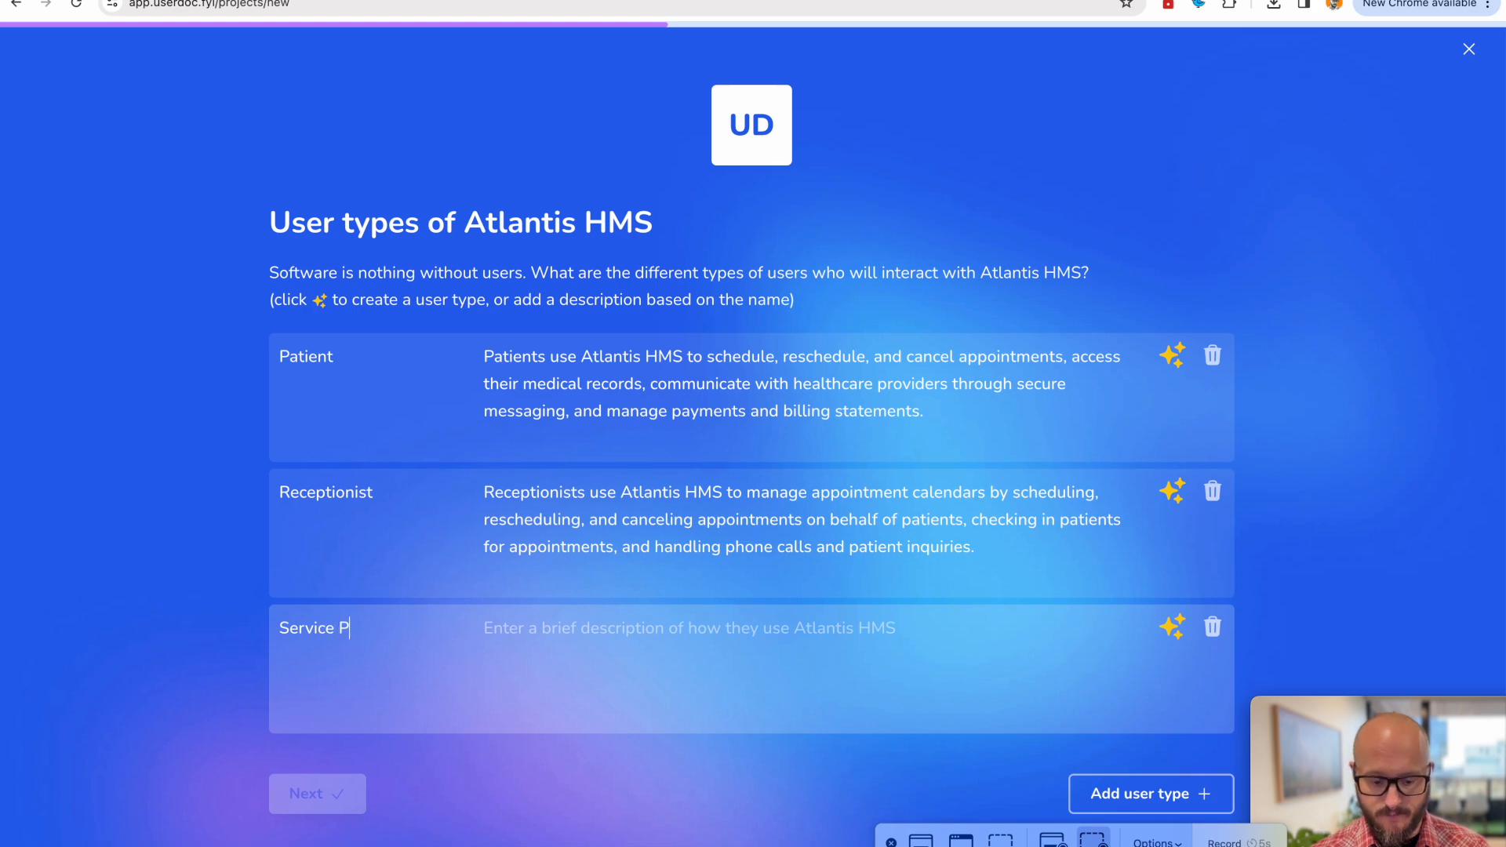
type("rovider")
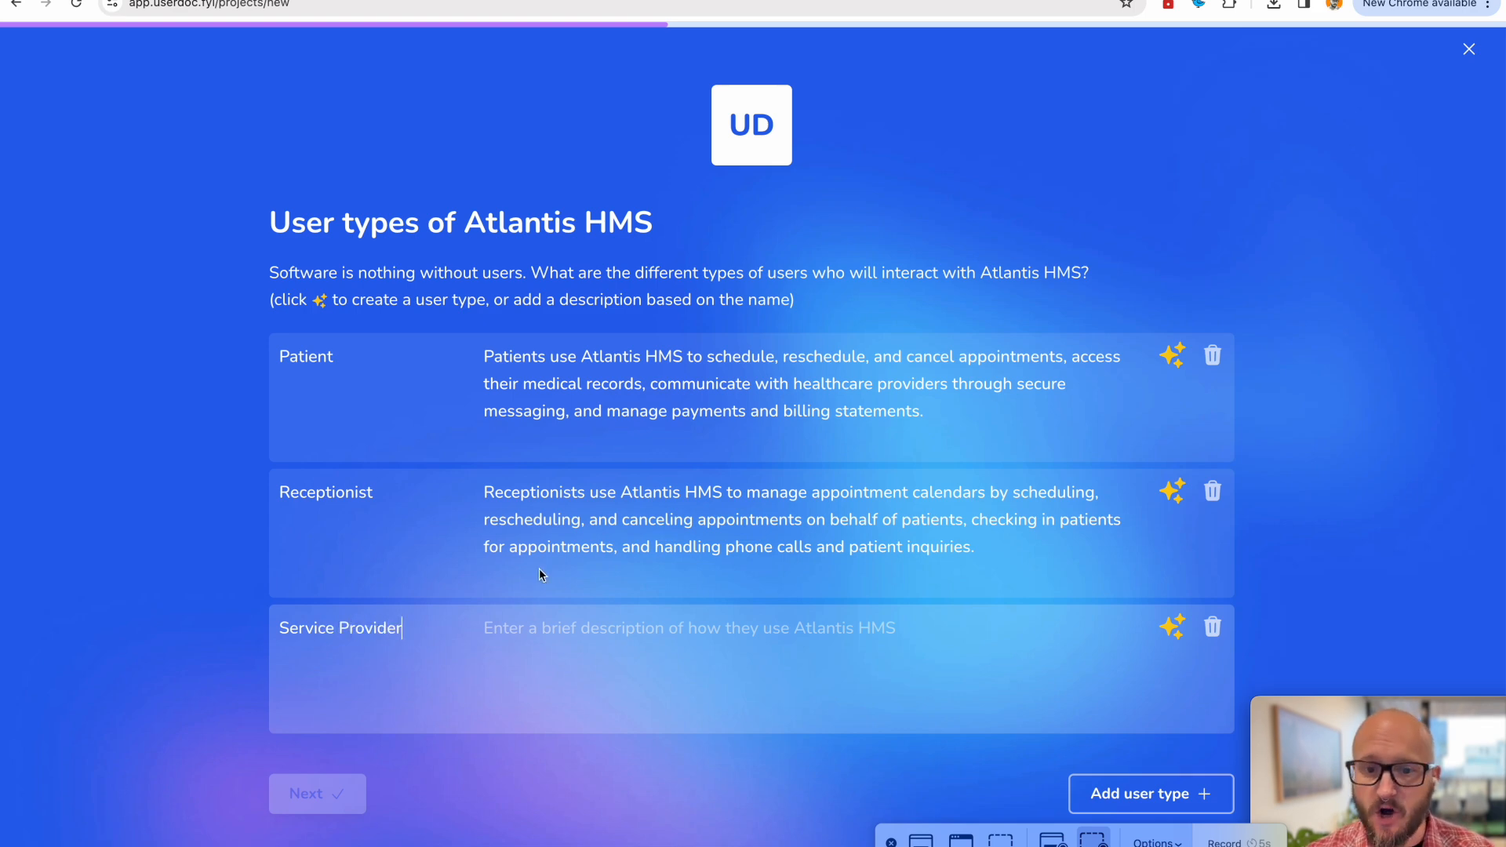
mouse_move(1174, 627)
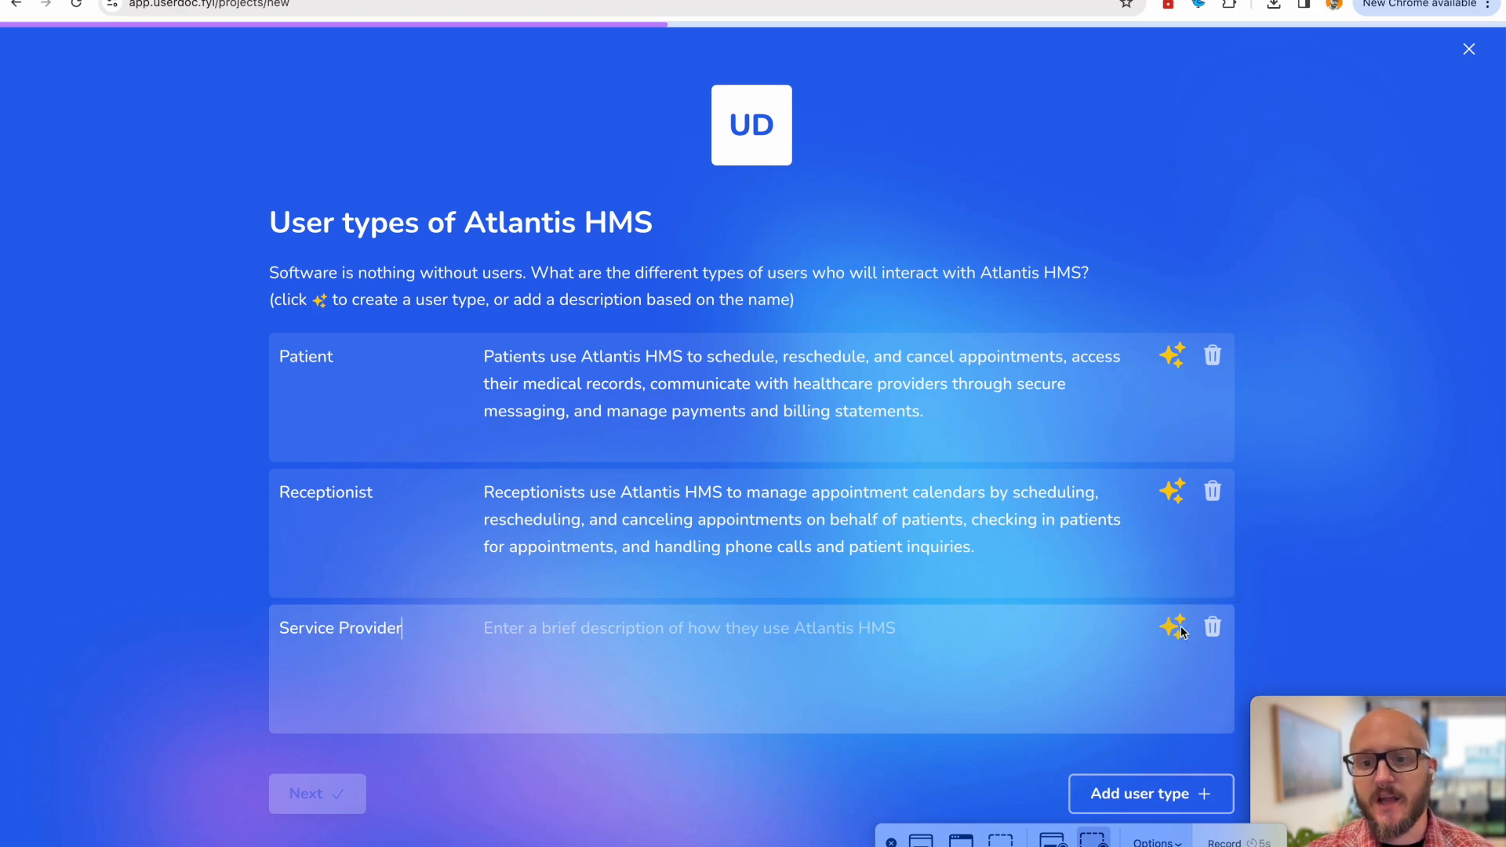
mouse_move(1171, 628)
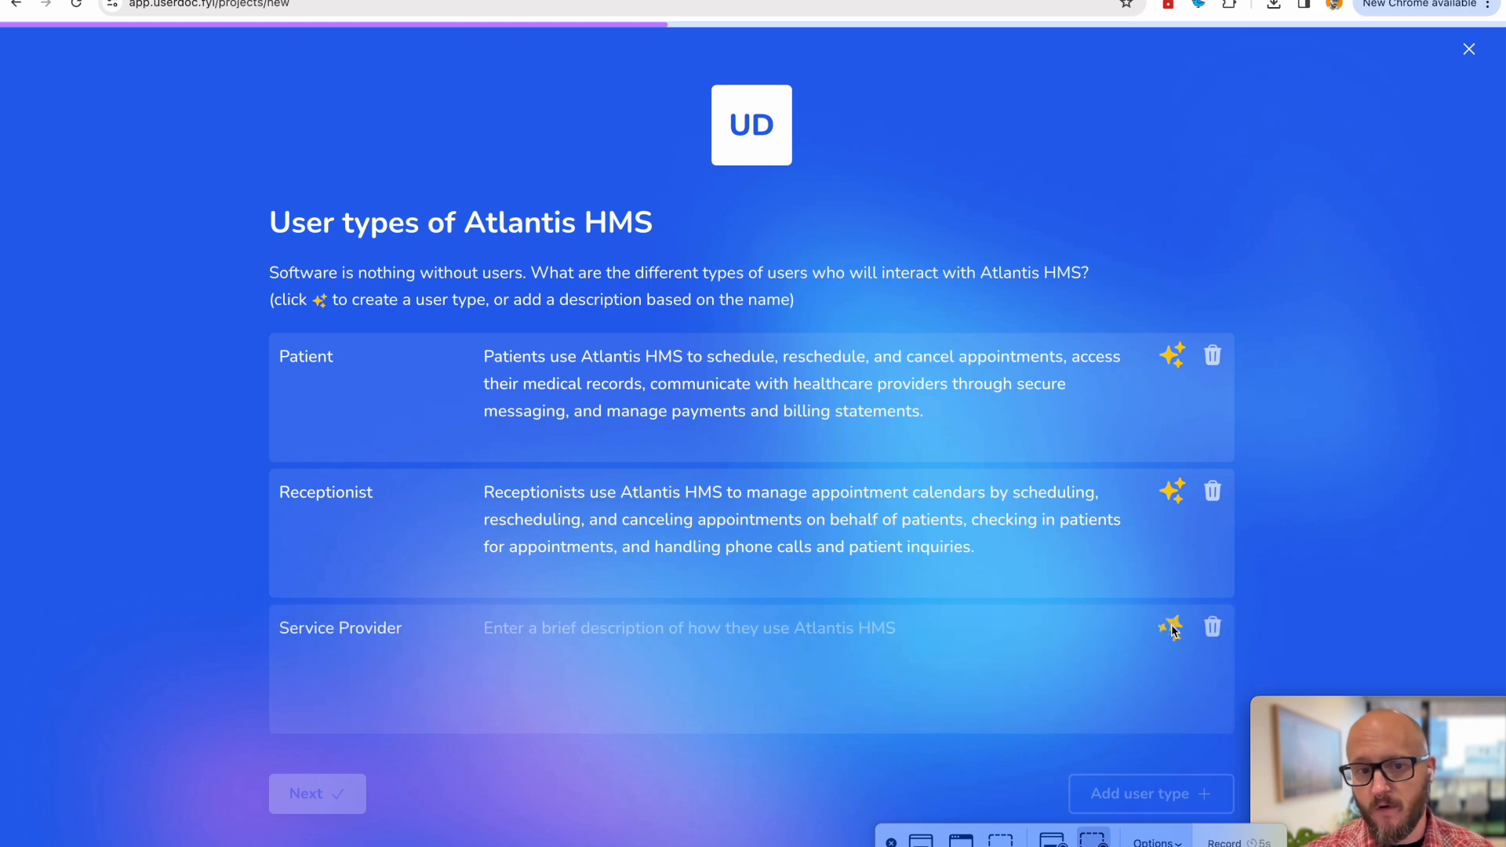
left_click(1171, 626)
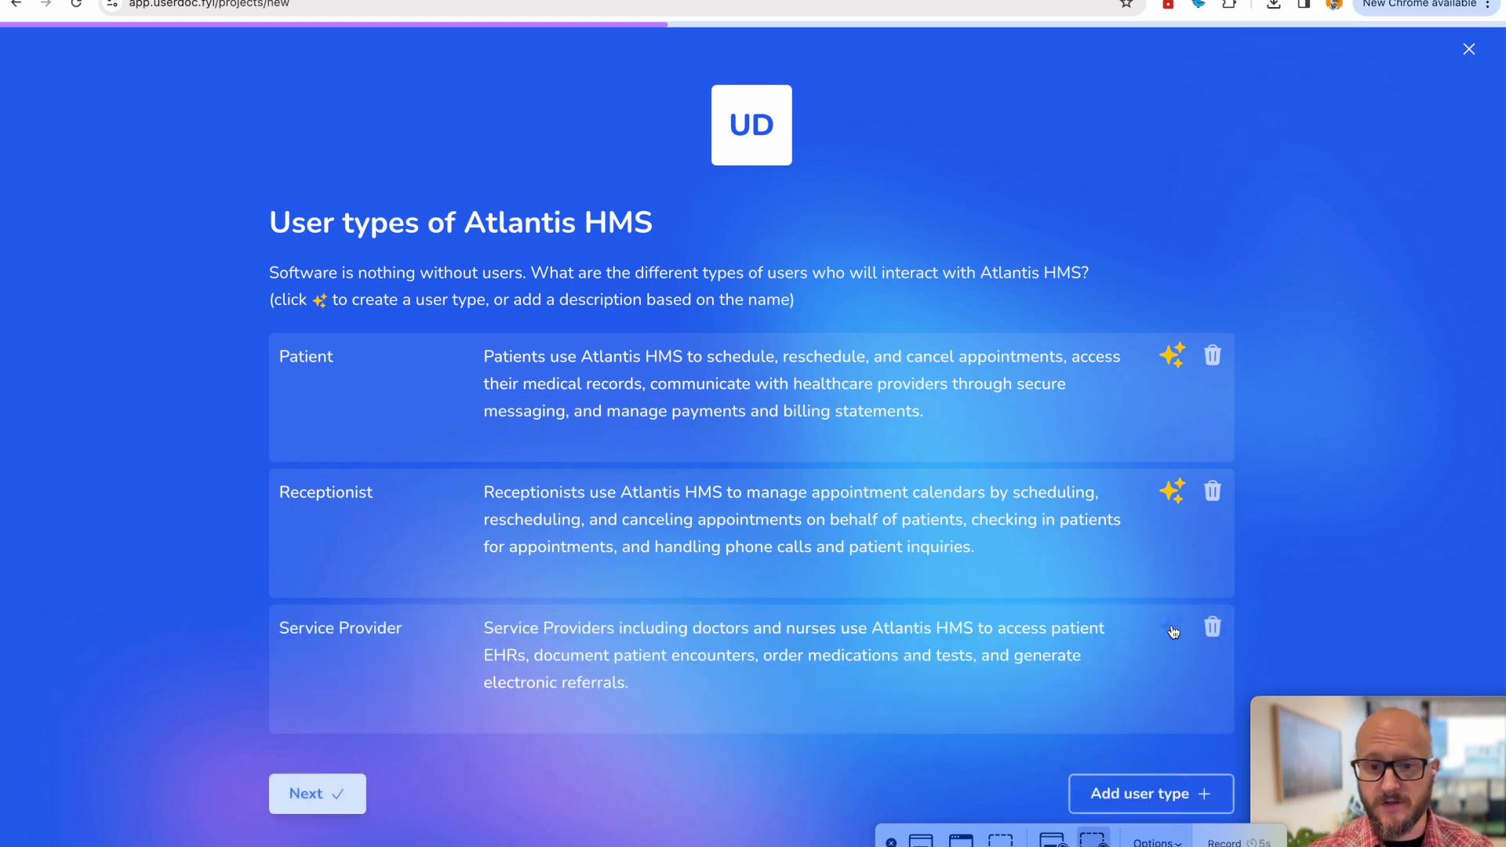
mouse_move(690, 672)
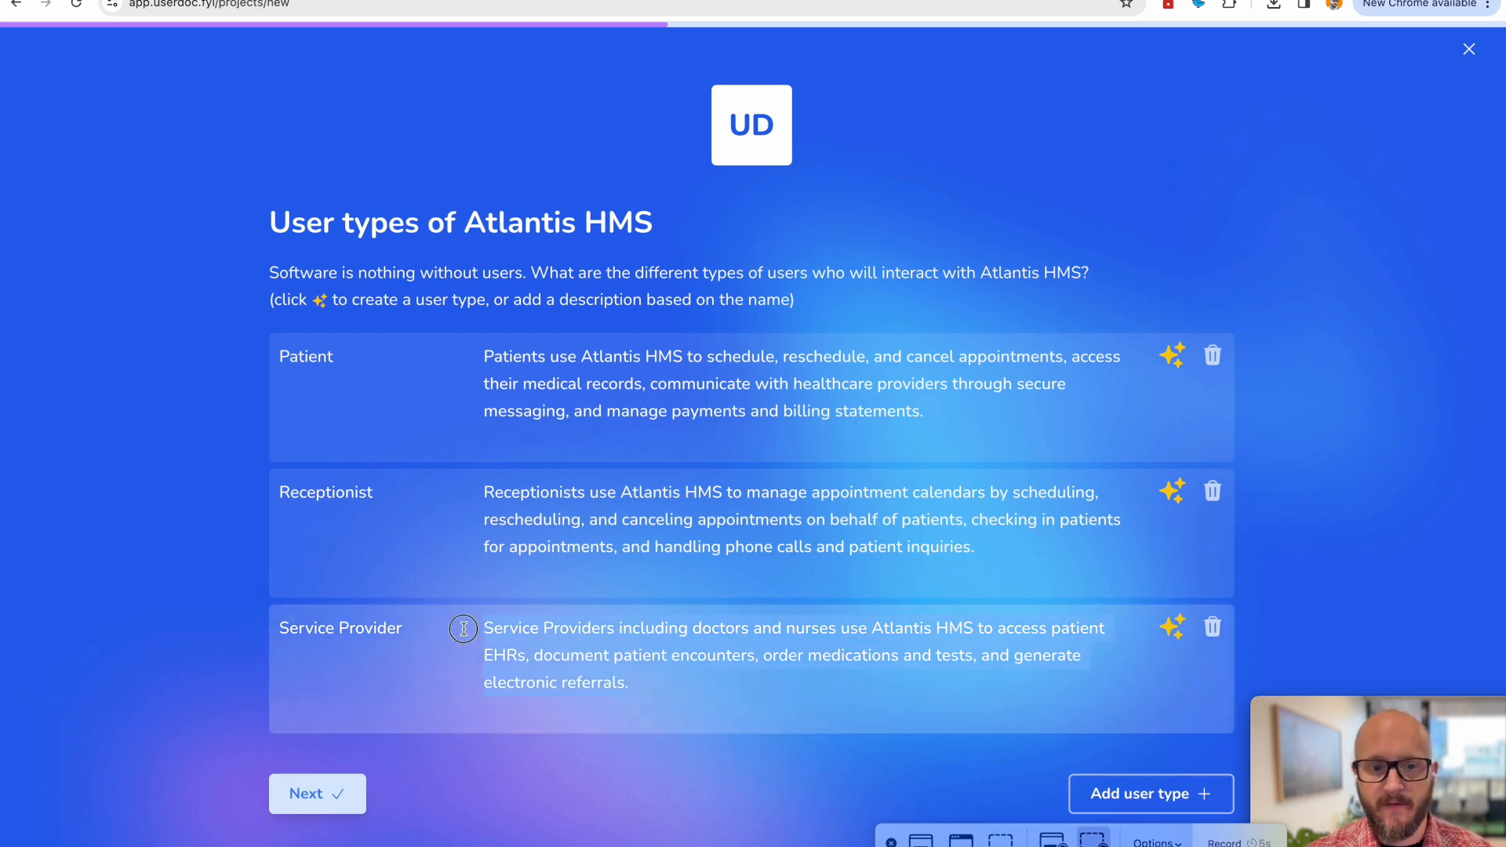
mouse_move(635, 657)
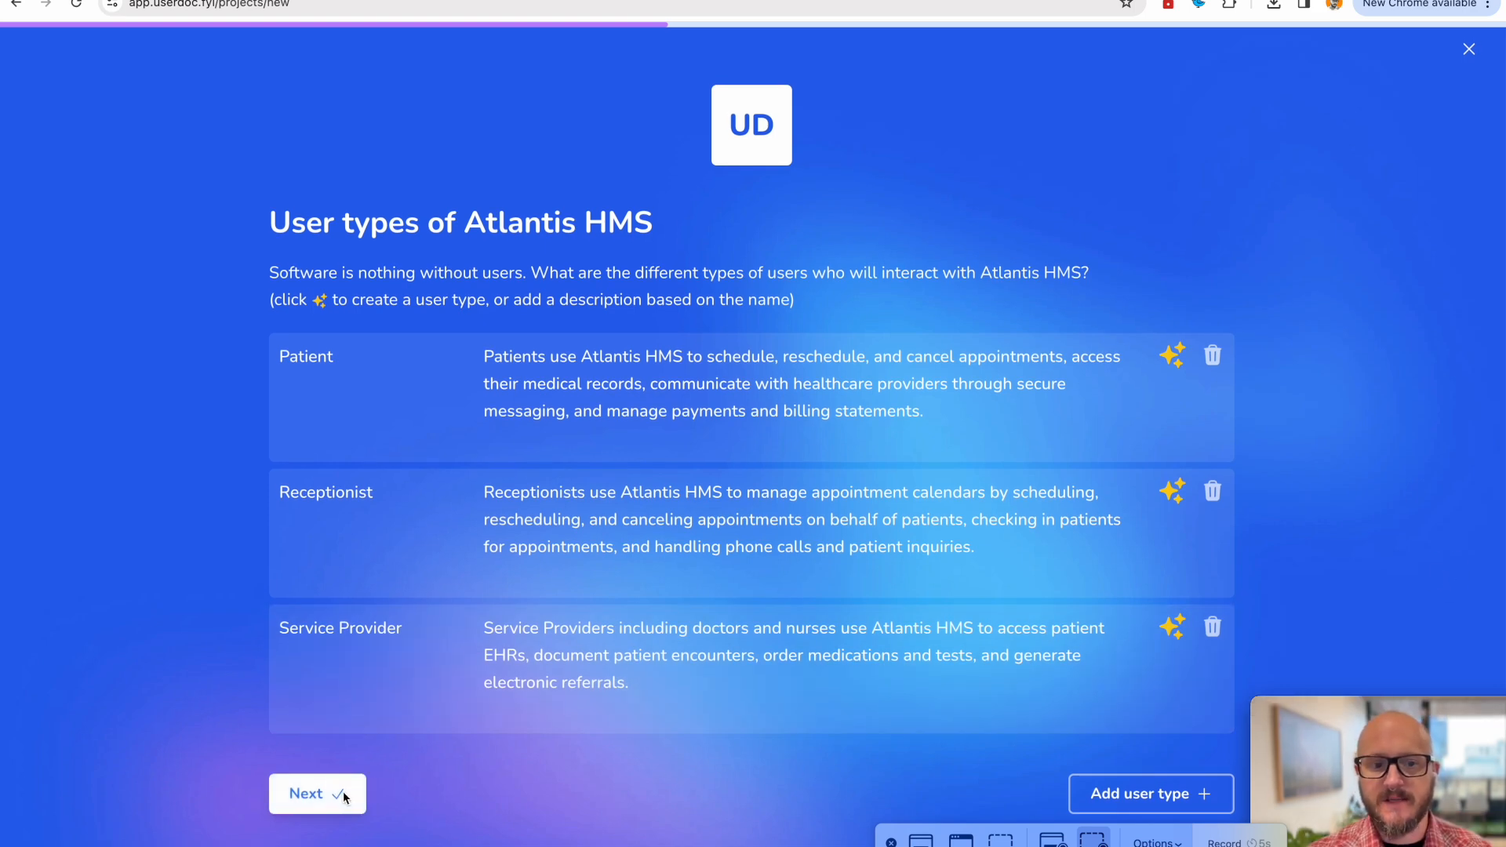
left_click(317, 793)
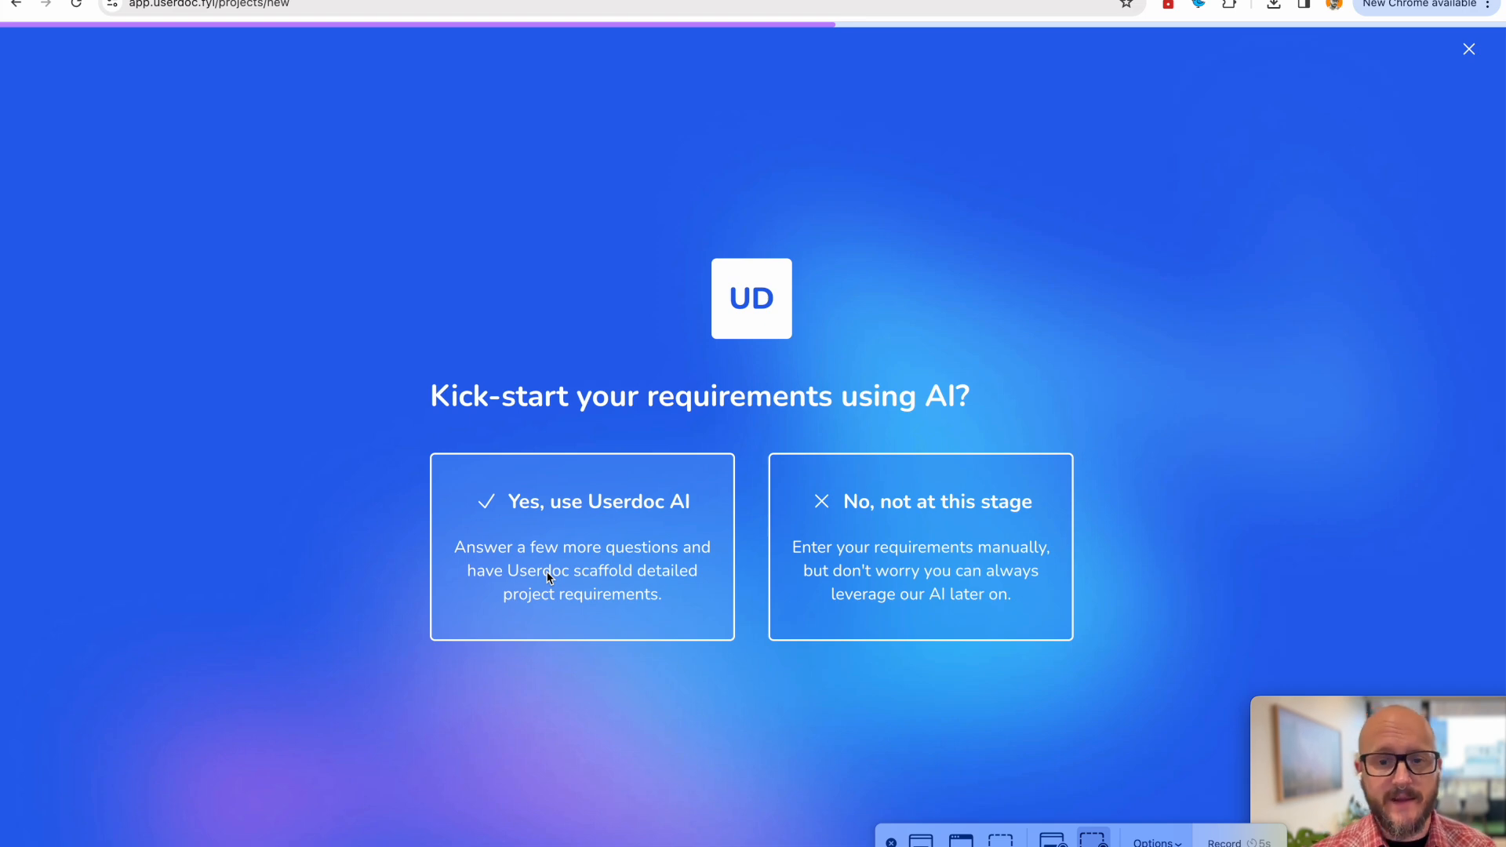
mouse_move(826, 551)
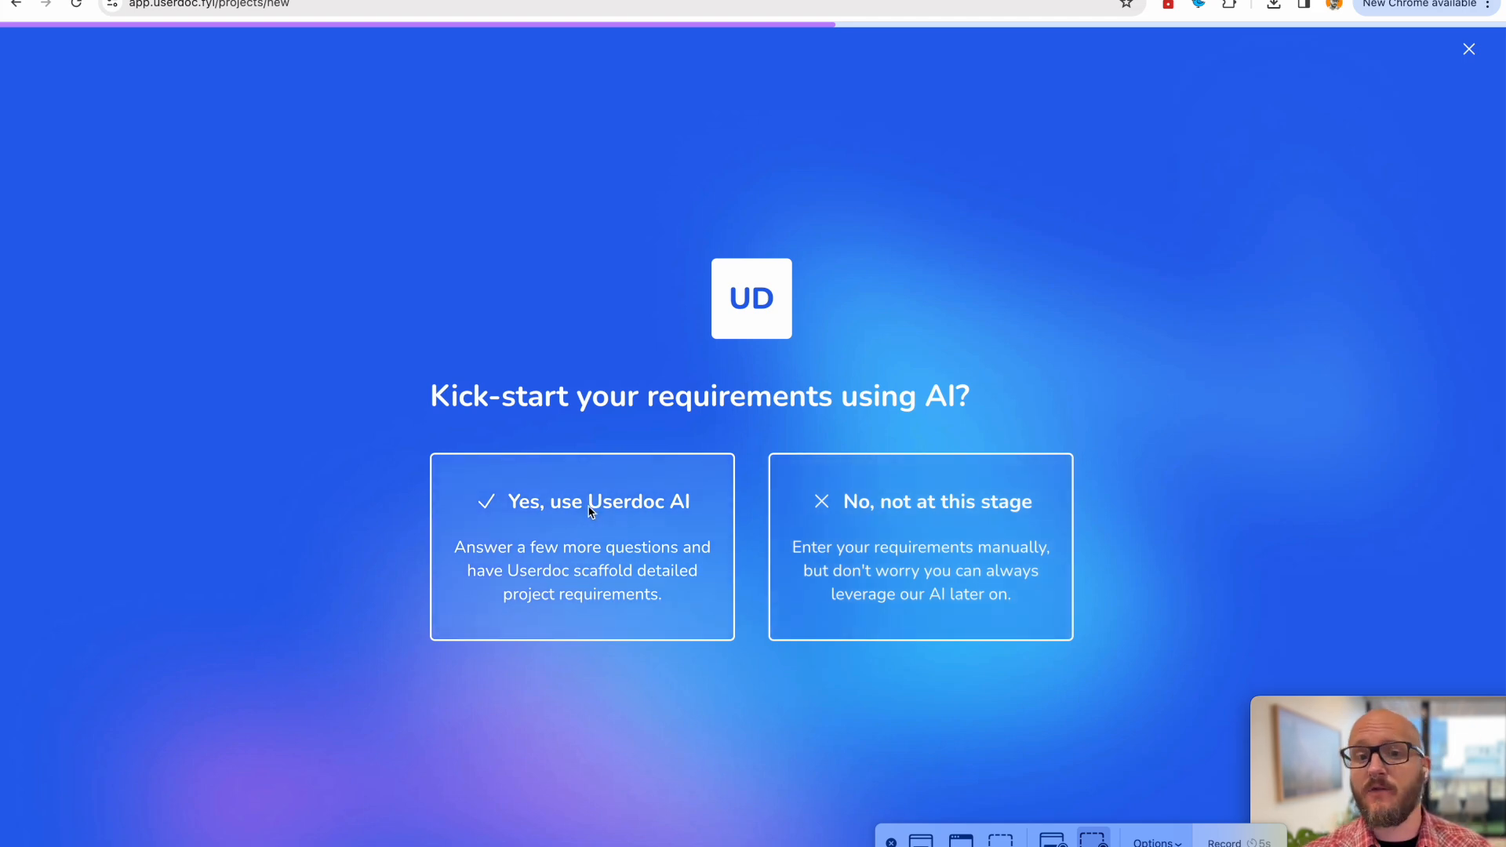
mouse_move(632, 512)
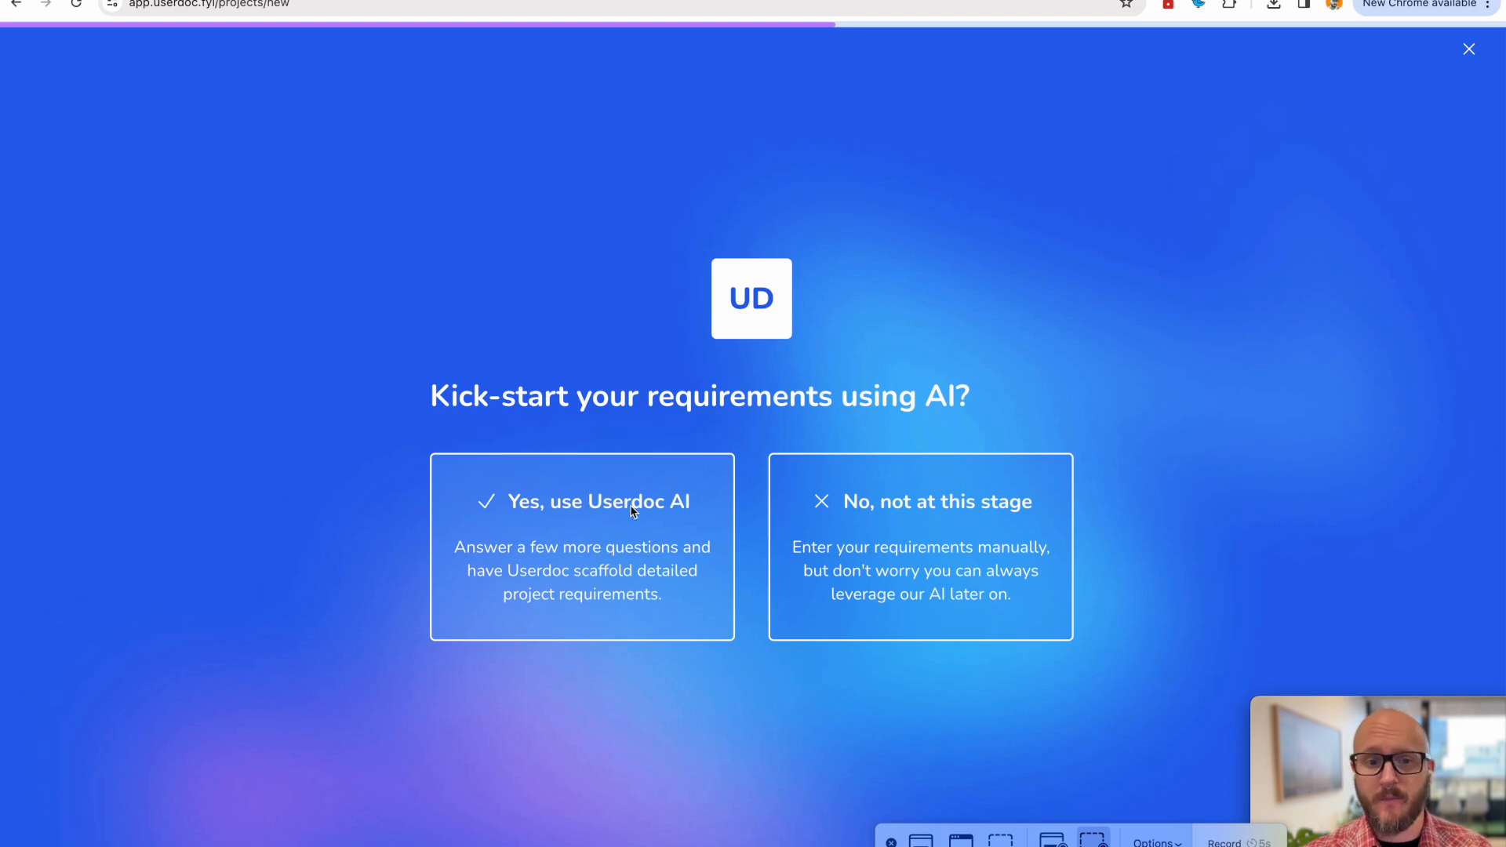
mouse_move(657, 506)
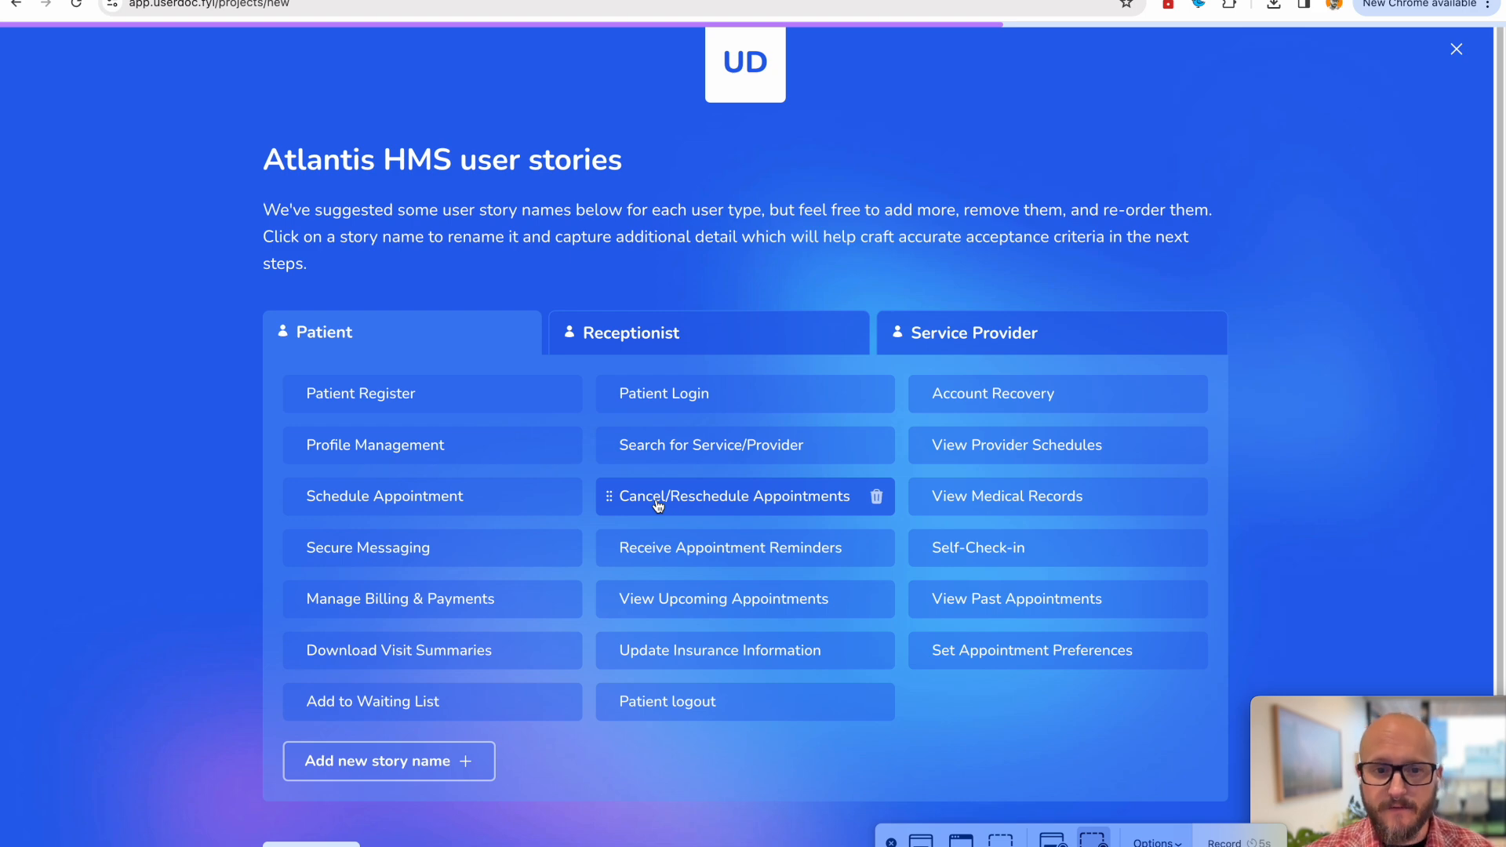
mouse_move(739, 168)
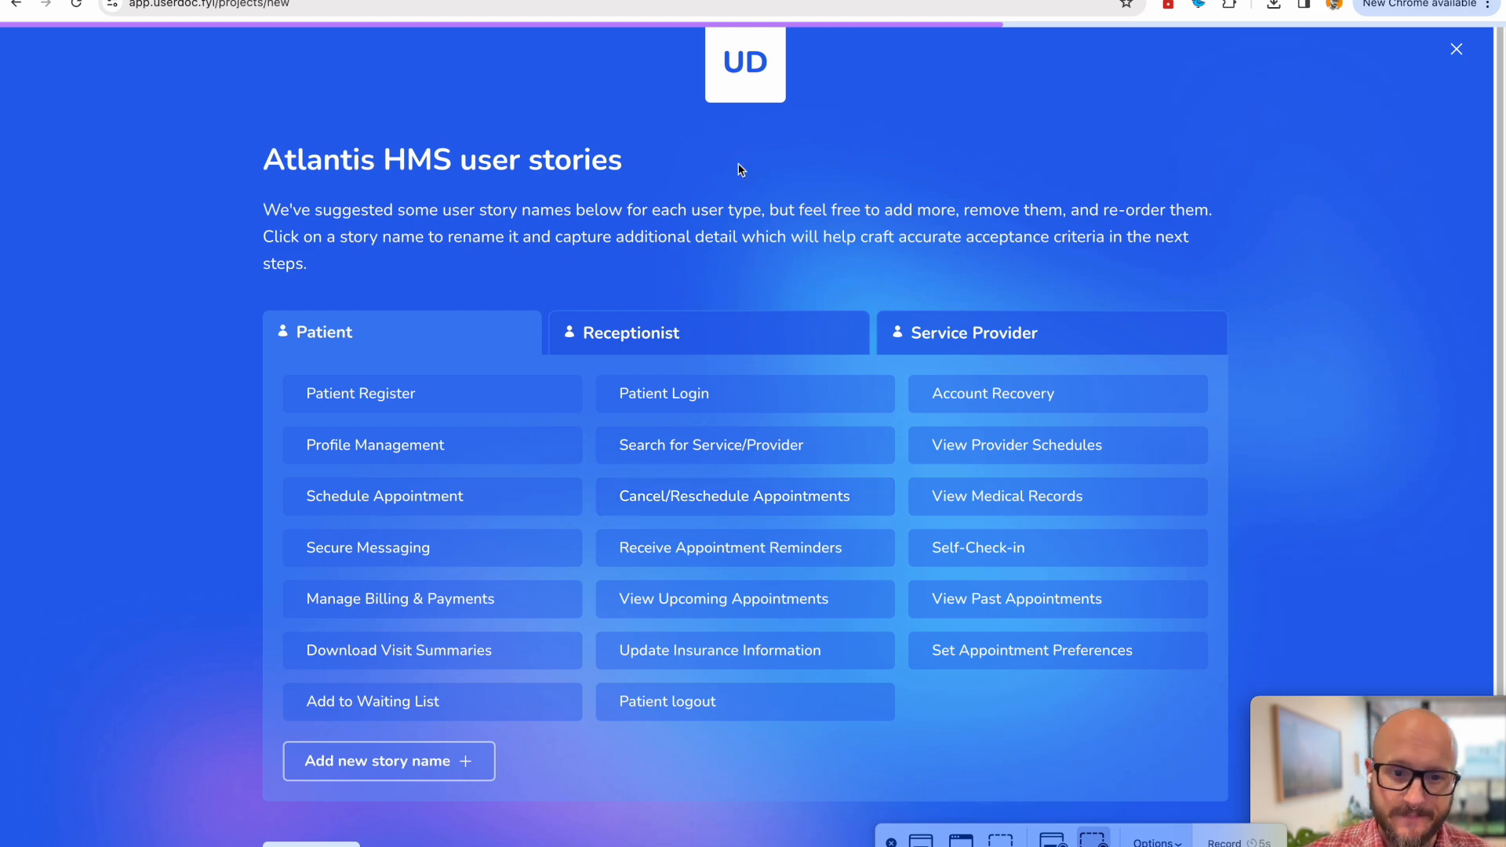
mouse_move(734, 189)
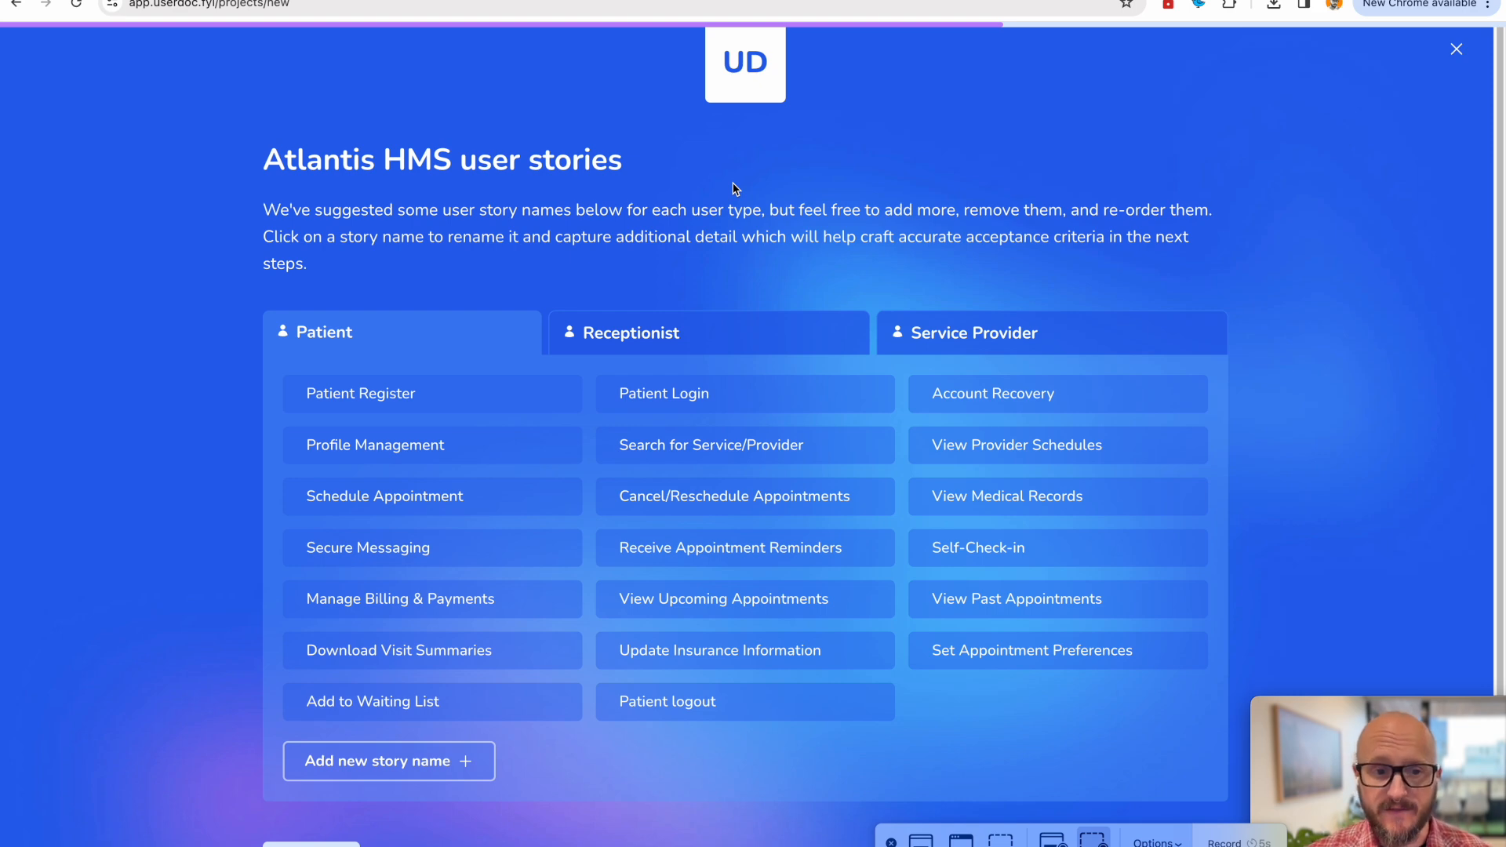
mouse_move(684, 327)
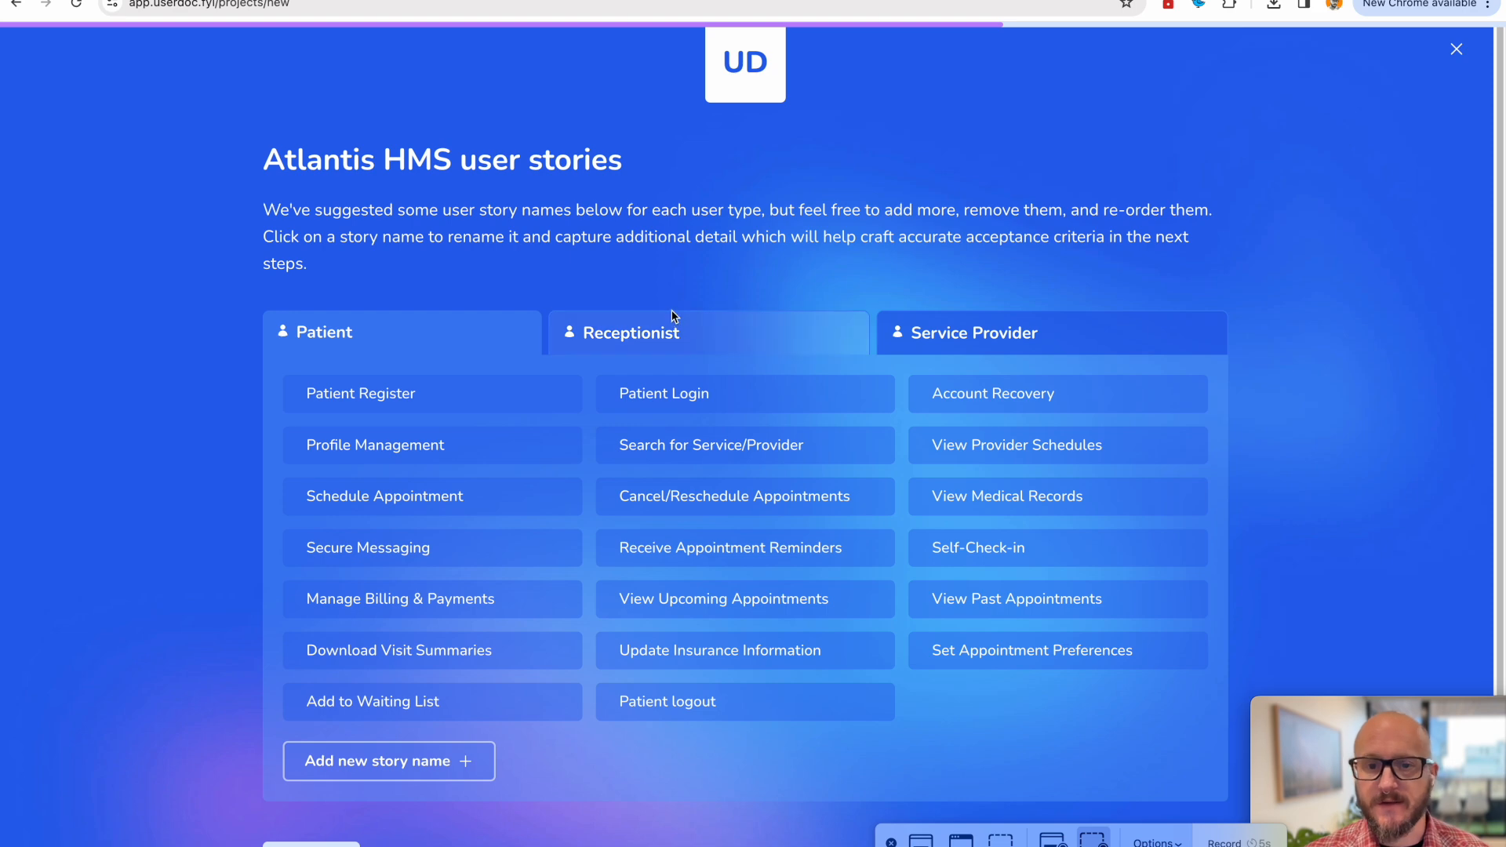
mouse_move(463, 574)
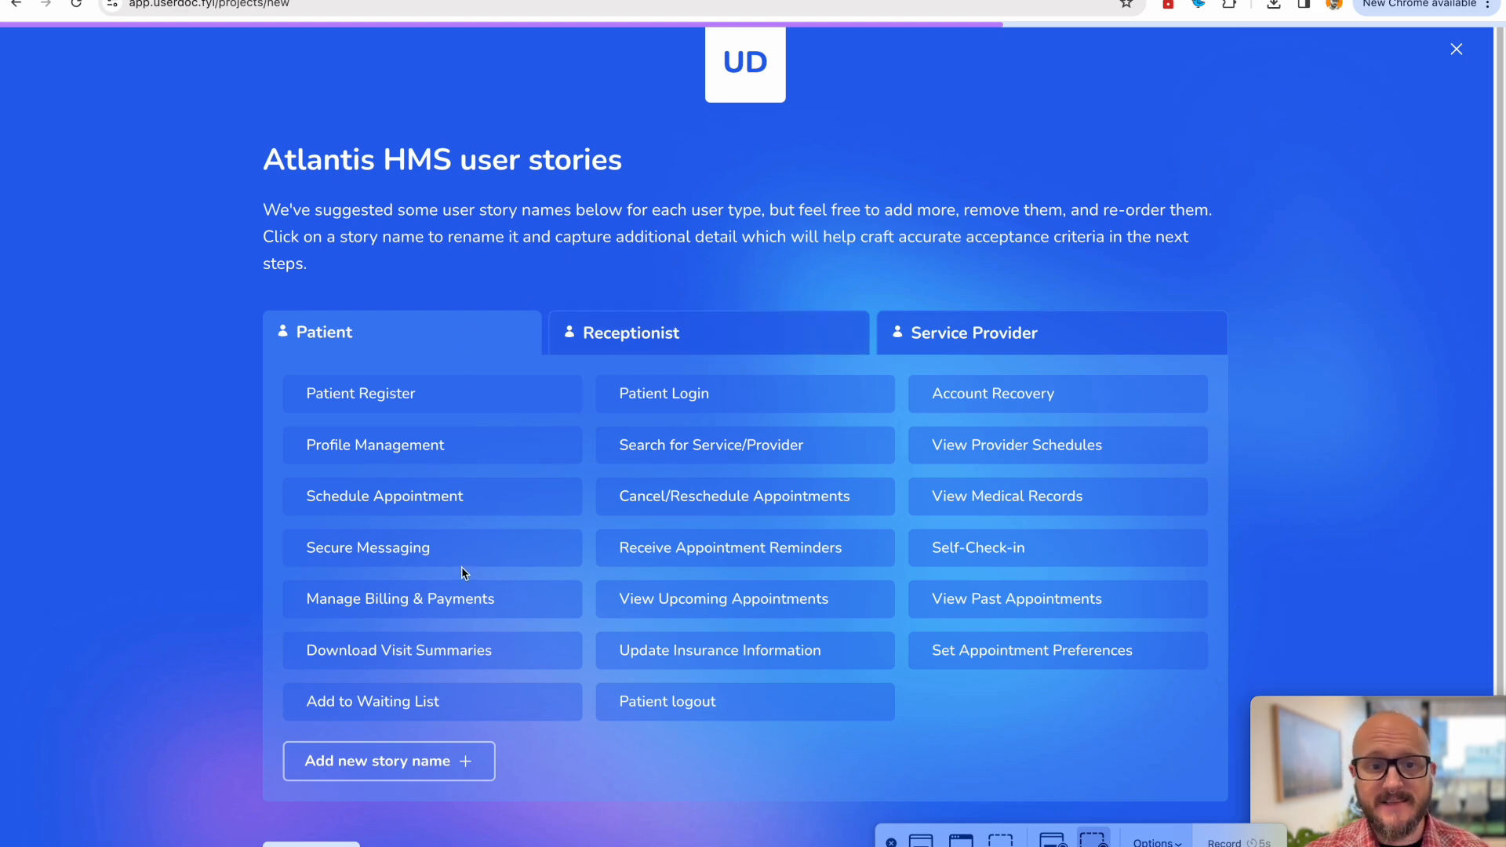
mouse_move(486, 566)
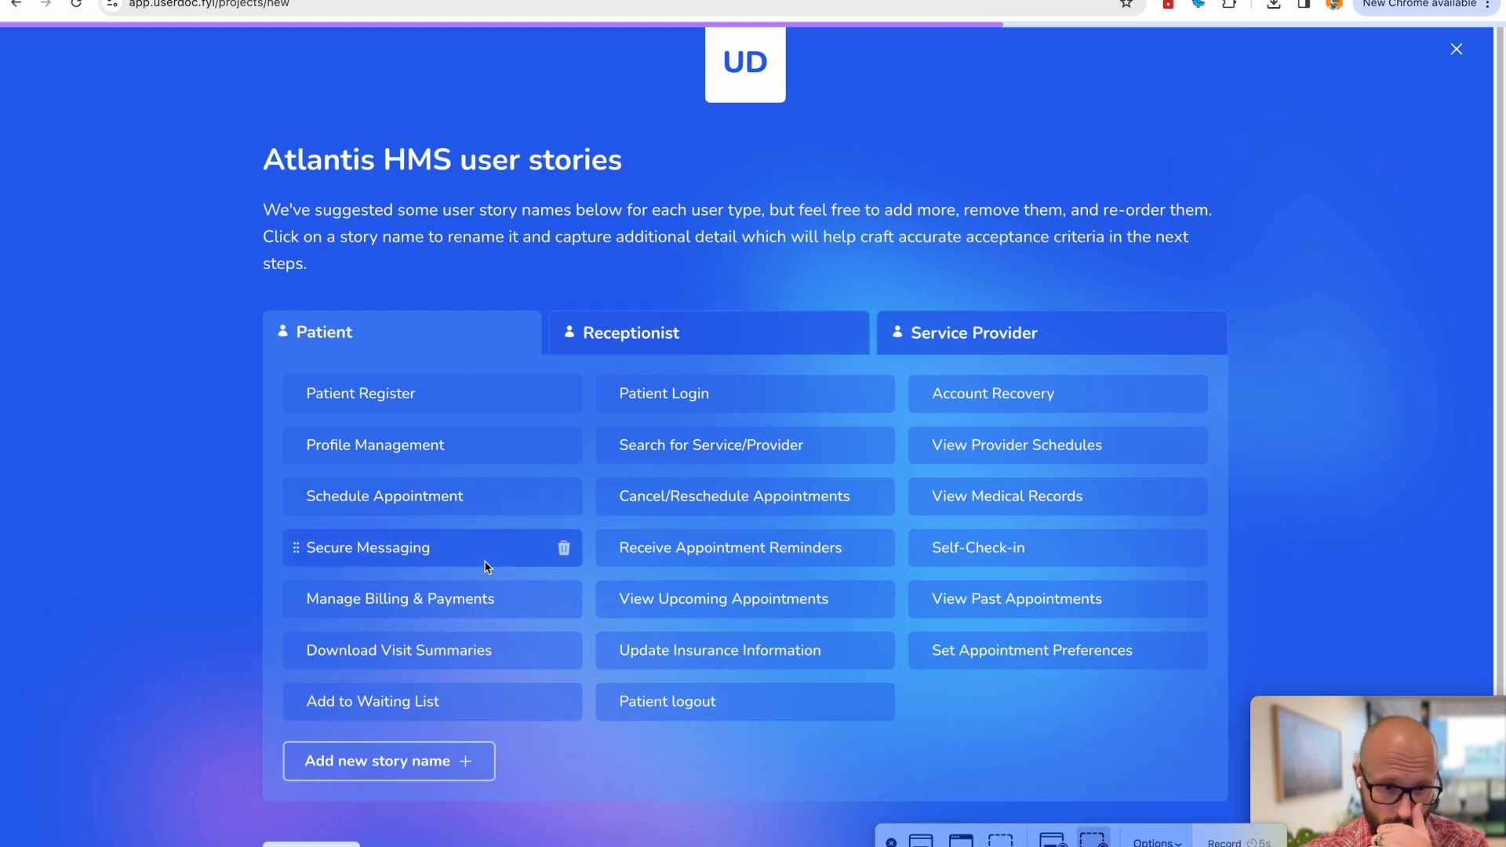
mouse_move(432, 415)
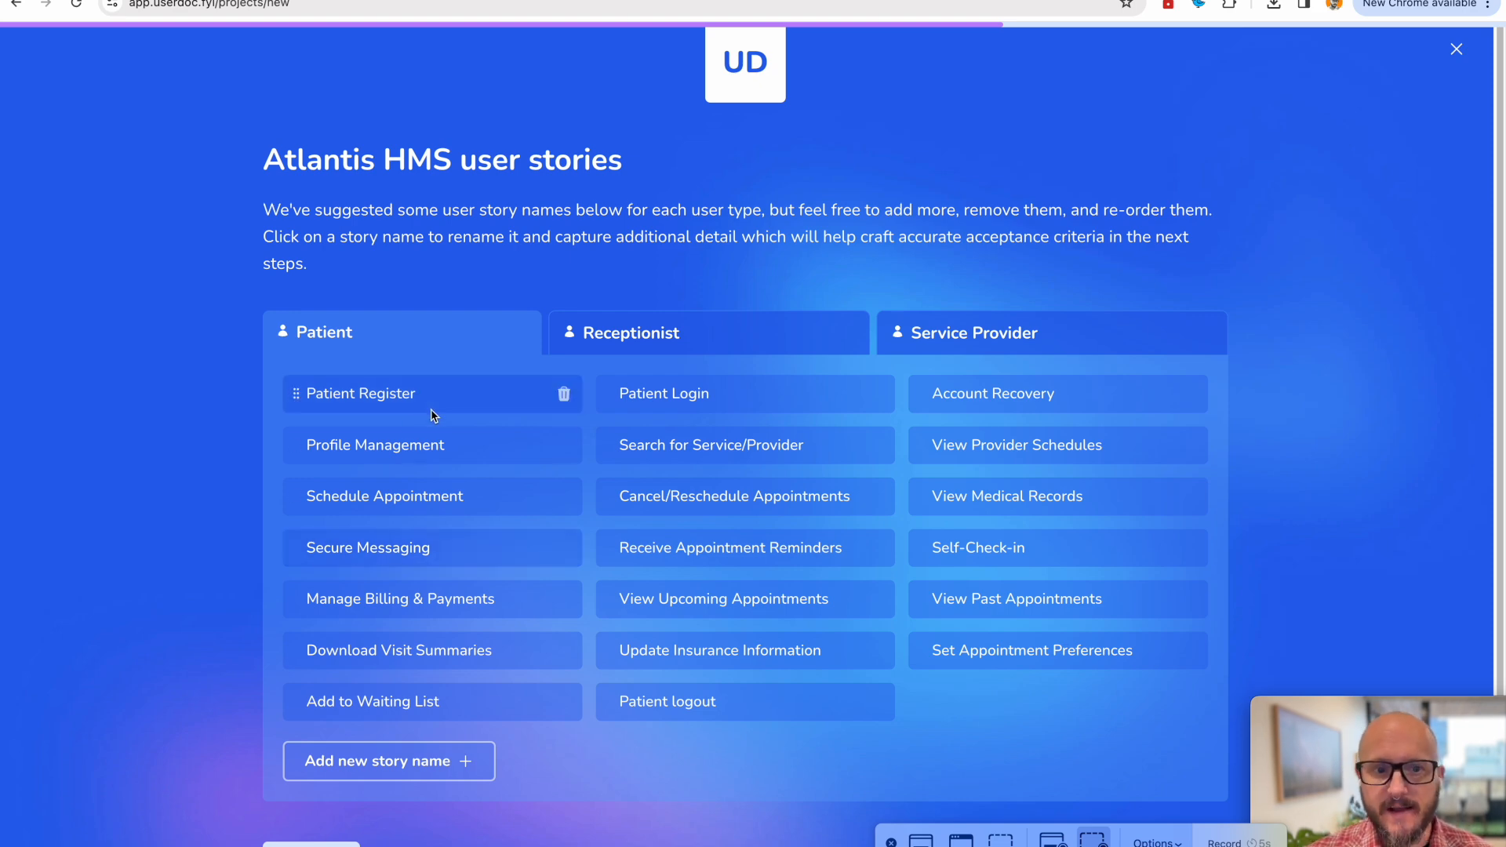
Append 'Can login with Google' to the Patient Register story description and save it.
left_click(360, 393)
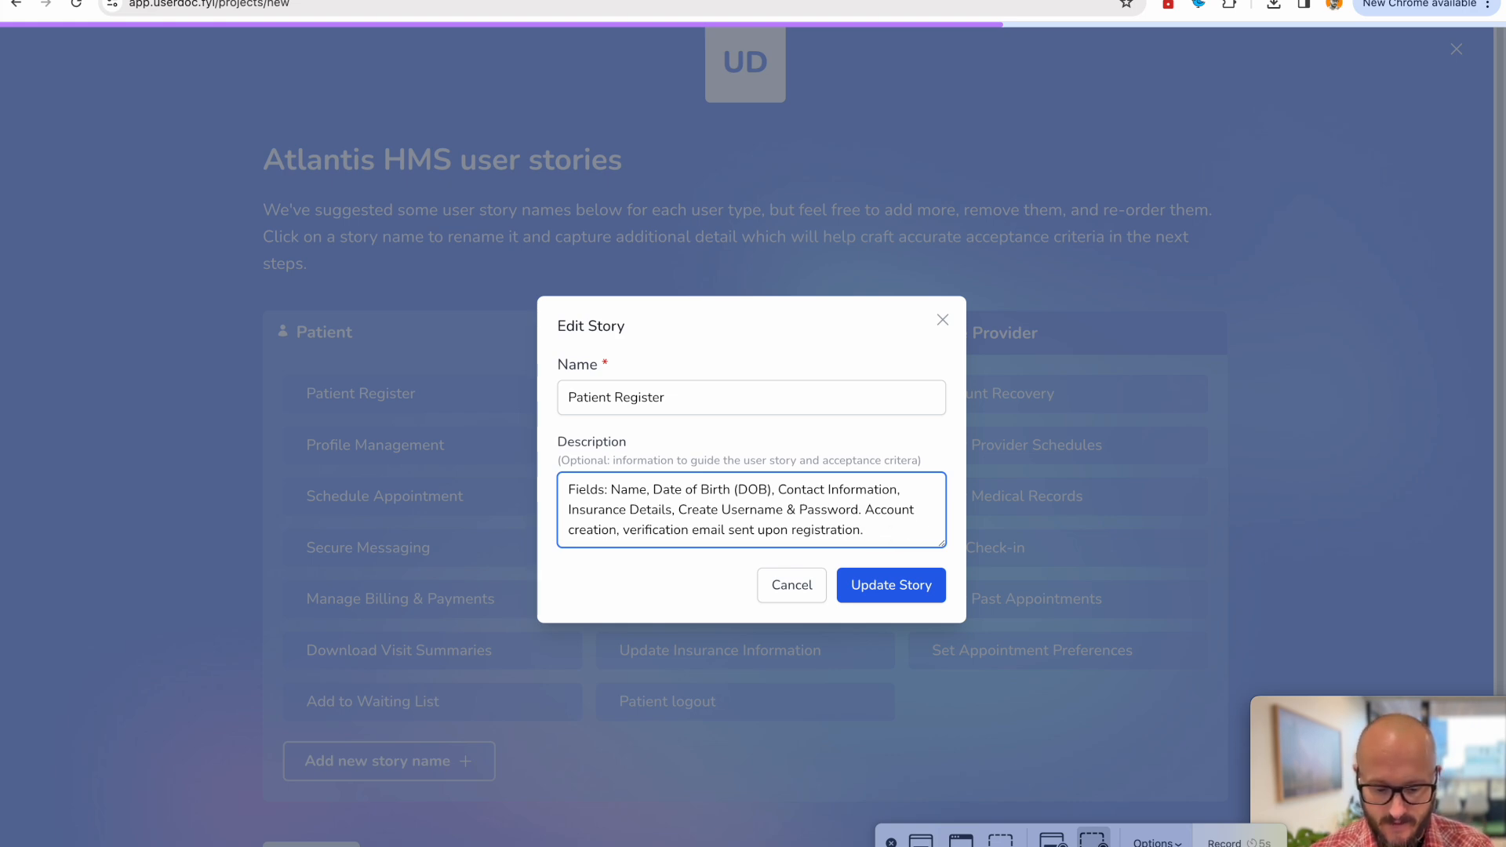
type("Can login with Google")
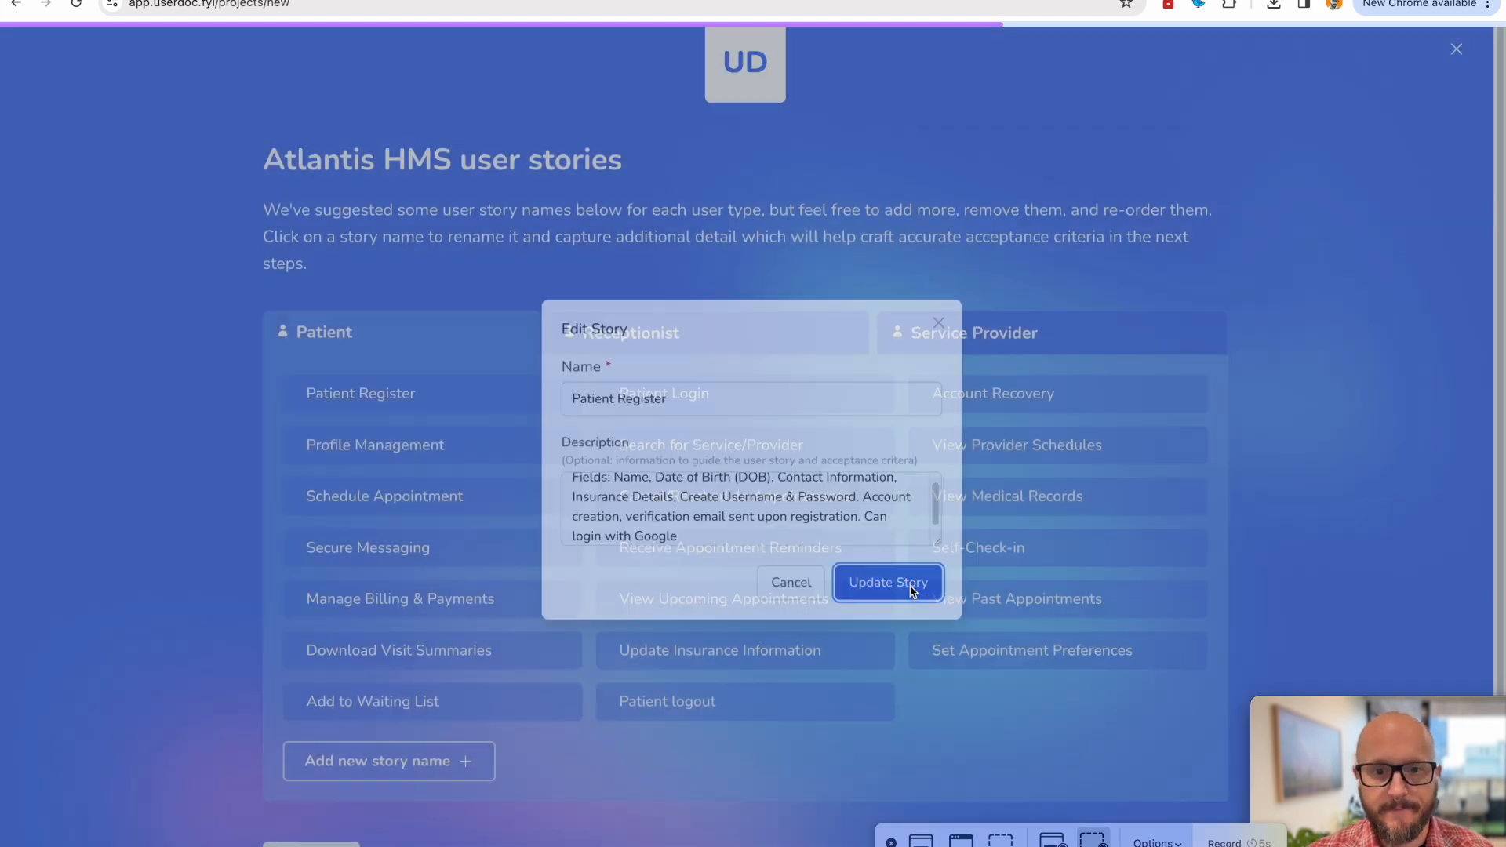
left_click(889, 582)
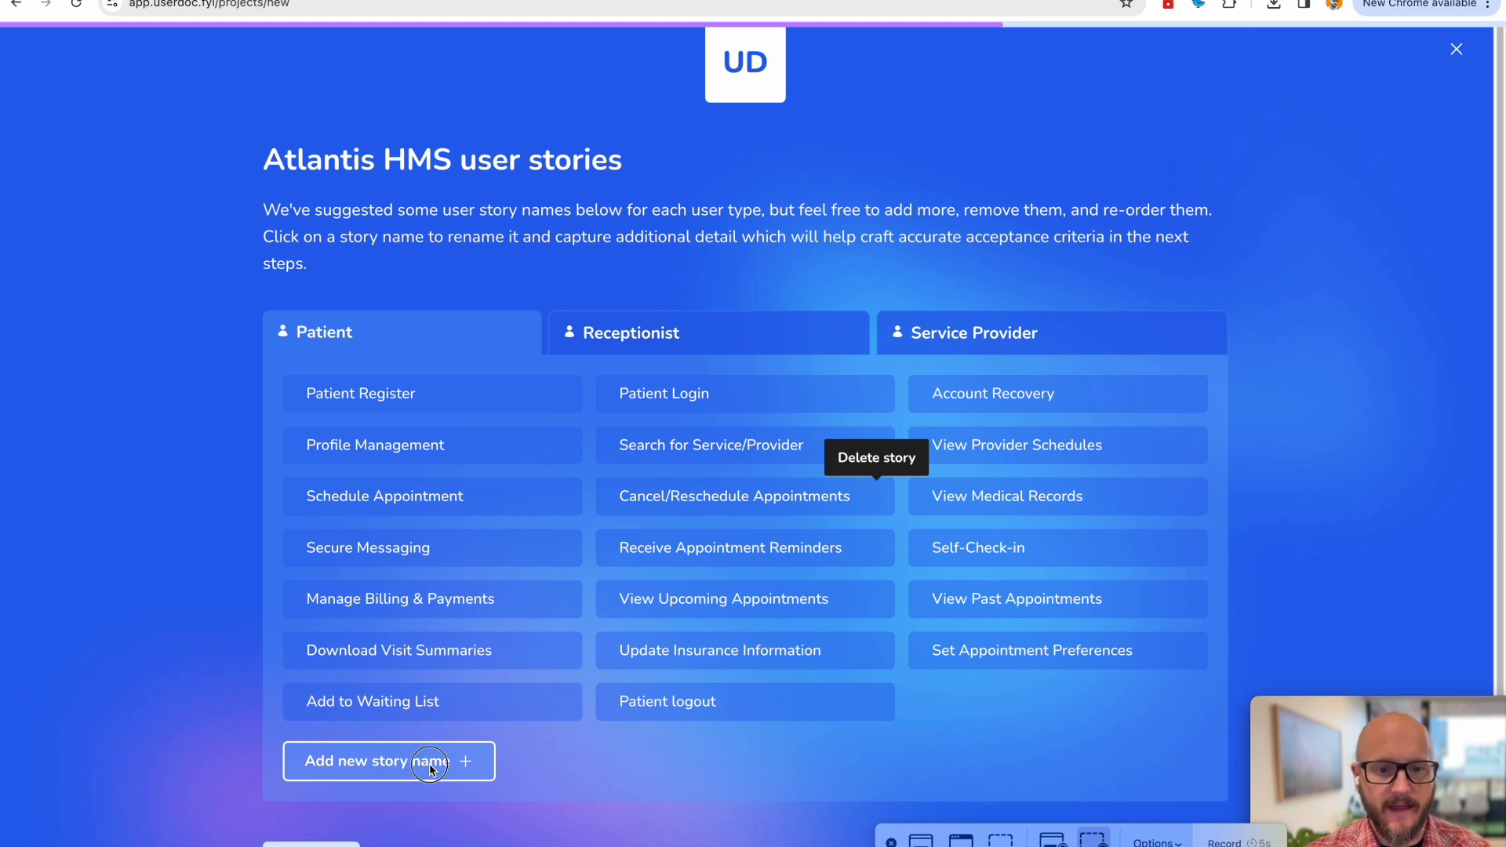
Open the Add New Story form for Patient, then cancel without adding a story.
left_click(430, 761)
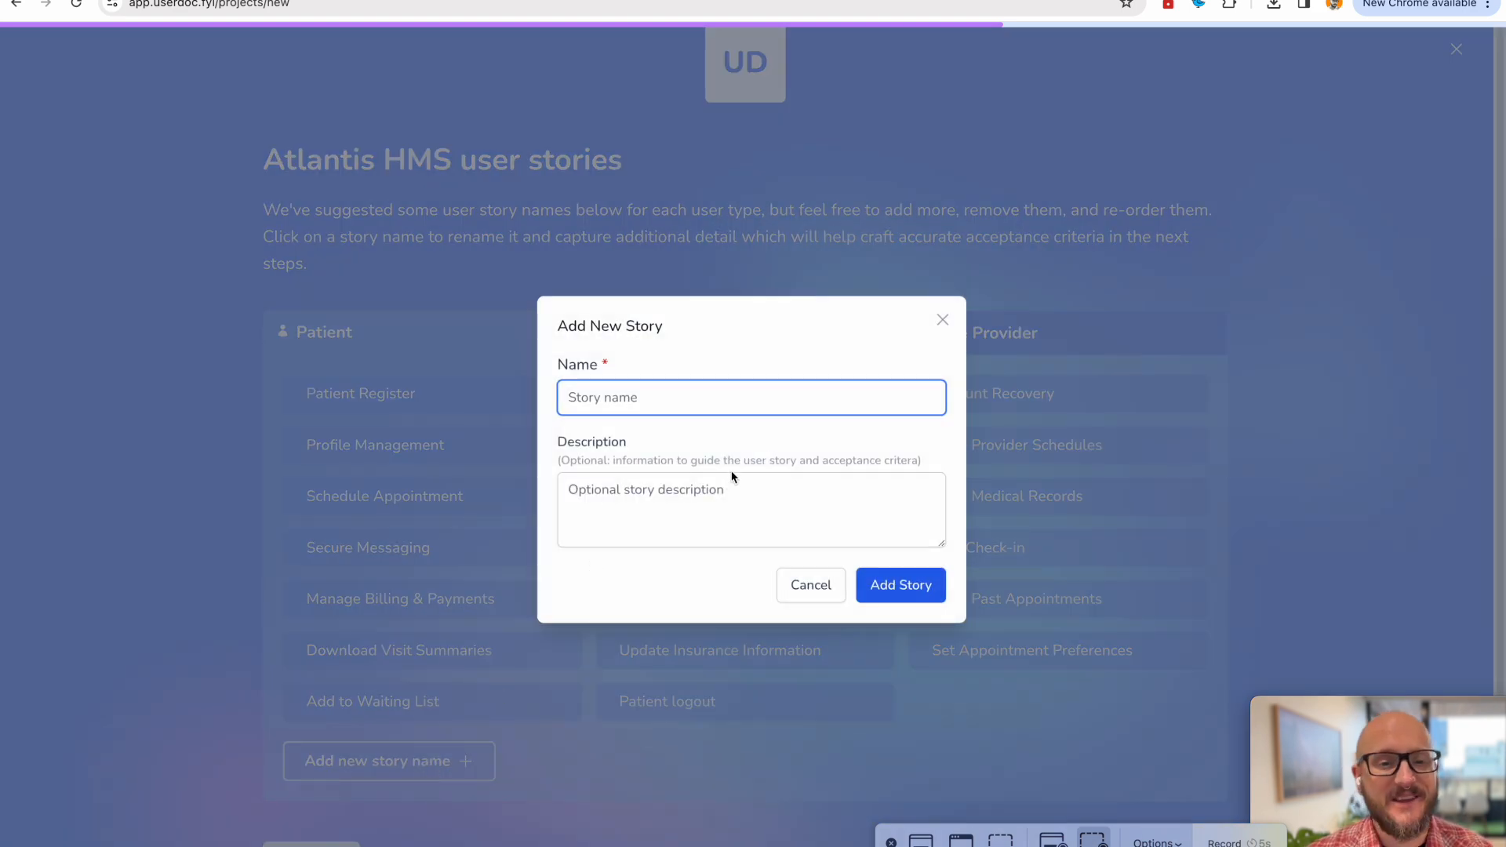
left_click(810, 585)
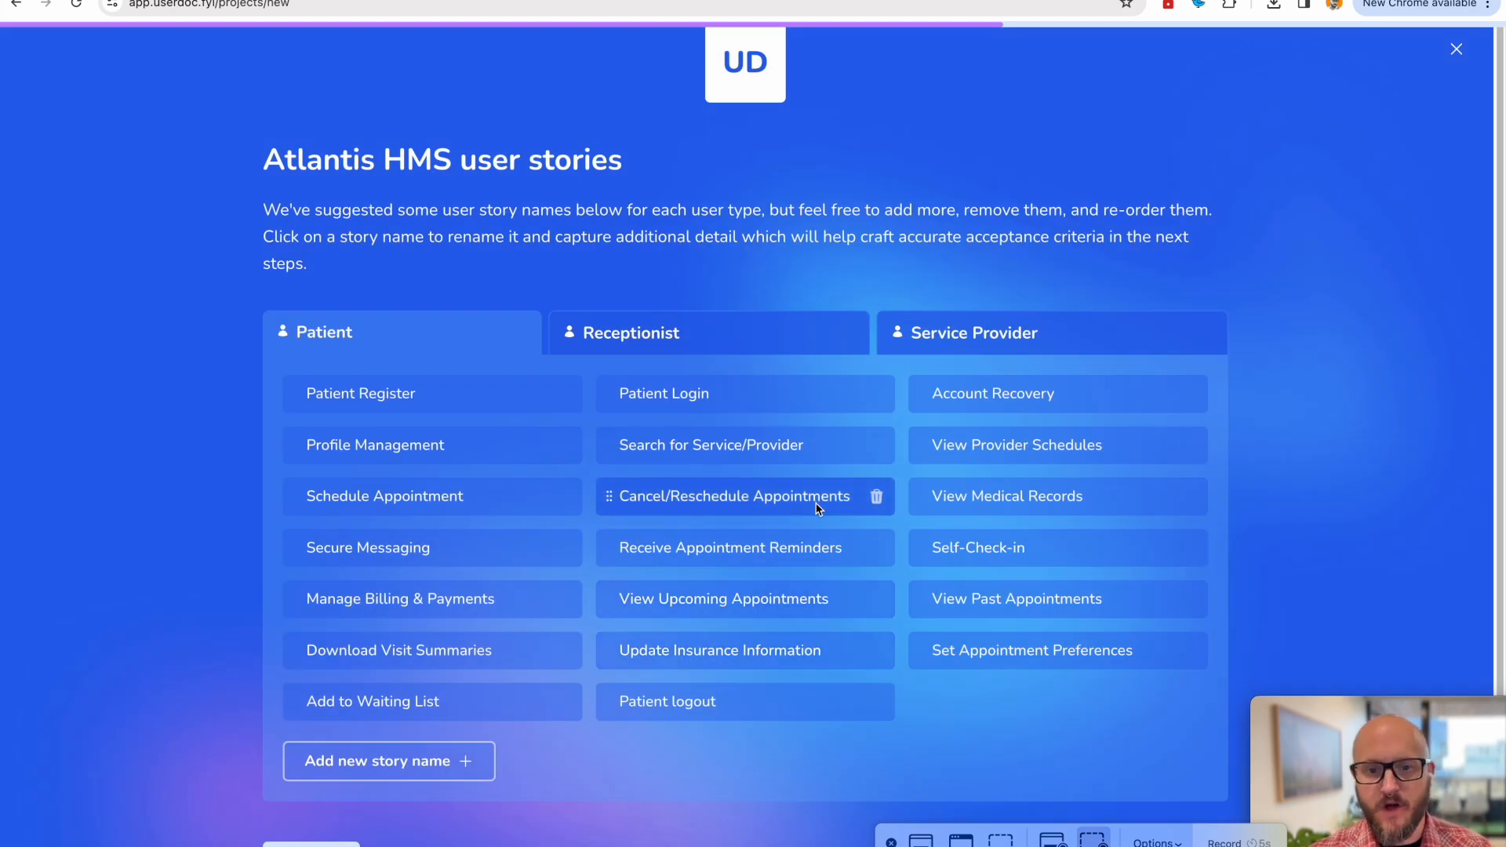
mouse_move(846, 535)
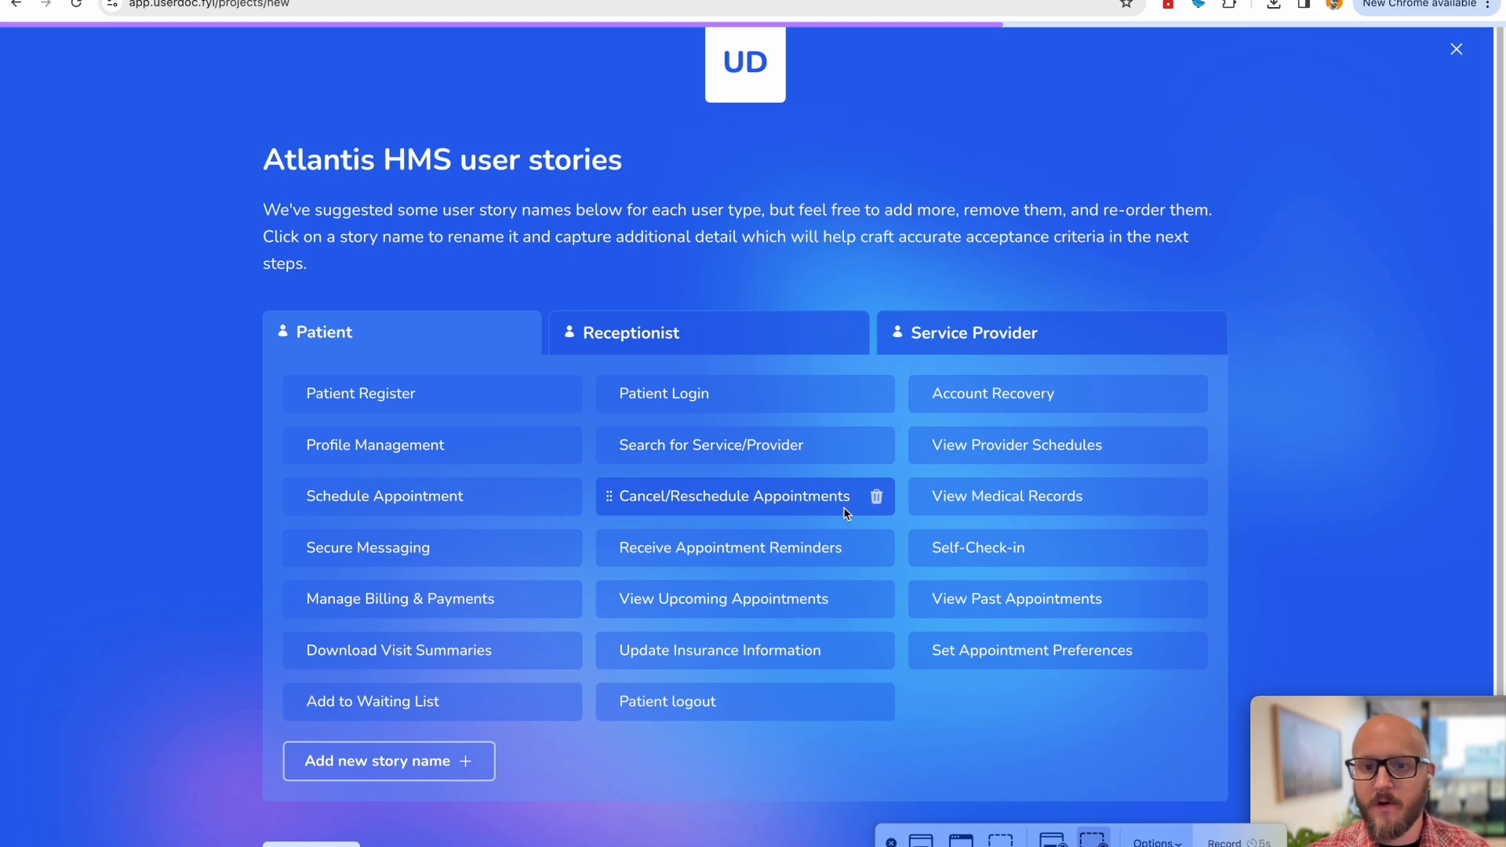
mouse_move(700, 340)
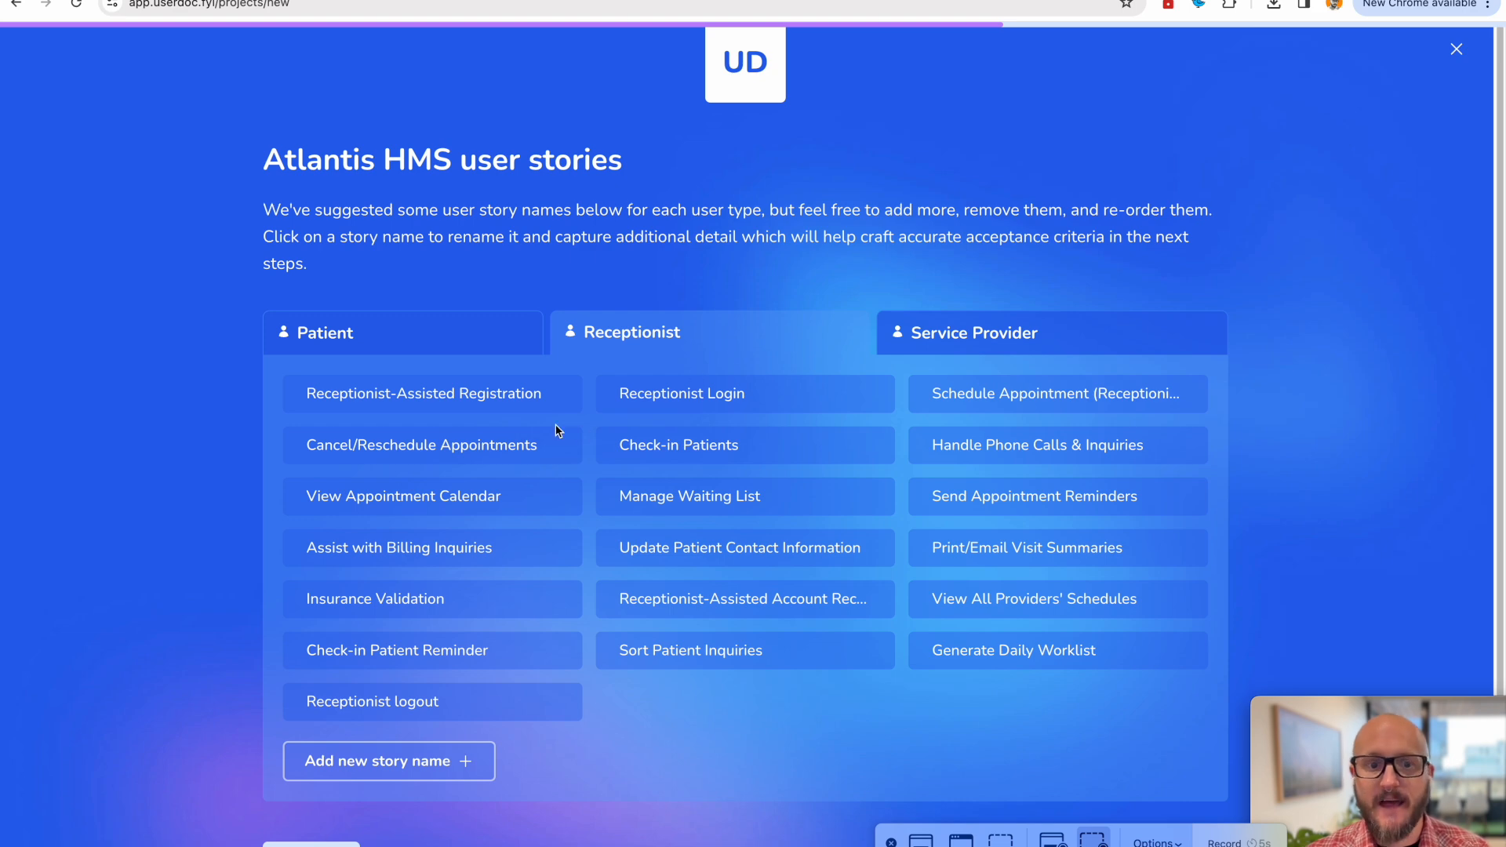
mouse_move(955, 578)
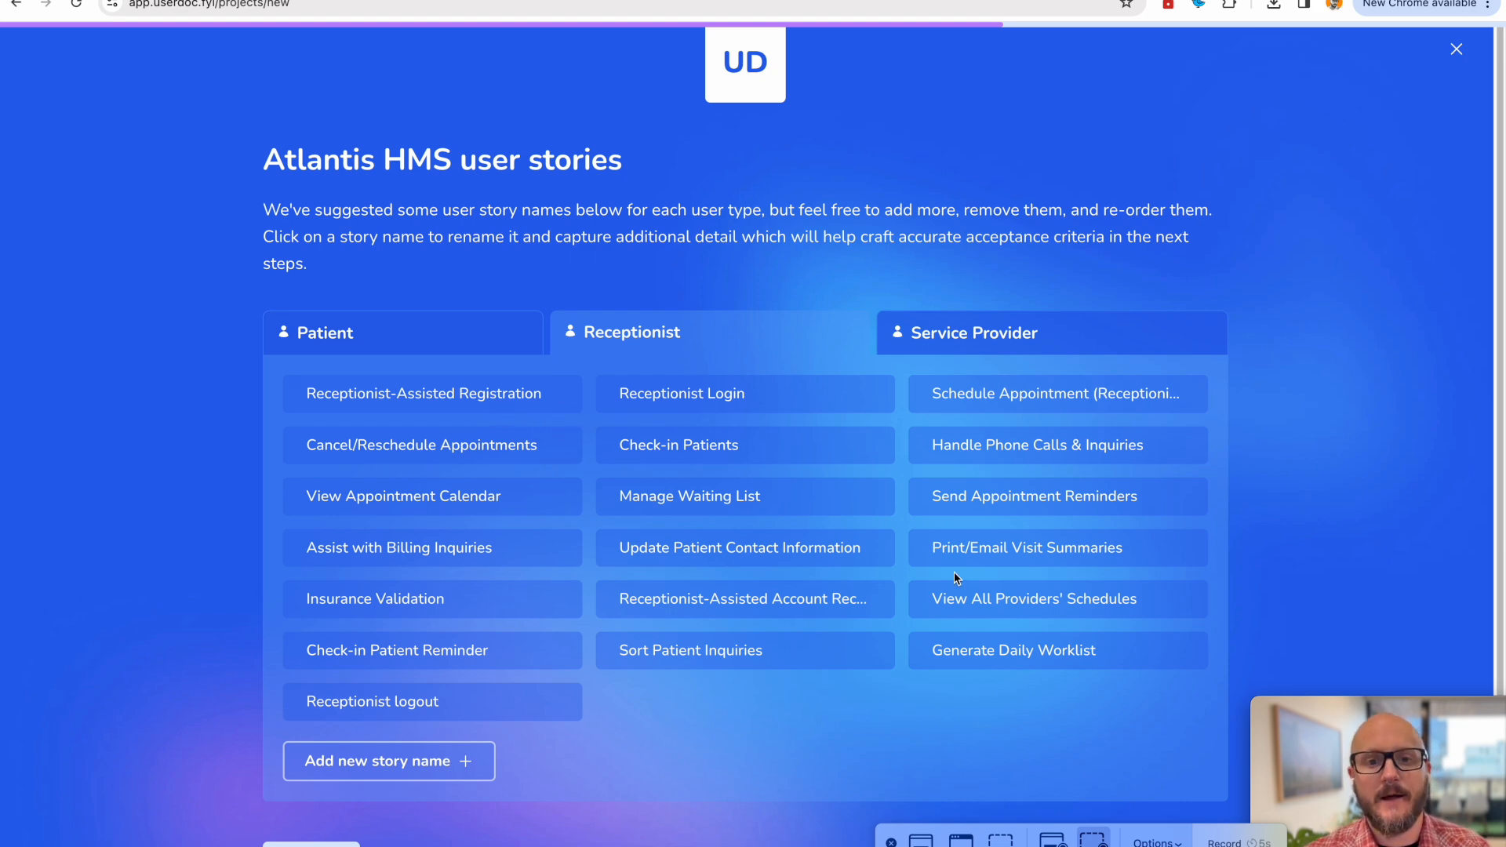
Show the Service Provider user stories and scroll through them.
left_click(973, 332)
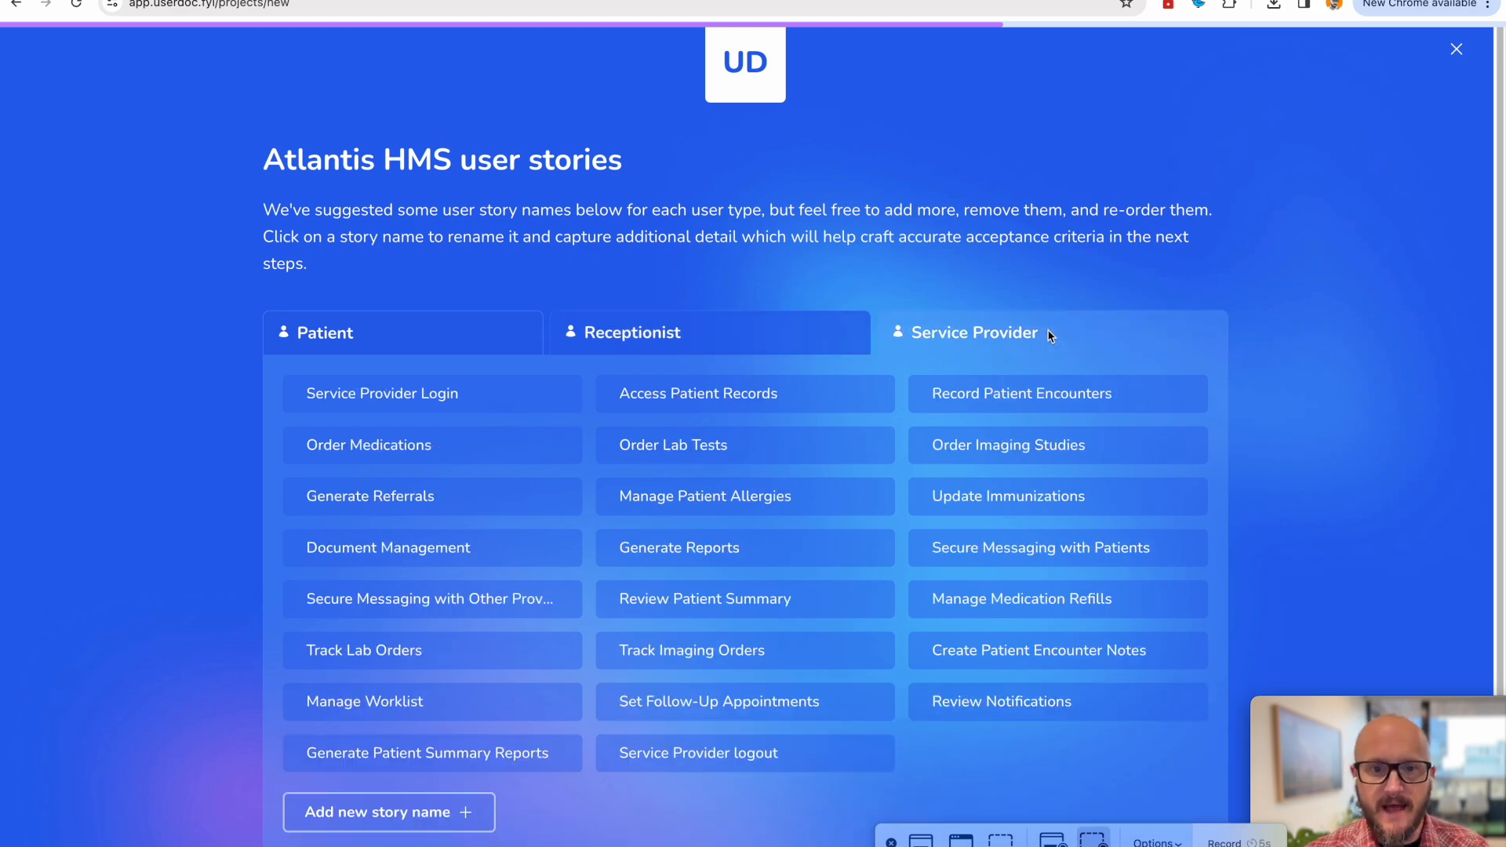
scroll("down", 3)
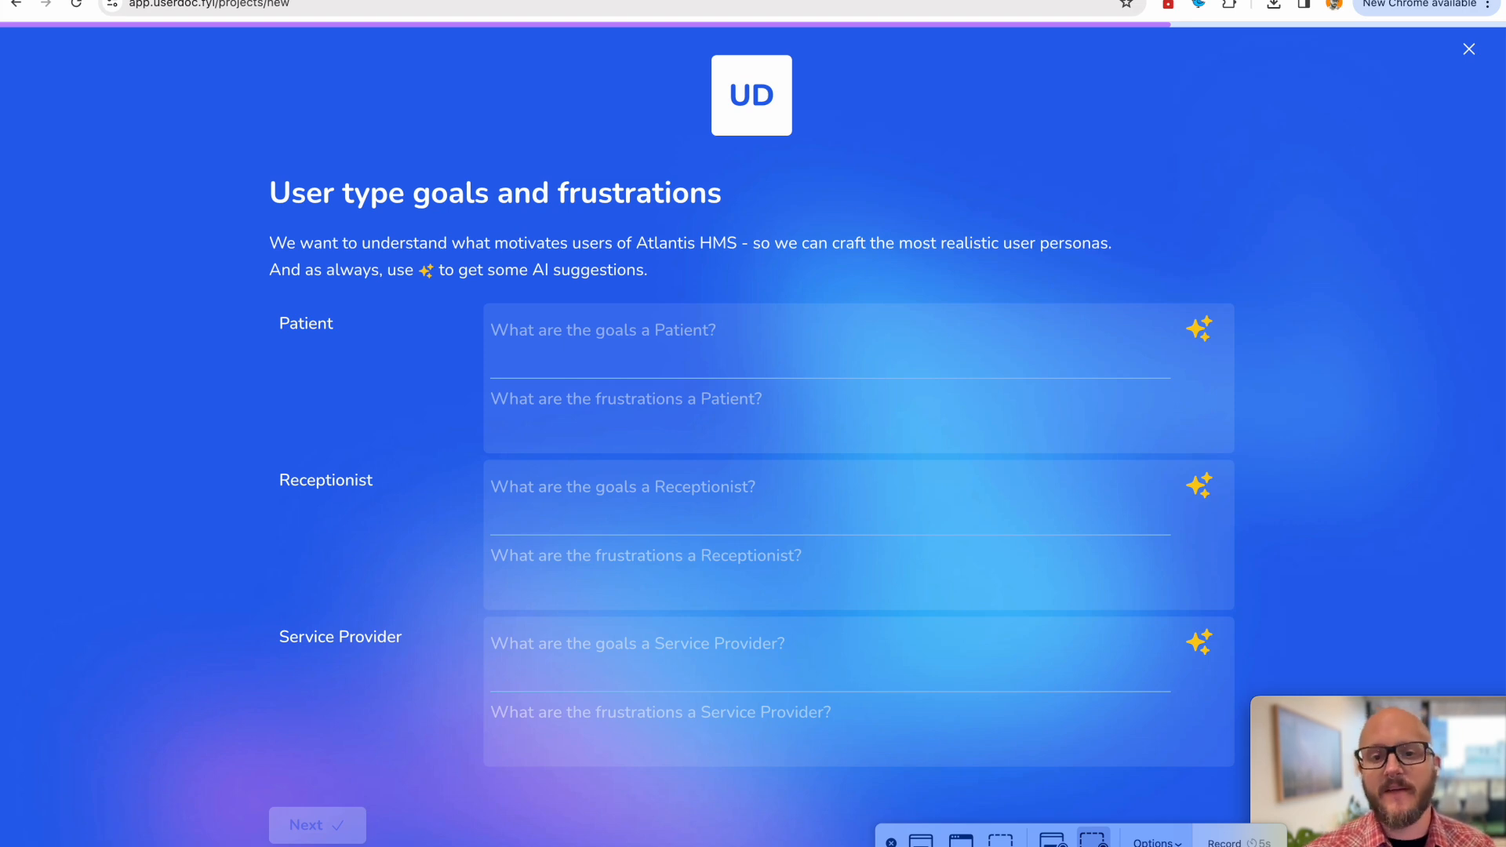
mouse_move(782, 299)
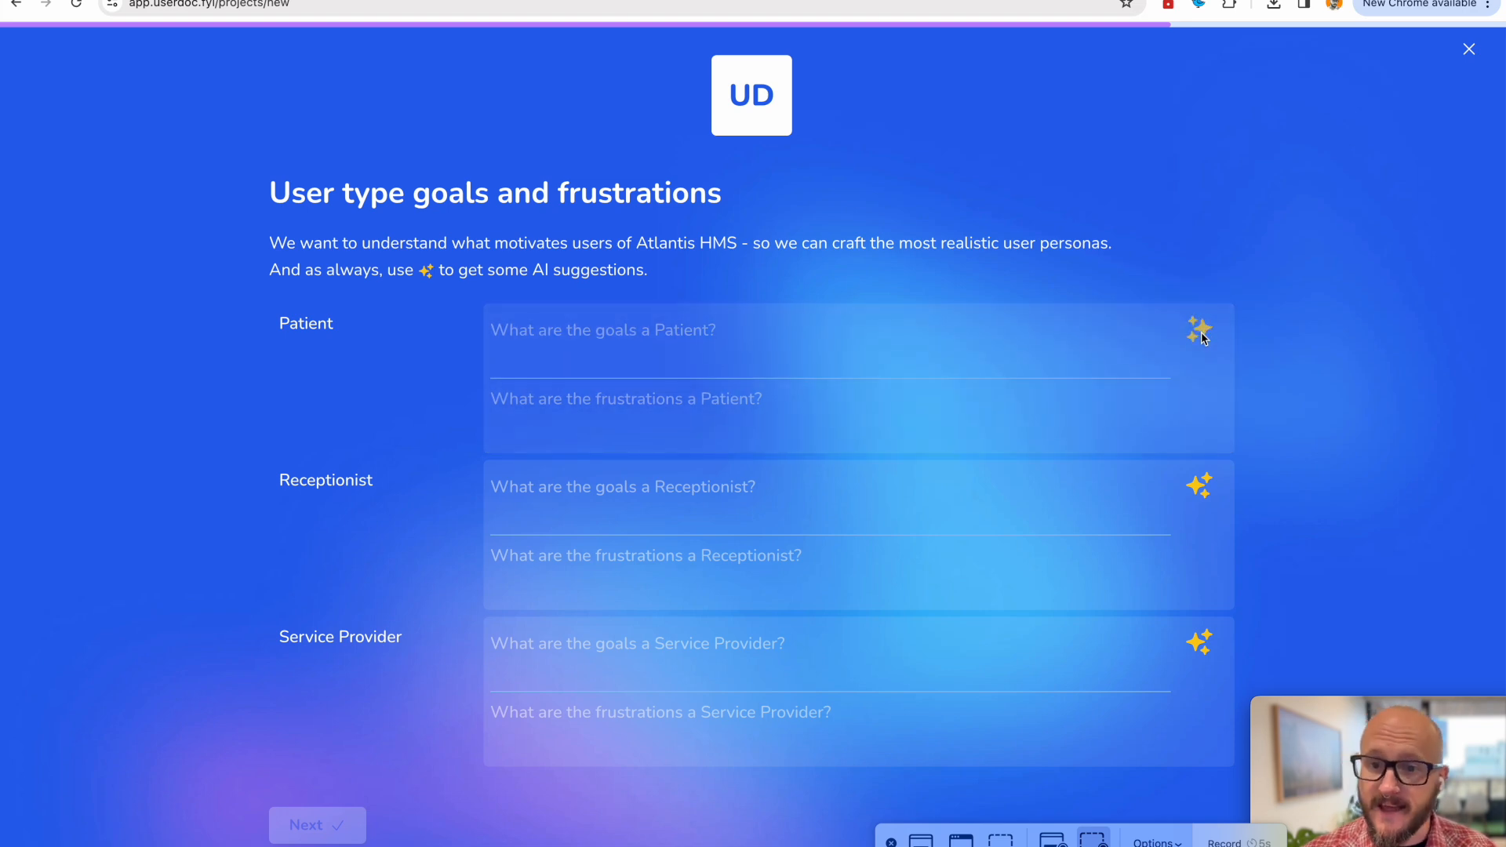
Generate AI goals and frustrations for Patient, Receptionist and Service Provider, then continue.
left_click(1197, 328)
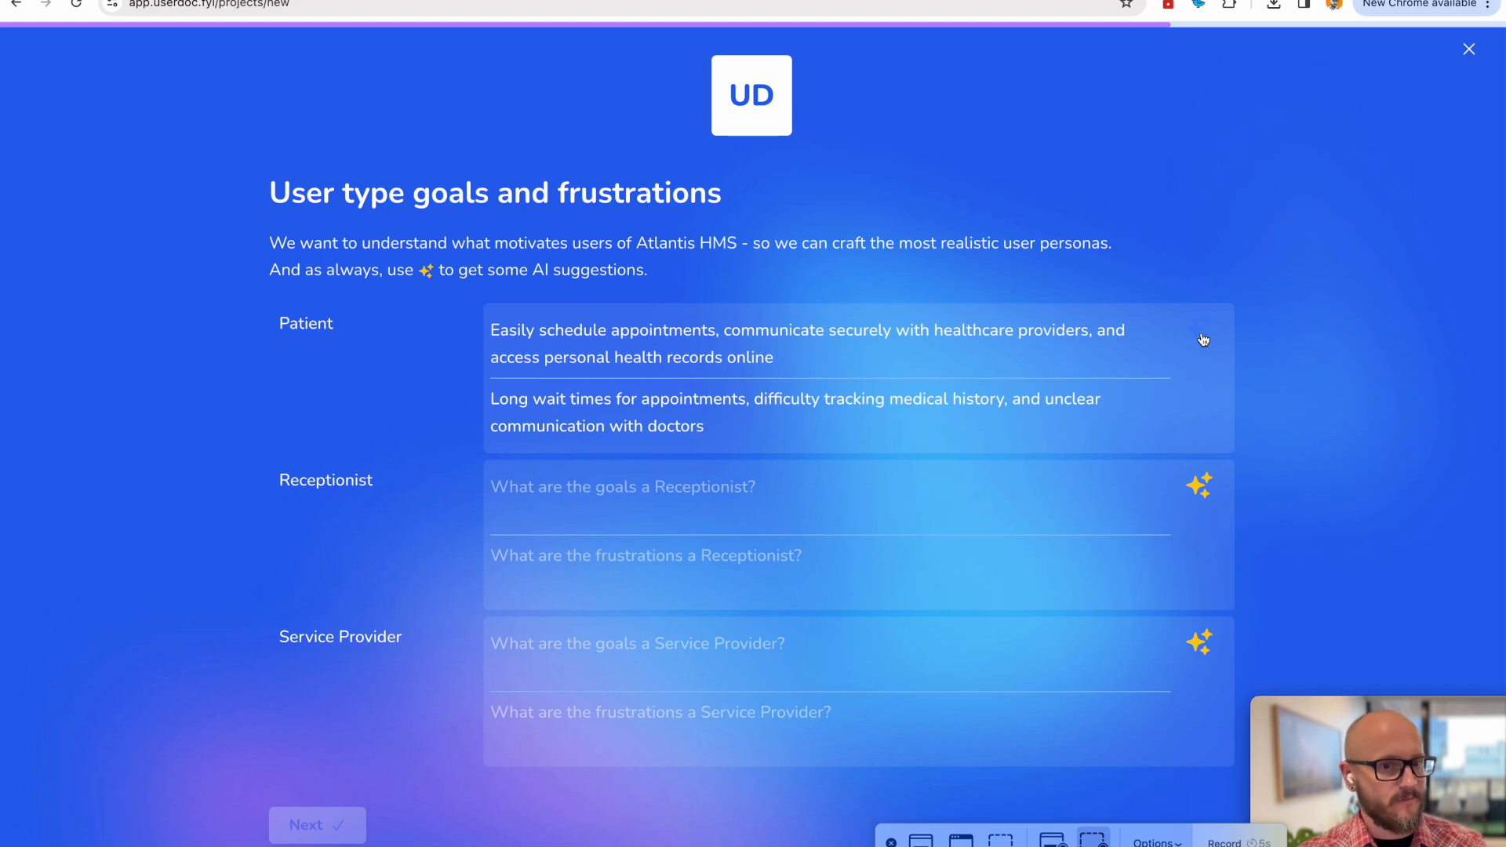
mouse_move(196, 384)
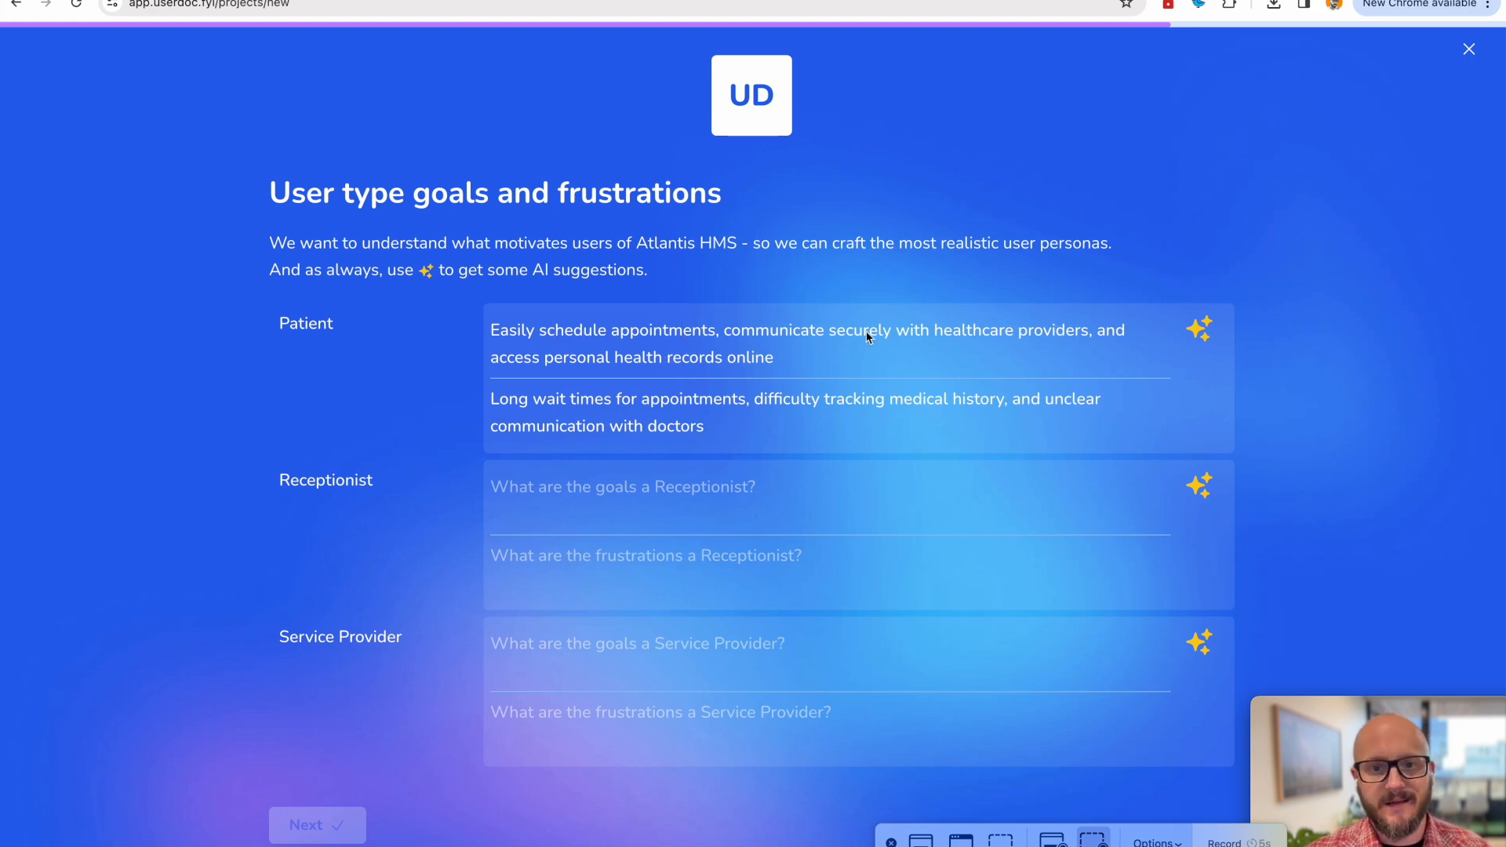
mouse_move(1158, 329)
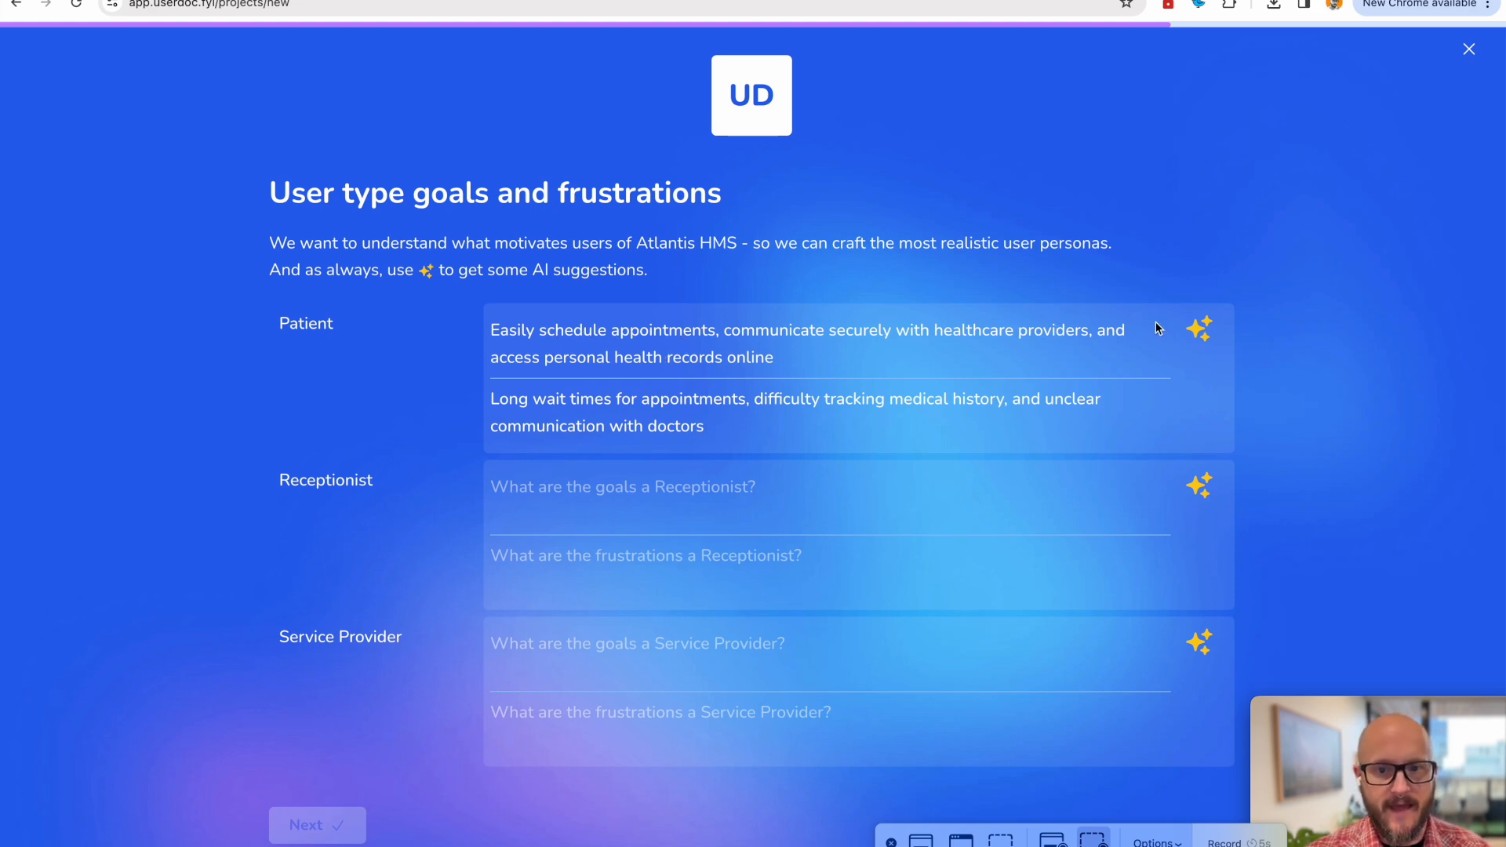
mouse_move(753, 415)
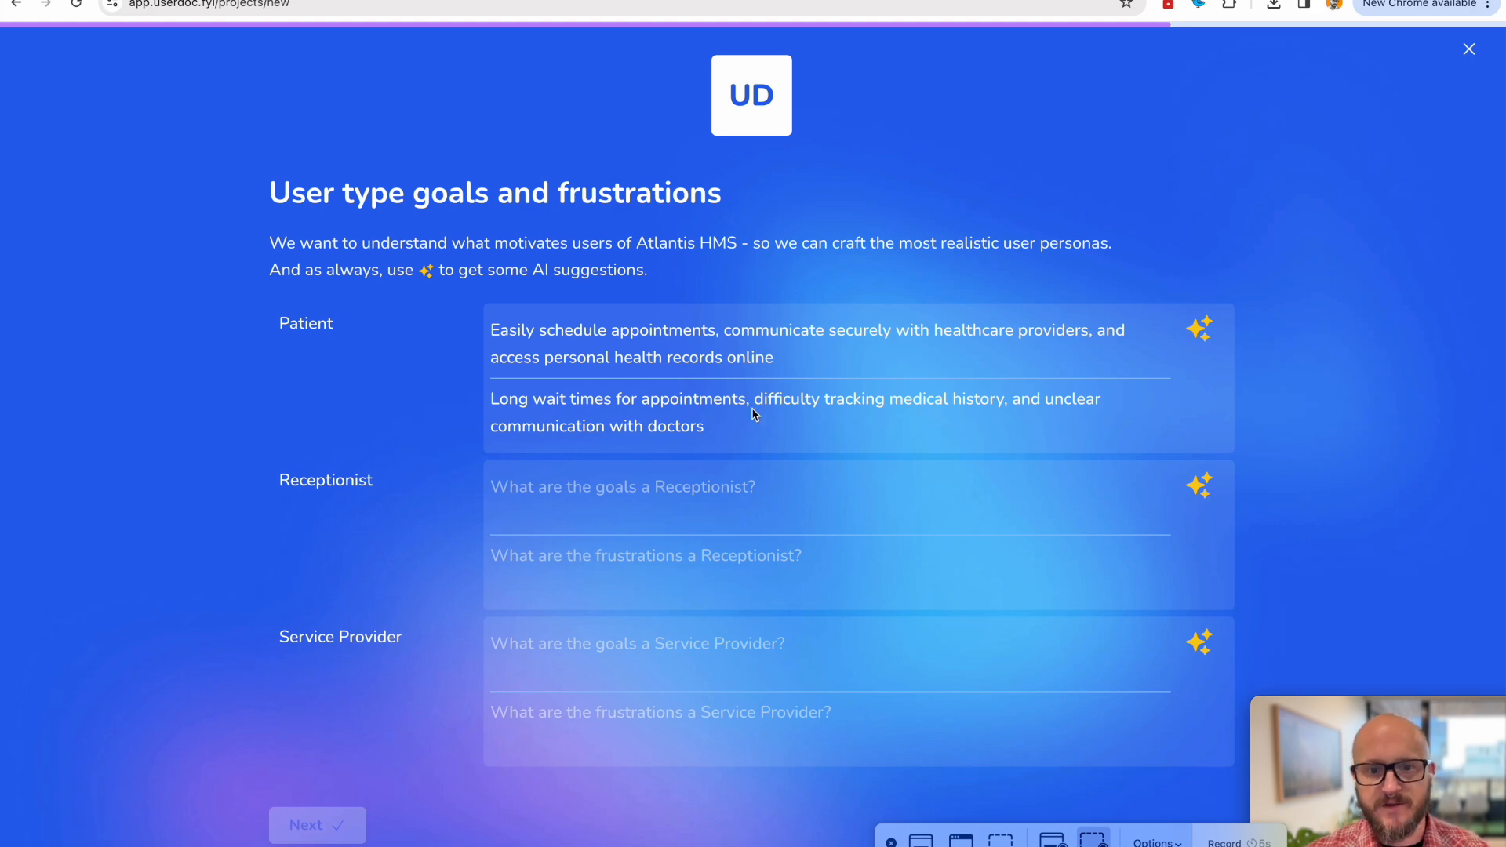
mouse_move(883, 411)
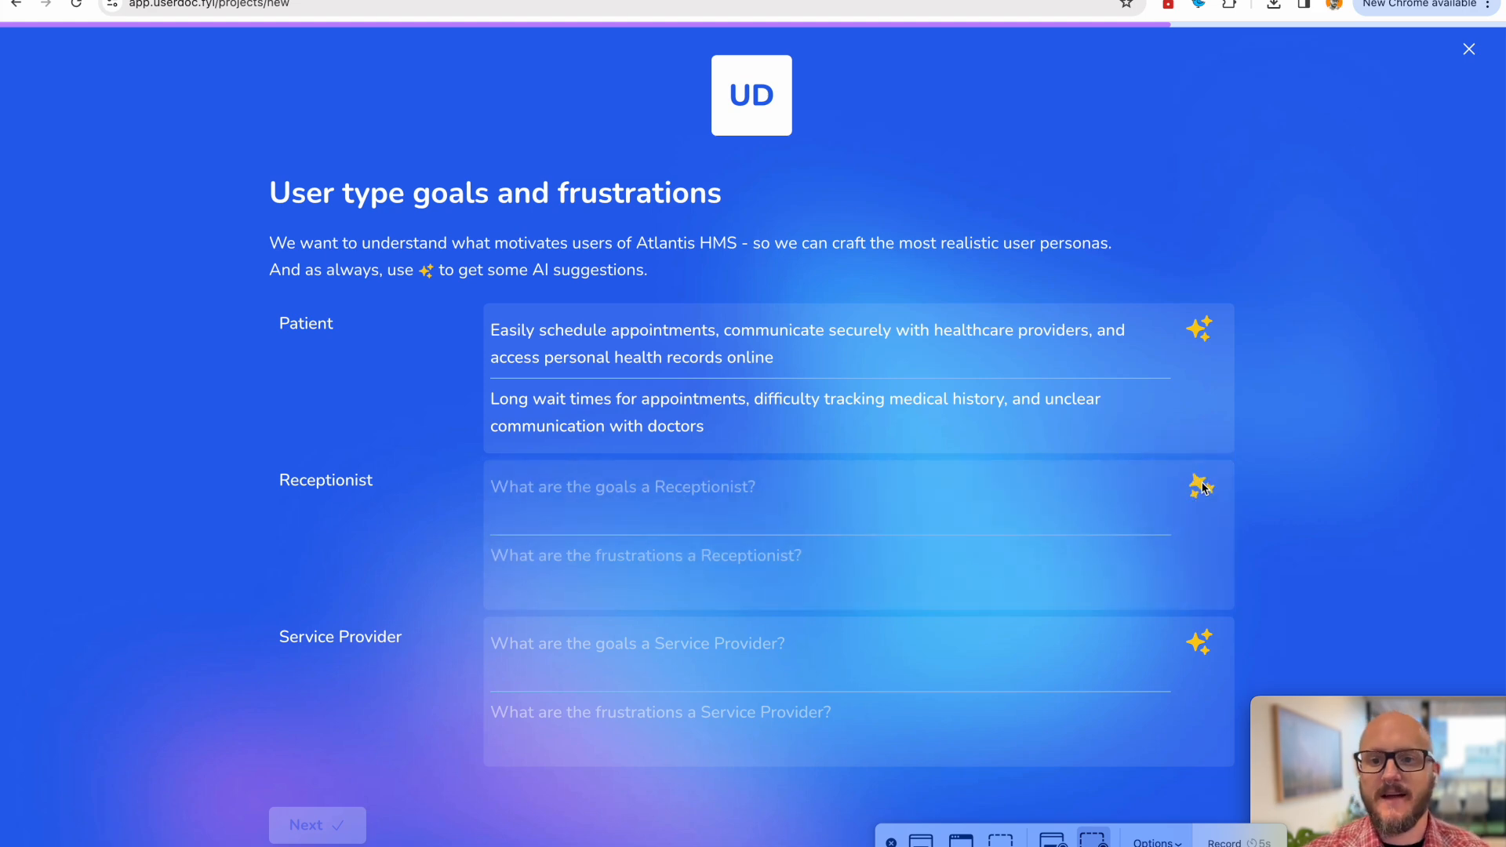
left_click(1198, 486)
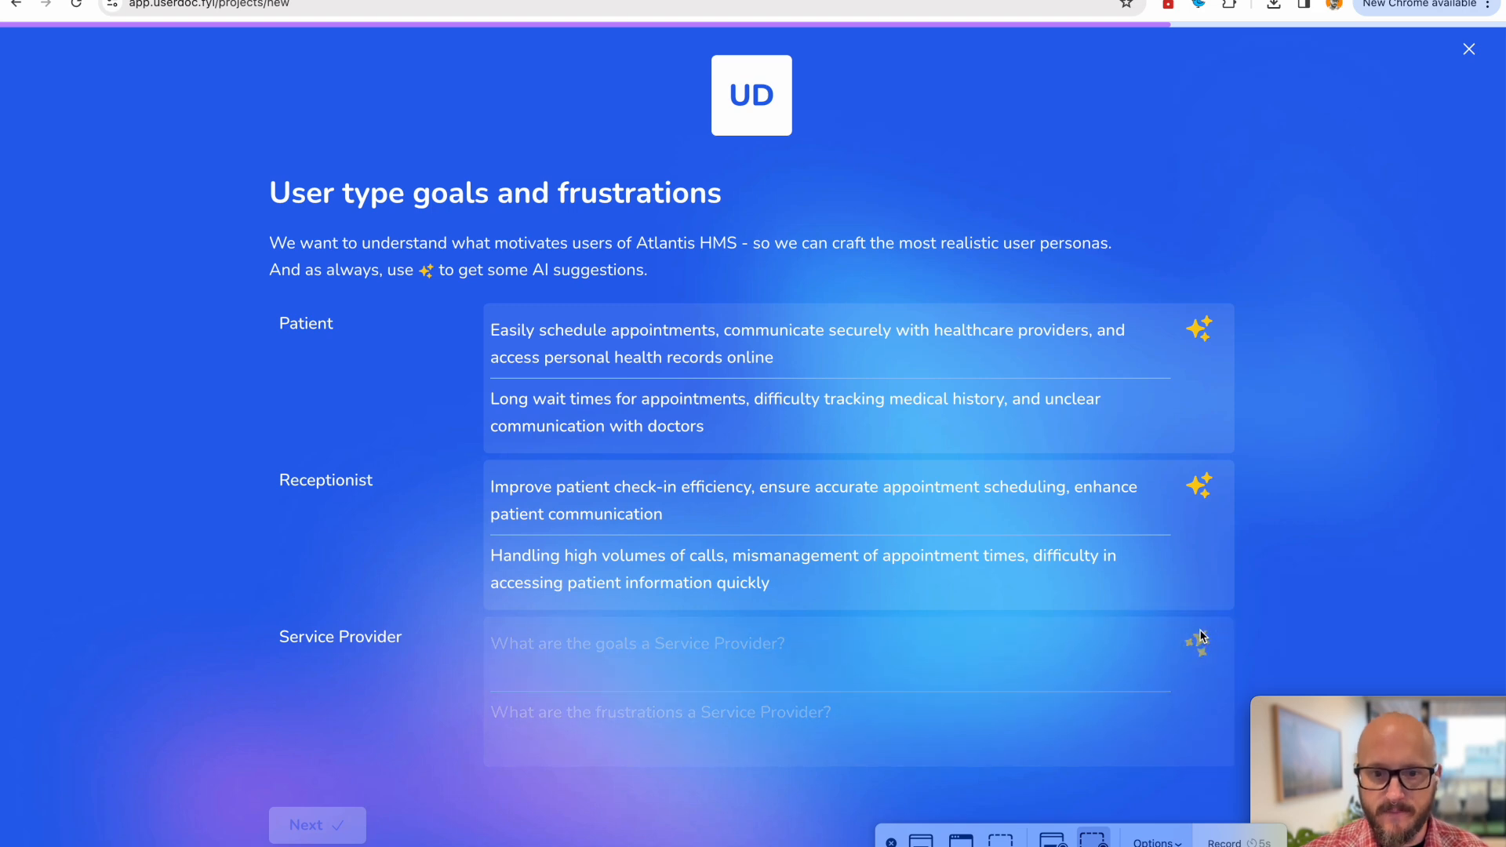
left_click(1197, 639)
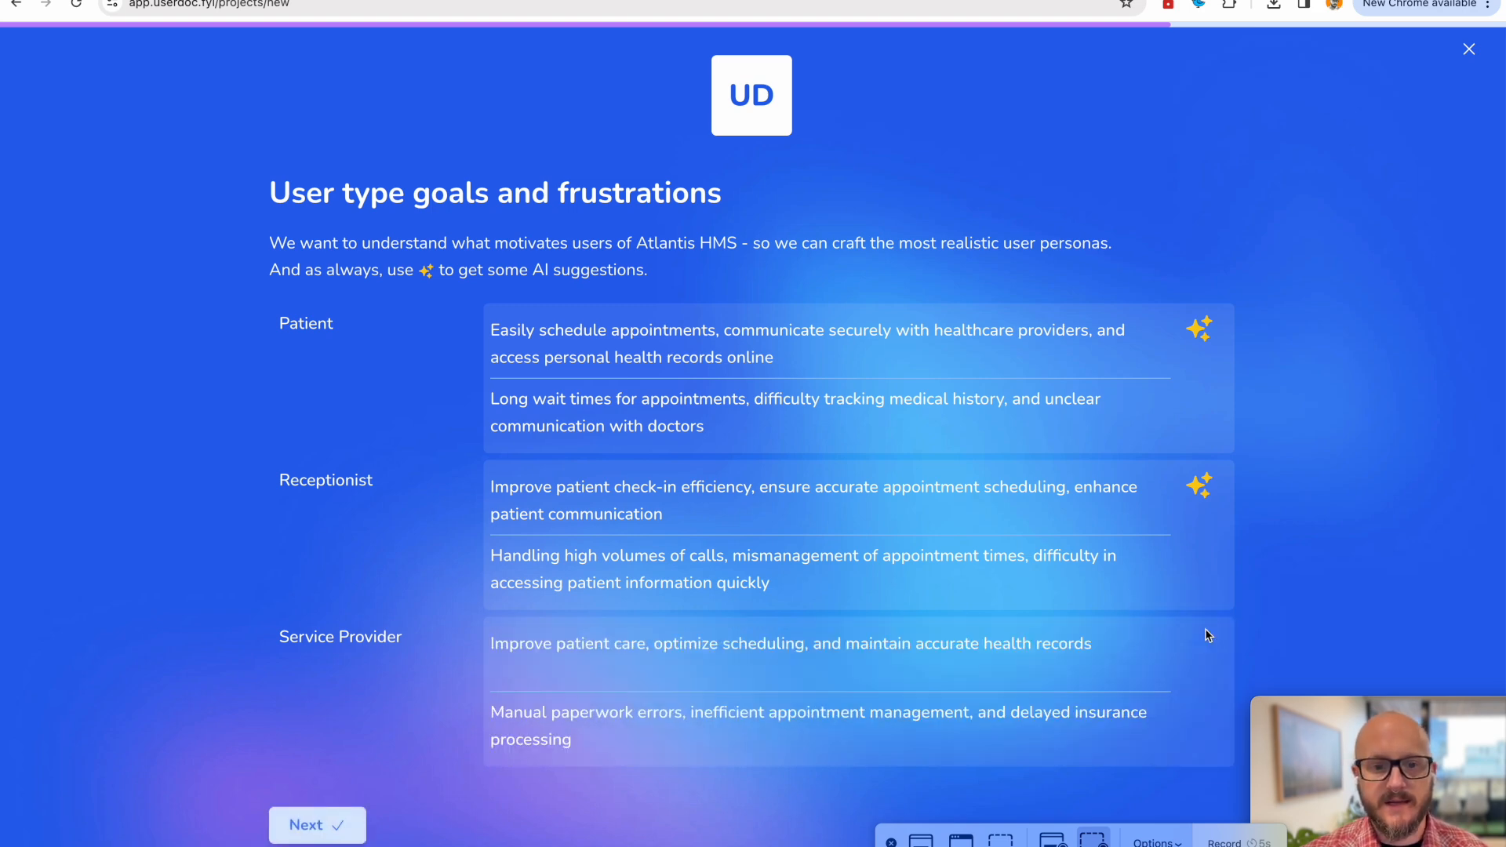
left_click(317, 825)
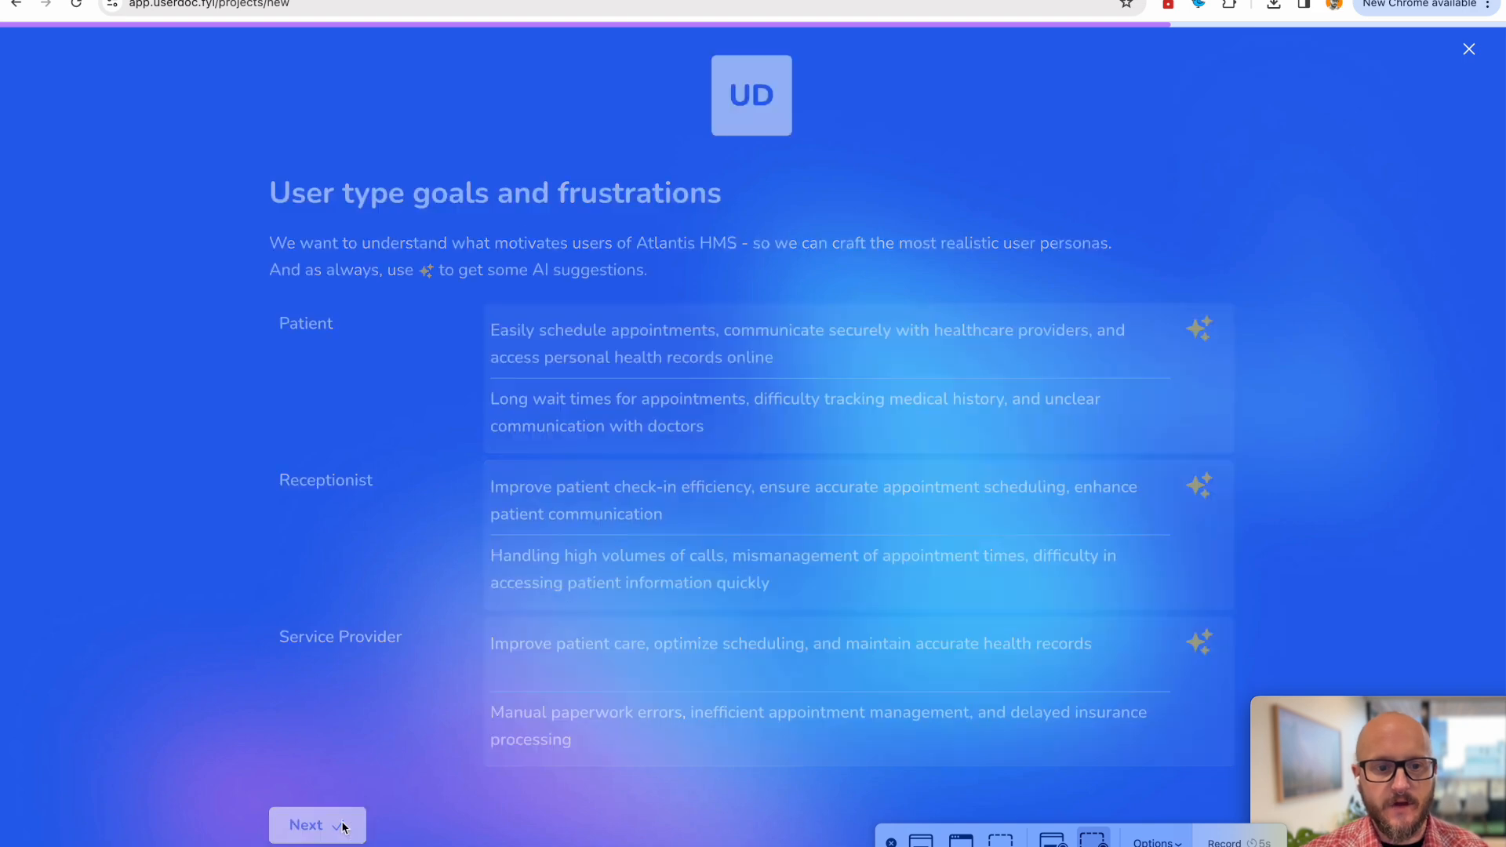
Reach the user journey step and generate an AI sample journey, from self-registration to online payment.
left_click(317, 825)
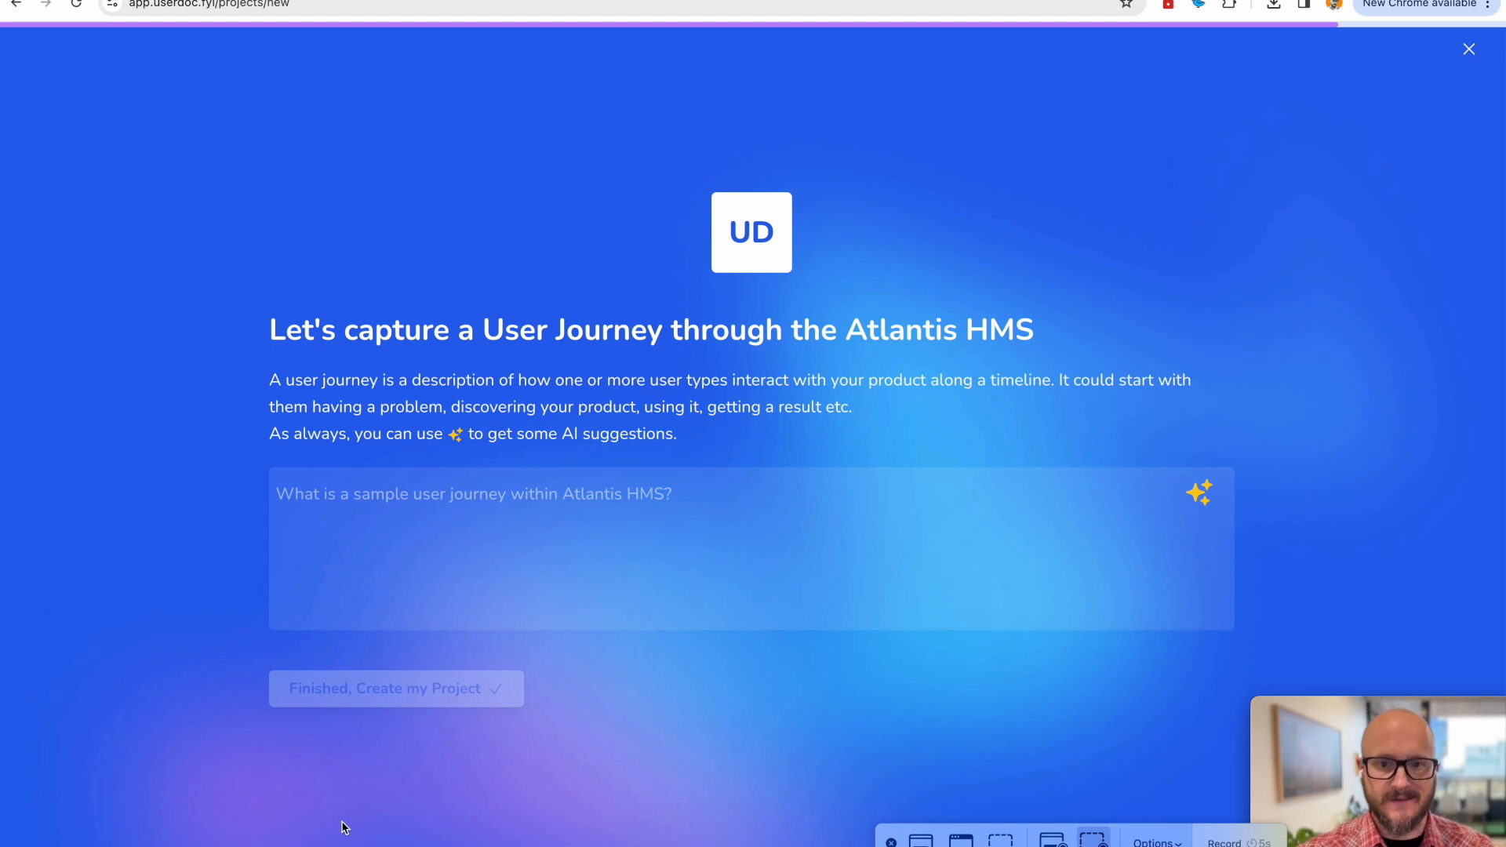
mouse_move(582, 575)
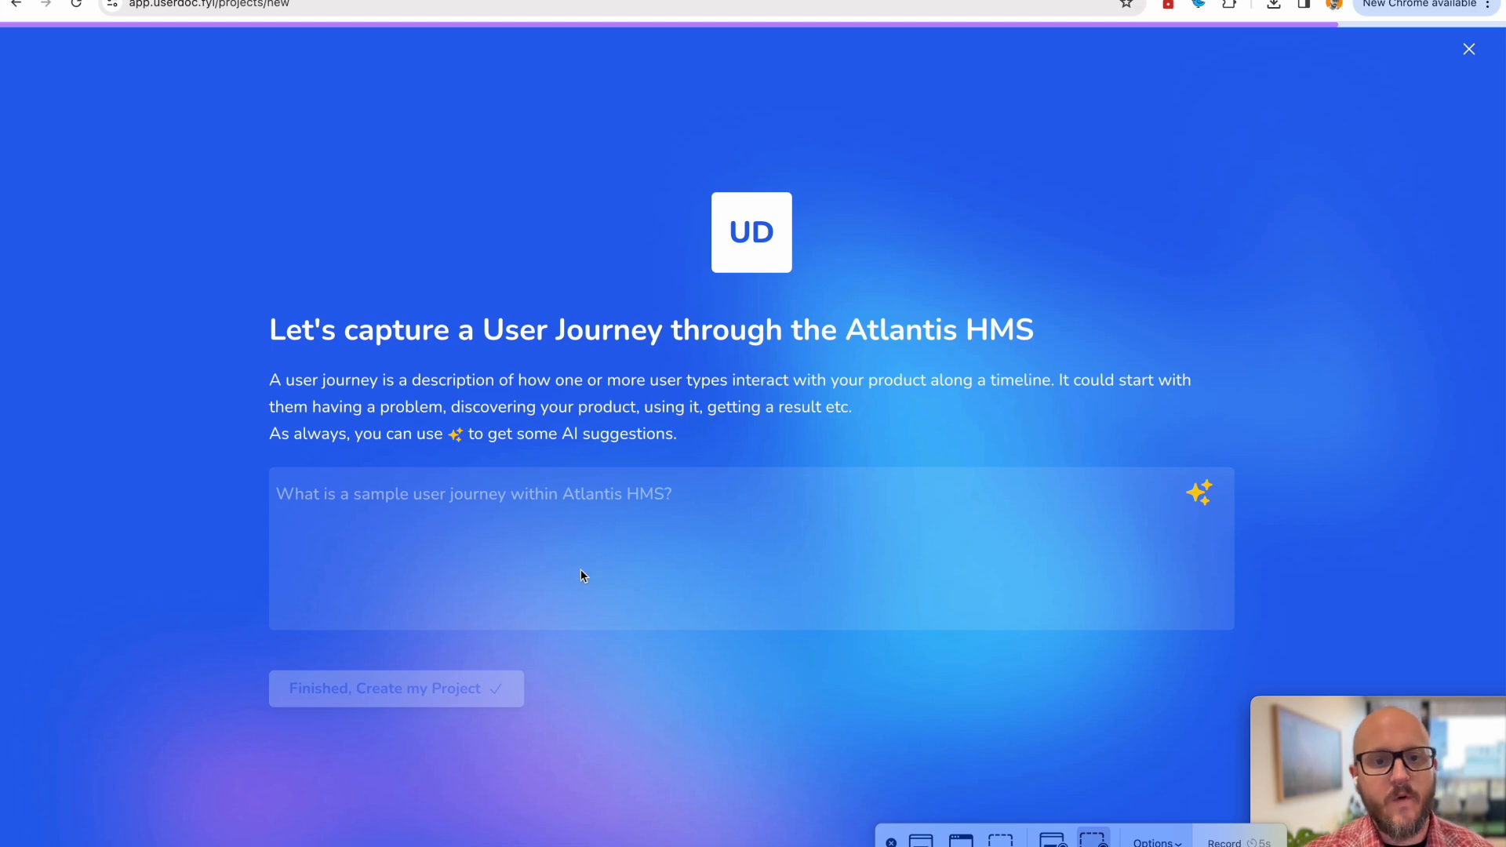
left_click(396, 688)
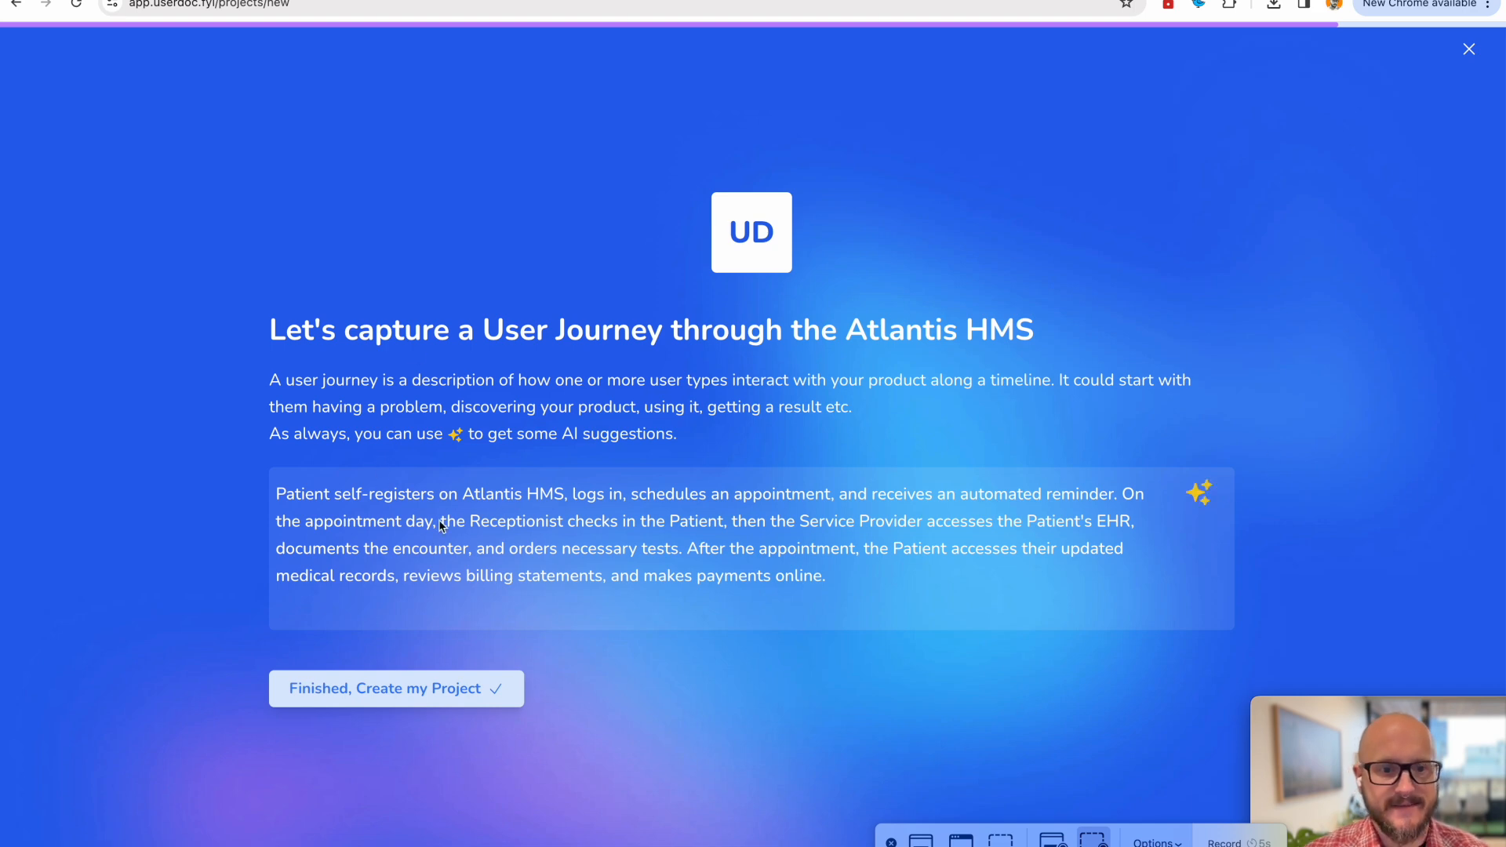
mouse_move(660, 499)
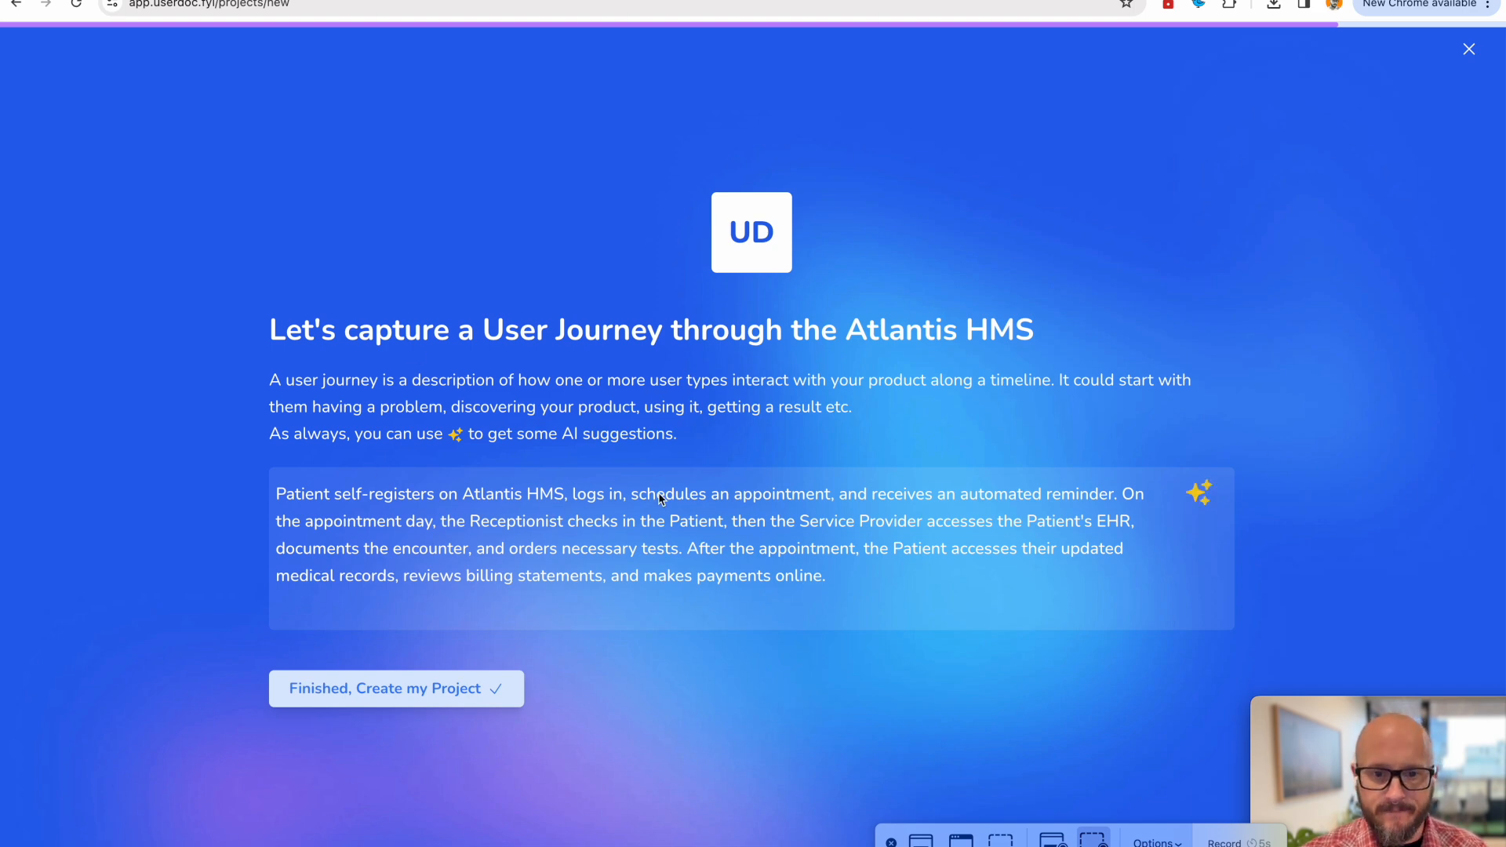
mouse_move(1134, 503)
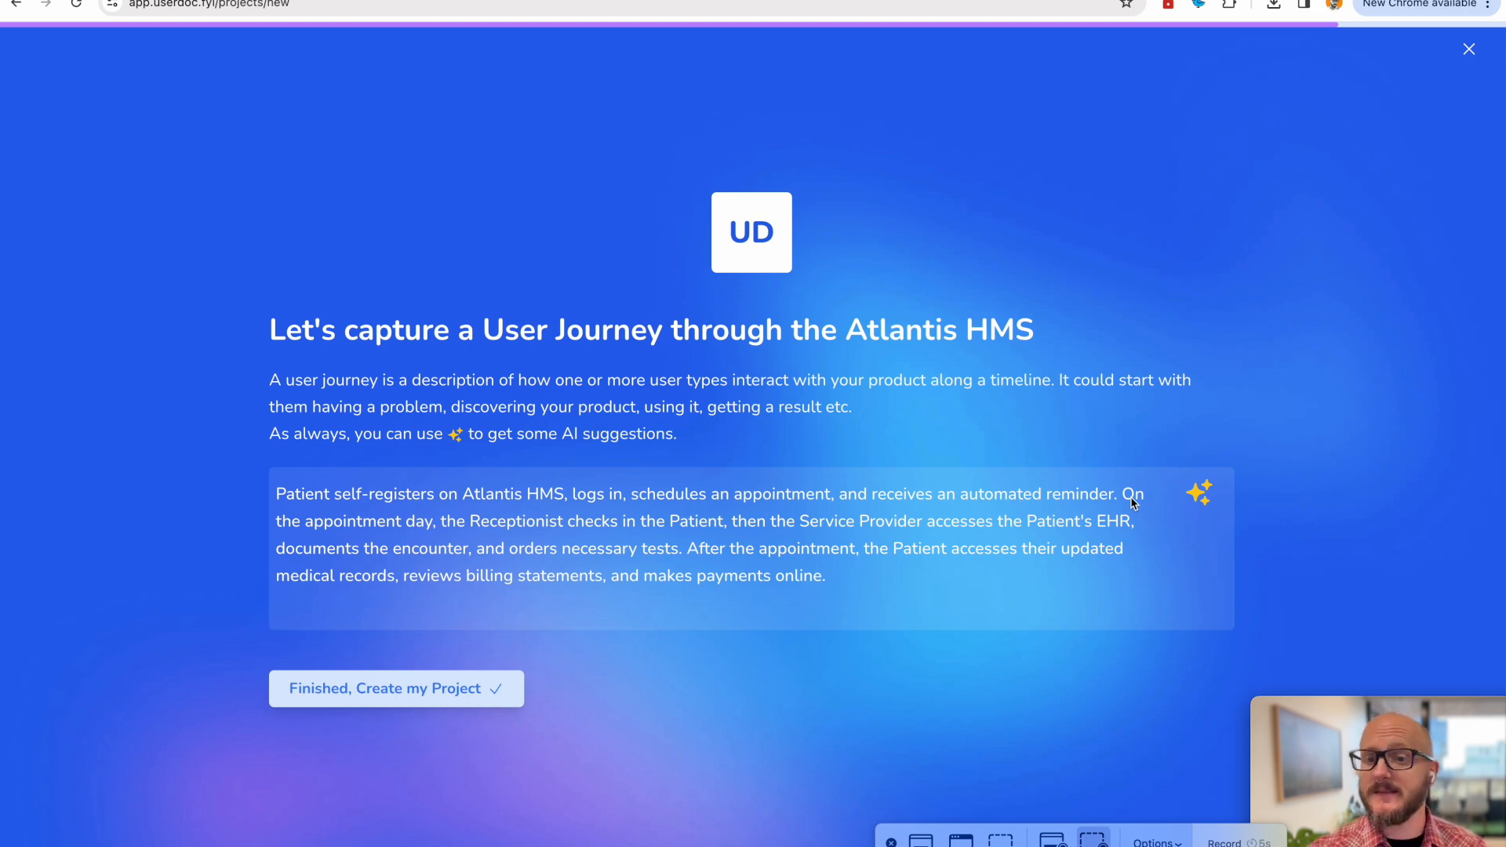
mouse_move(1149, 494)
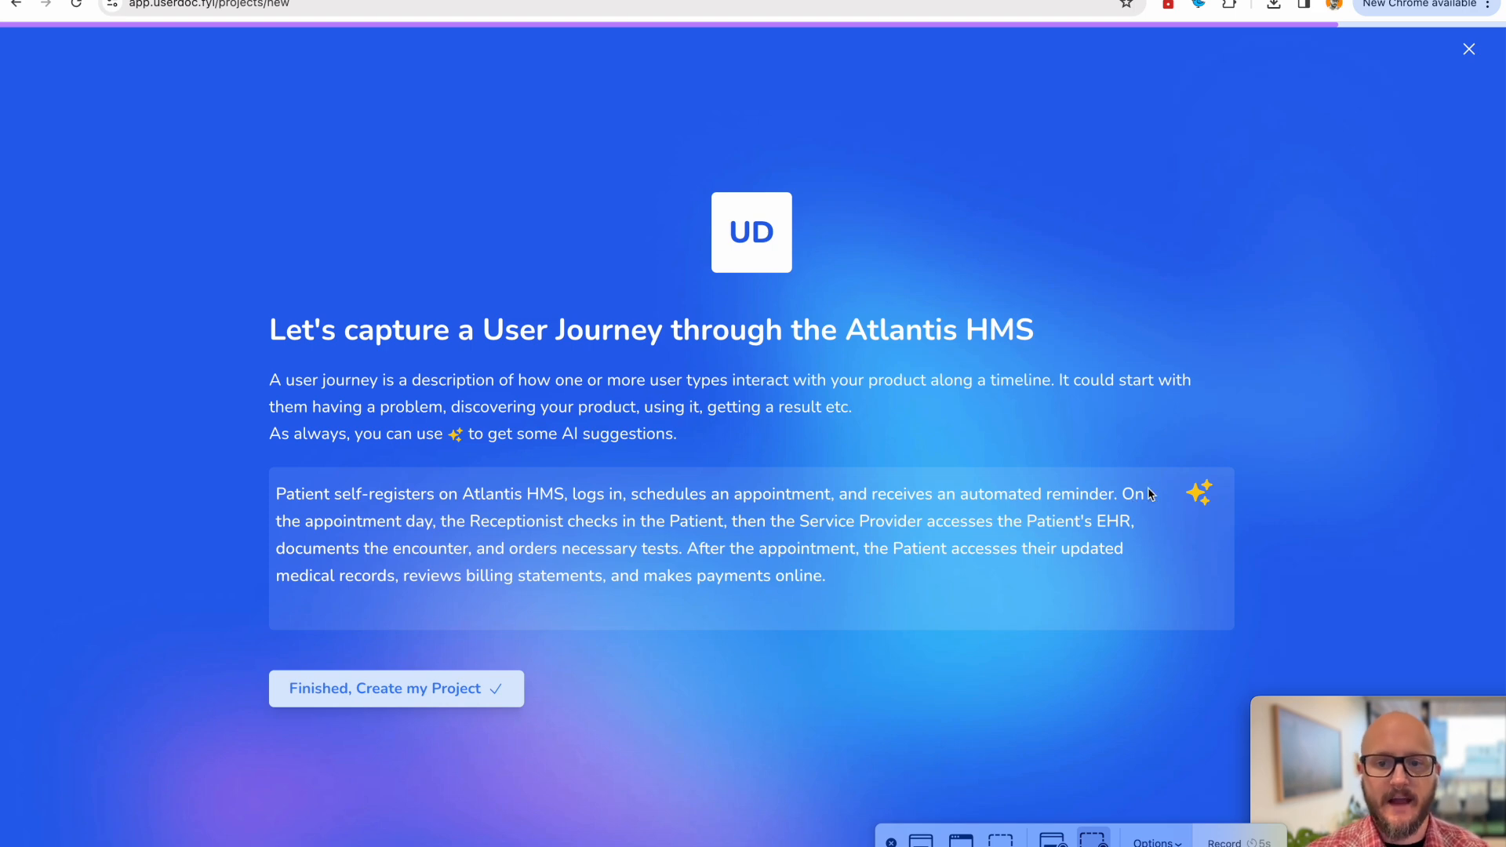
mouse_move(731, 530)
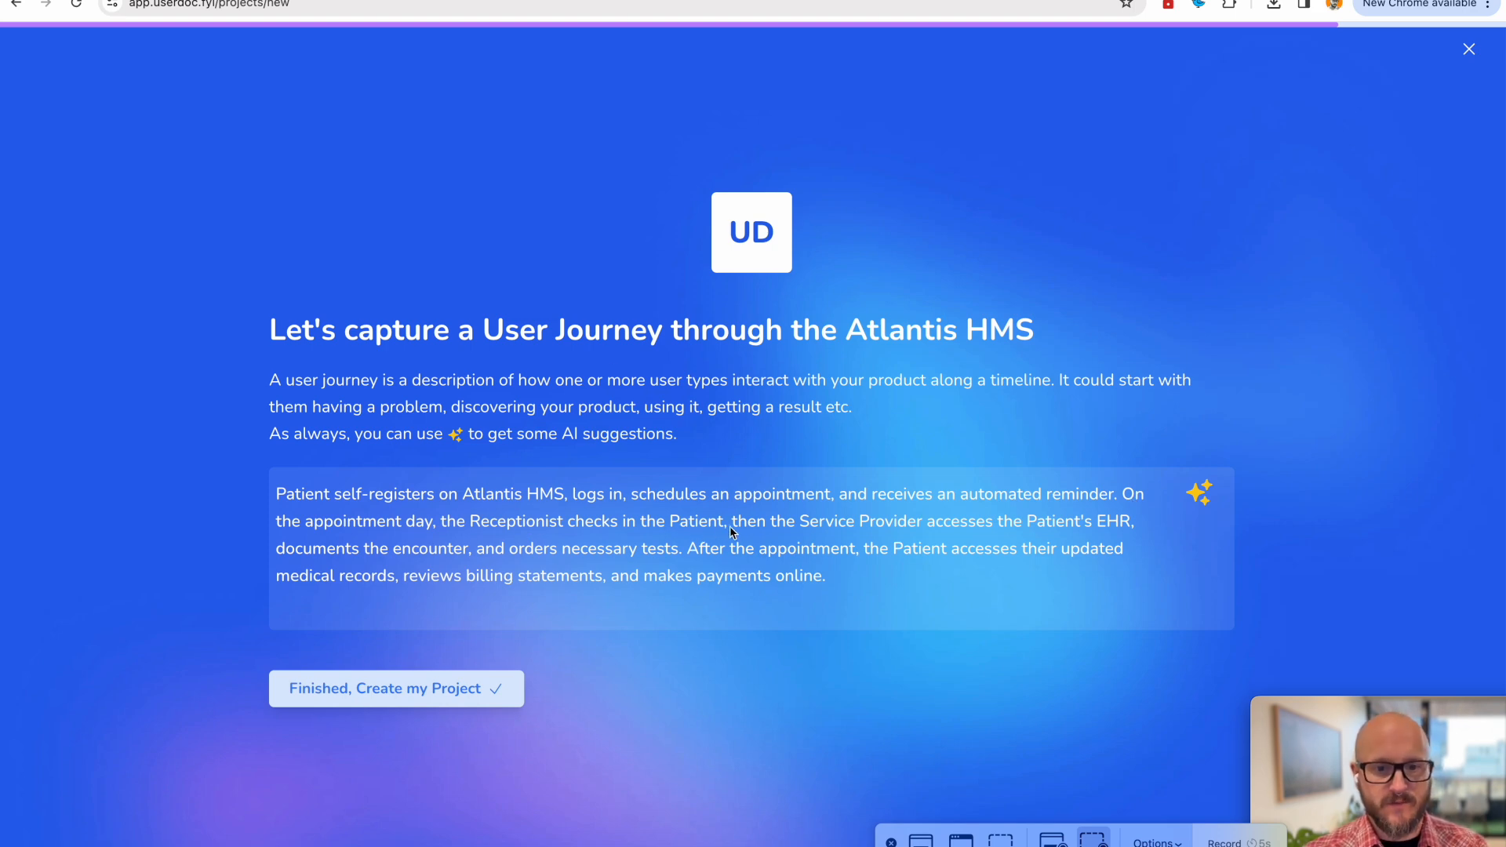
mouse_move(1126, 532)
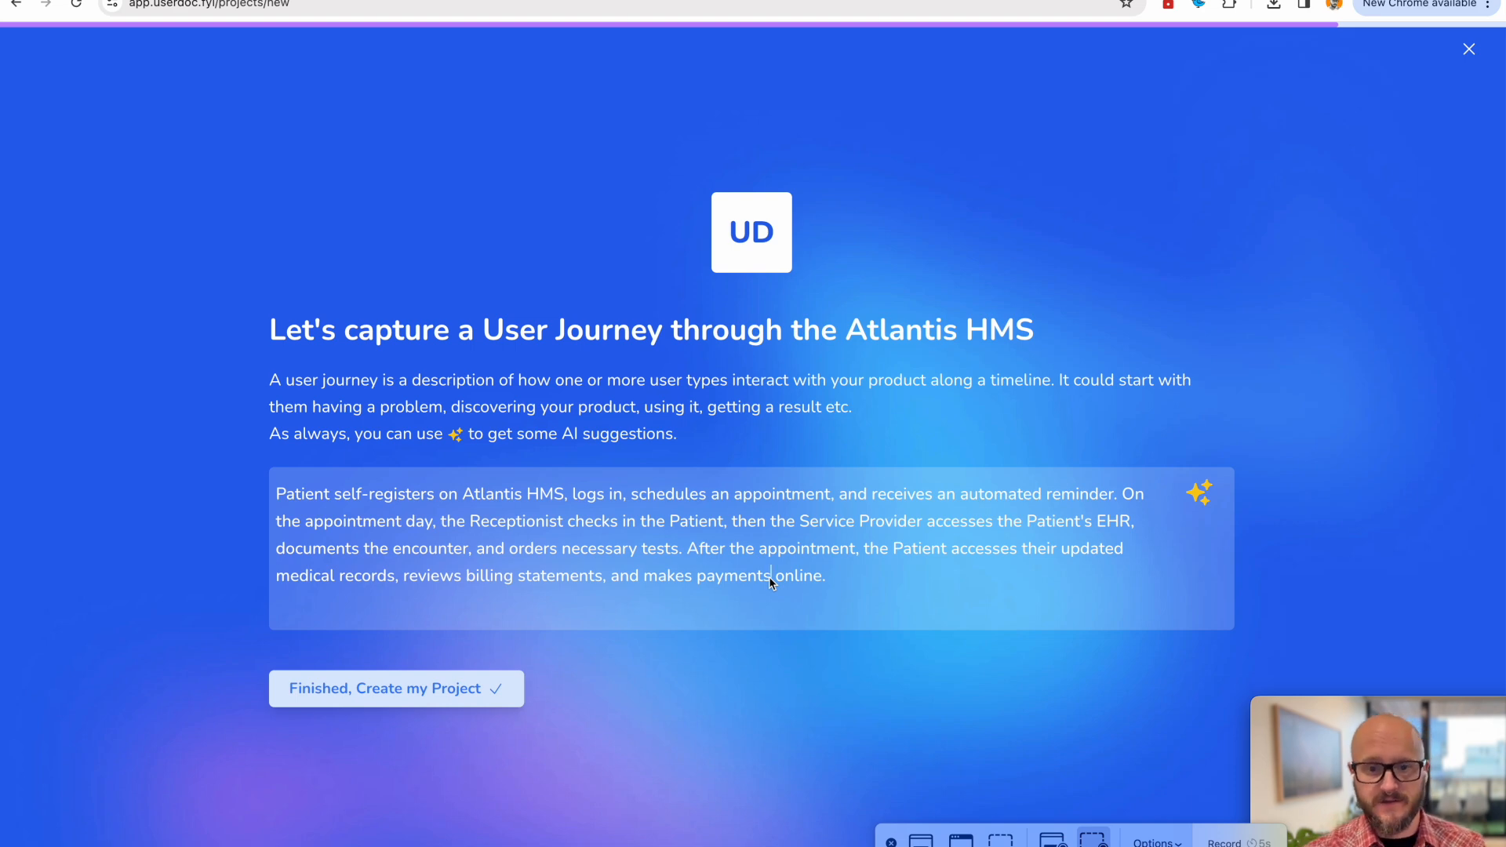
mouse_move(691, 676)
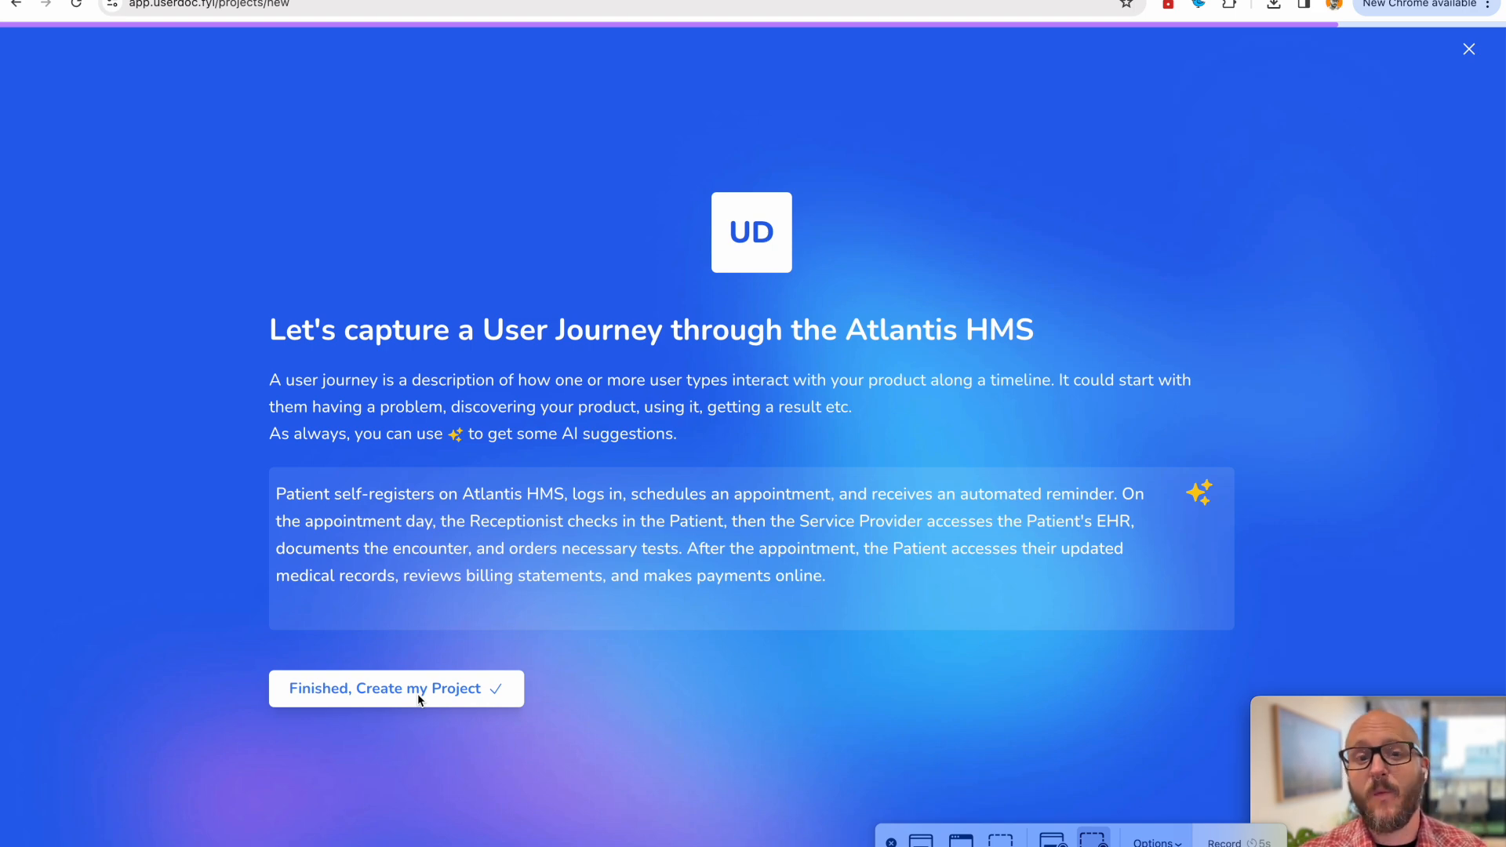
left_click(397, 689)
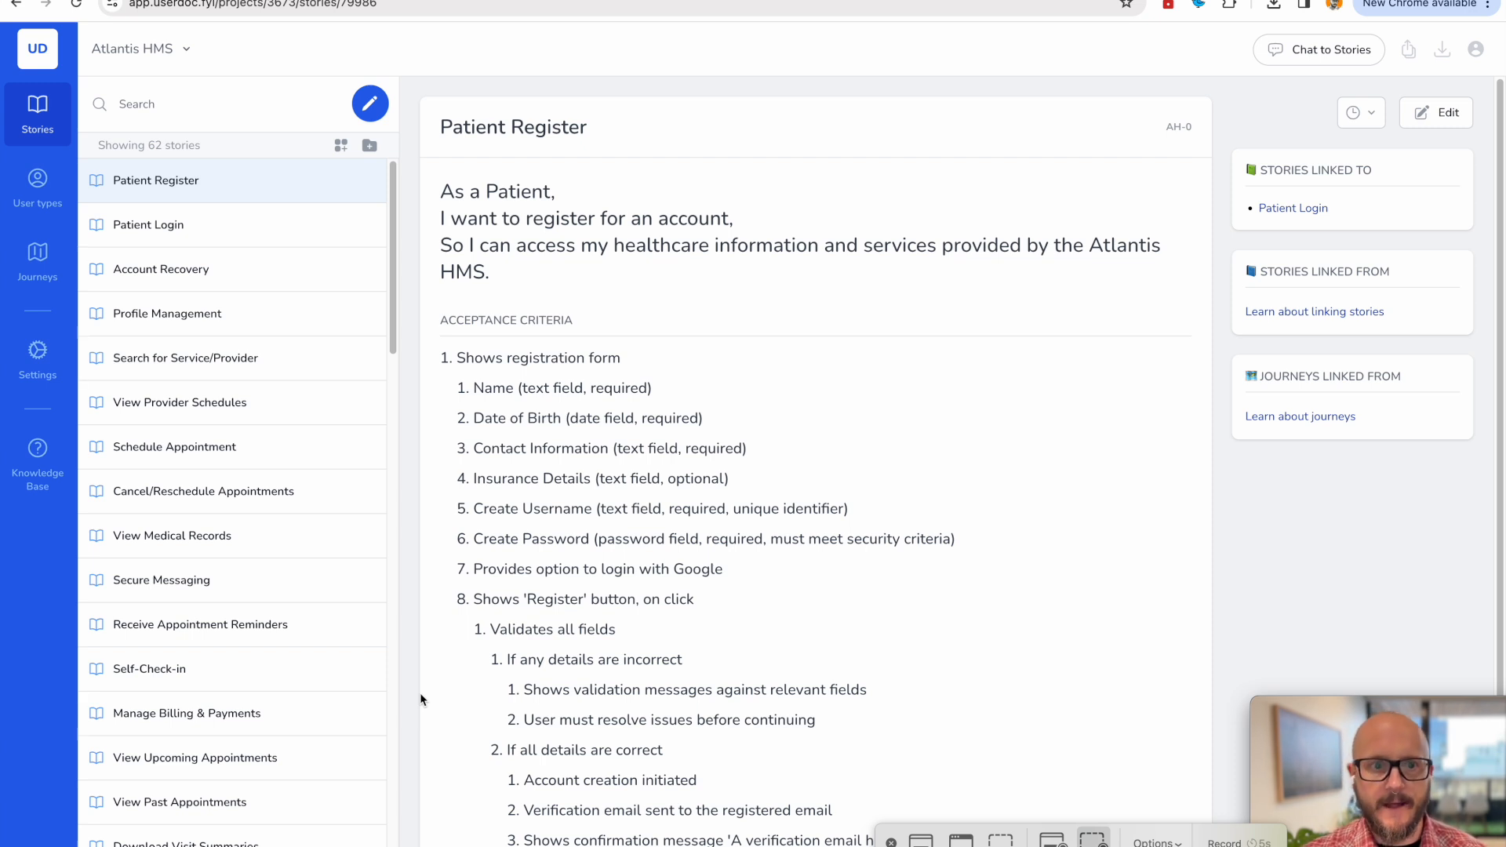
mouse_move(143, 38)
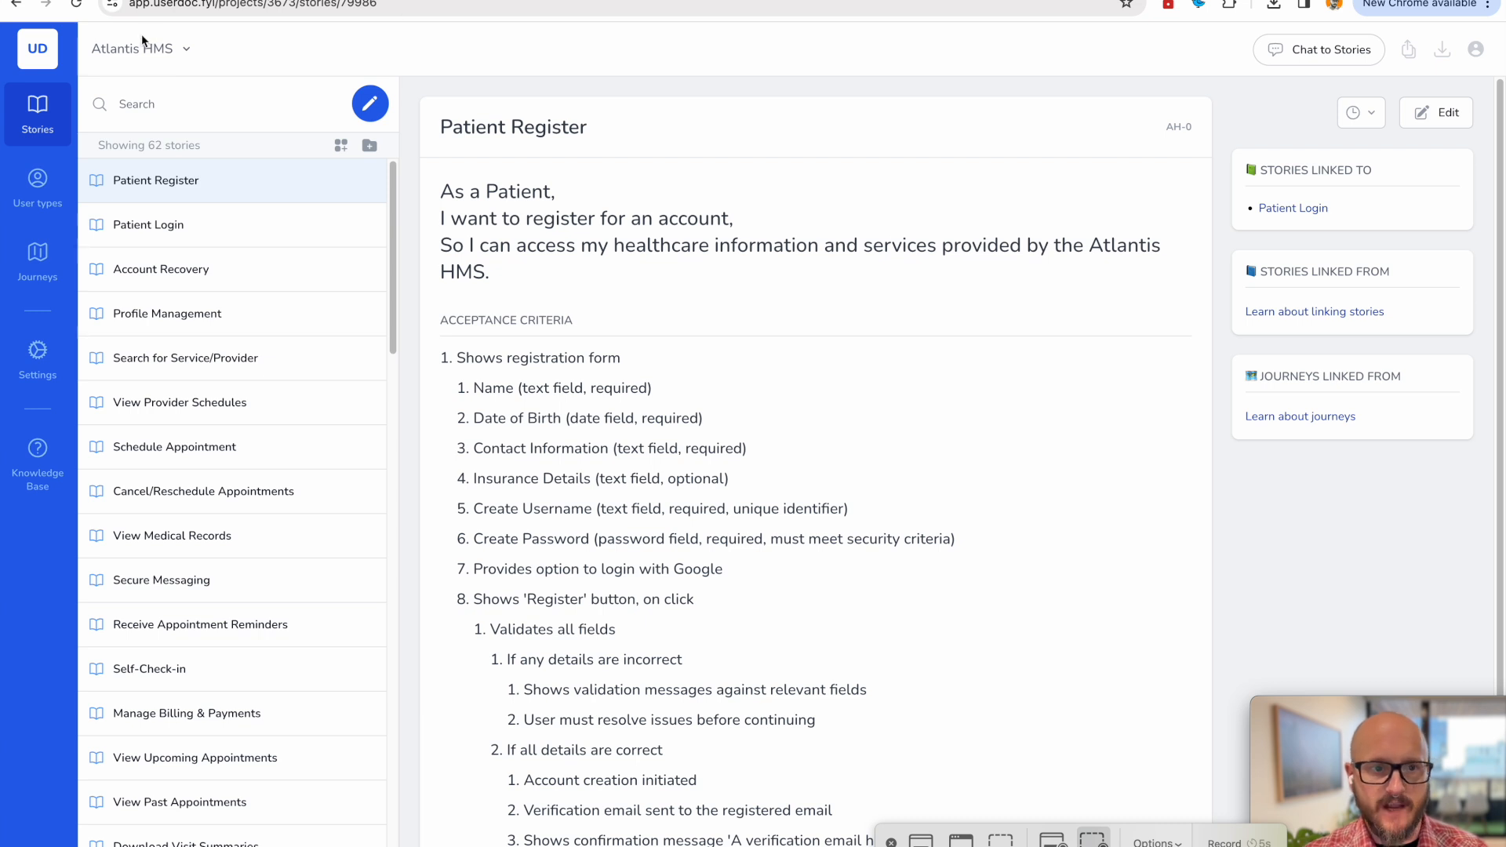
mouse_move(203, 49)
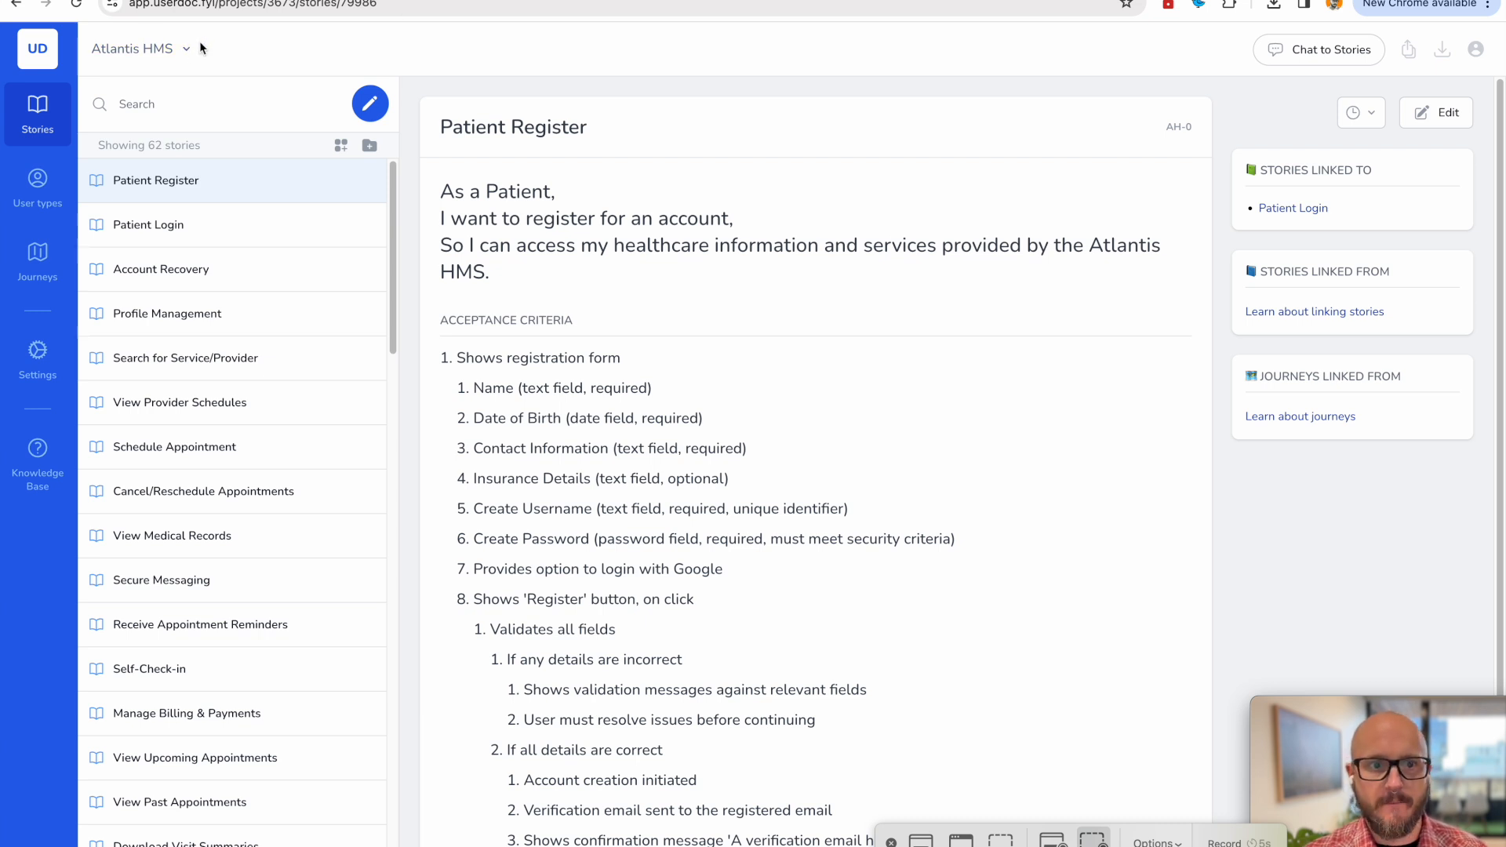
mouse_move(233, 198)
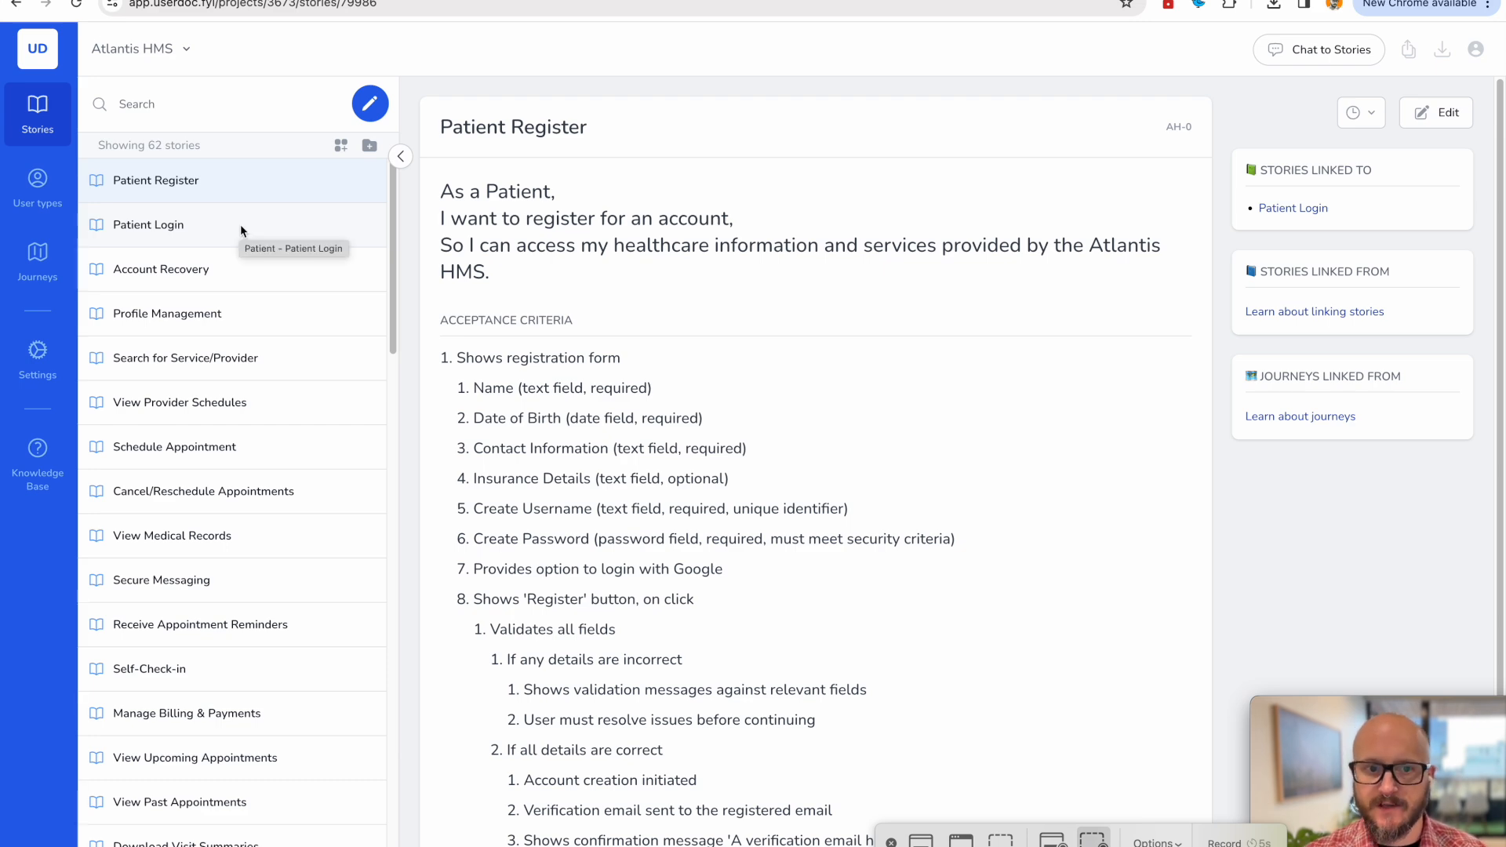
mouse_move(241, 230)
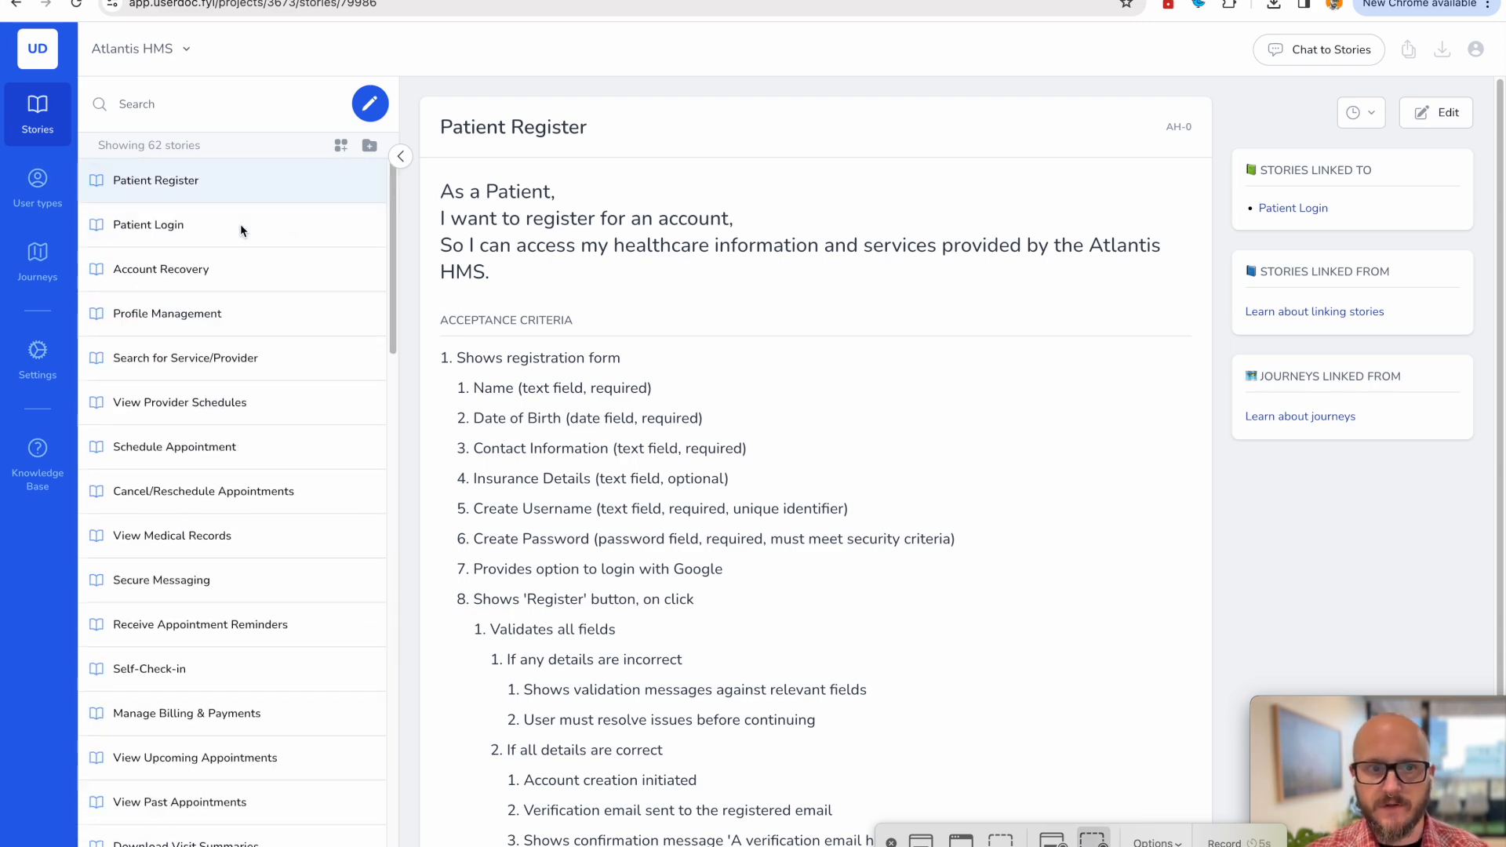
mouse_move(156, 152)
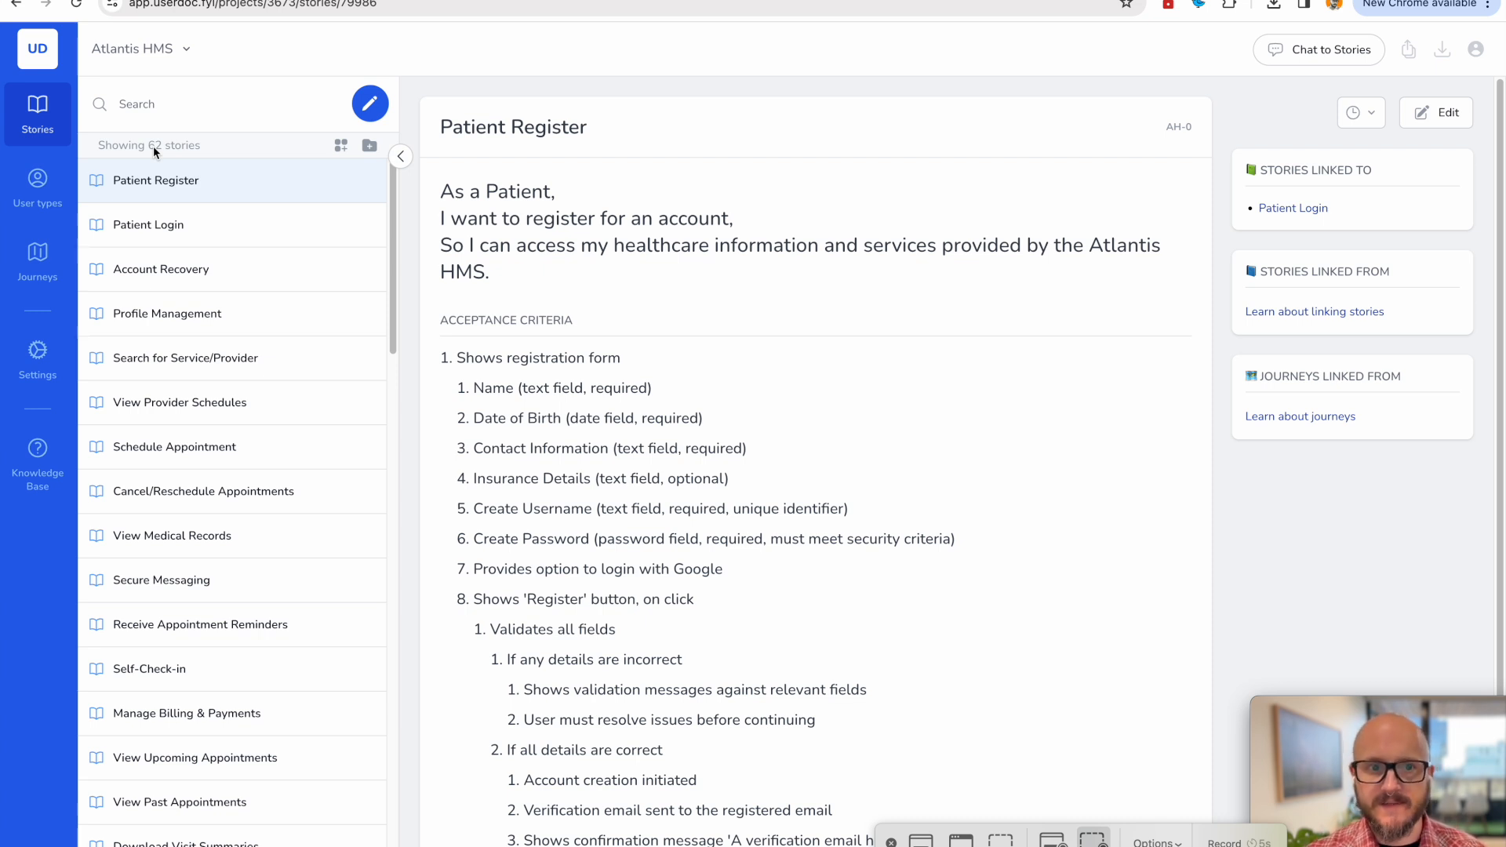
mouse_move(254, 193)
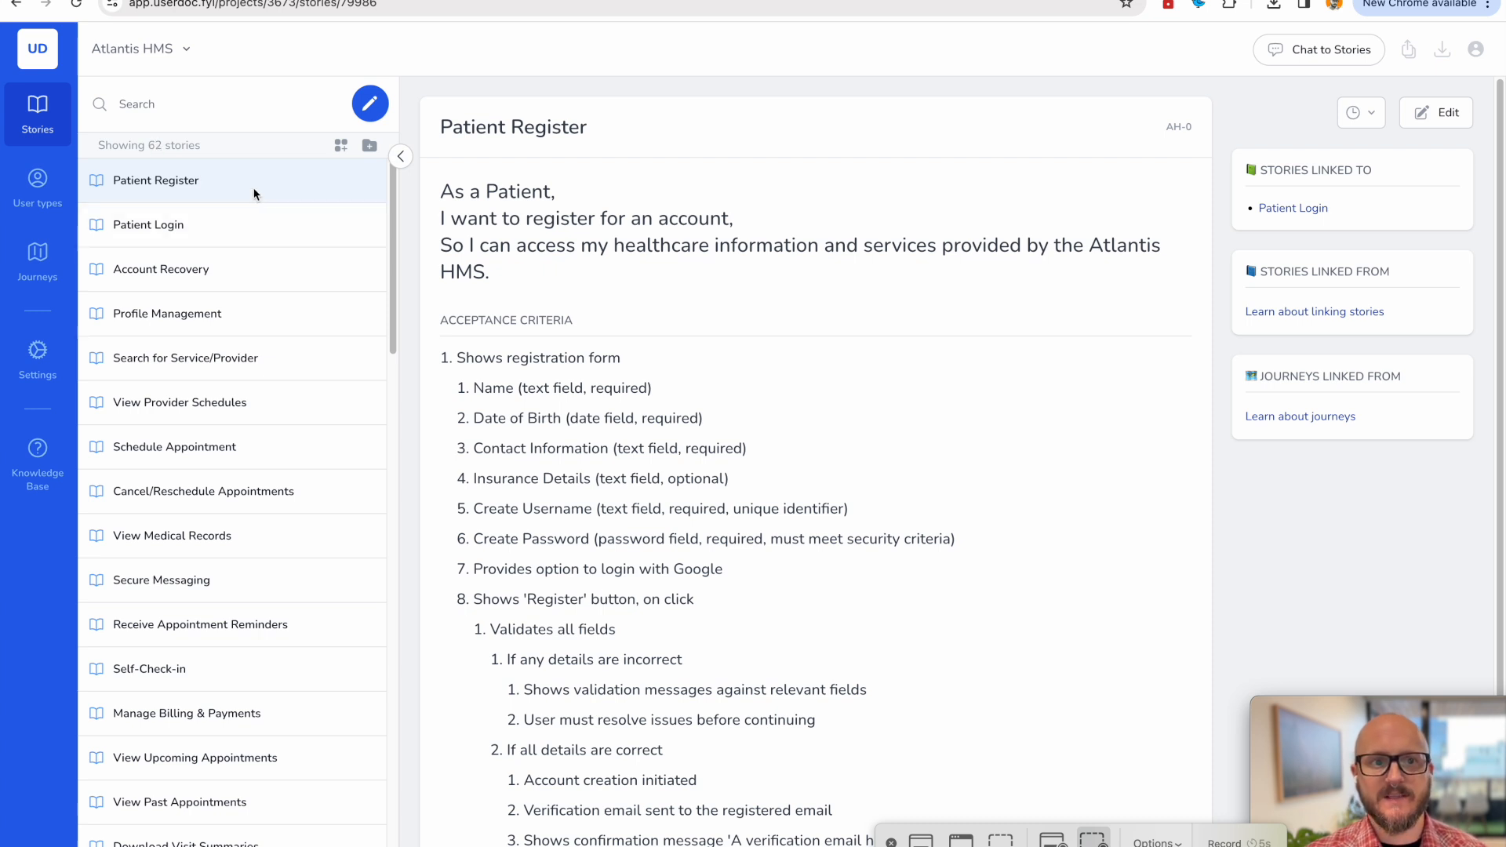
mouse_move(443, 179)
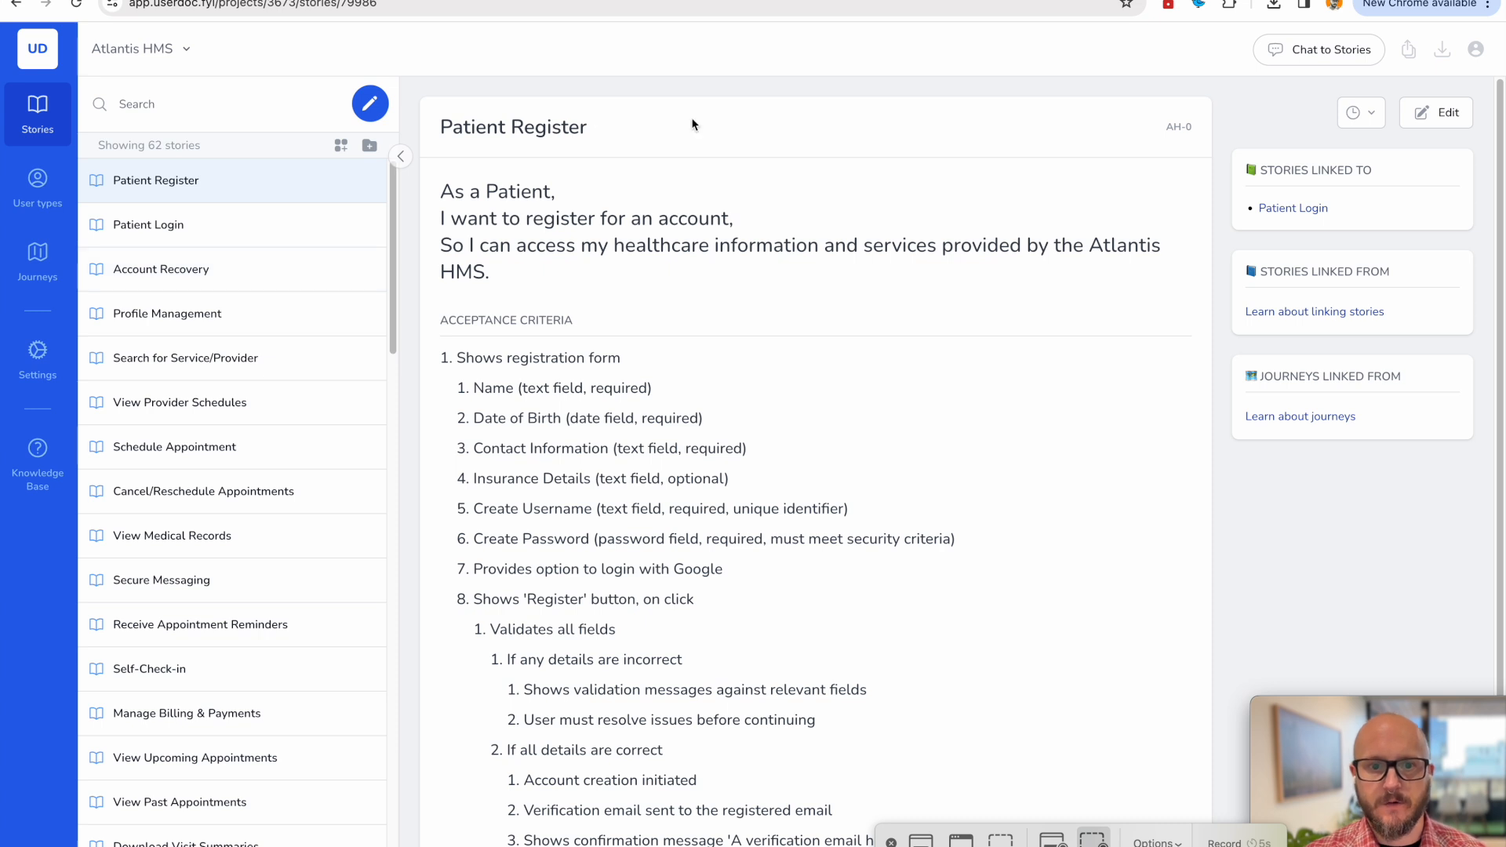
double_click(507, 128)
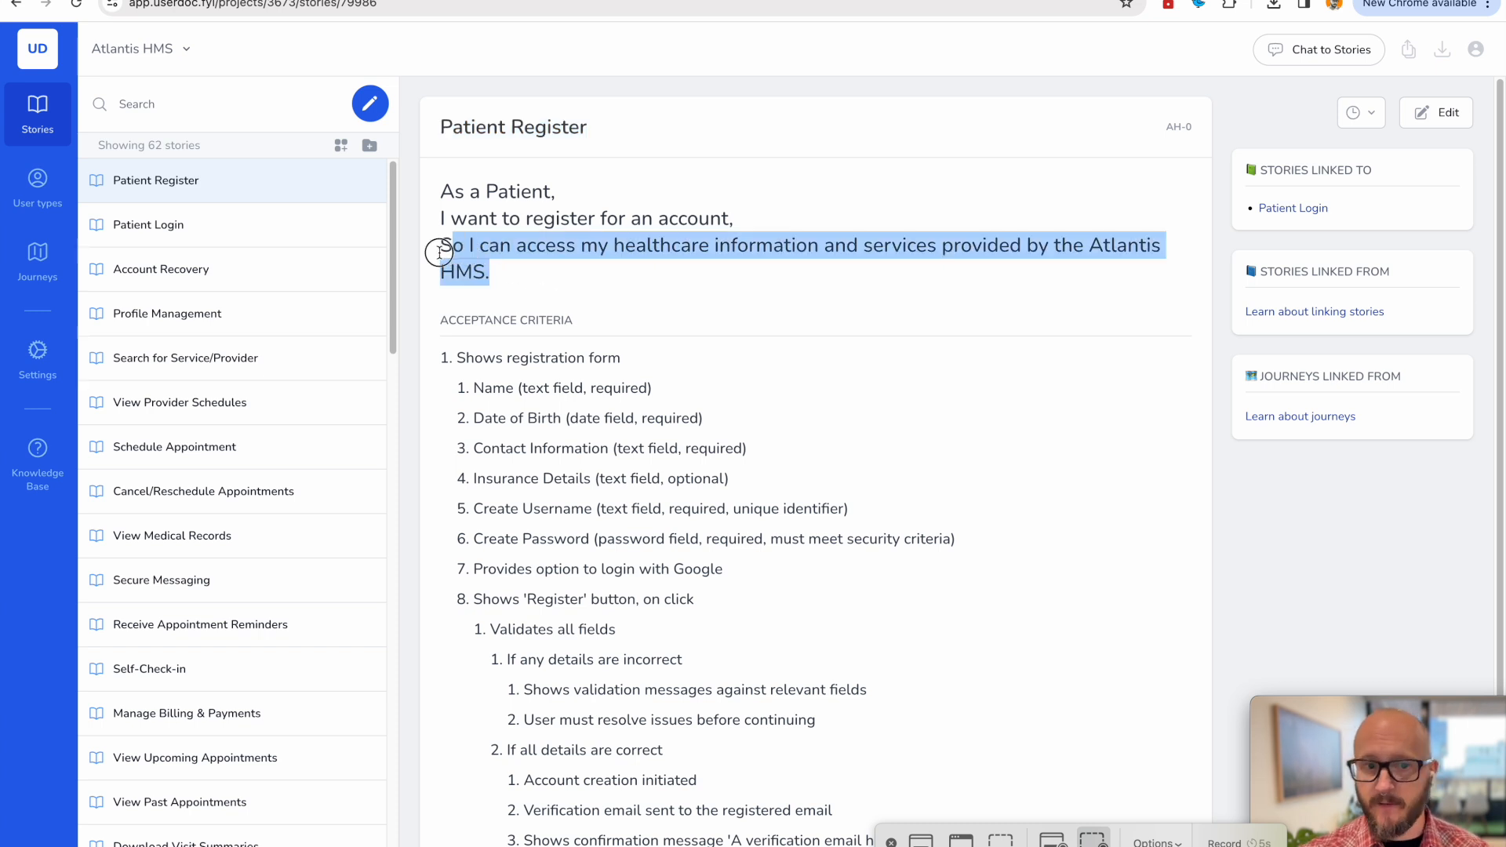
left_click(642, 275)
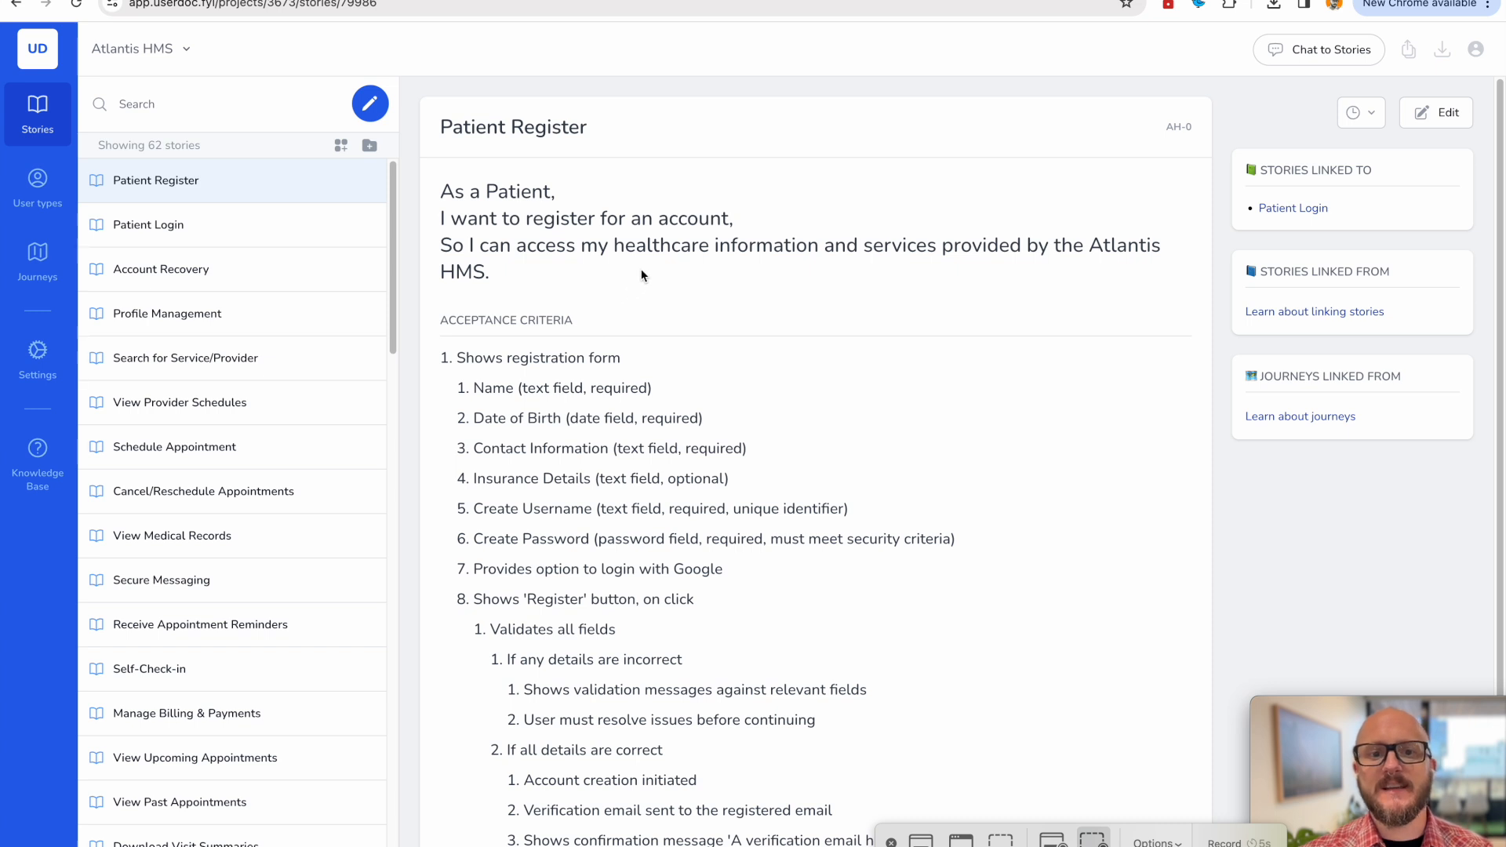
mouse_move(665, 352)
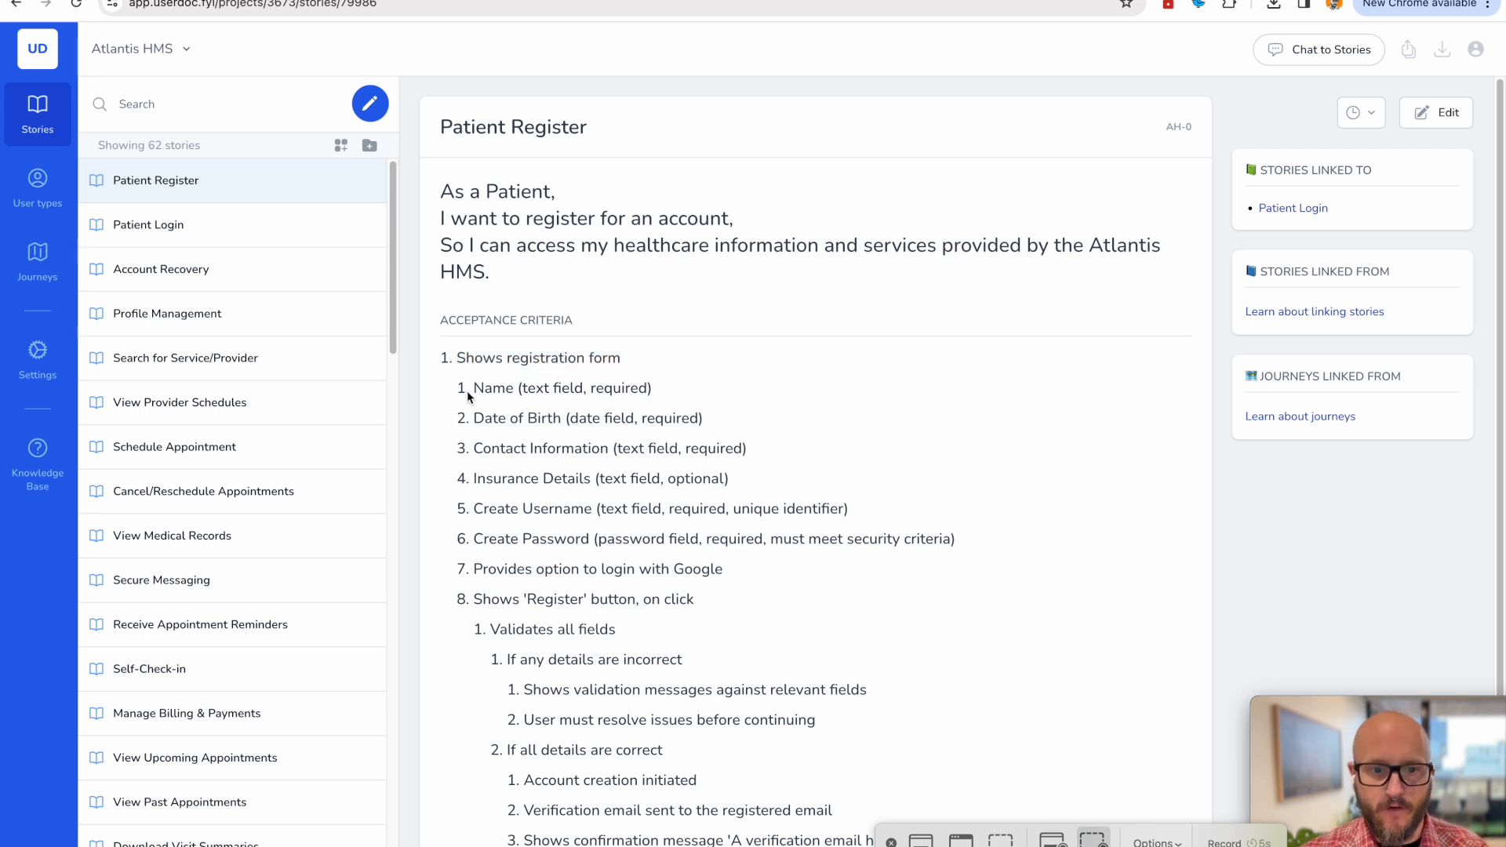
left_click_drag(473, 387, 737, 448)
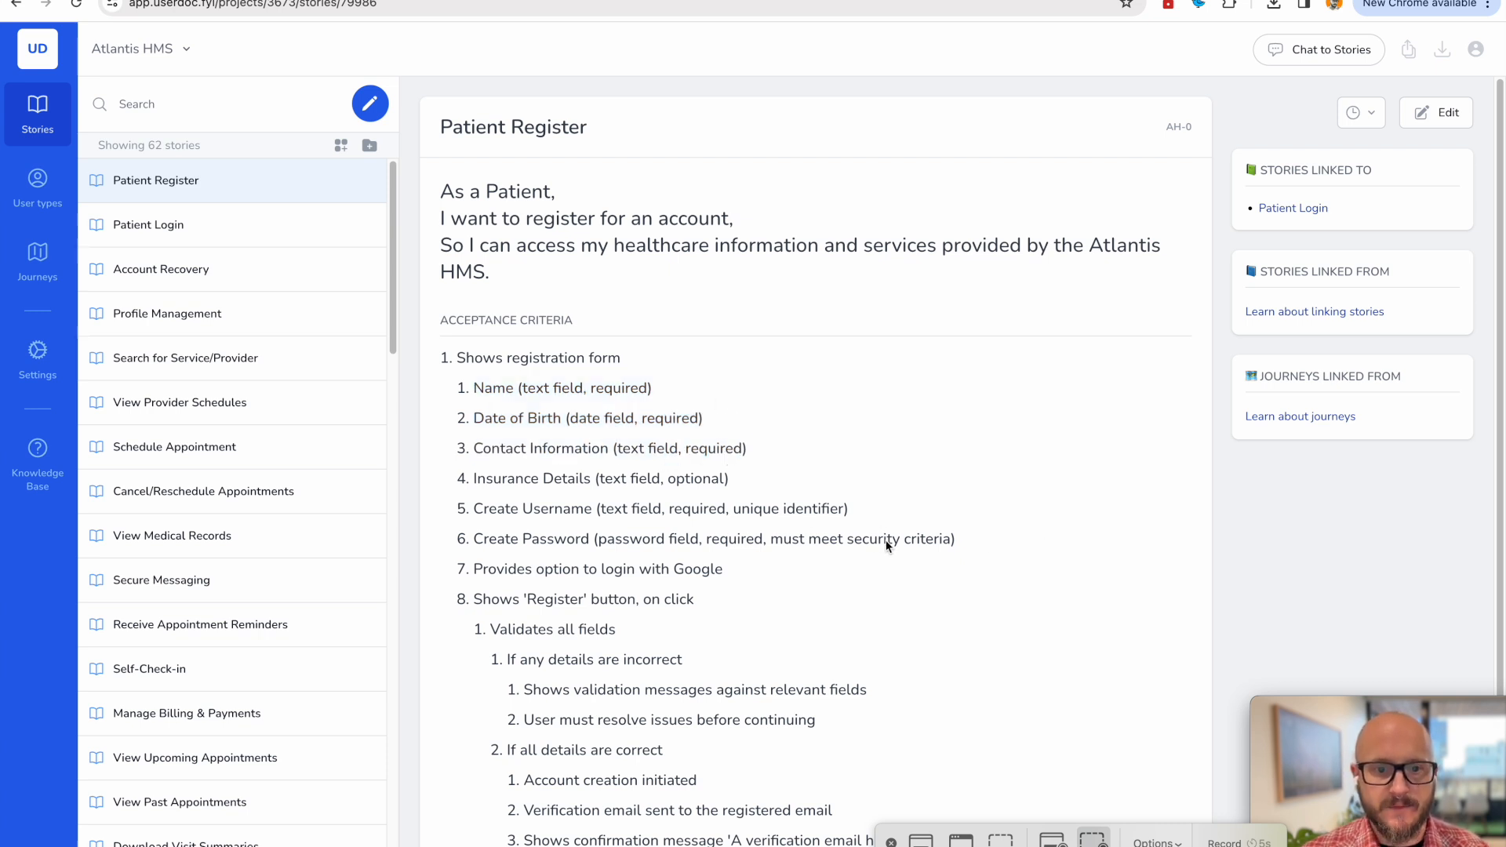
scroll("down", 3)
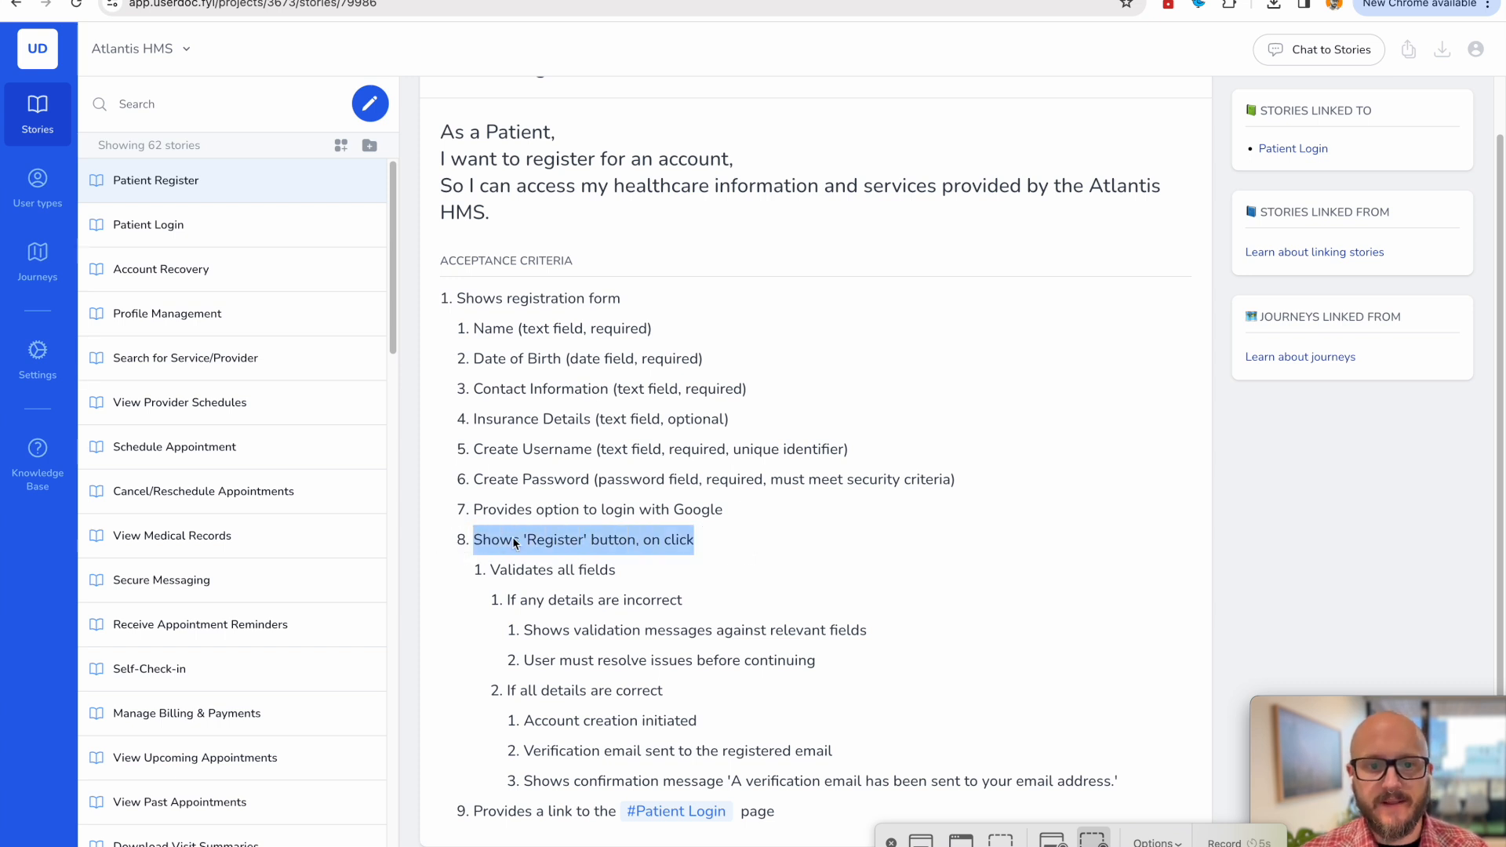
mouse_move(581, 695)
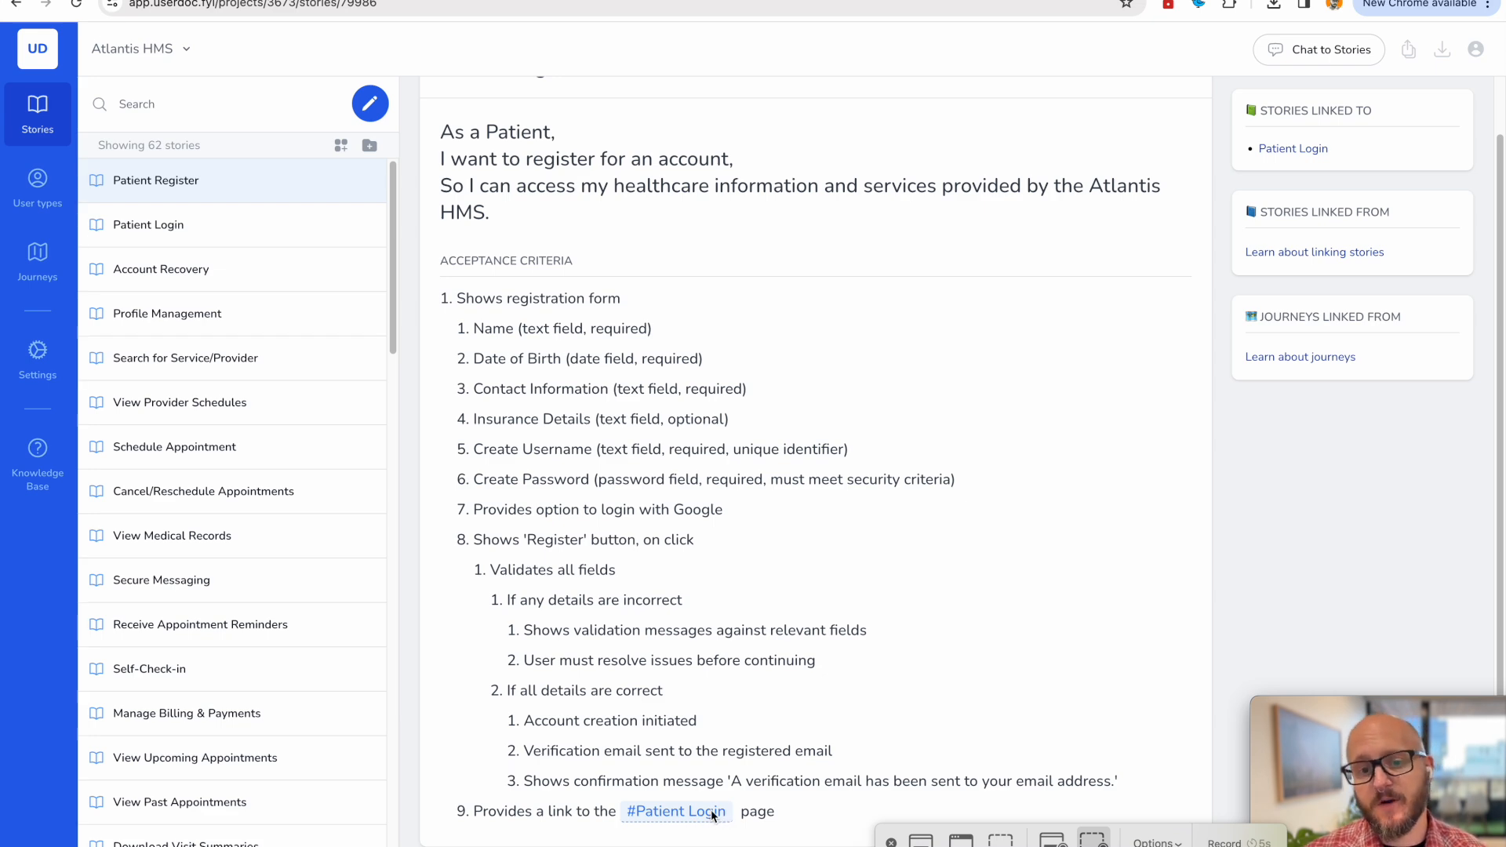
left_click(675, 811)
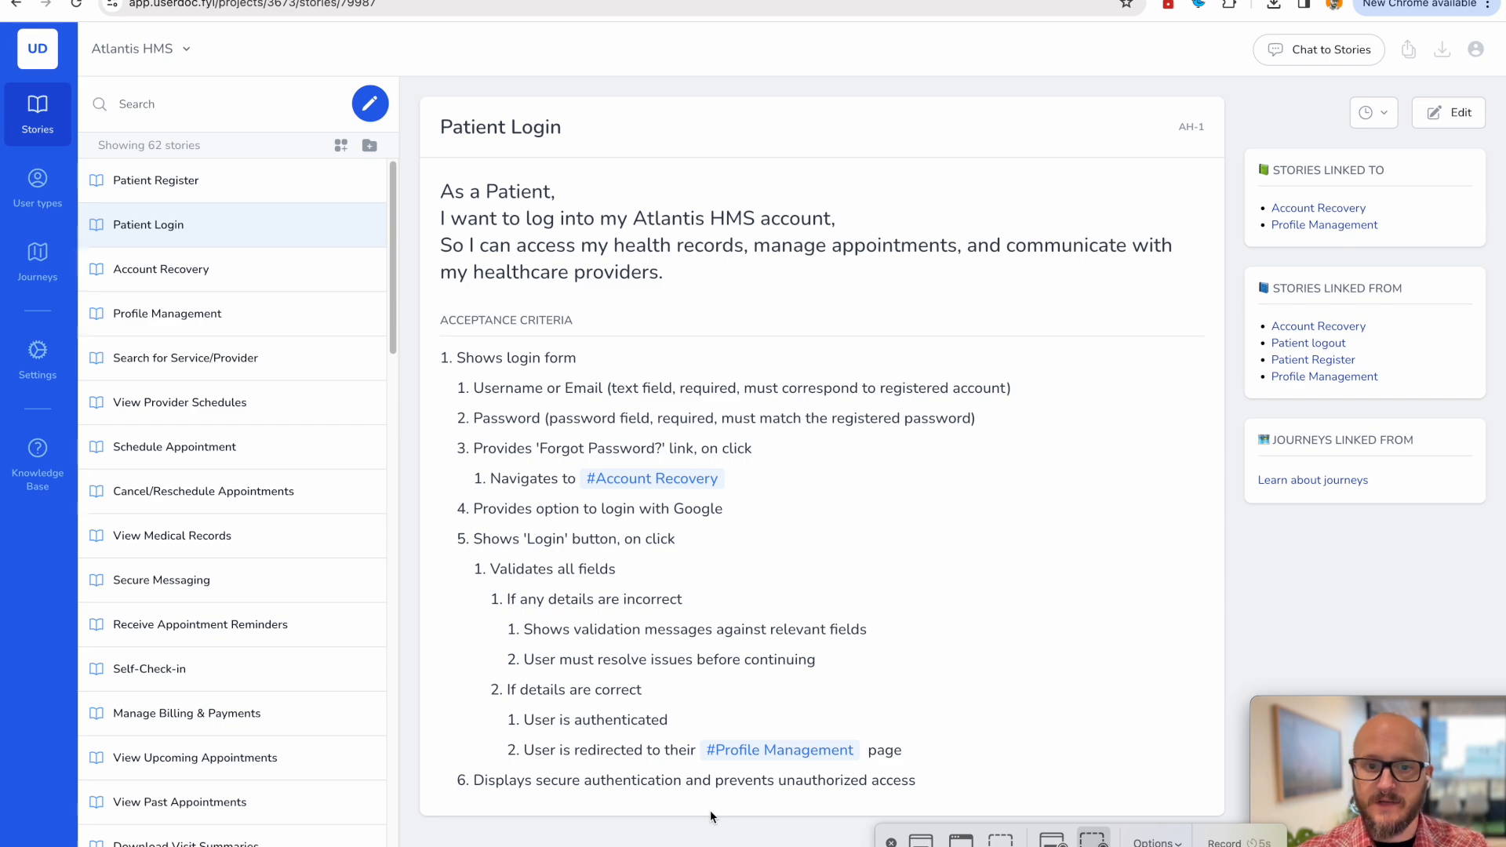
left_click(166, 314)
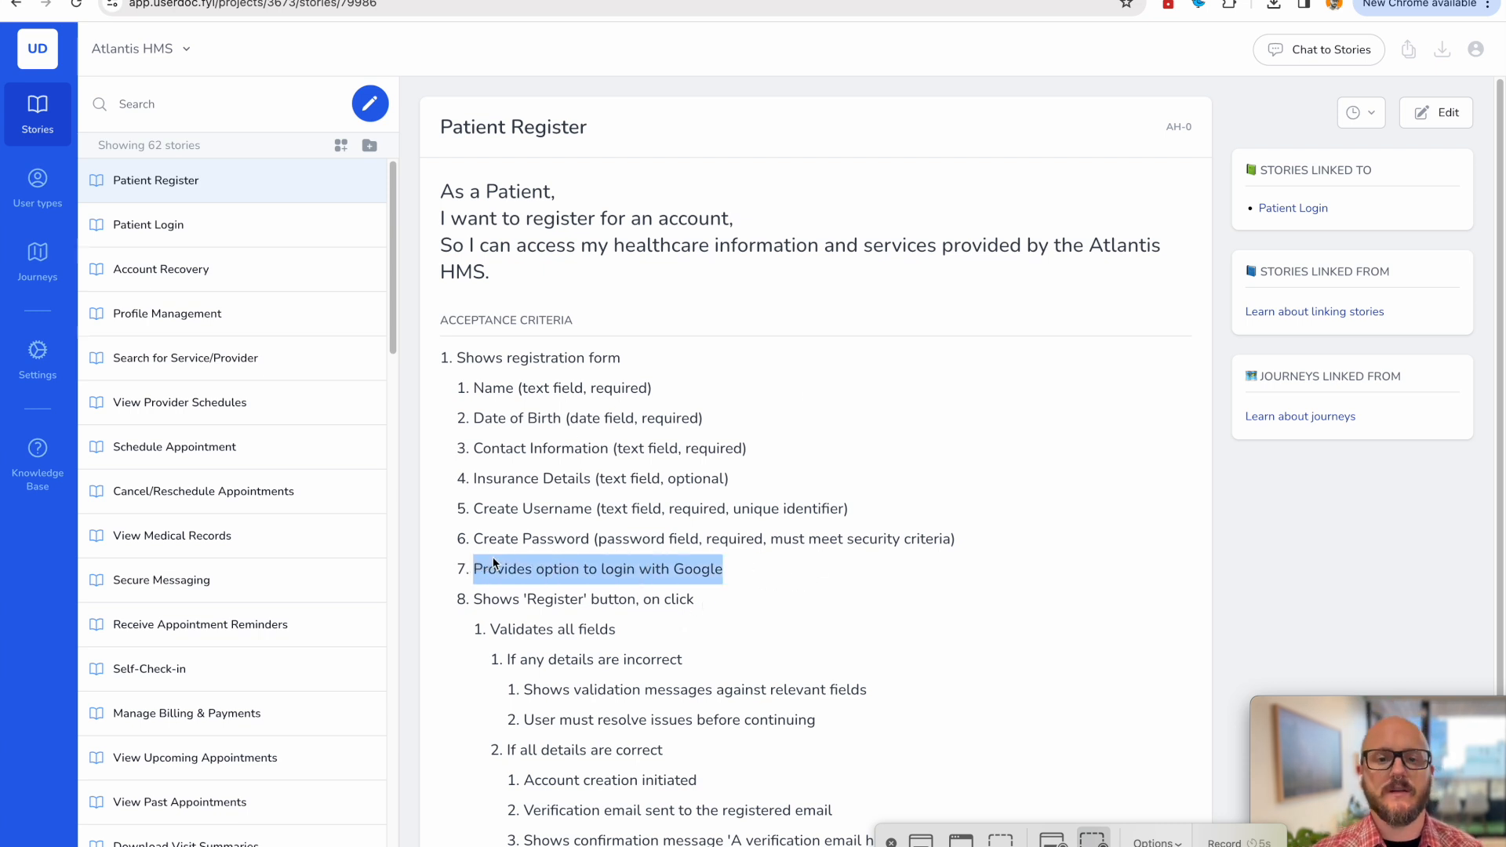
left_click(777, 301)
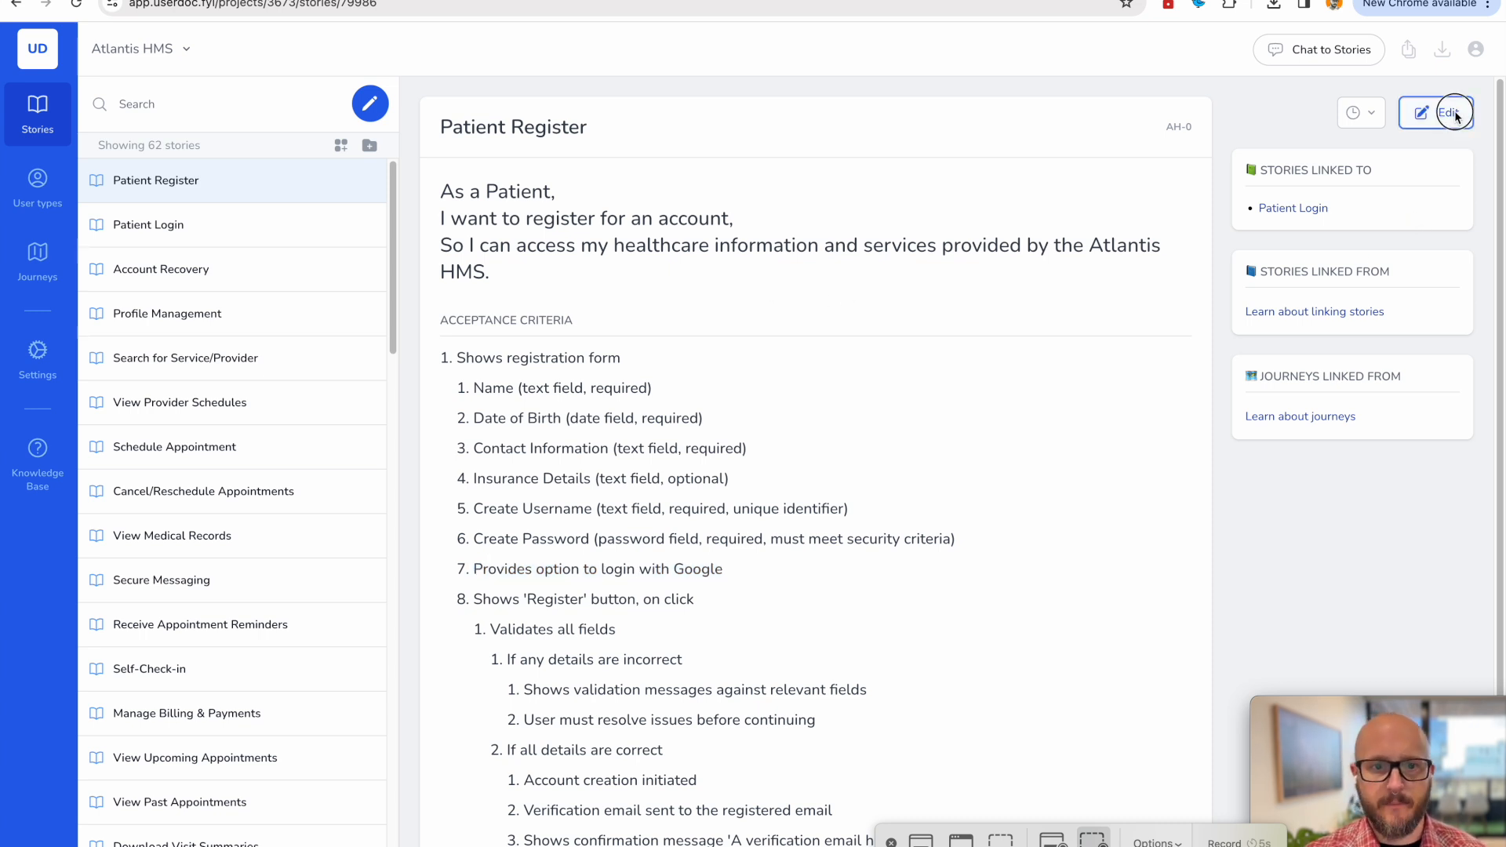
Replace Insurance Details with 'On click opens Google Login window' under Google login, save, and view versions.
left_click(1446, 112)
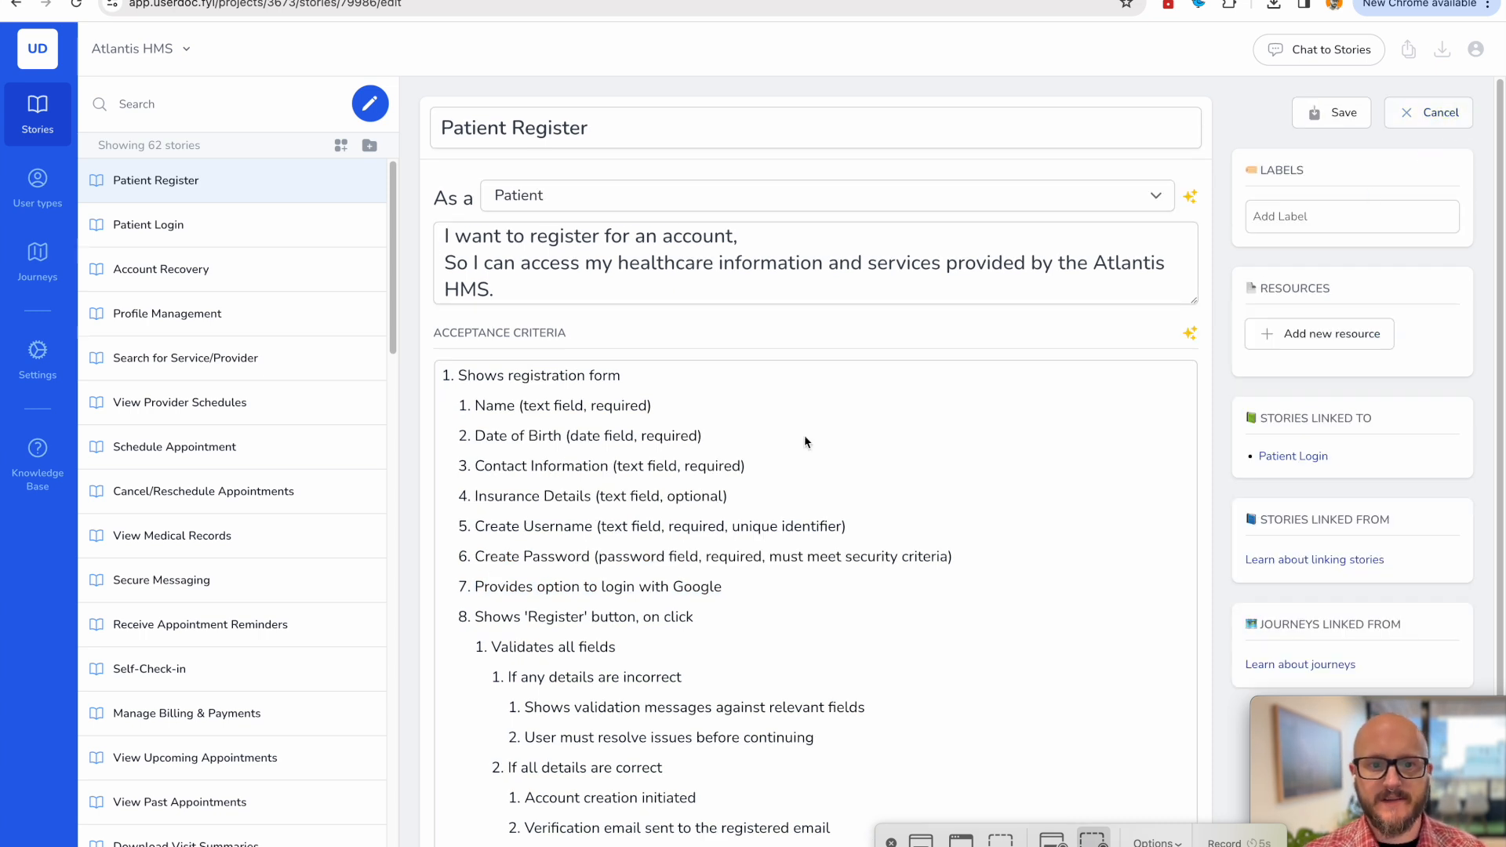
mouse_move(808, 496)
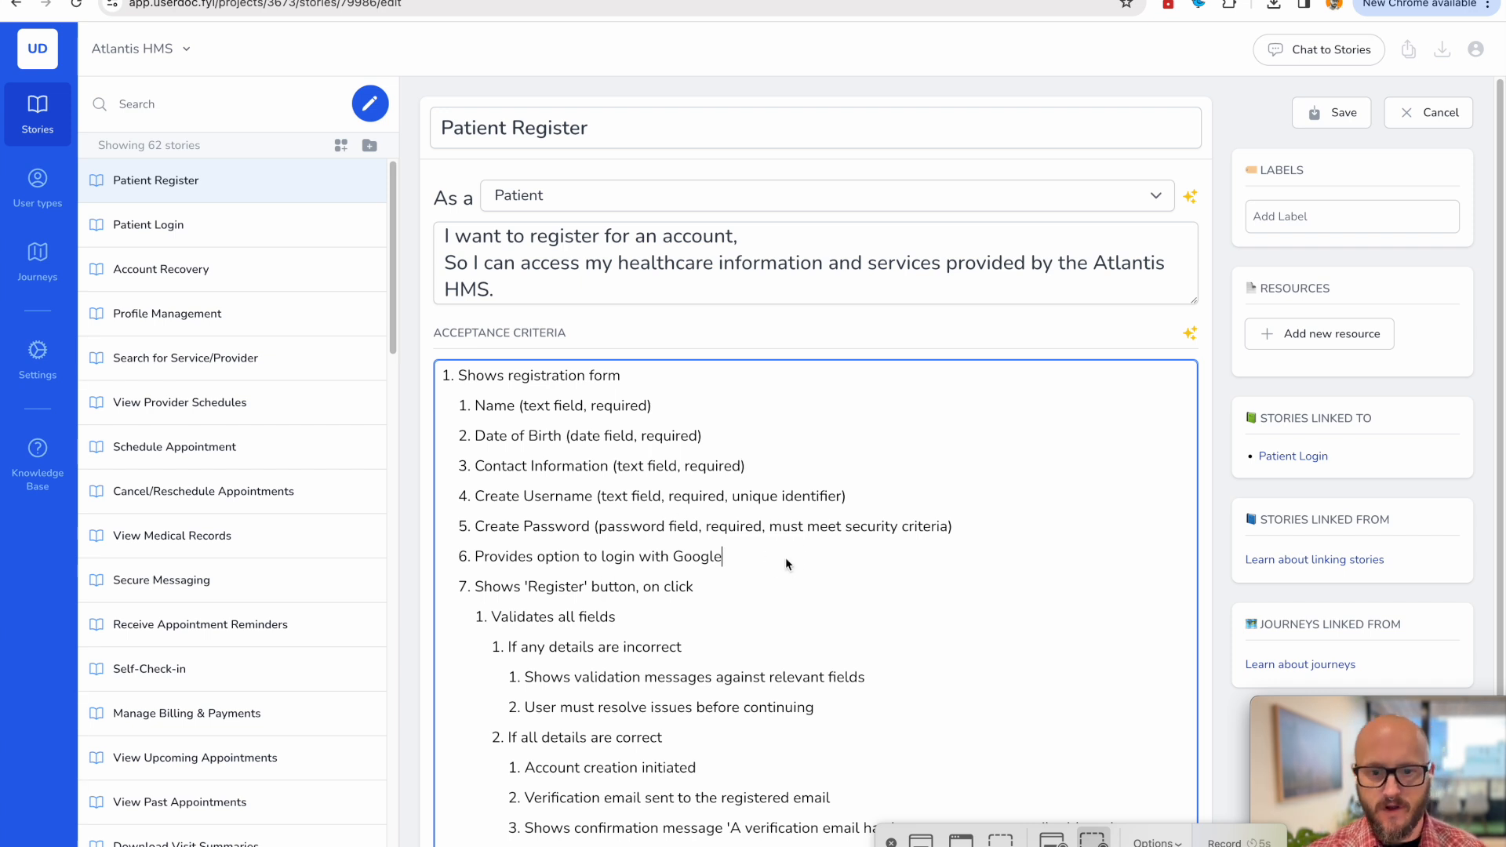
key("Enter")
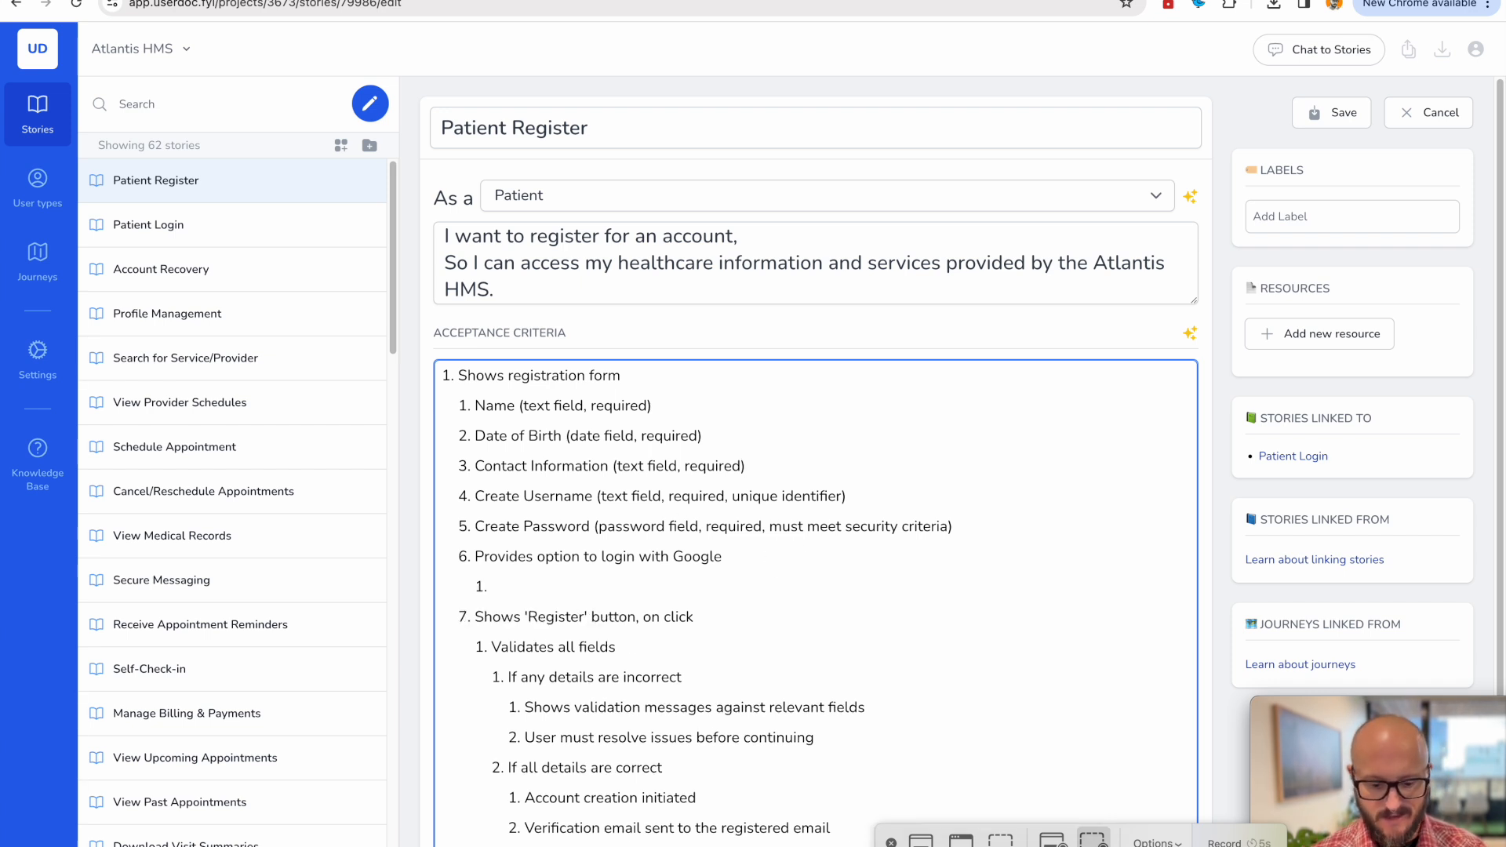
type("On l")
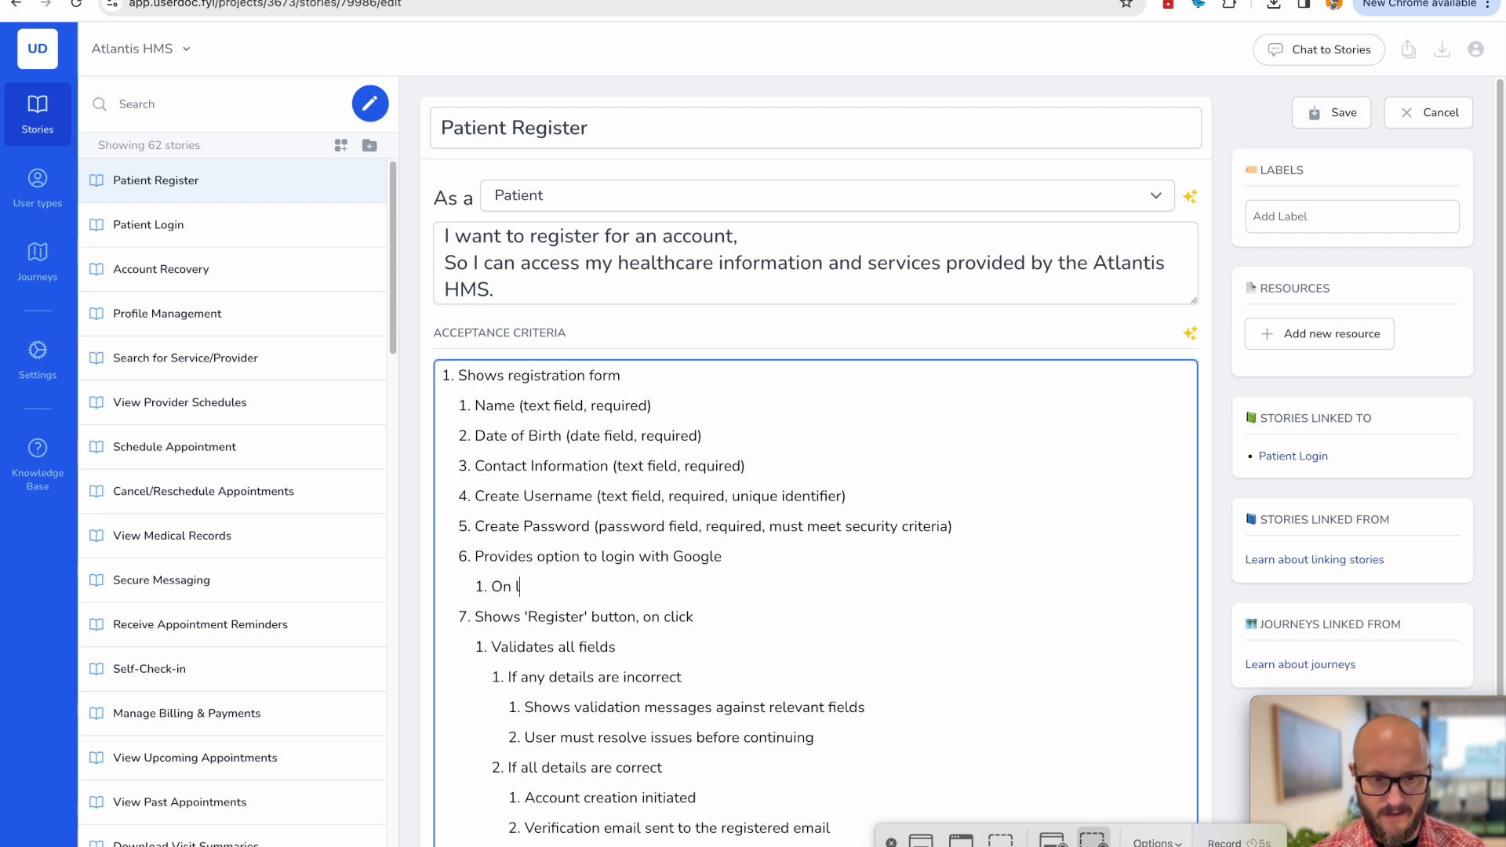
type("click opens Google")
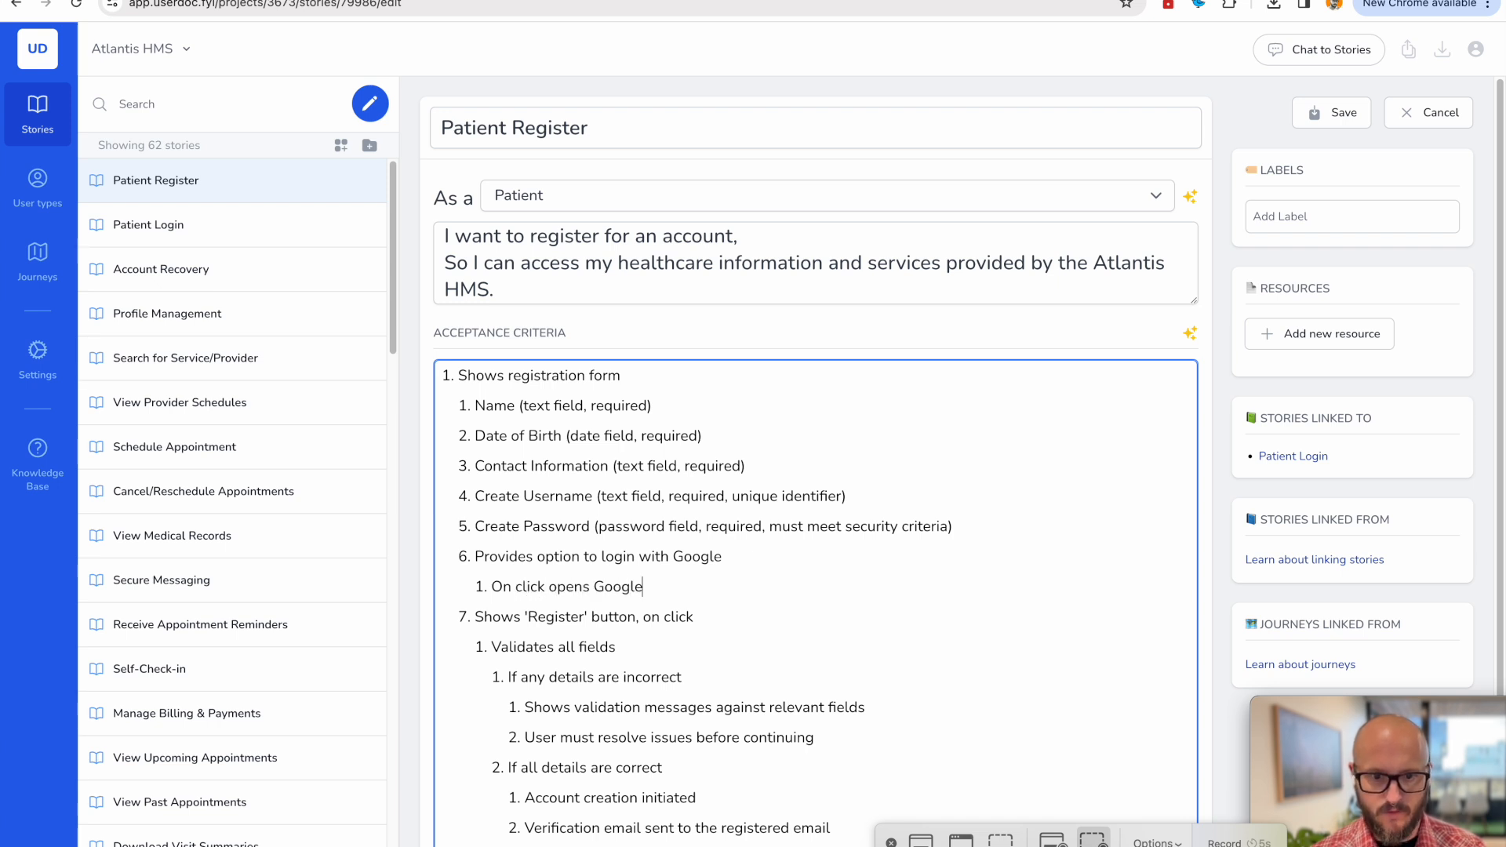
type("Login")
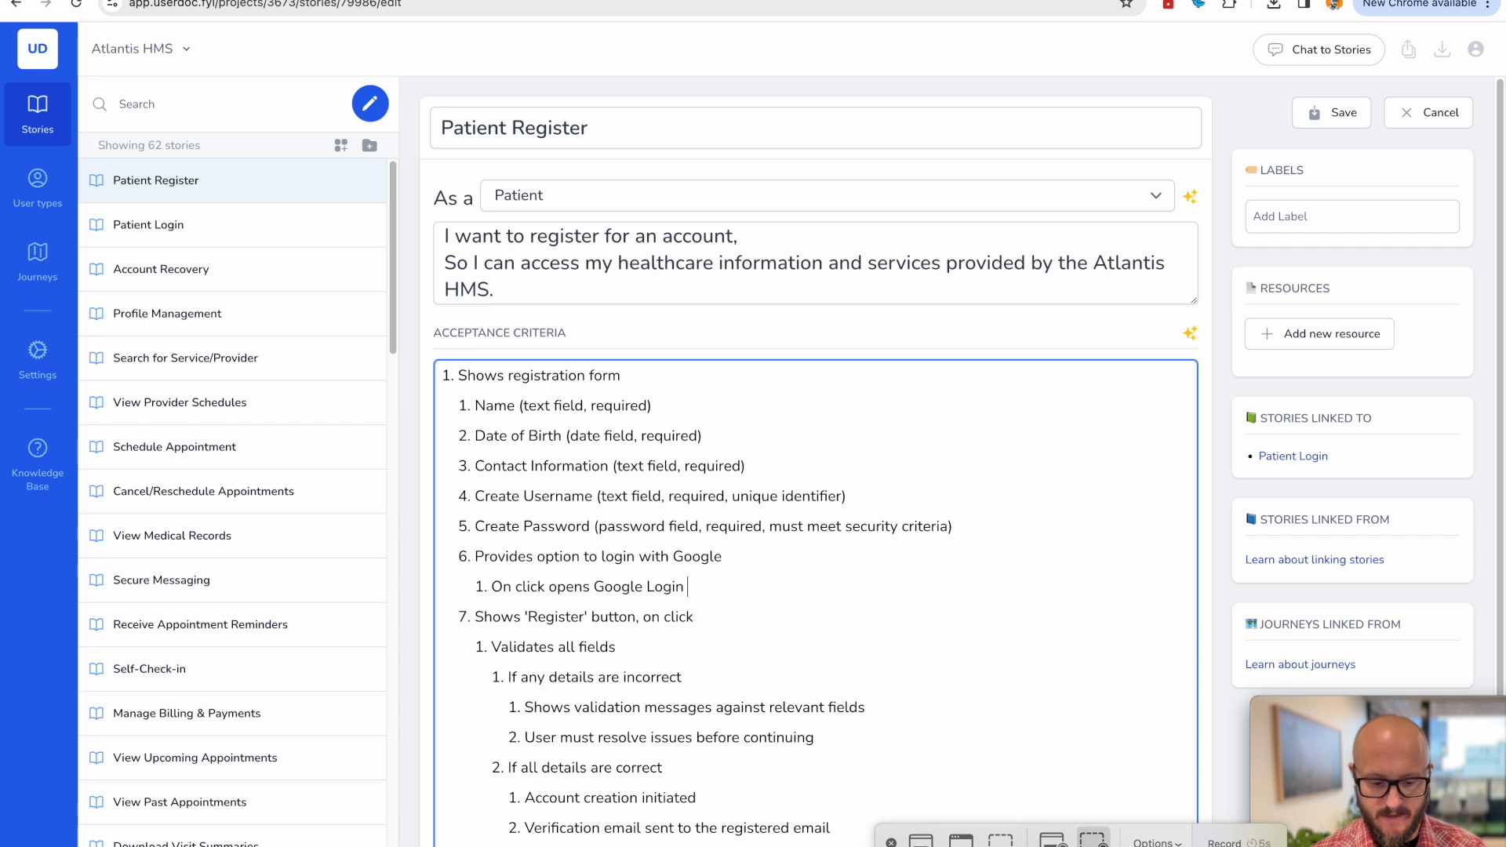
type("window")
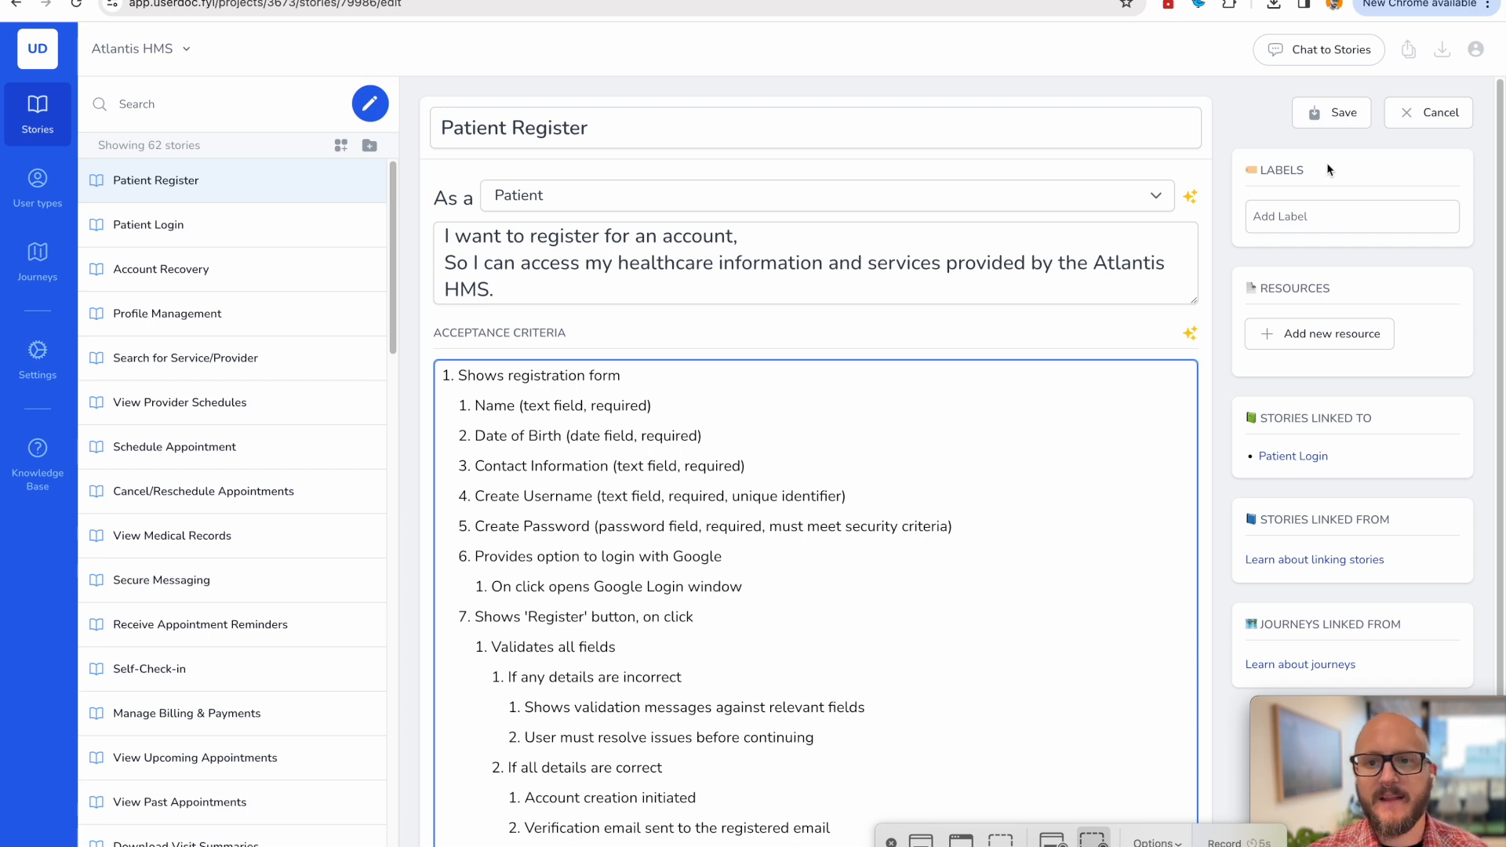
left_click(1330, 112)
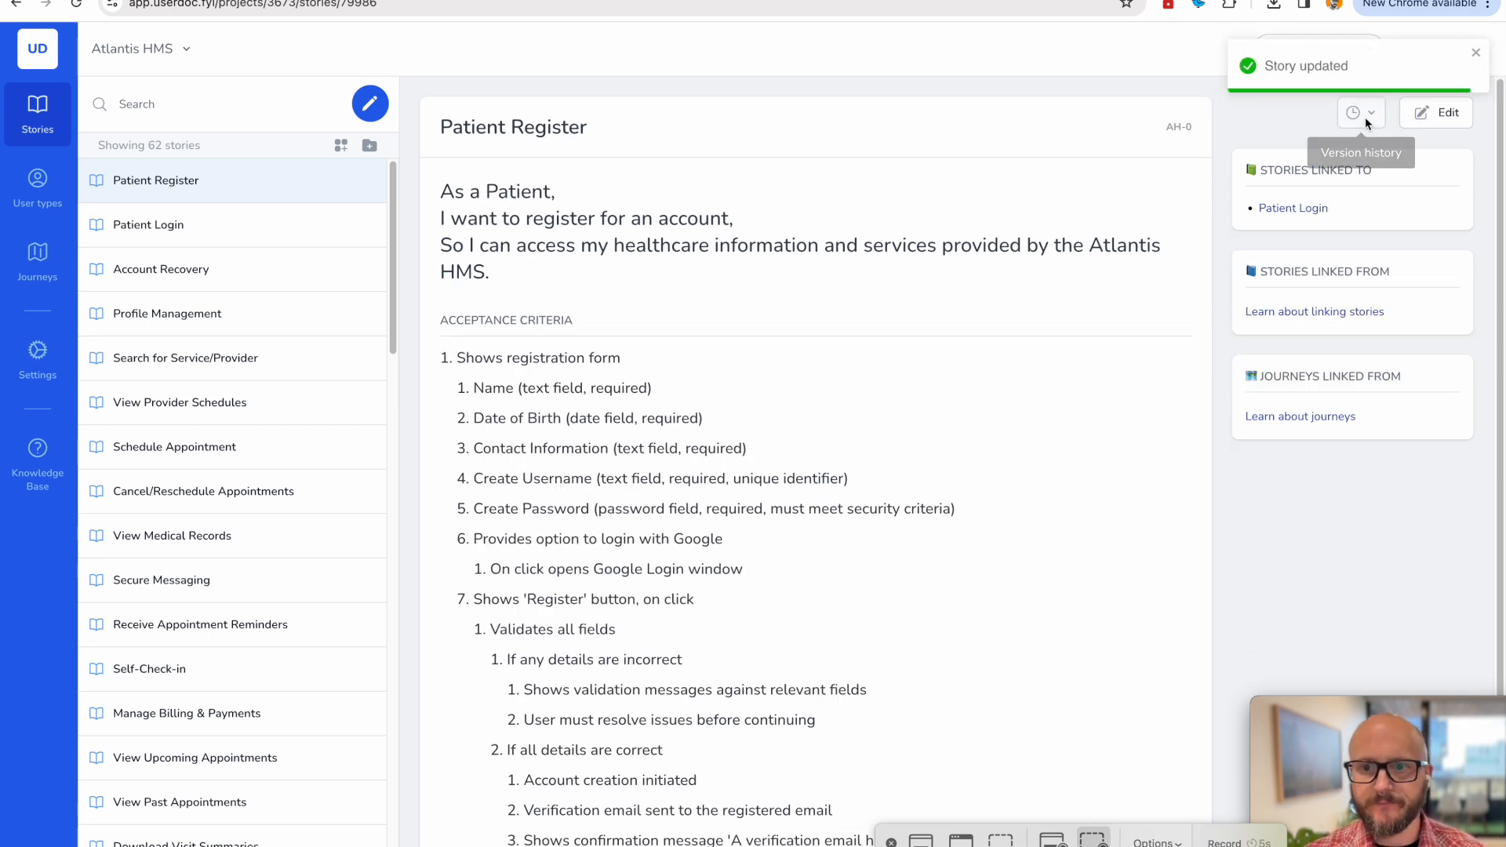
left_click(1360, 113)
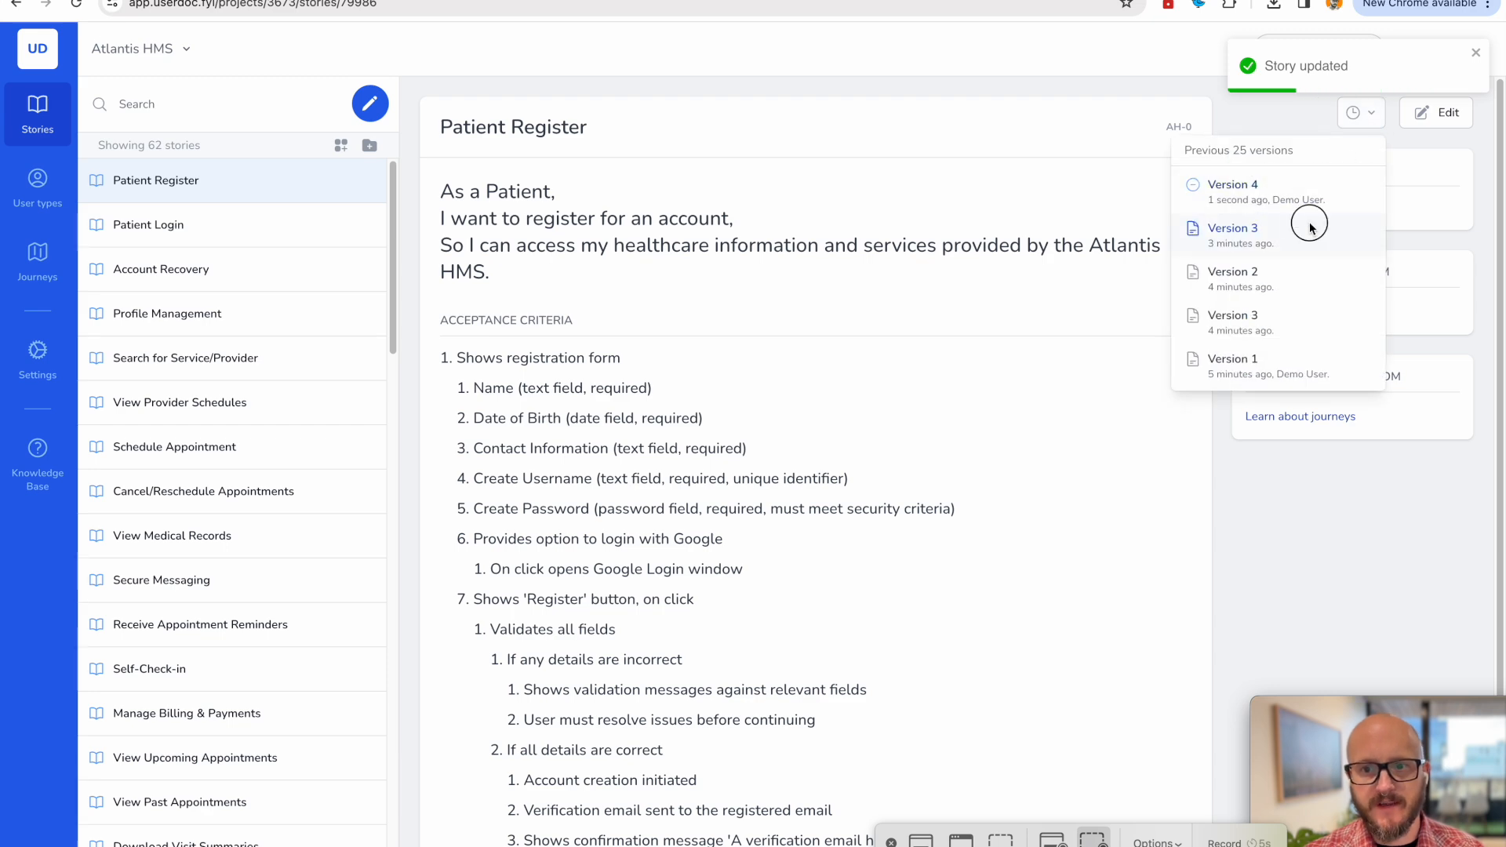
Review the diff against Version 3, then exit the comparison.
left_click(1232, 228)
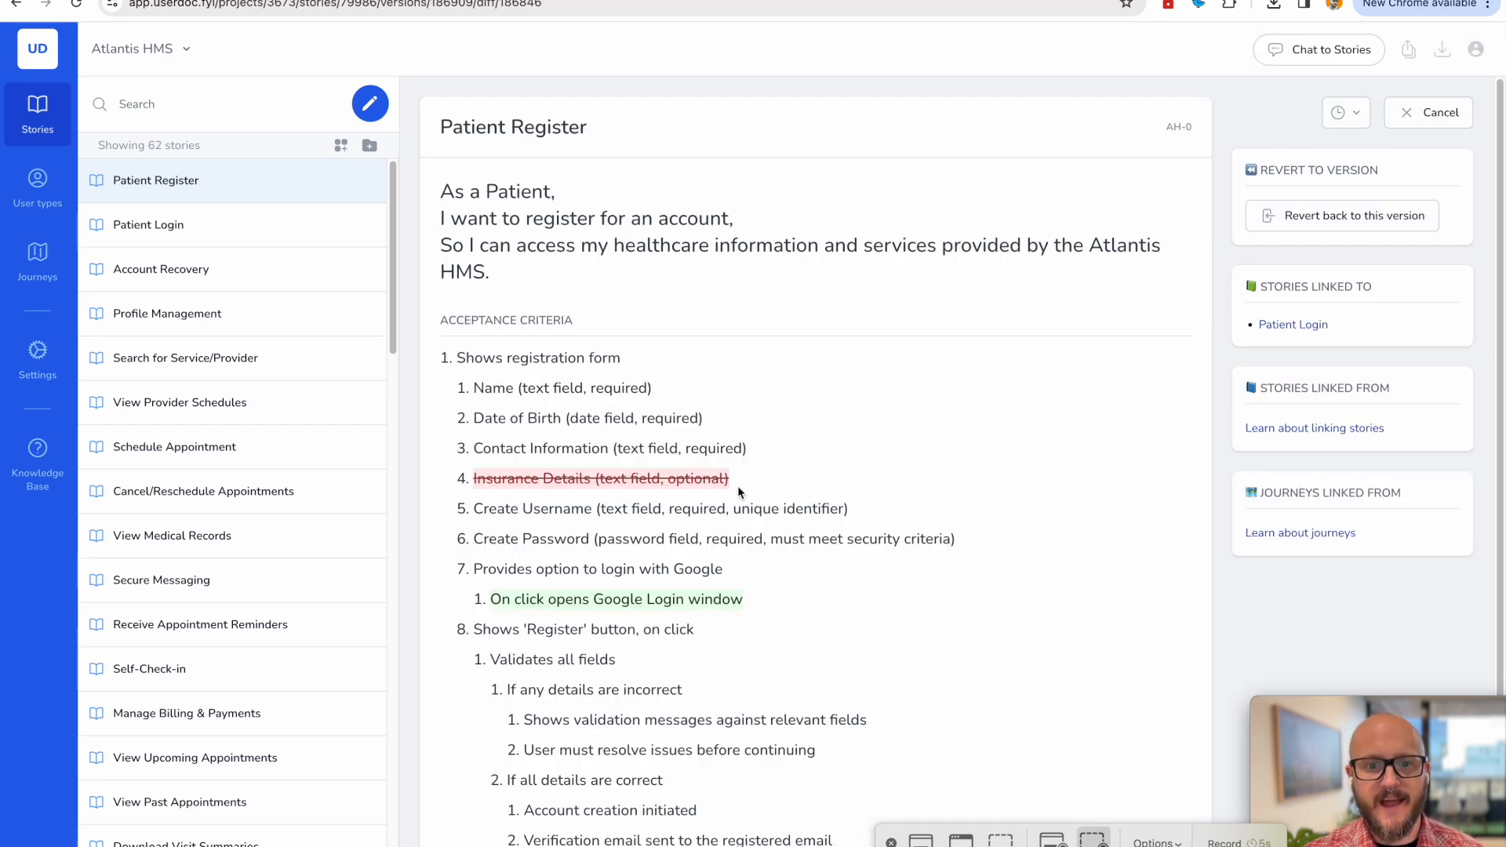
mouse_move(672, 499)
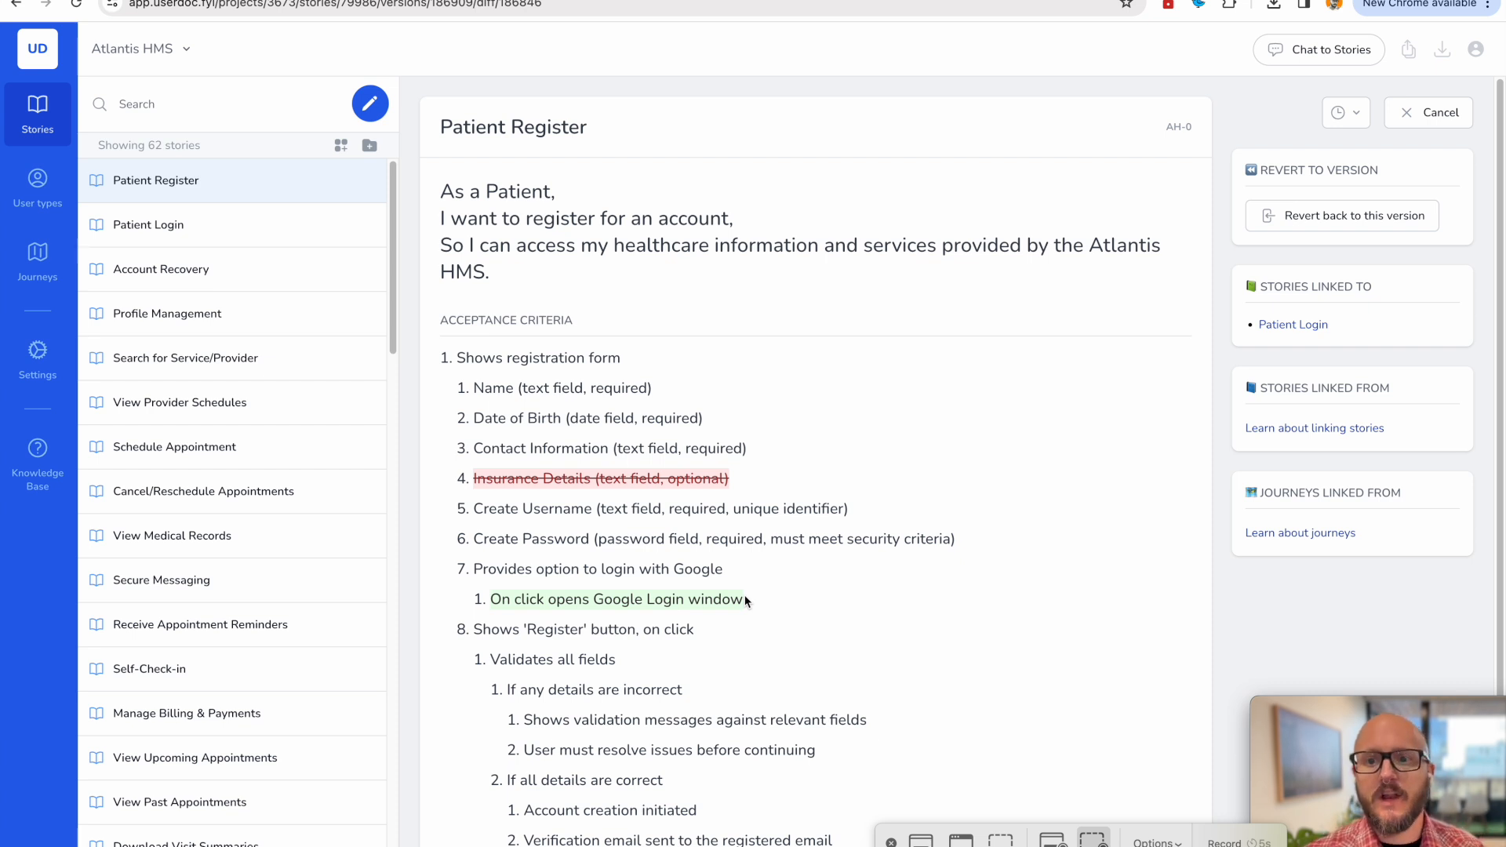
mouse_move(1464, 126)
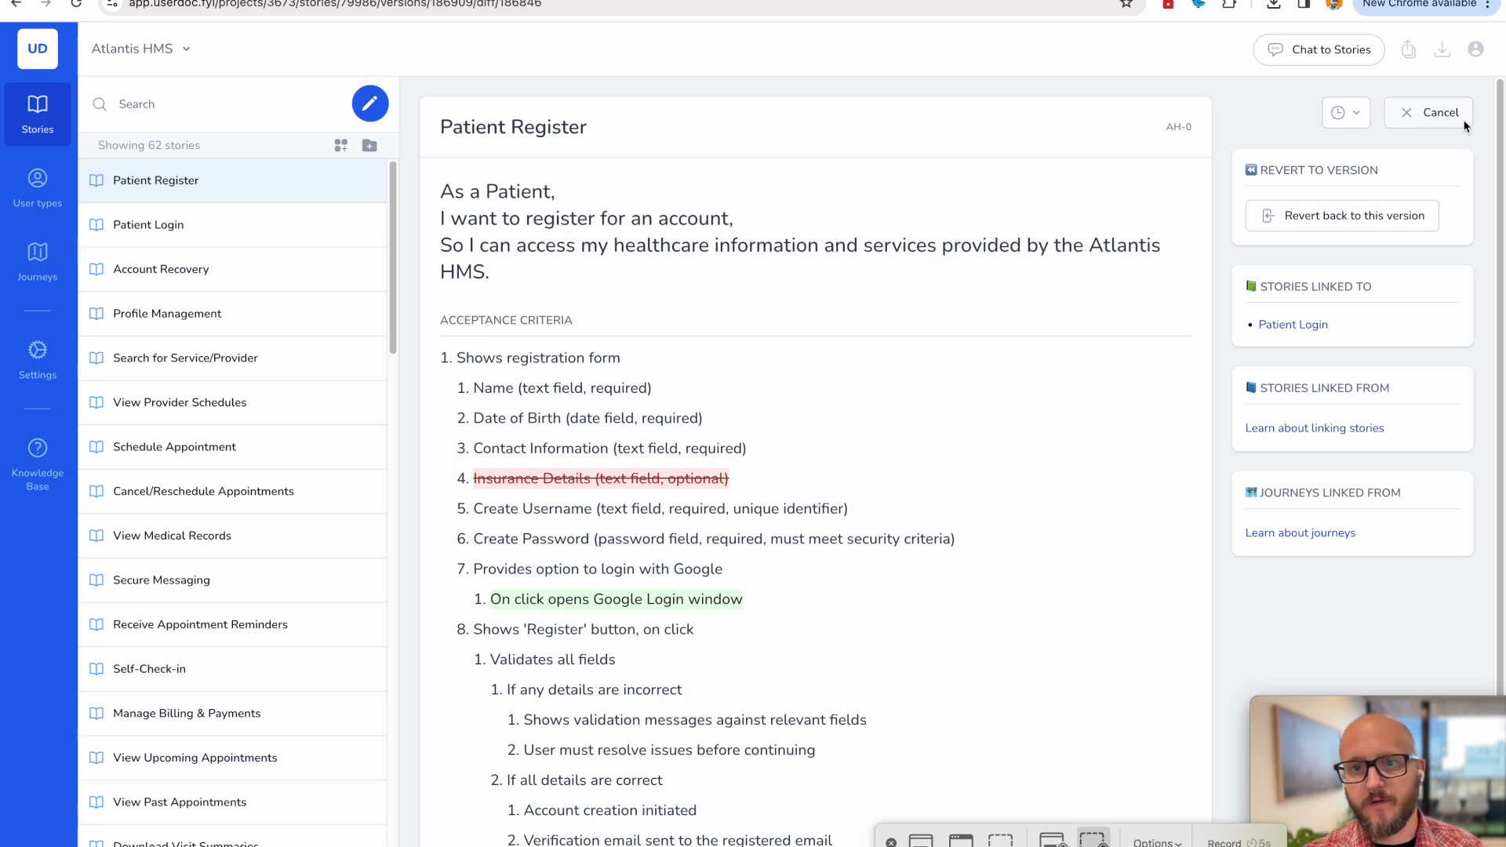
left_click(1437, 112)
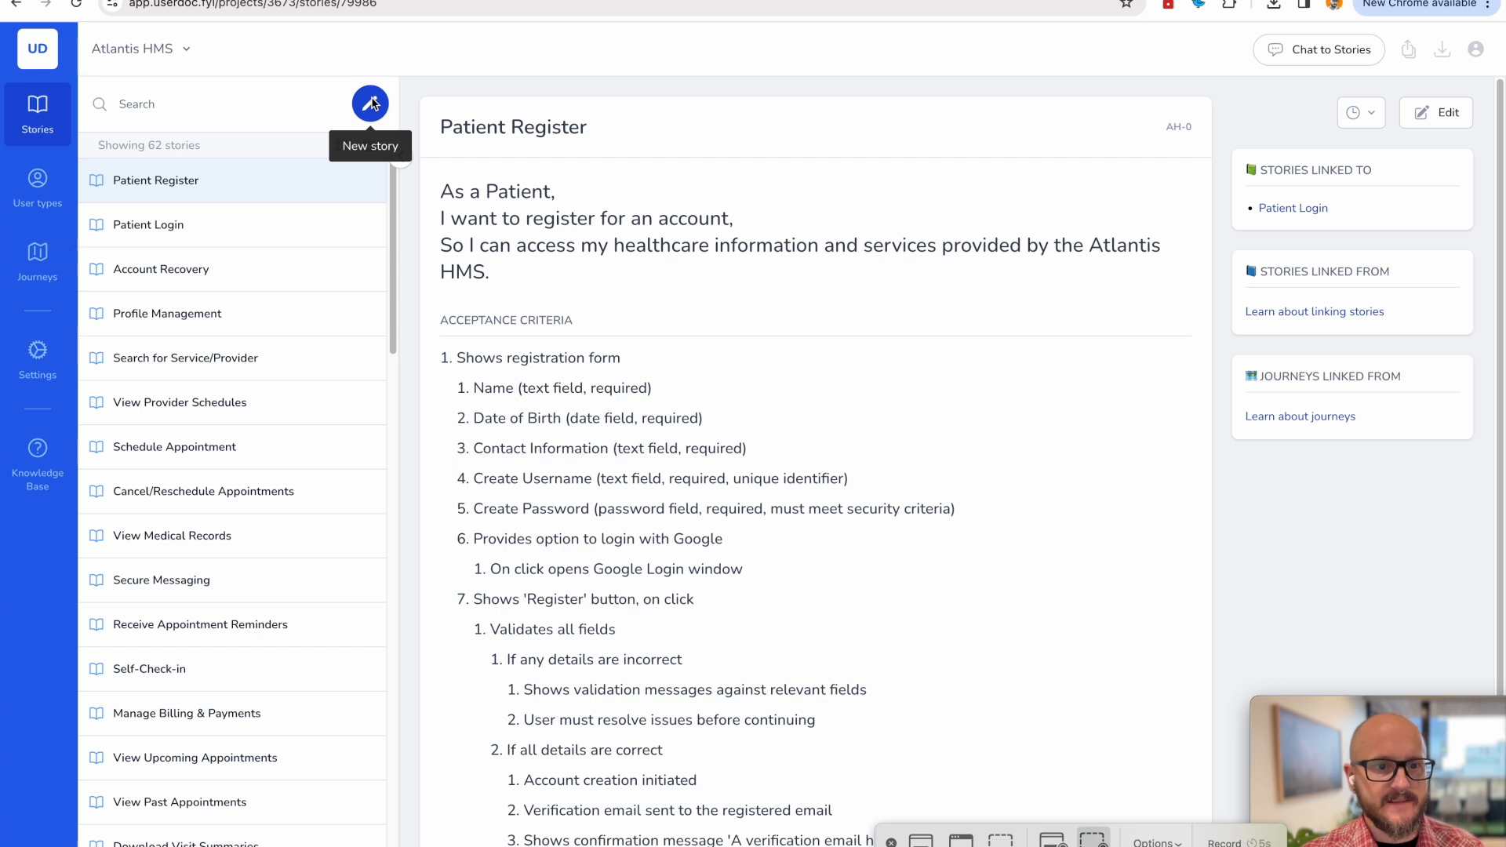
Create a story named 'Share appointment with friend' and generate its AI want and benefit.
left_click(370, 104)
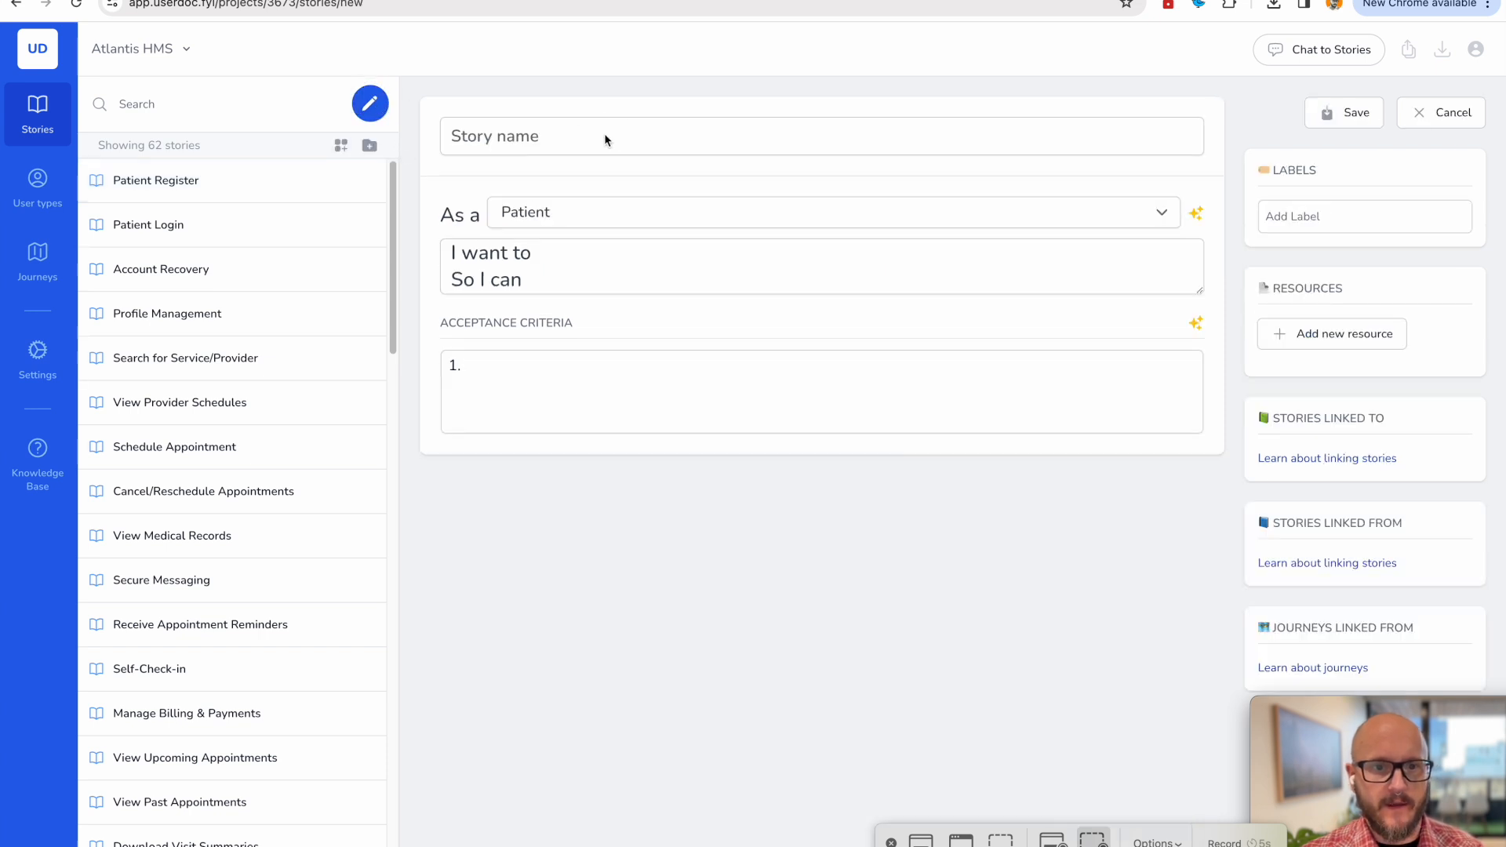
left_click(604, 136)
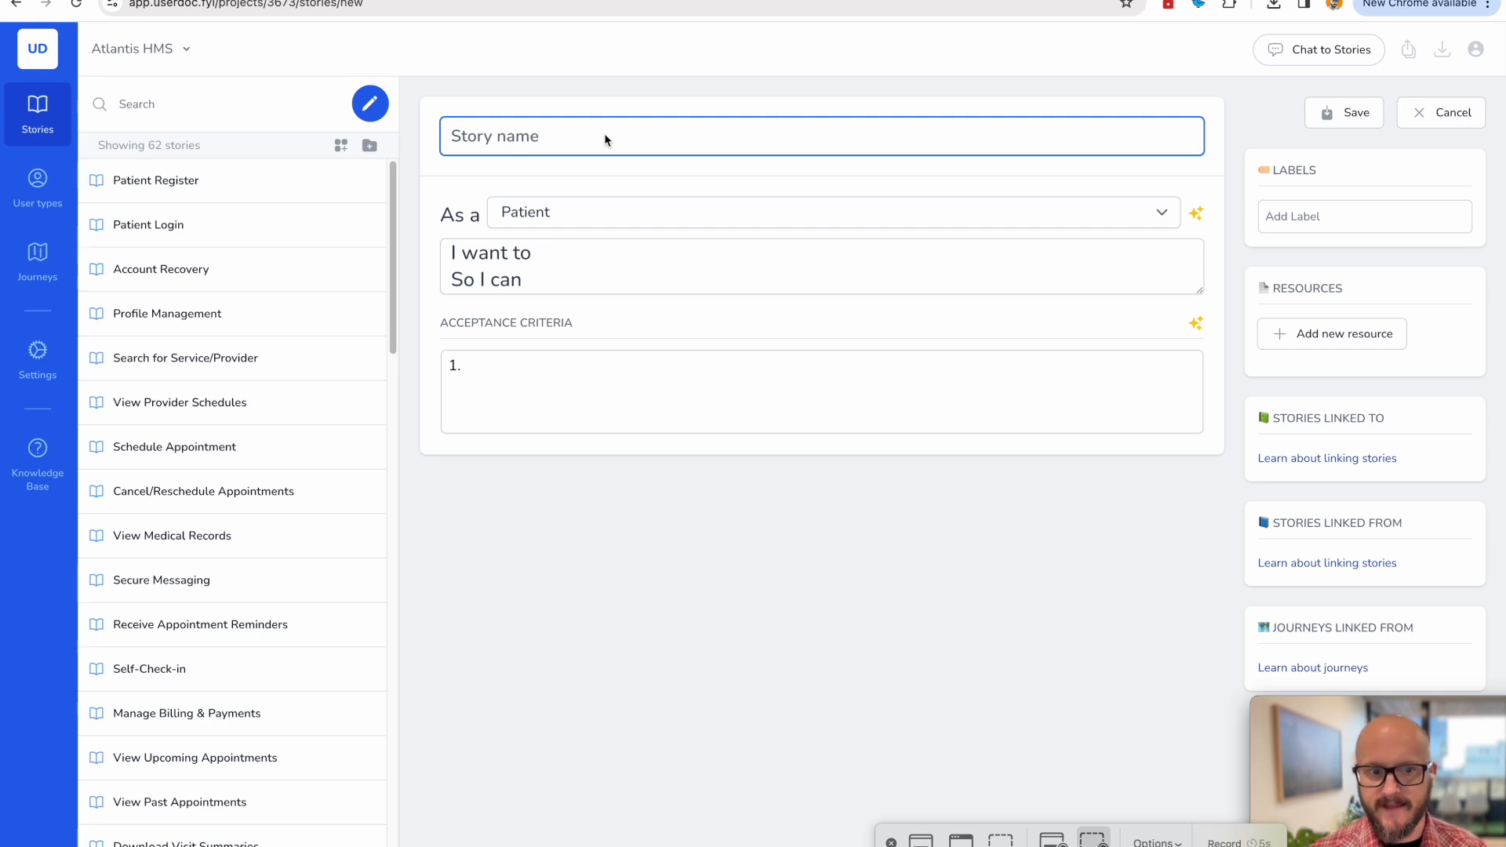
type("Shaer")
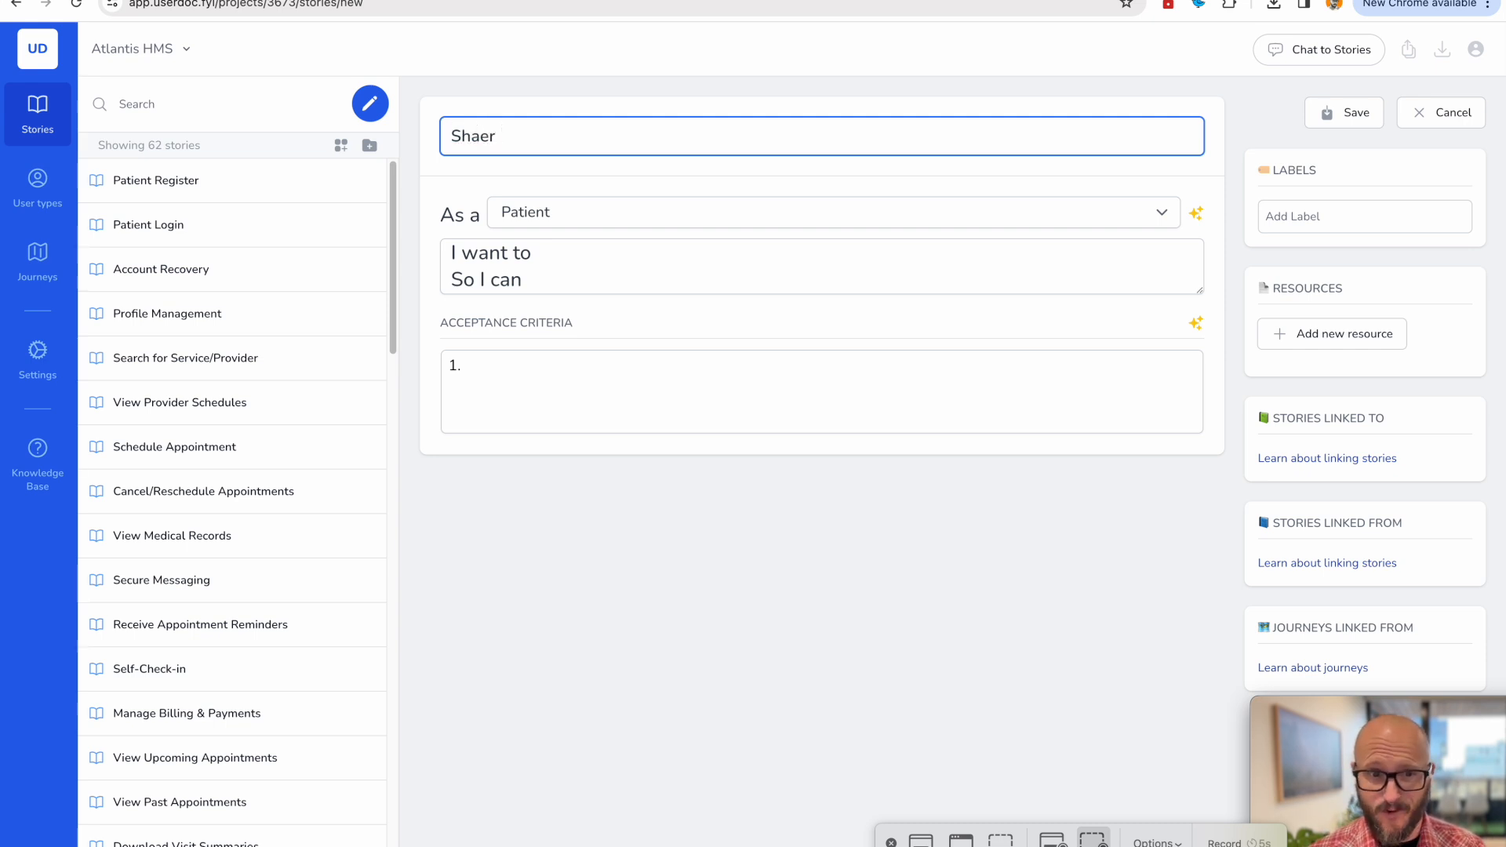
type("Share appoint")
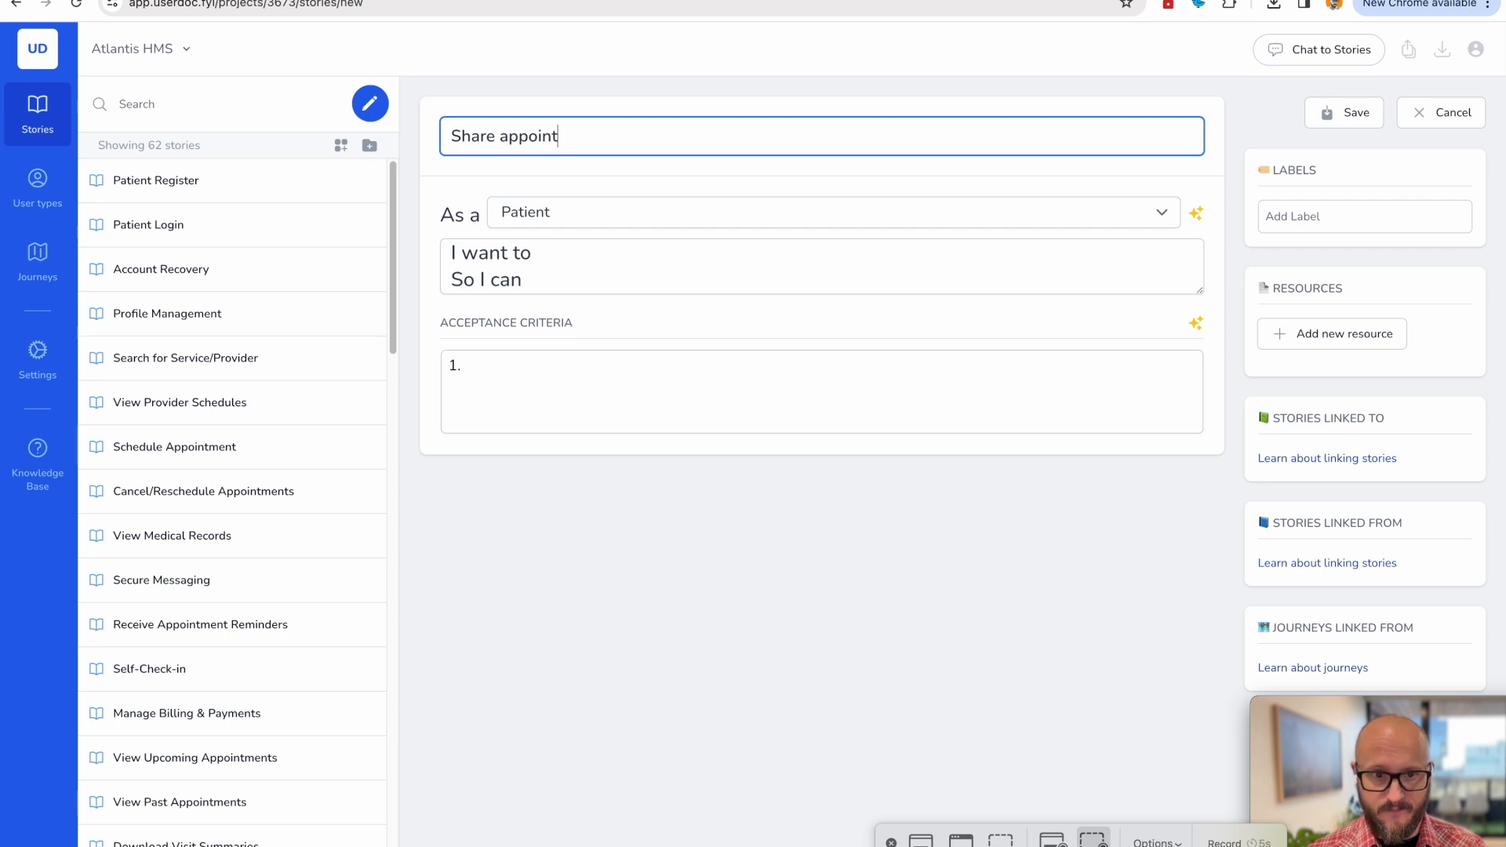
type("m")
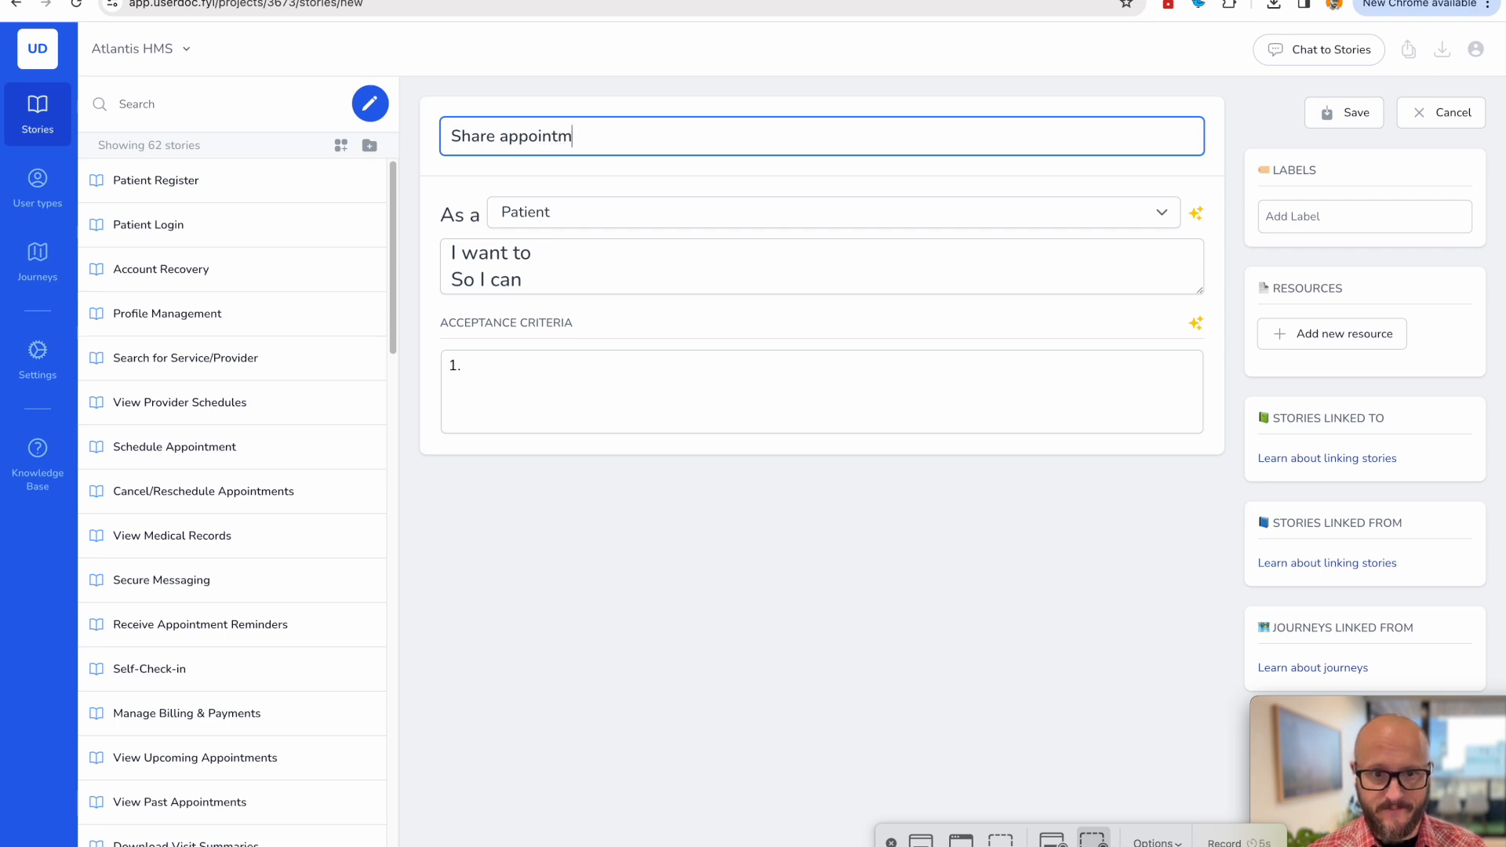
type("ent with")
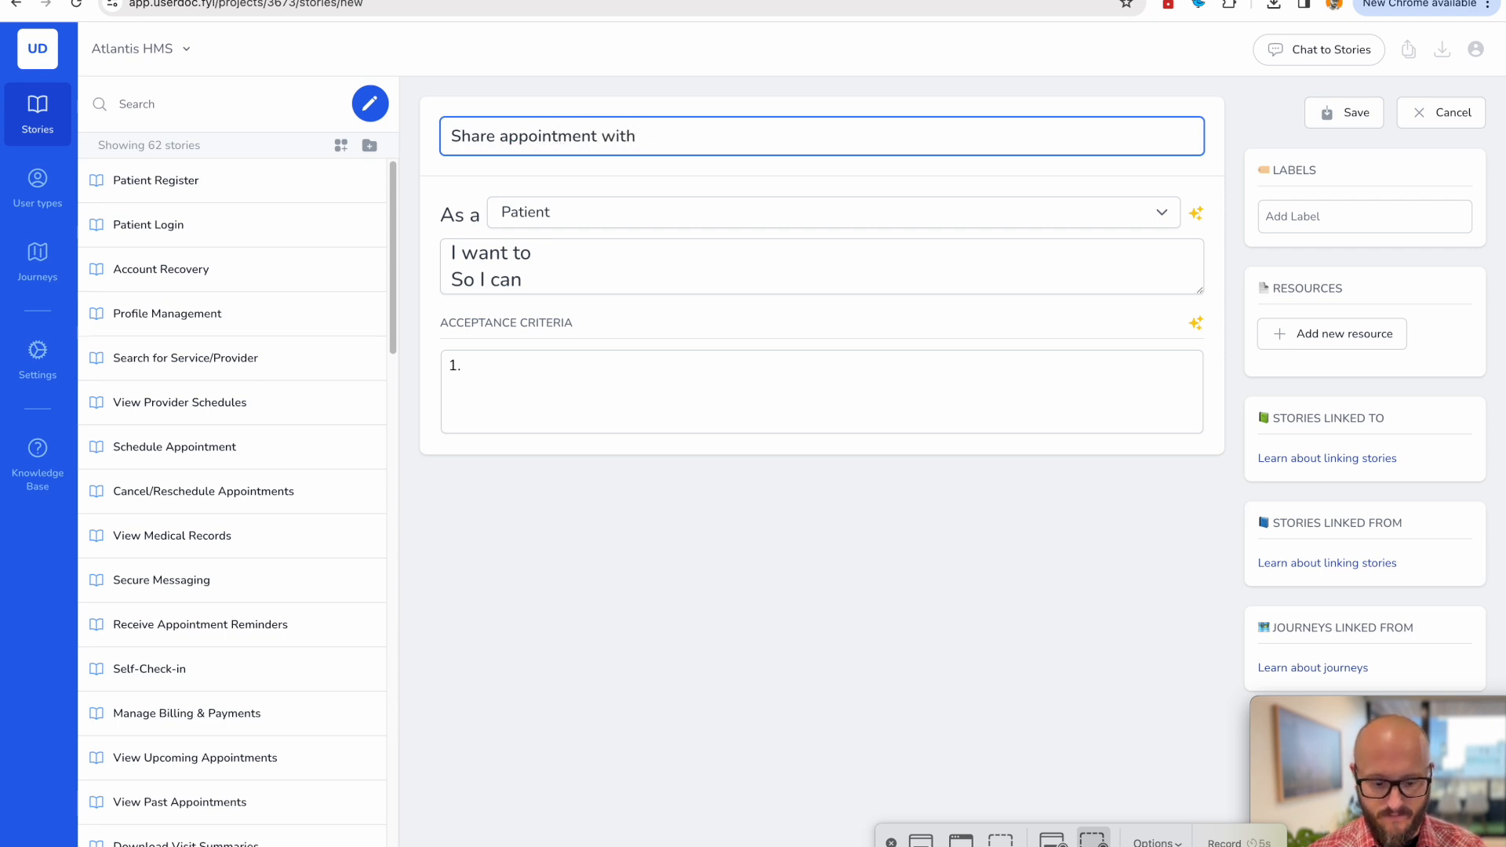
type("friend")
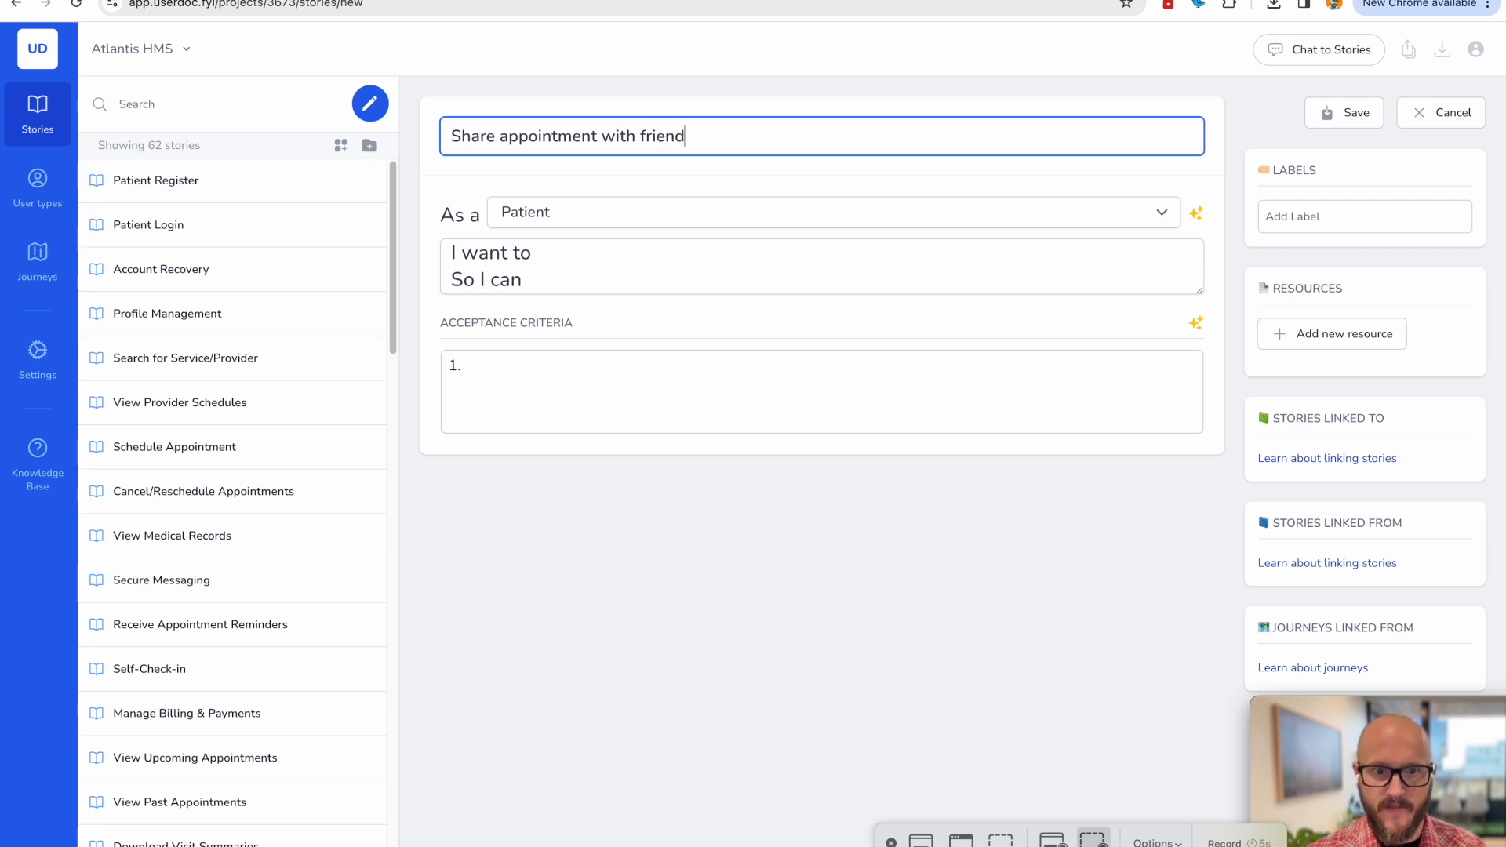
mouse_move(637, 243)
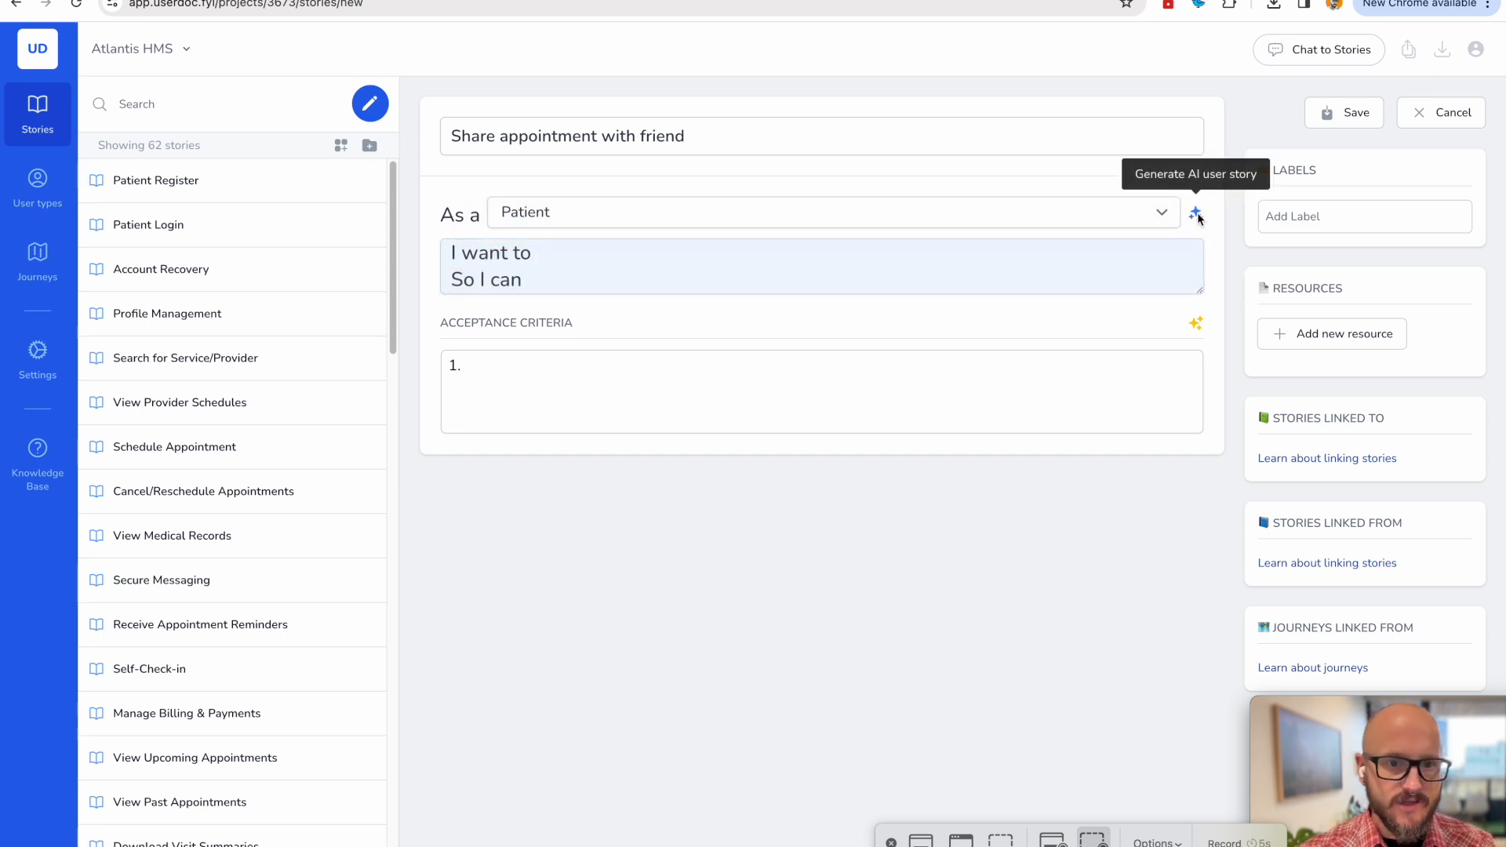
left_click(1196, 212)
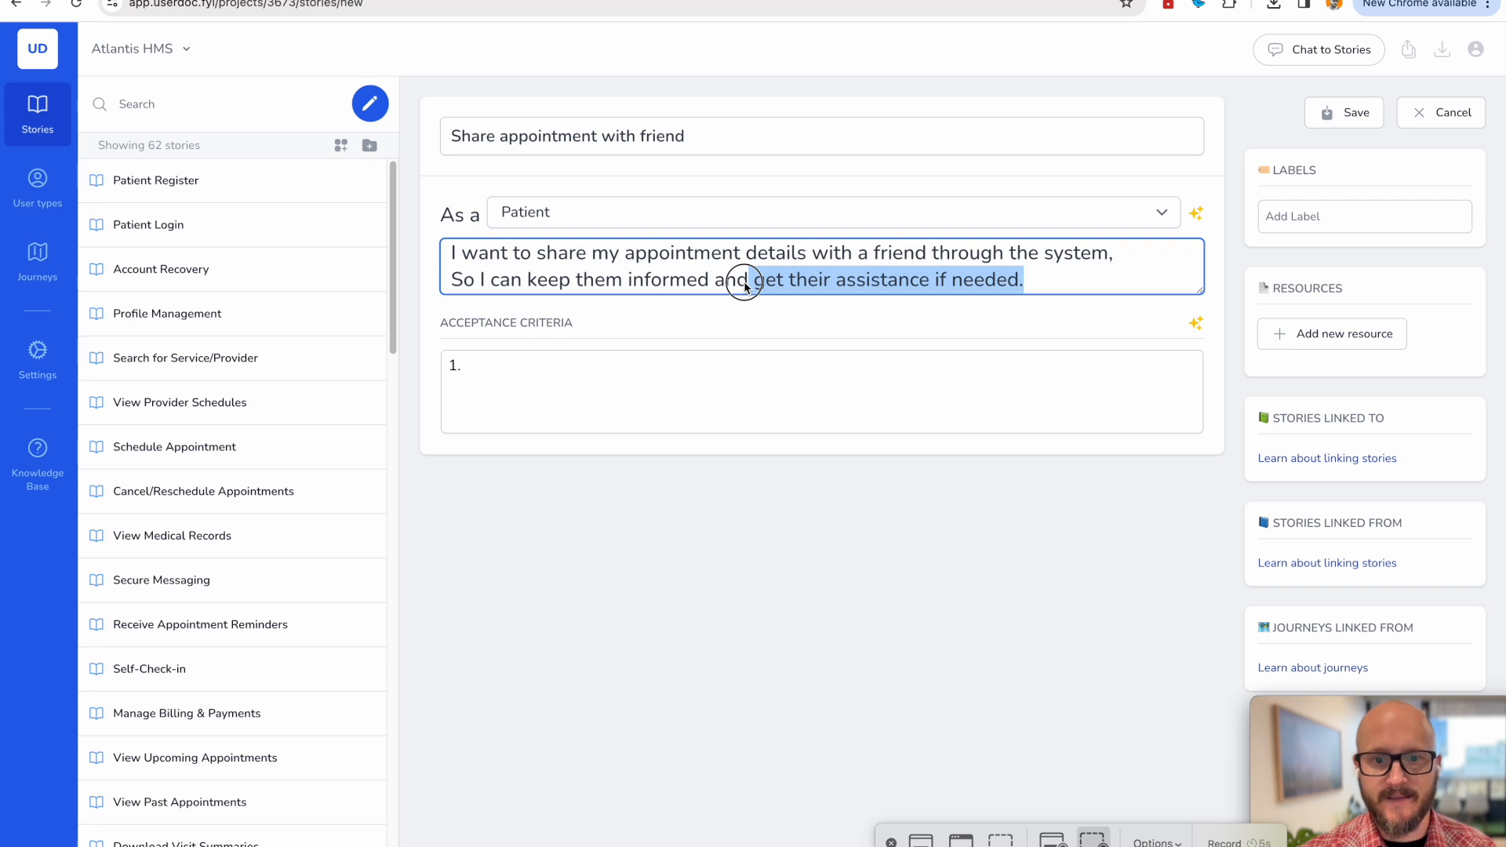
left_click(1081, 282)
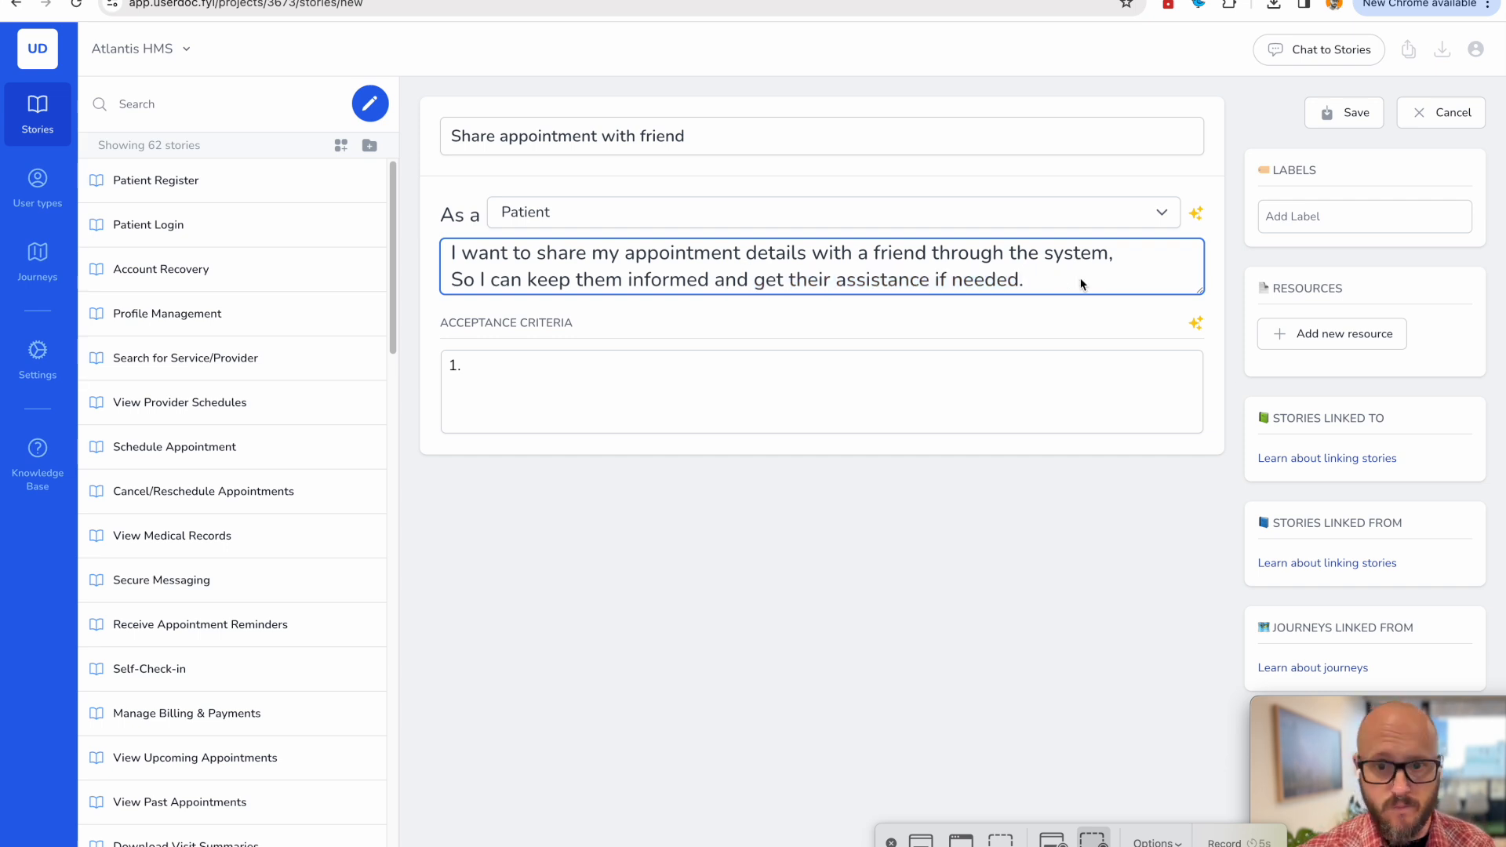
mouse_move(1196, 323)
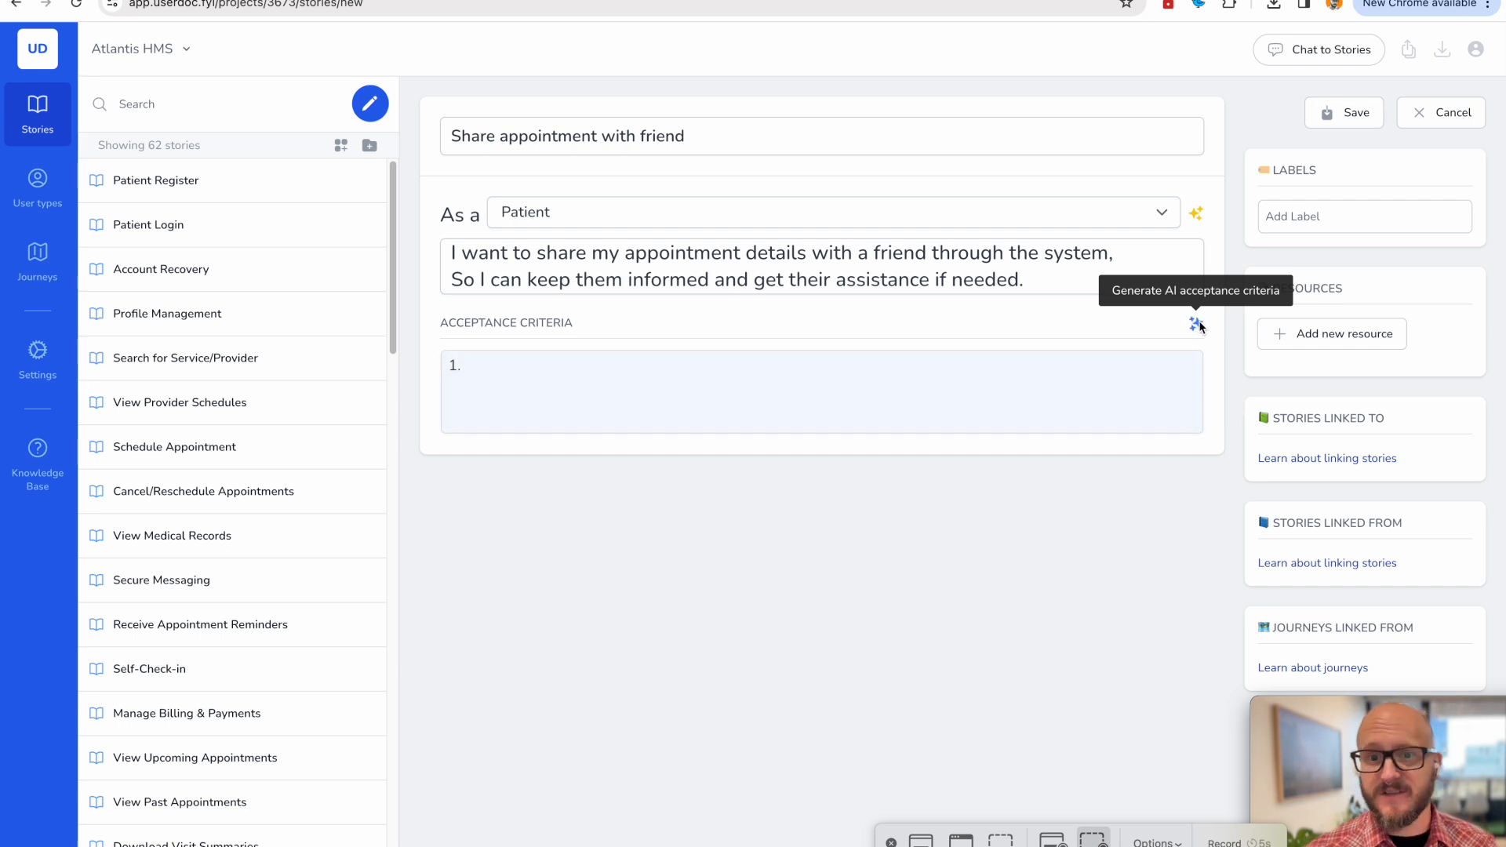
Generate AI acceptance criteria, delete the friend's phone number and SMS lines, and save.
left_click(1194, 323)
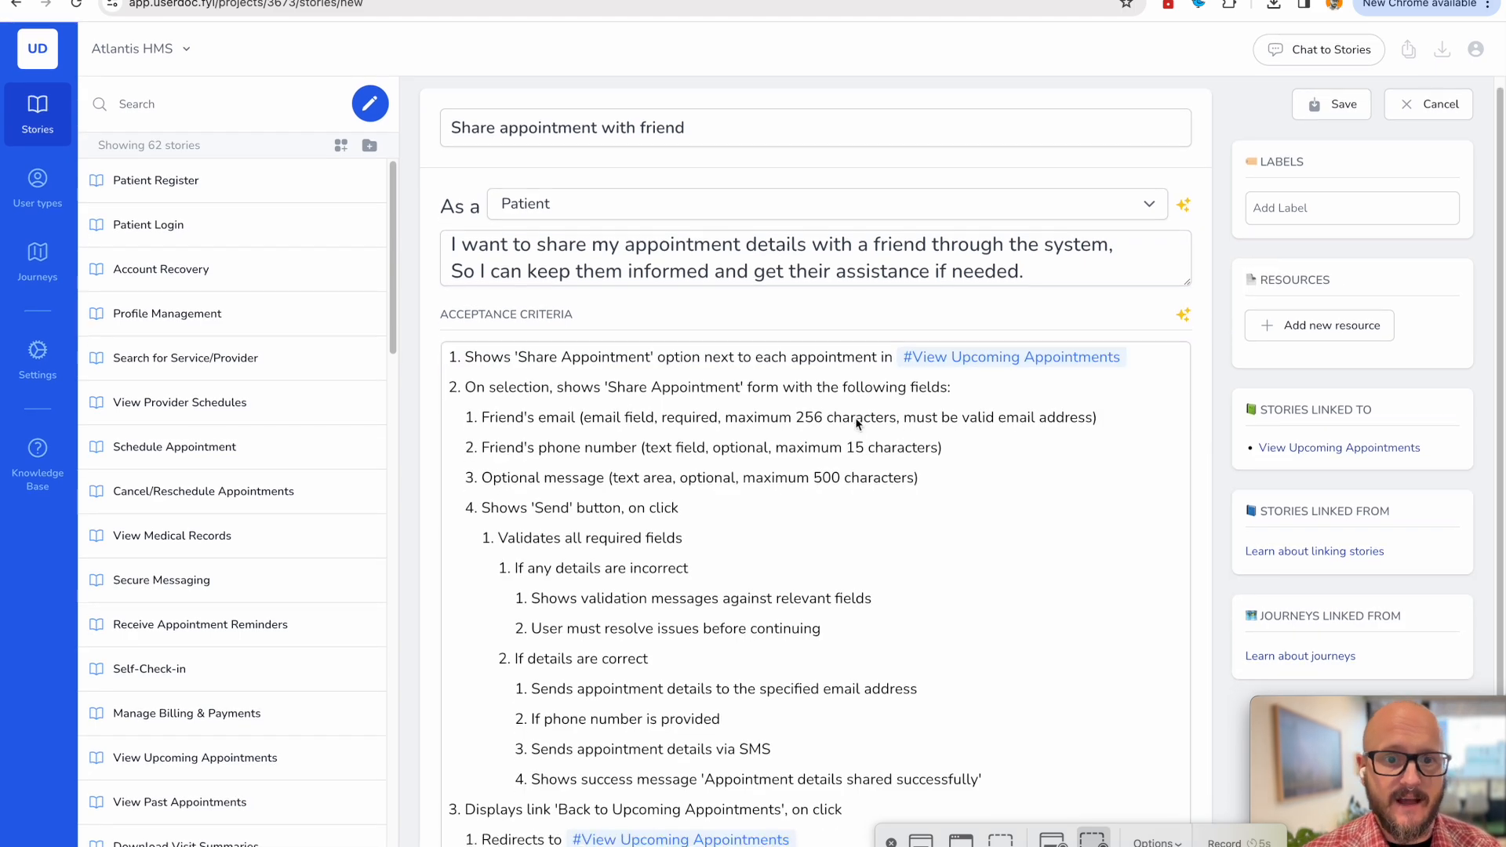
double_click(563, 356)
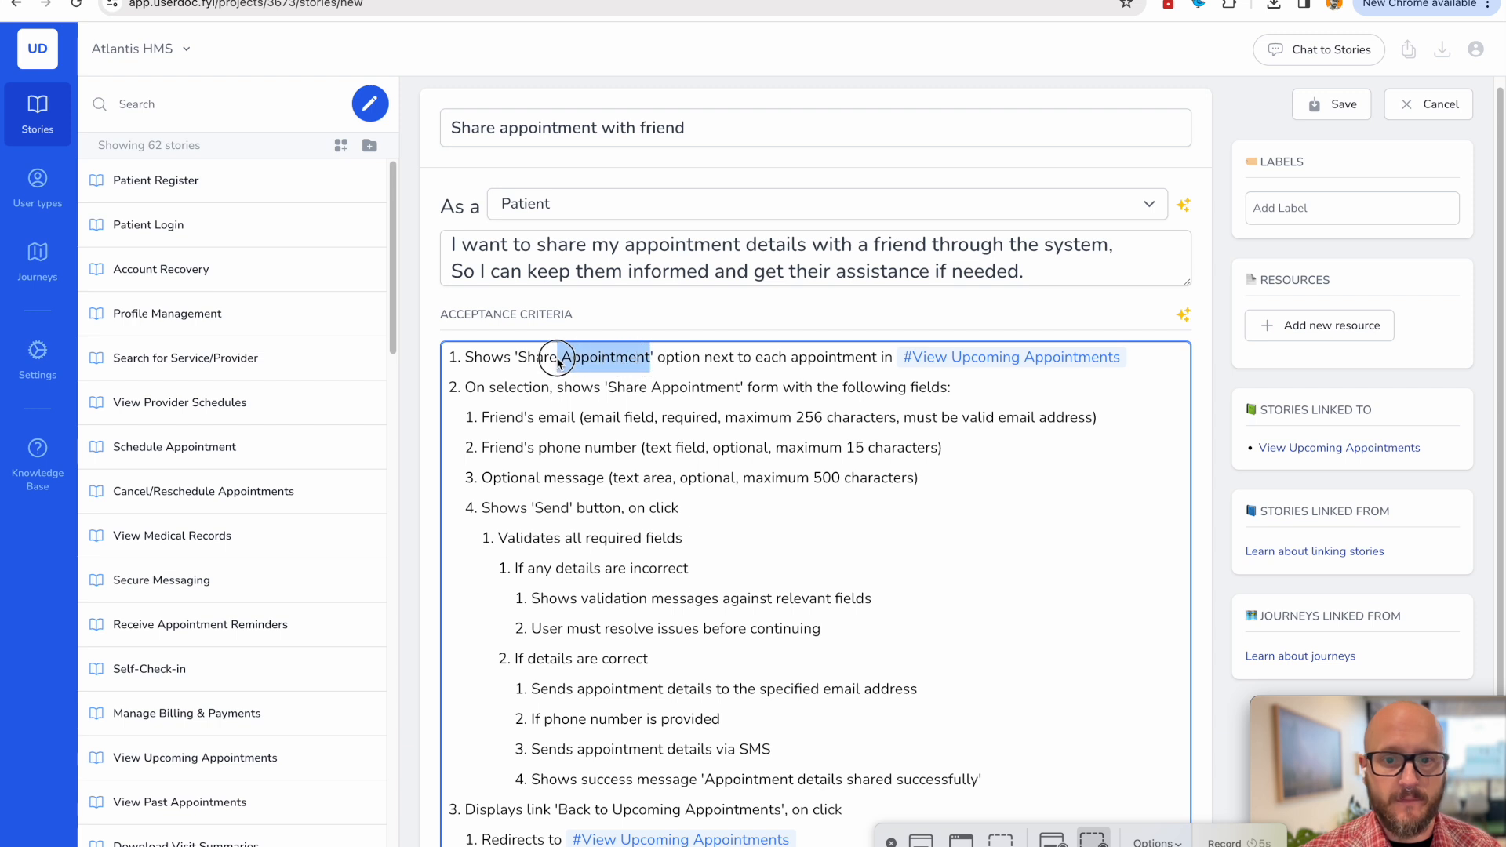
mouse_move(1017, 366)
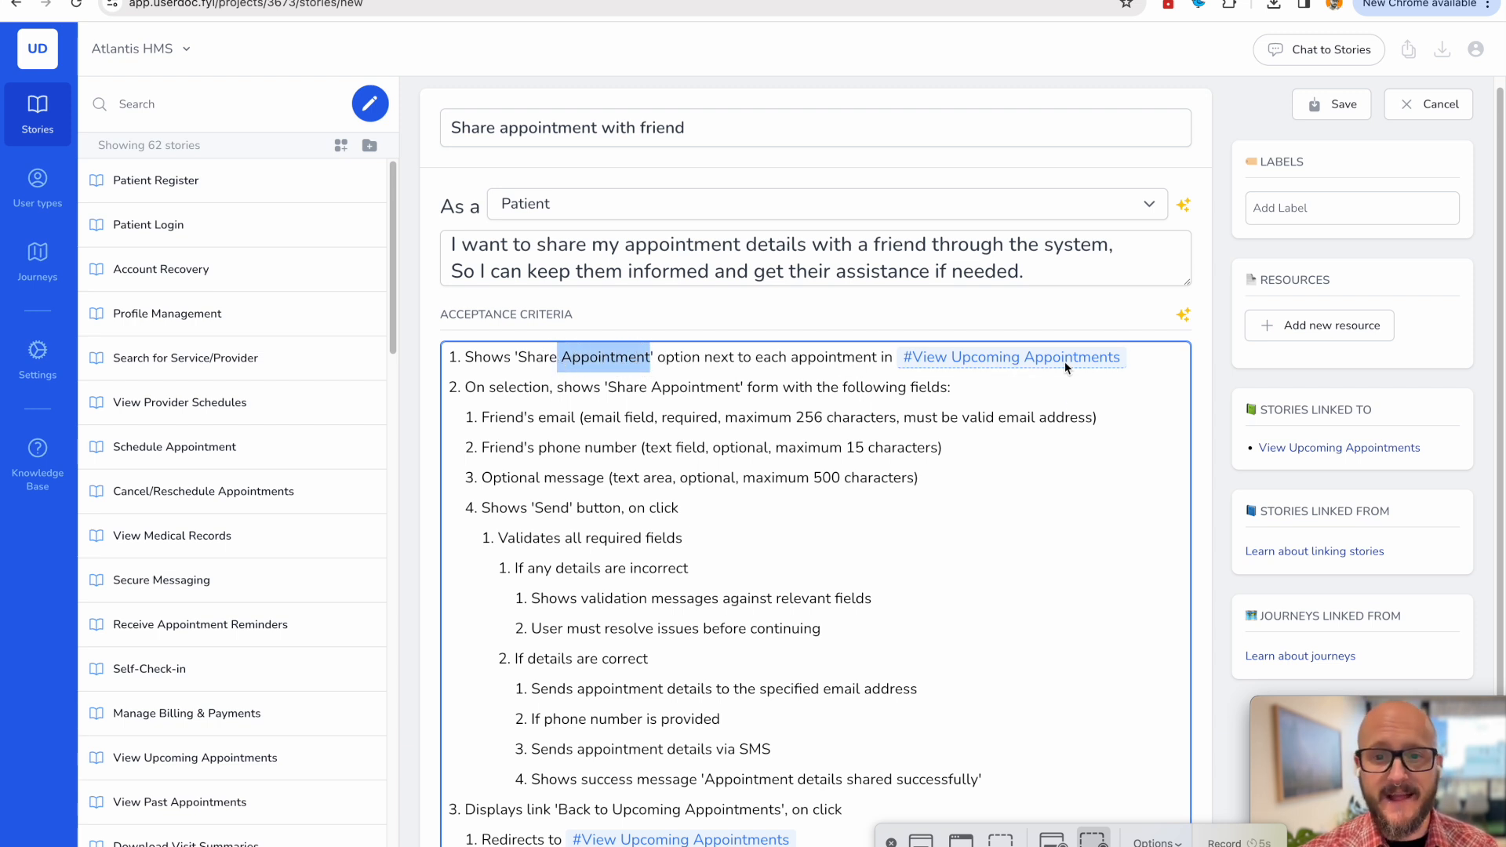
mouse_move(784, 400)
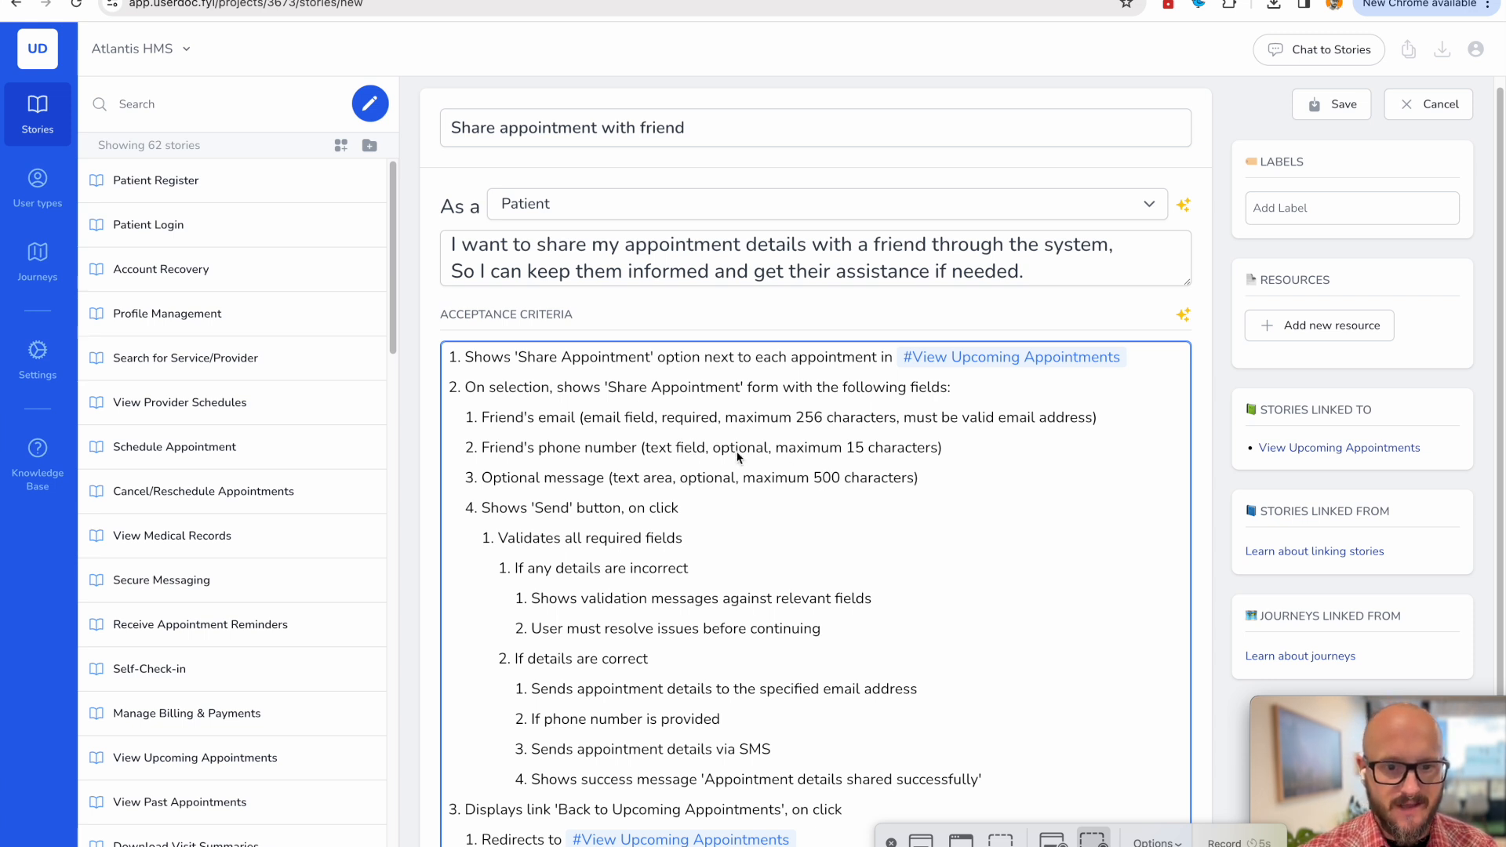
triple_click(742, 448)
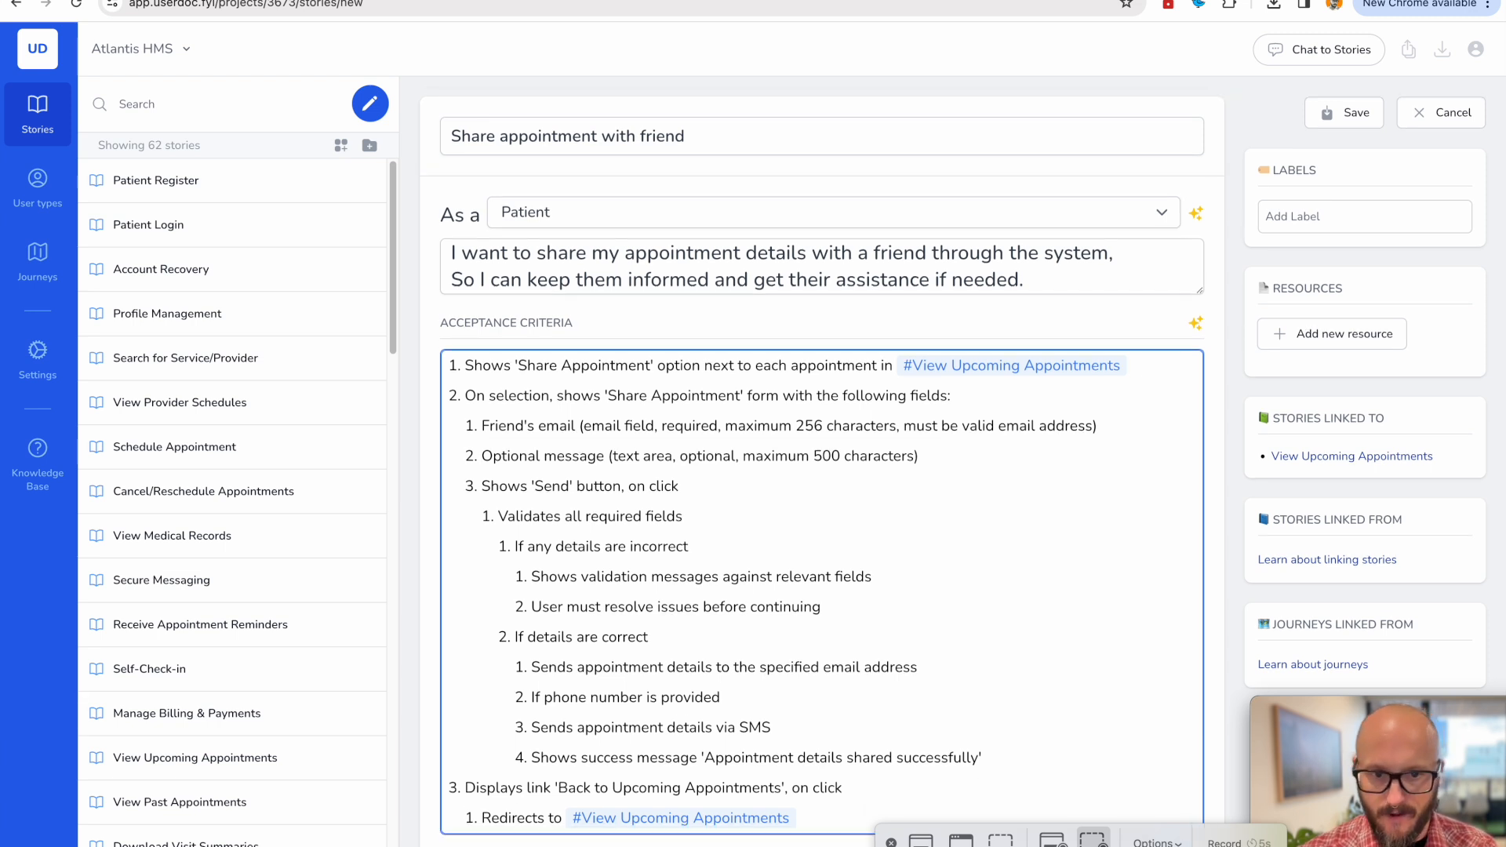
double_click(600, 546)
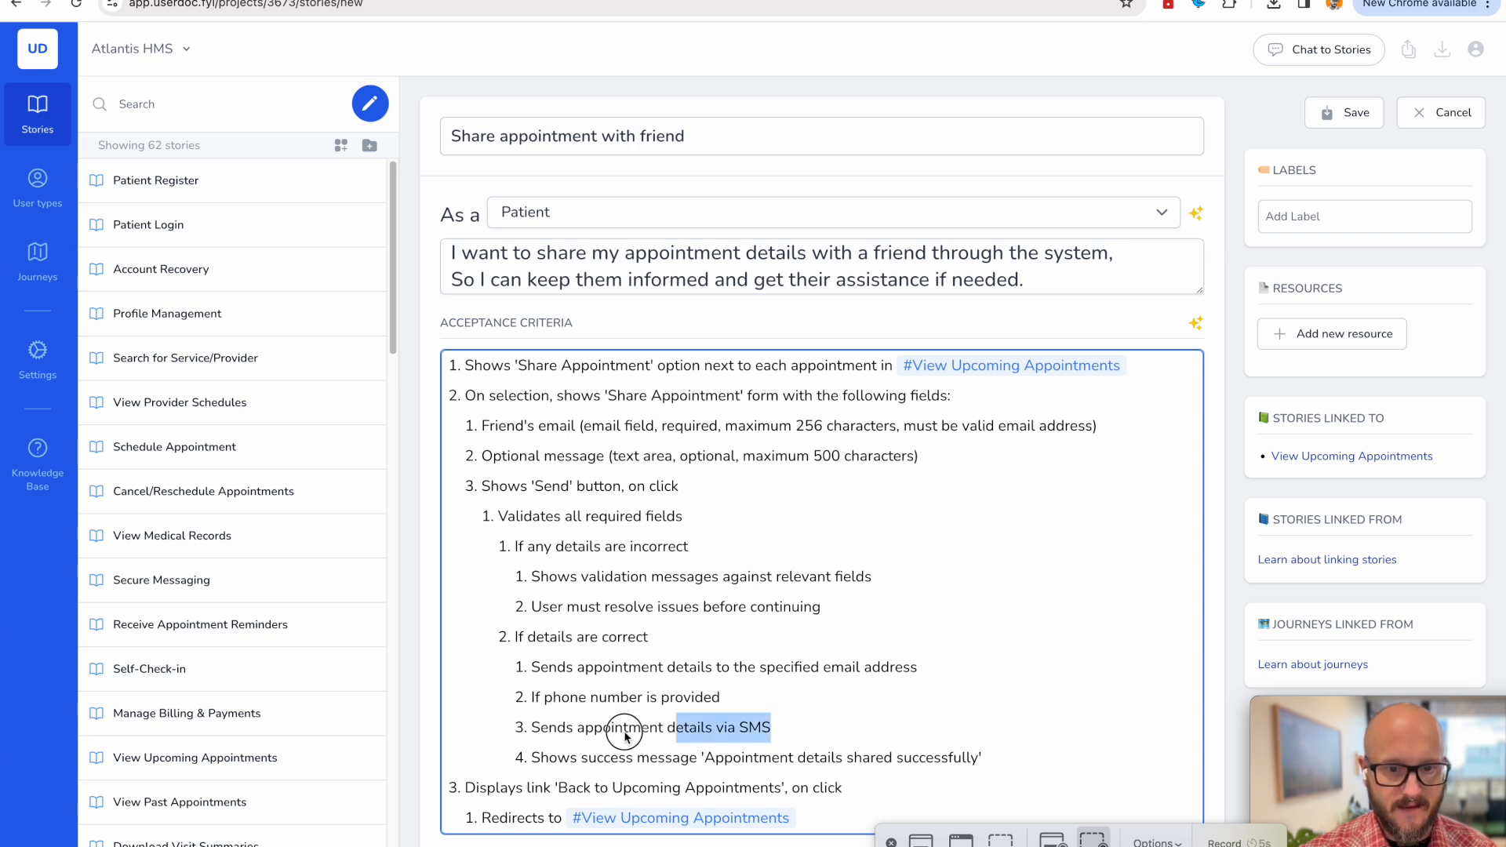
key("Delete")
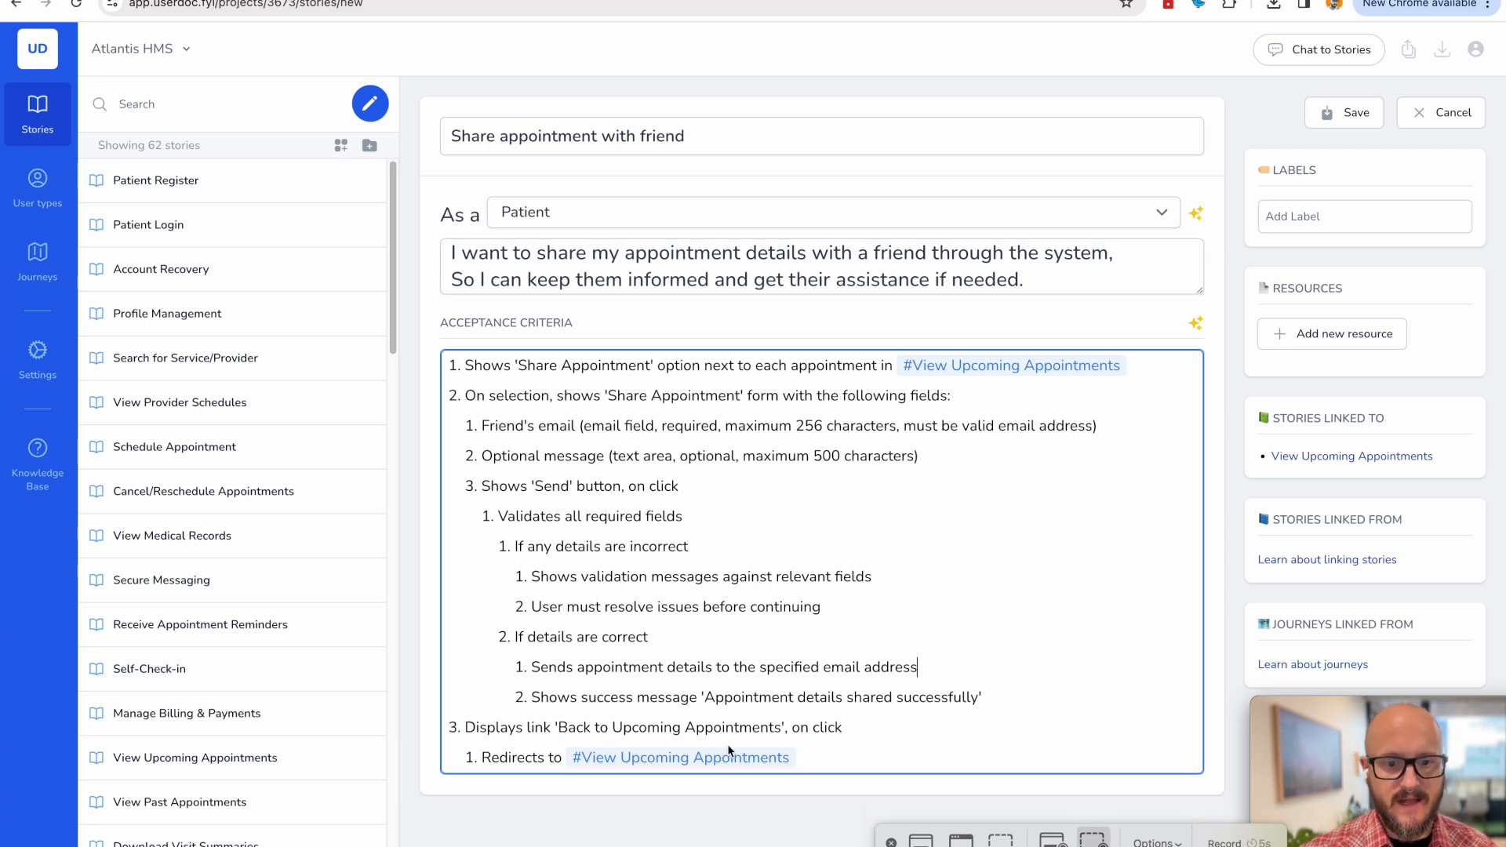
mouse_move(1009, 290)
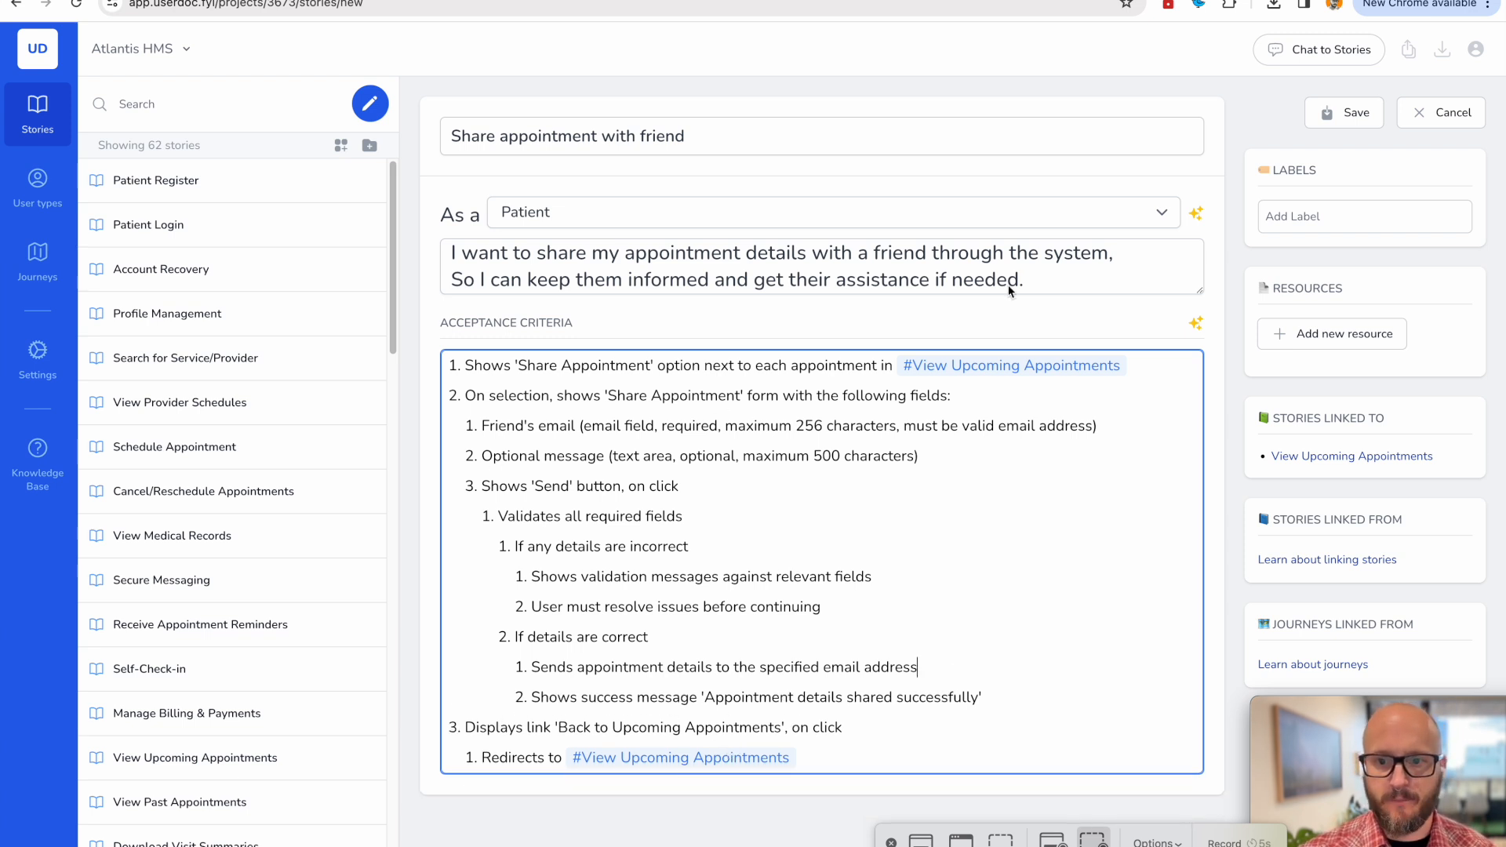
left_click(1343, 112)
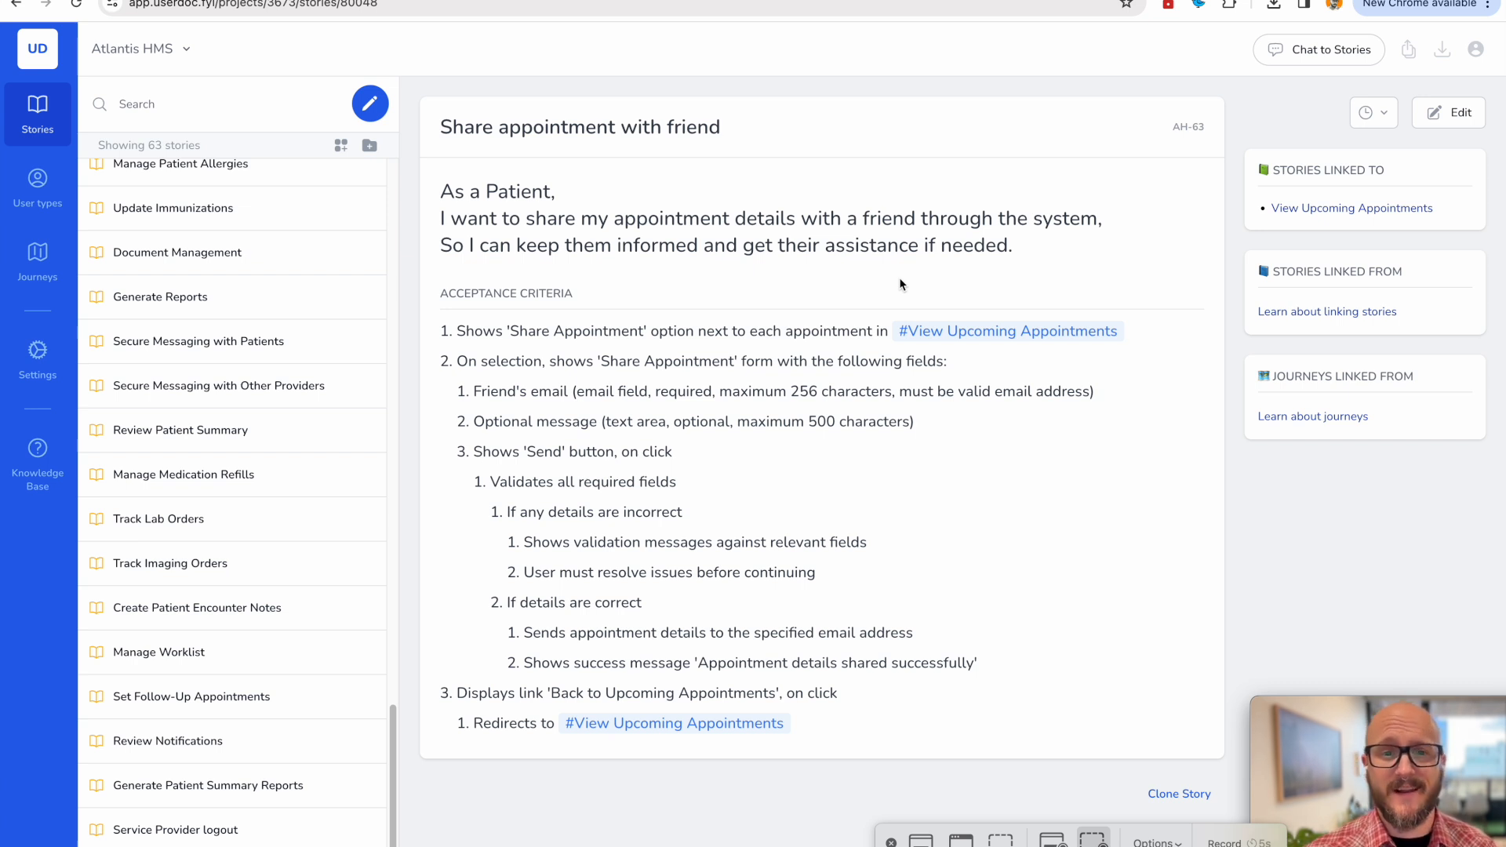
left_click(1319, 50)
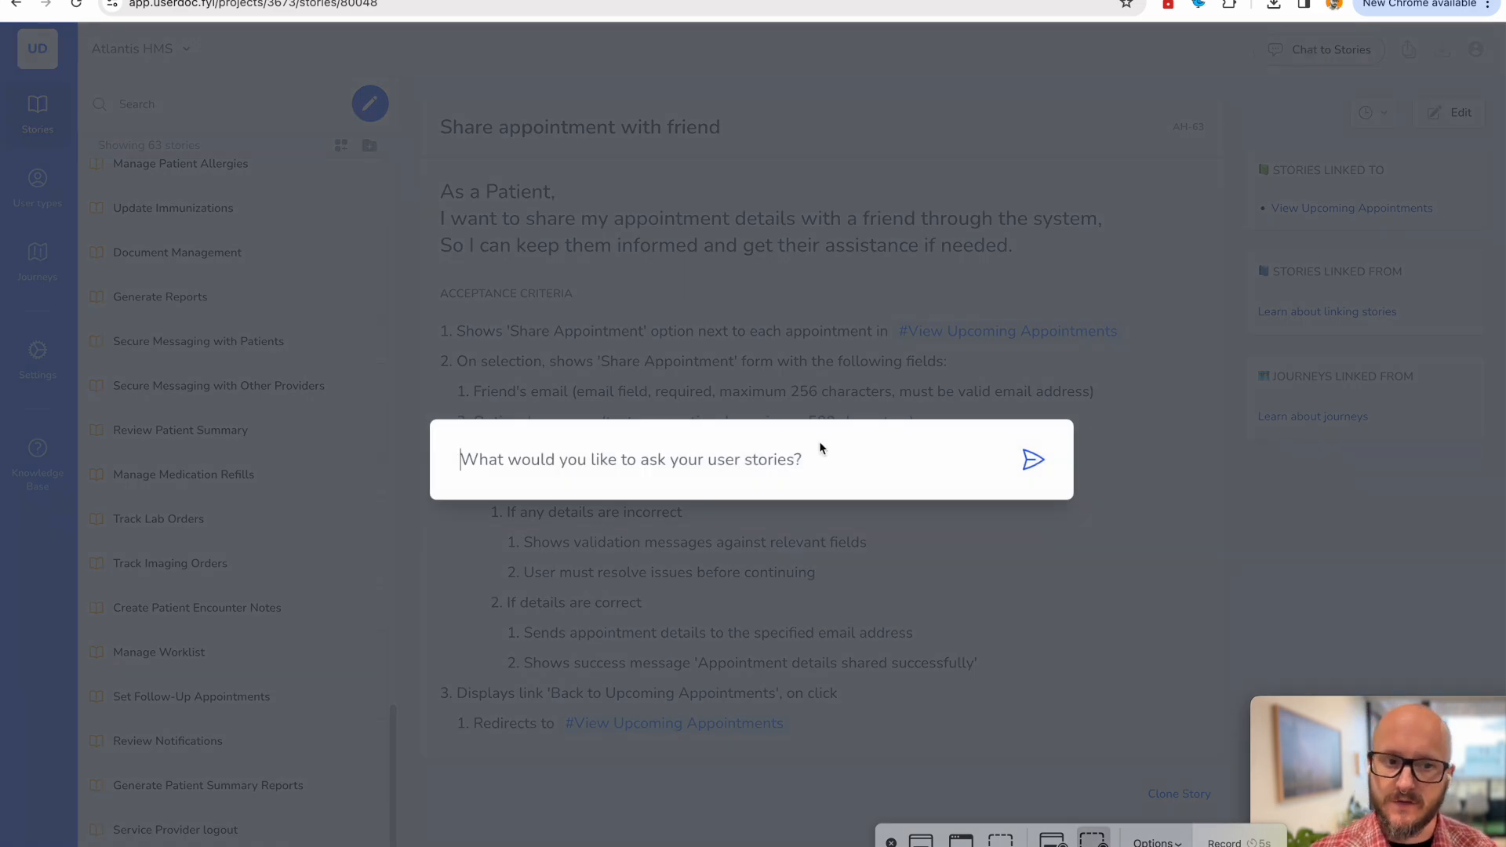
type("So can")
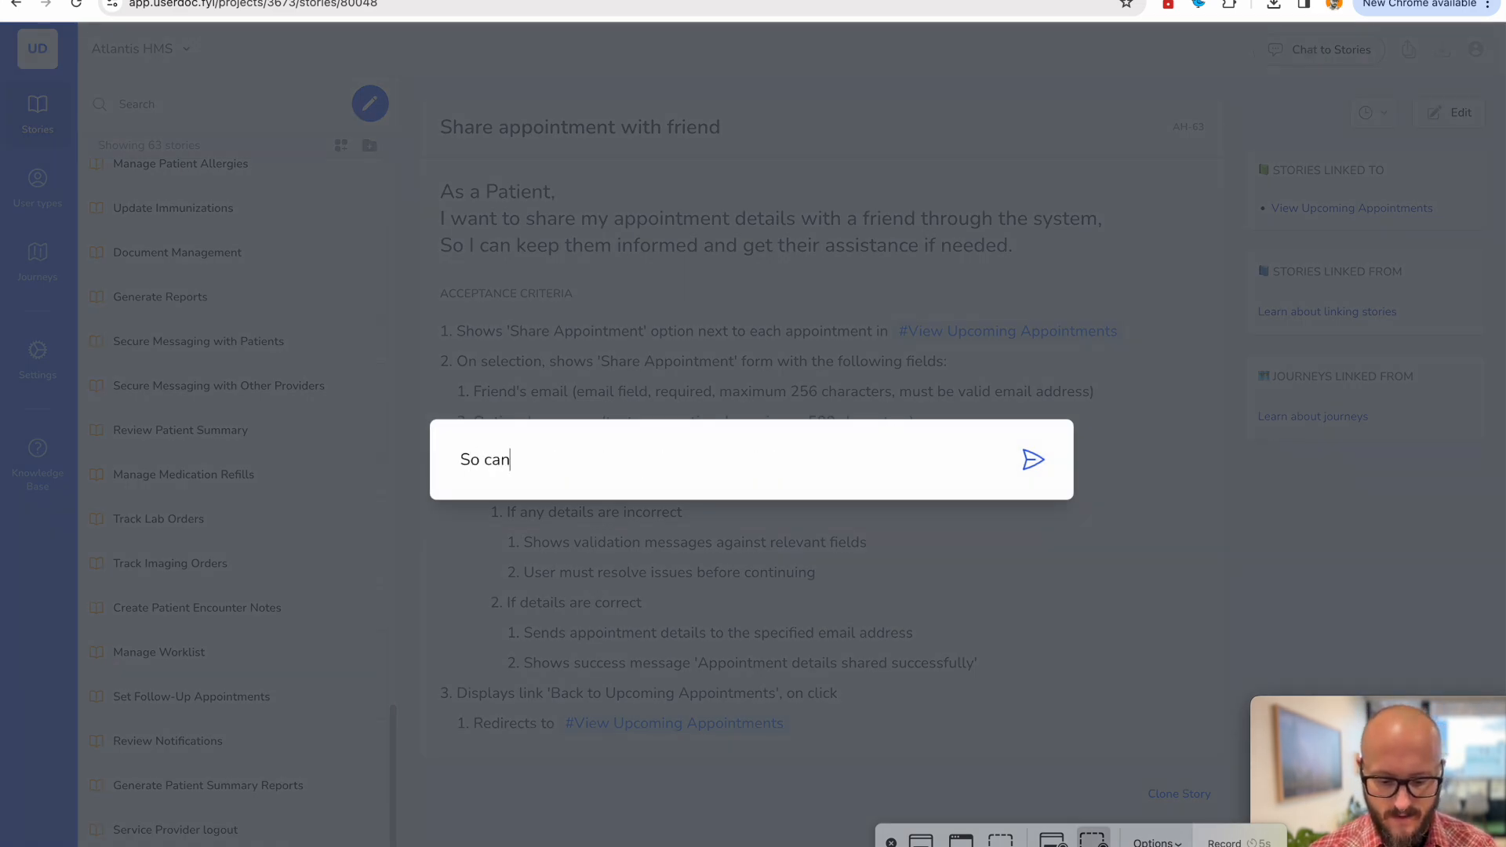
type("I scheule appointment")
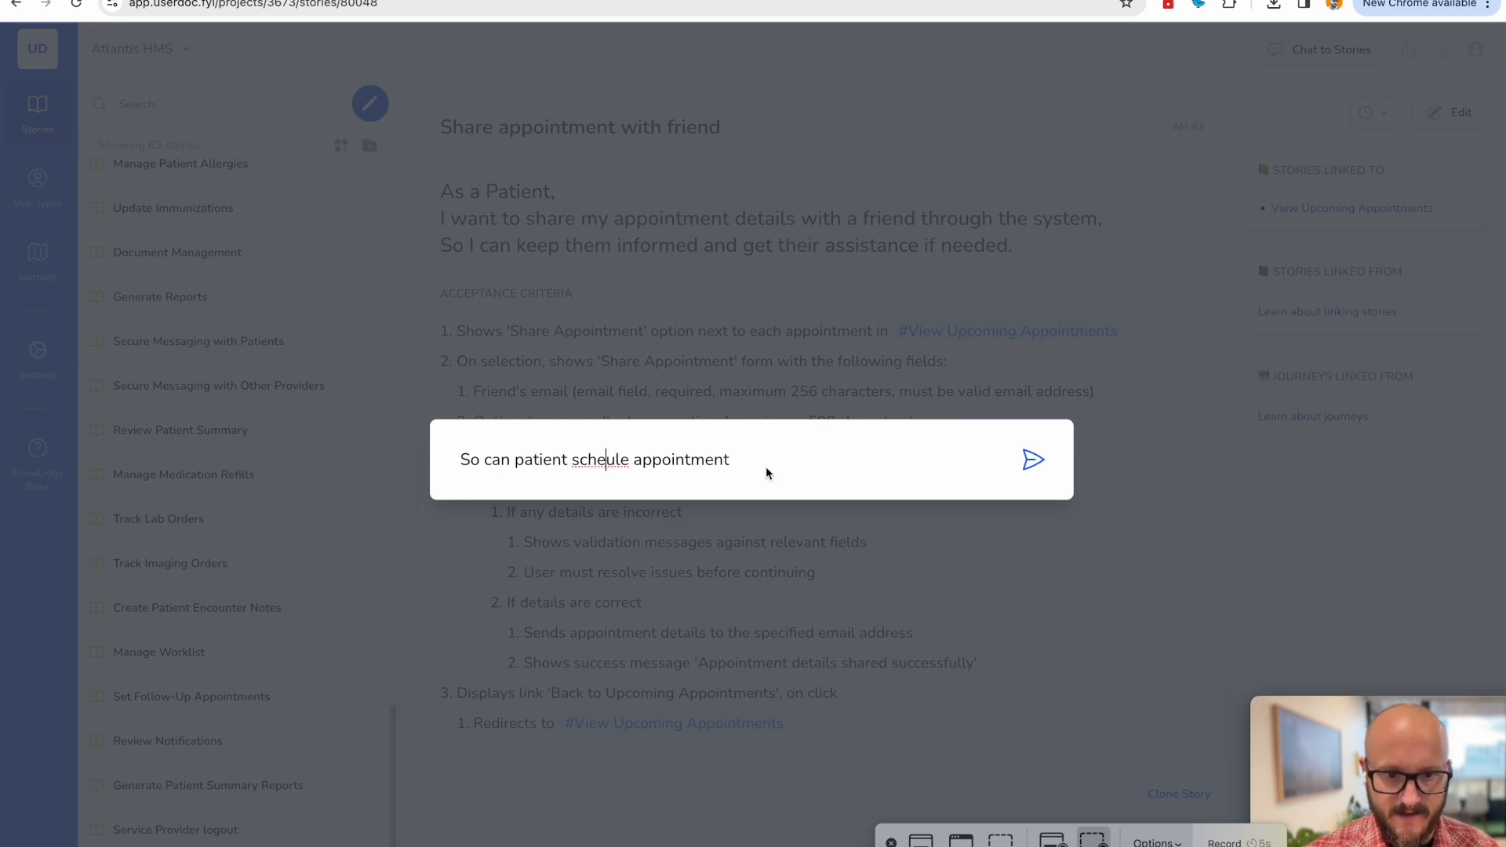
left_click(1033, 459)
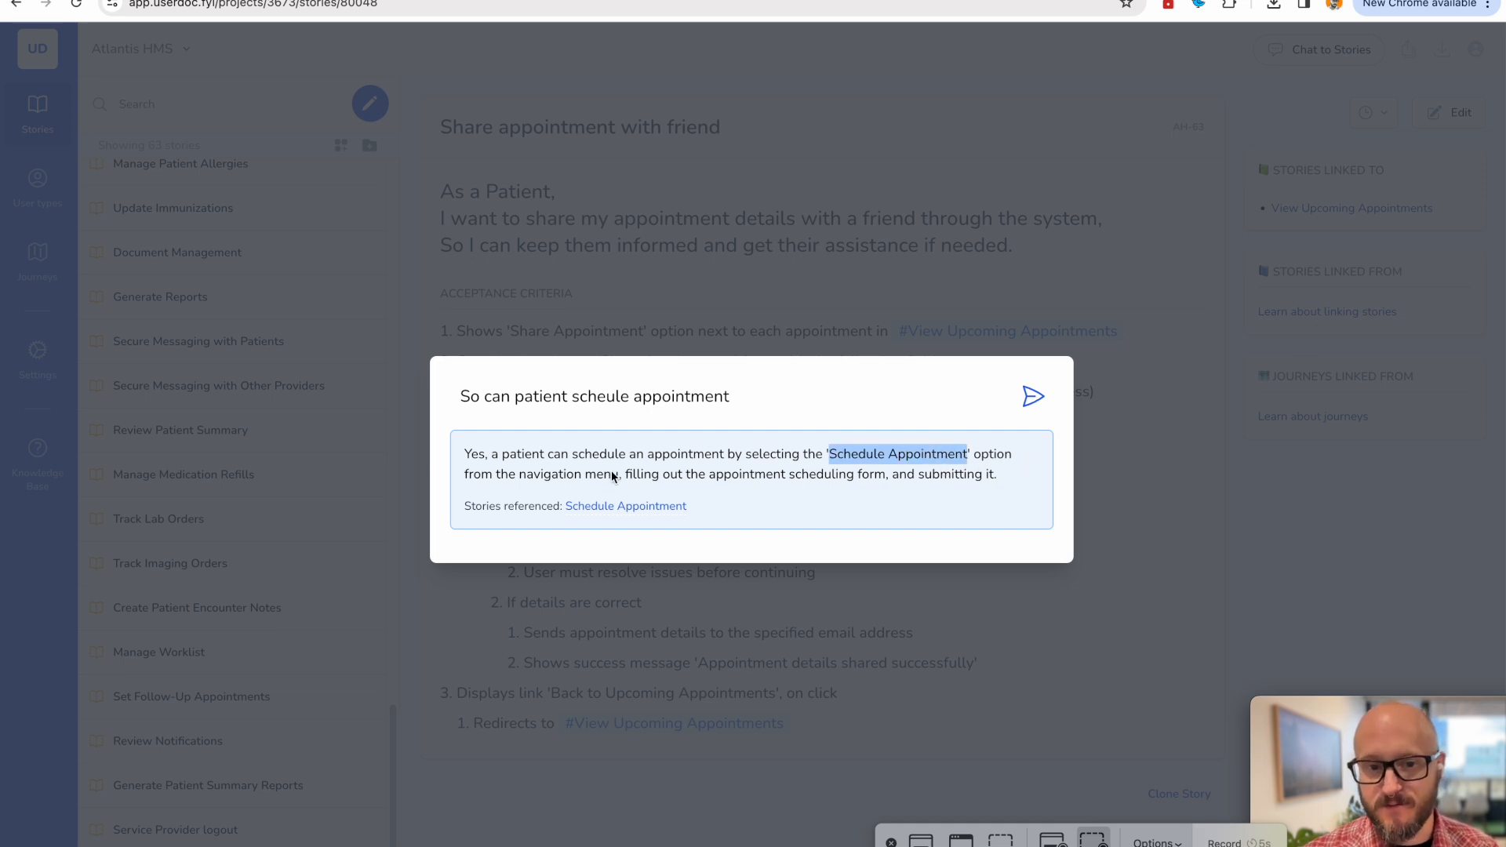
mouse_move(760, 494)
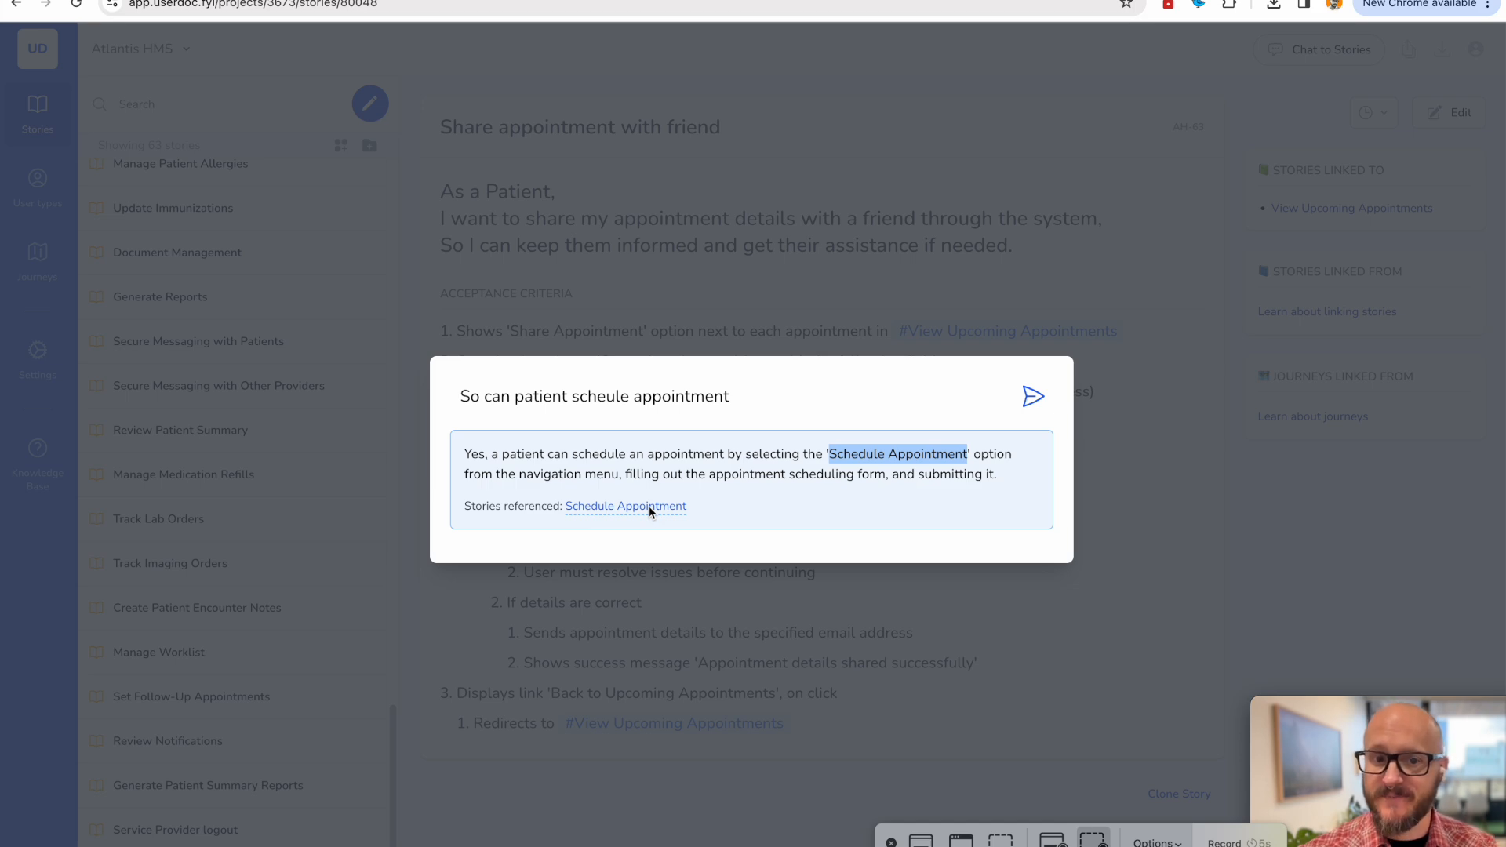
left_click(626, 506)
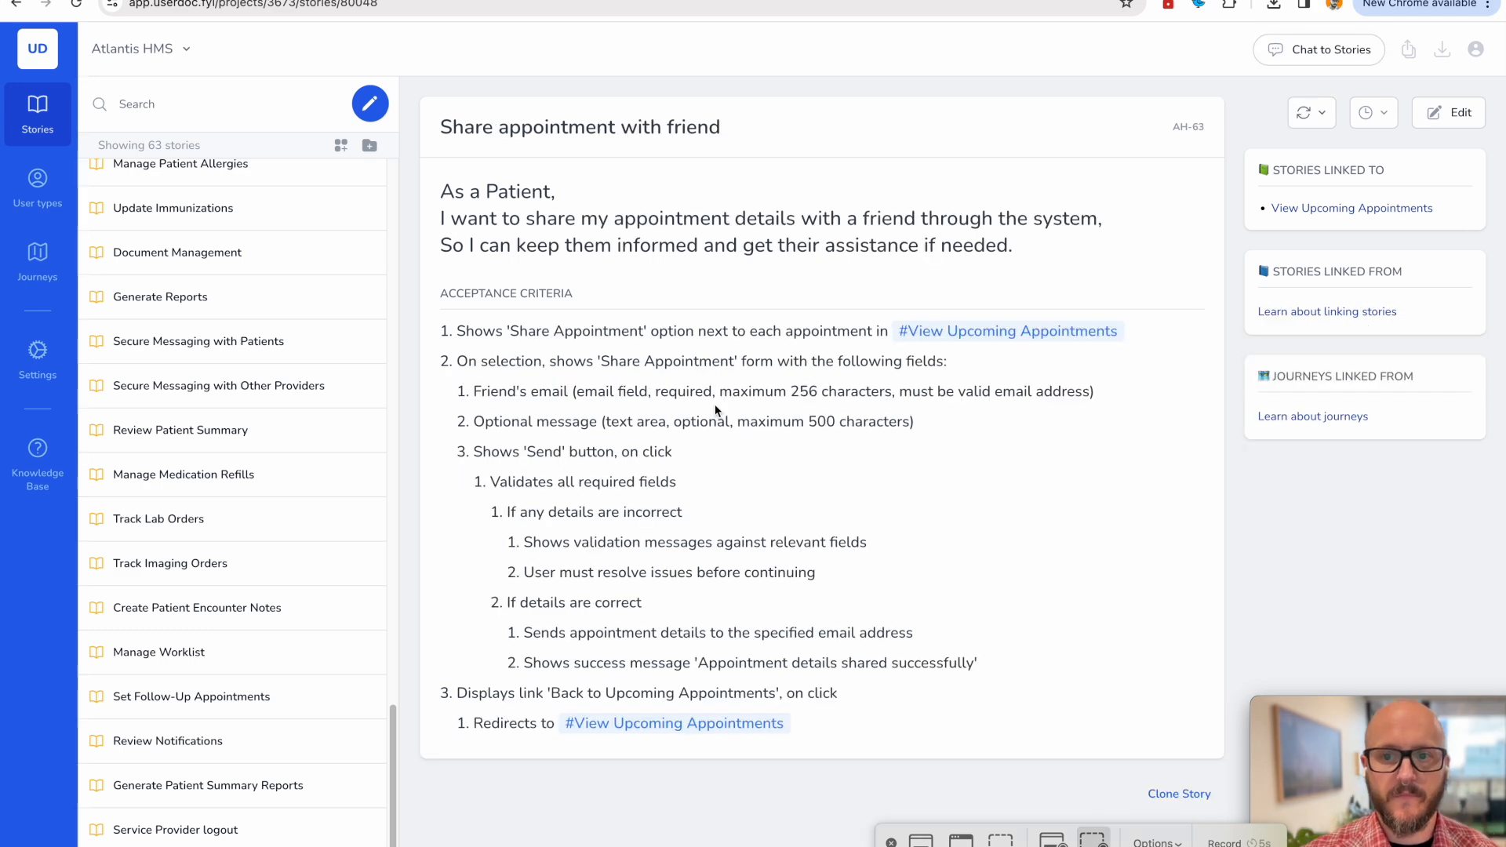
mouse_move(1345, 106)
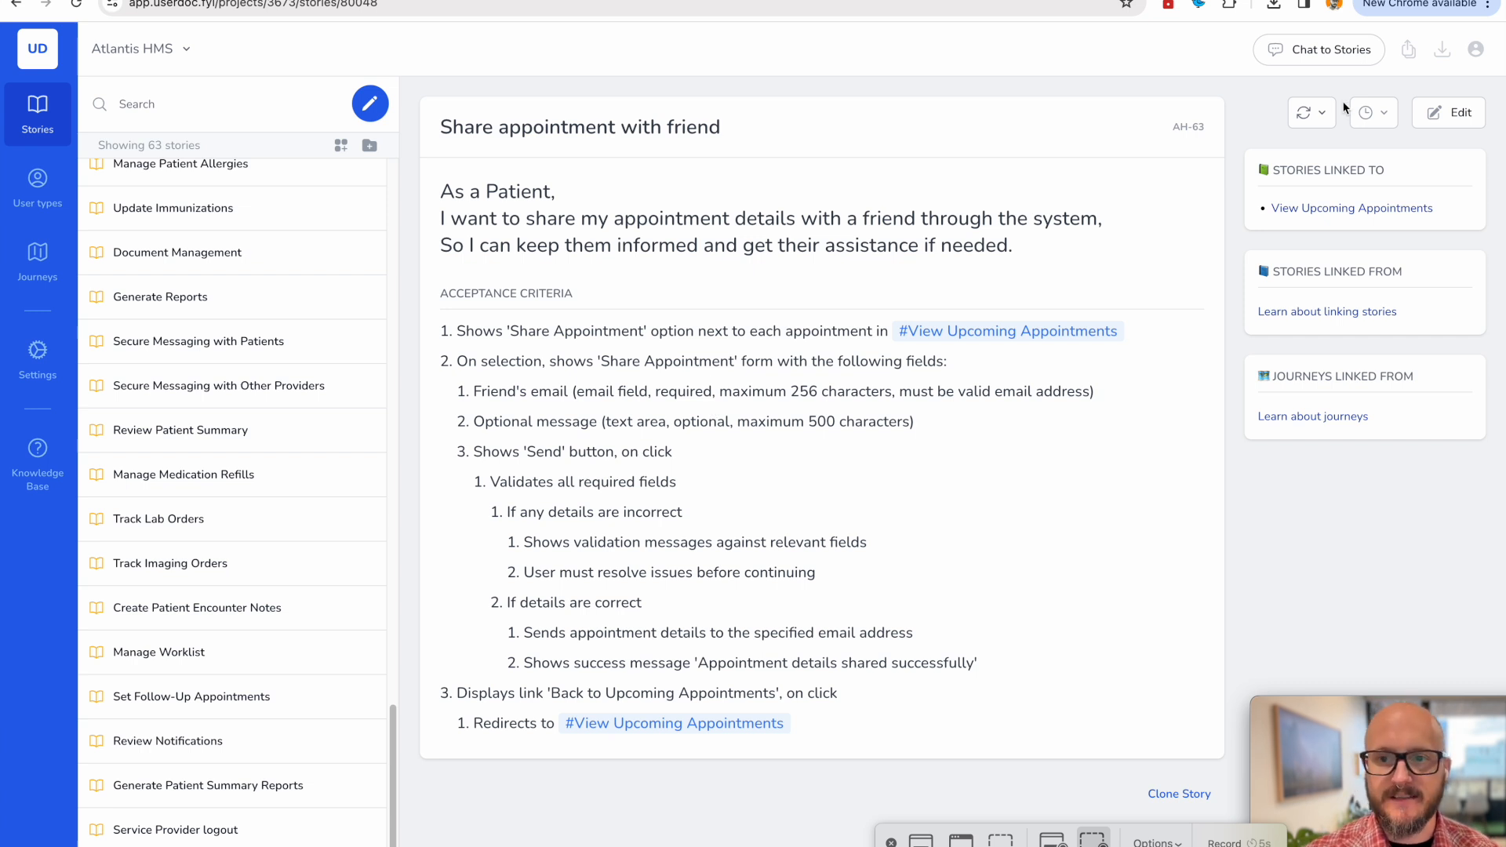
Sync the story to Jira and open the resulting ES-340 issue.
left_click(1325, 112)
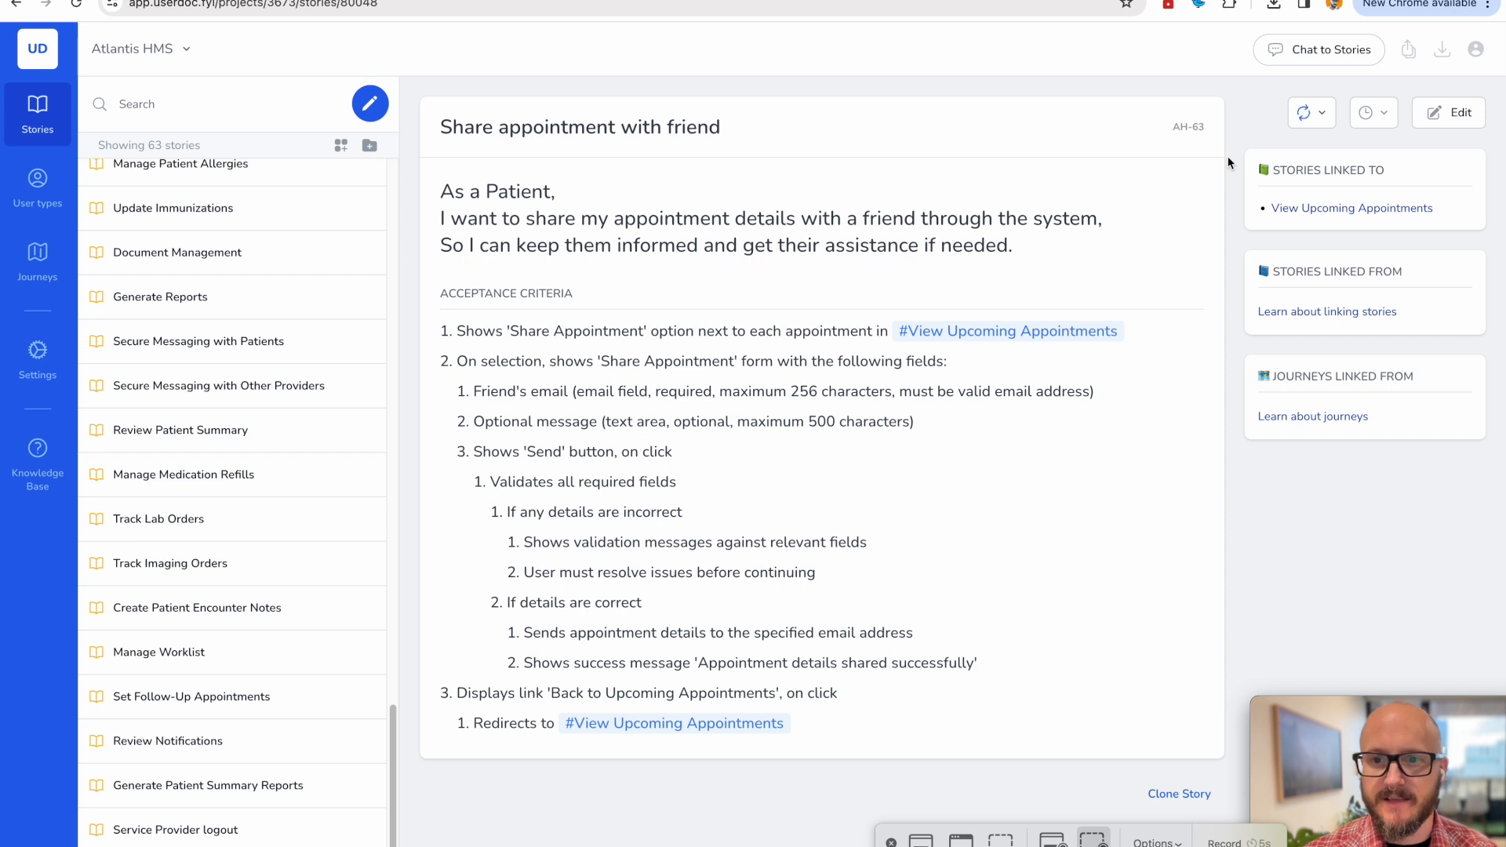
left_click(1305, 113)
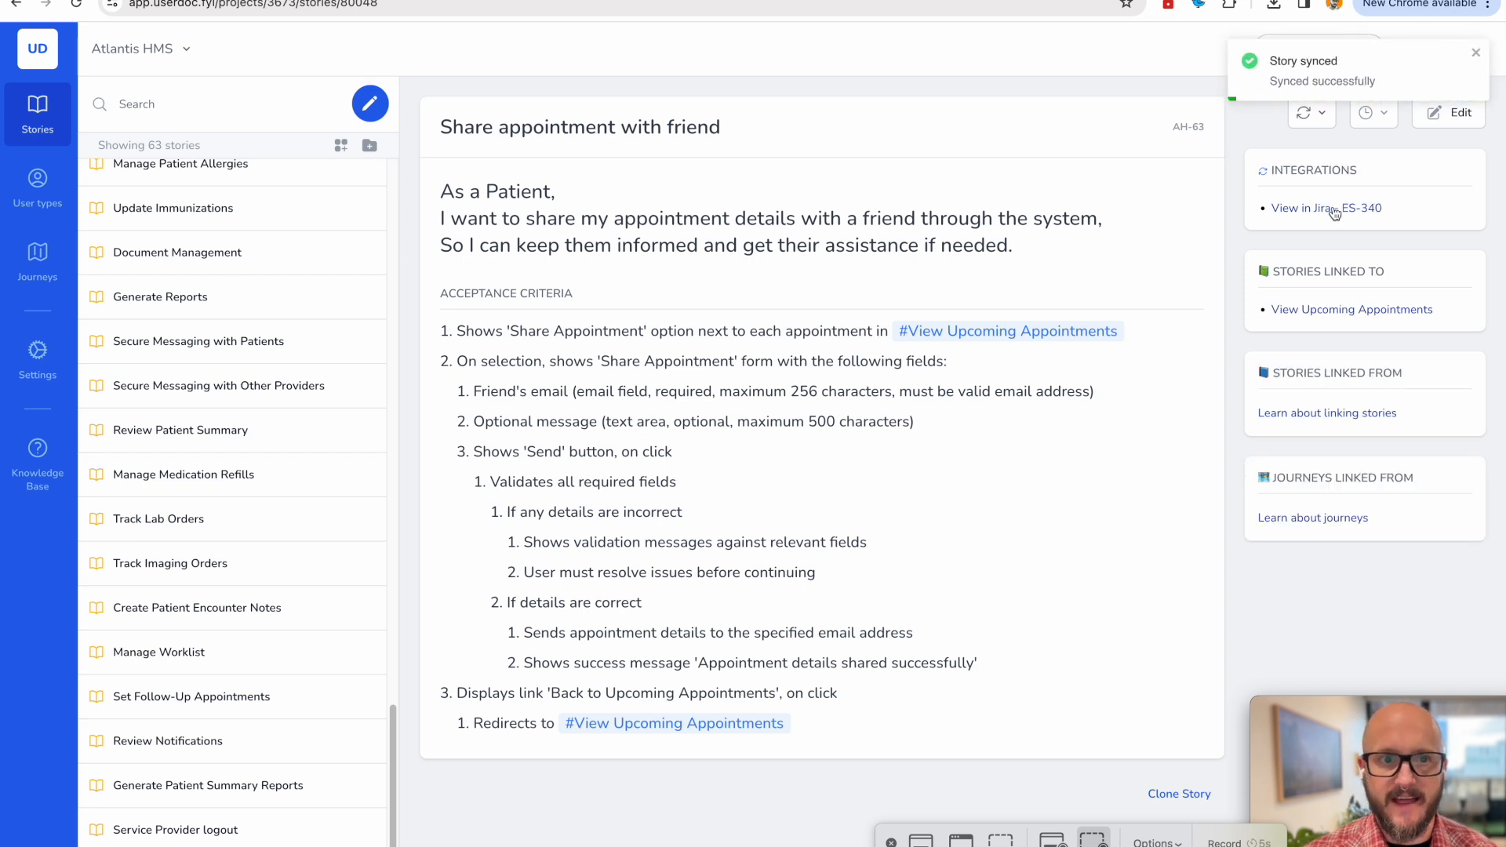
left_click(1325, 208)
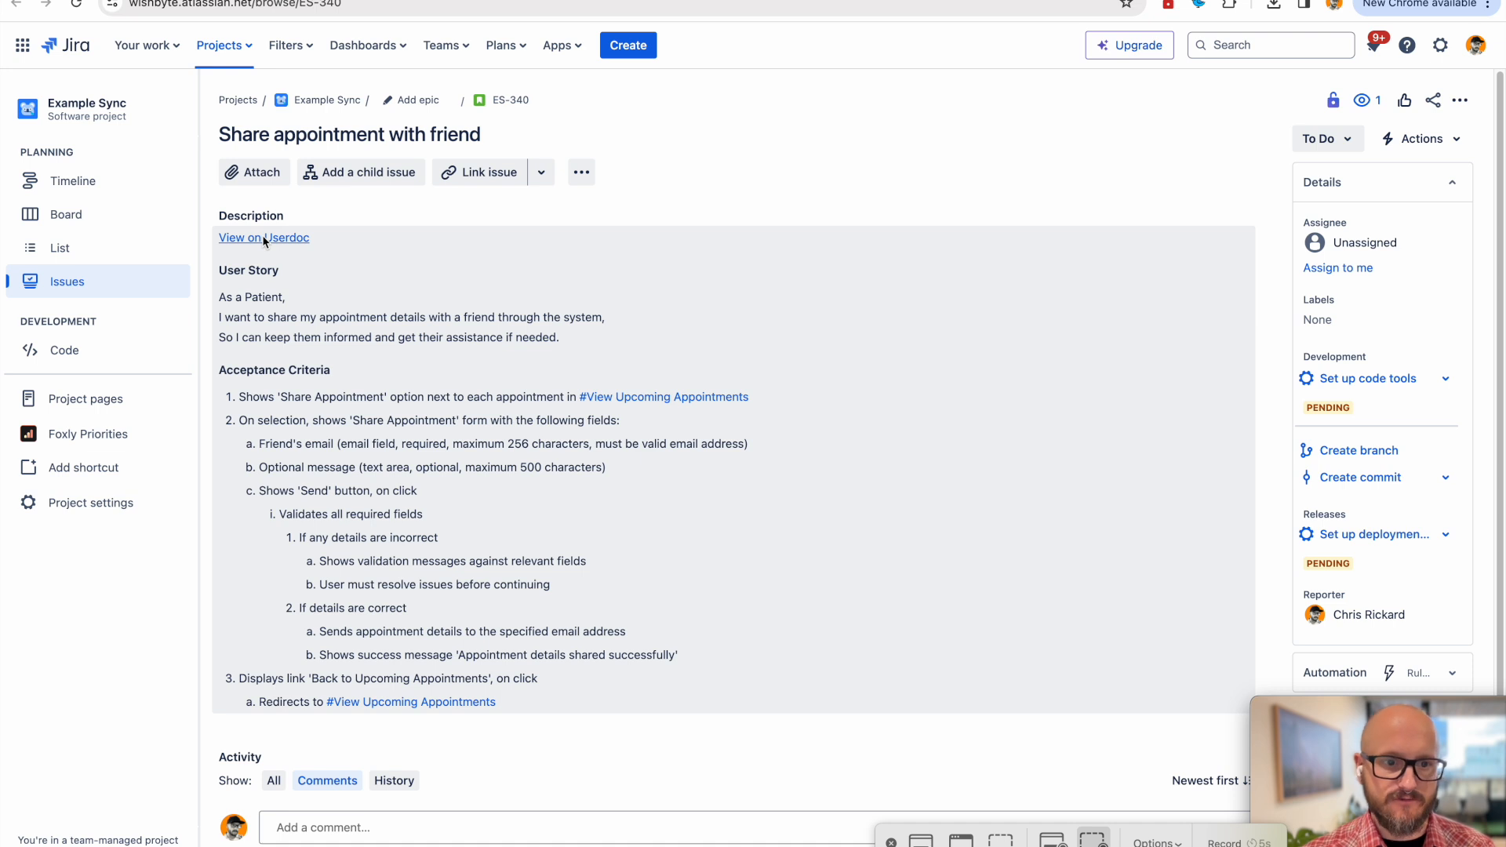
mouse_move(391, 461)
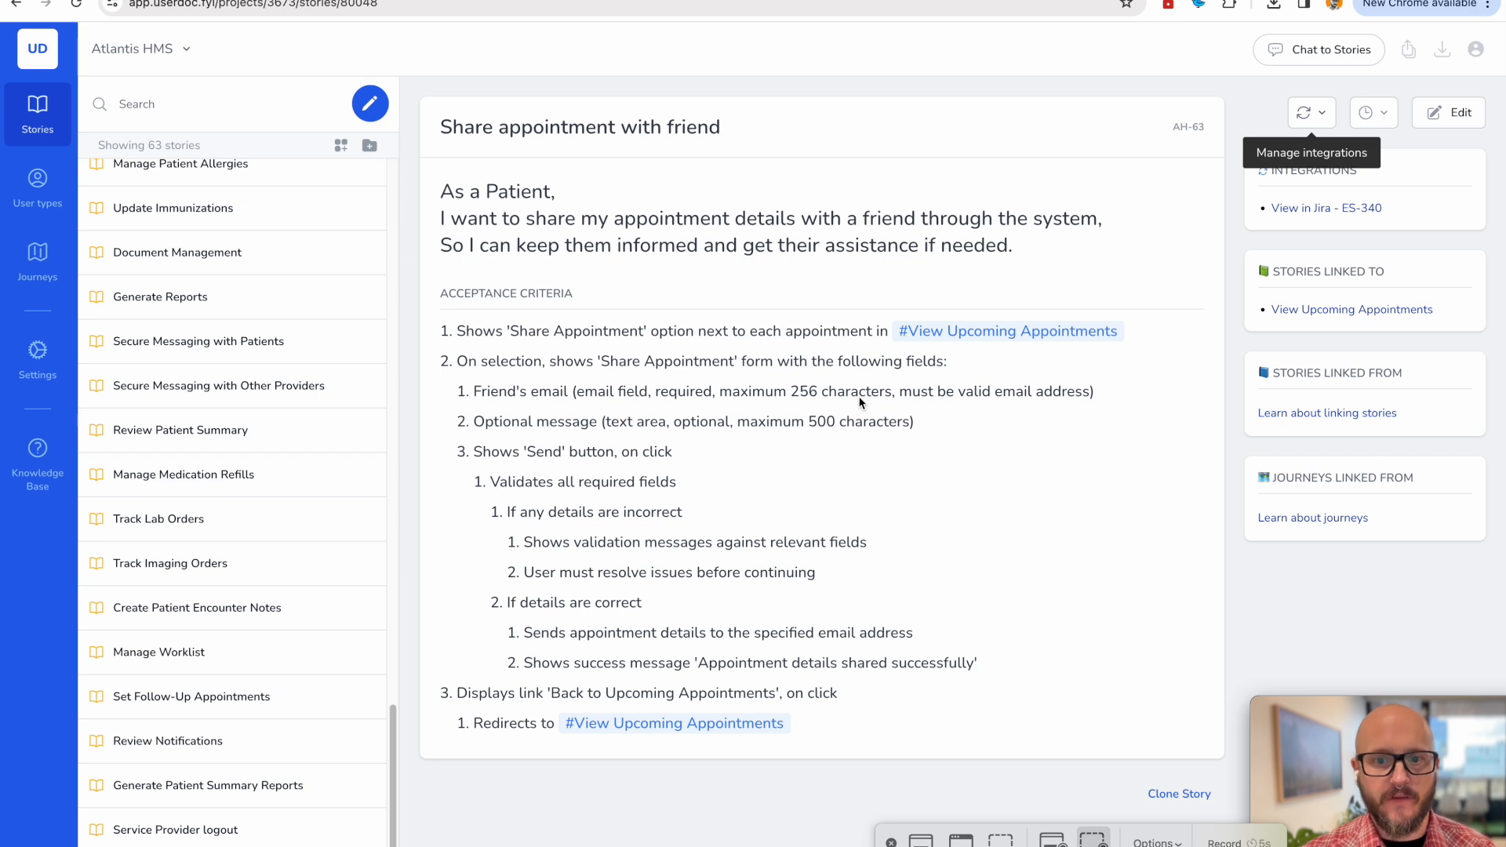
mouse_move(859, 404)
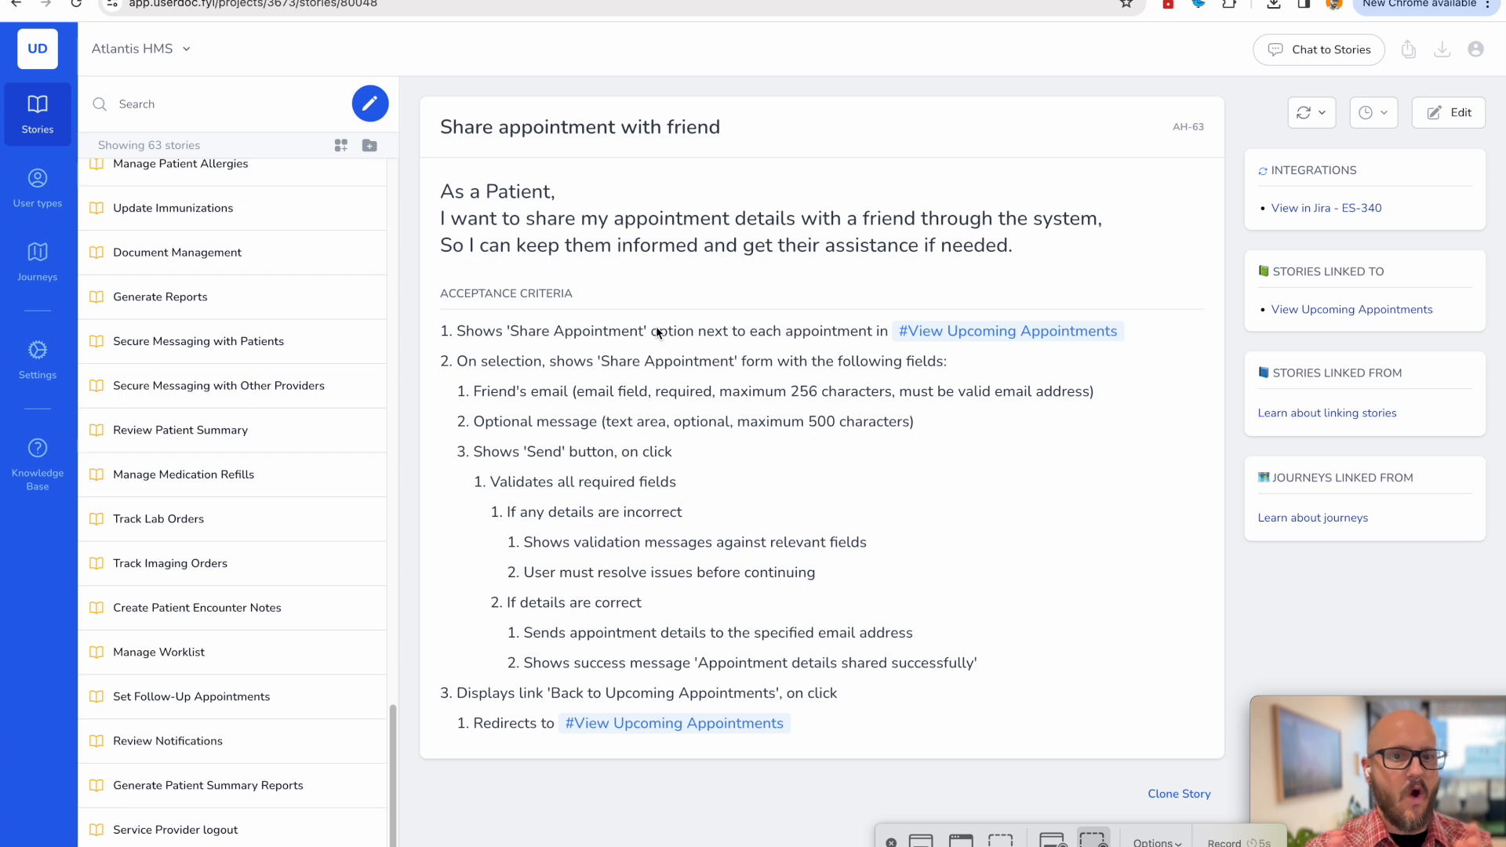
Open the User types section from the sidebar.
left_click(38, 179)
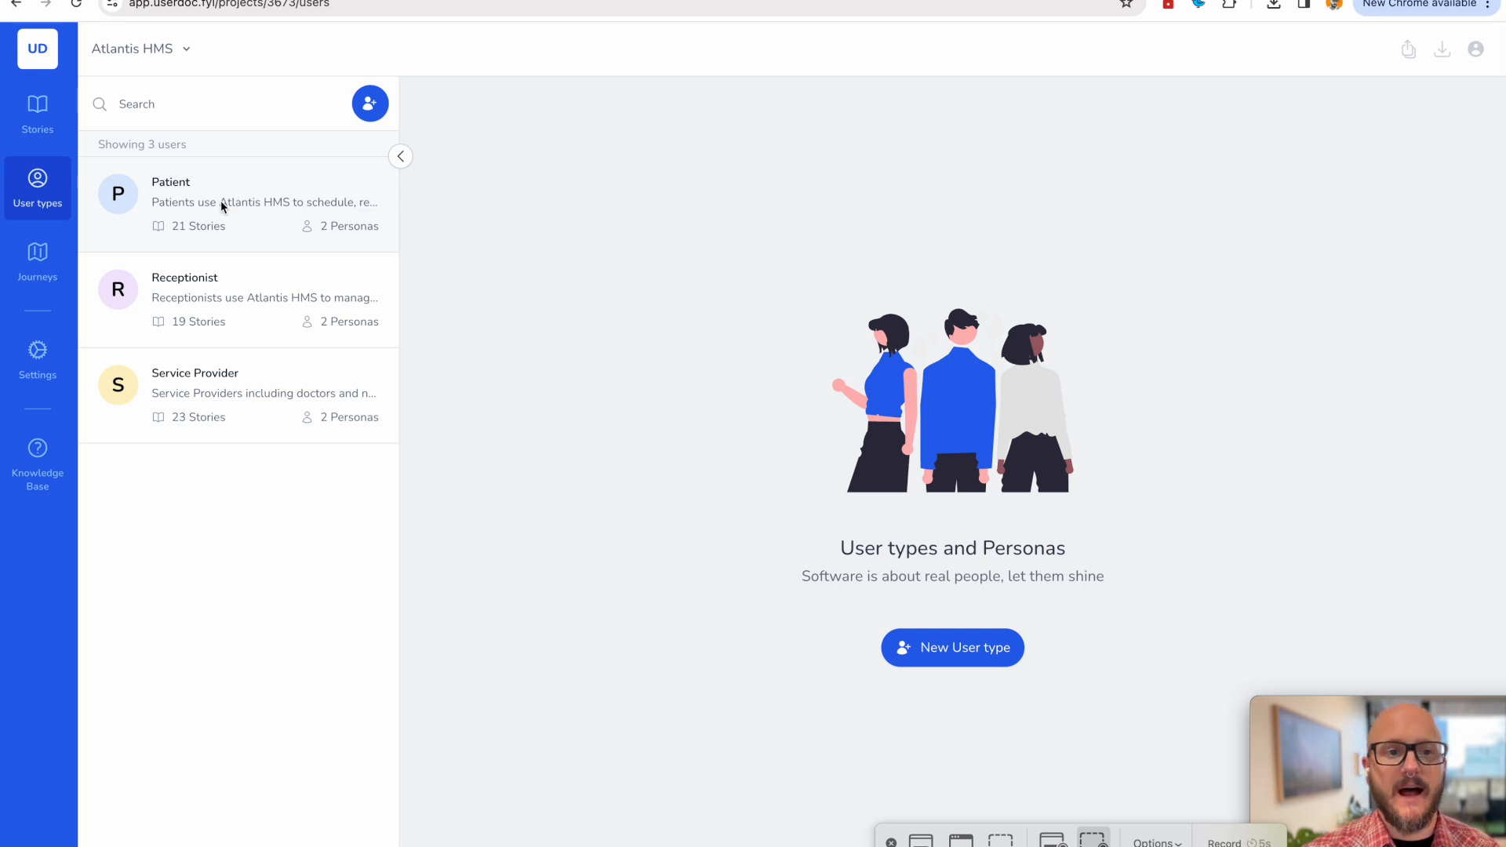
Open the Patient user type and scroll through the Luna Martinez persona's goals and frustrations.
left_click(170, 181)
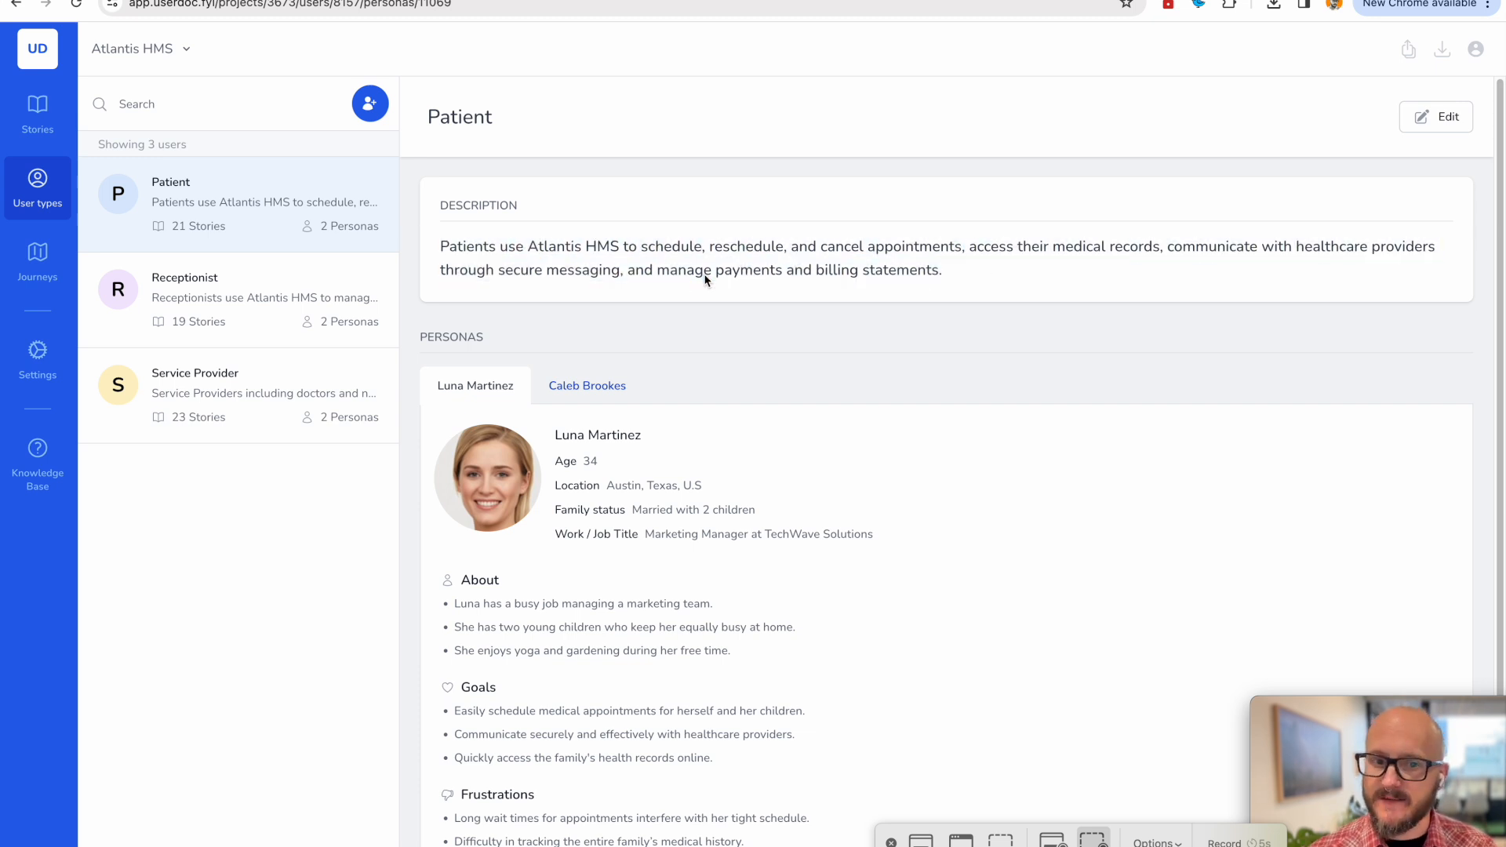
mouse_move(428, 468)
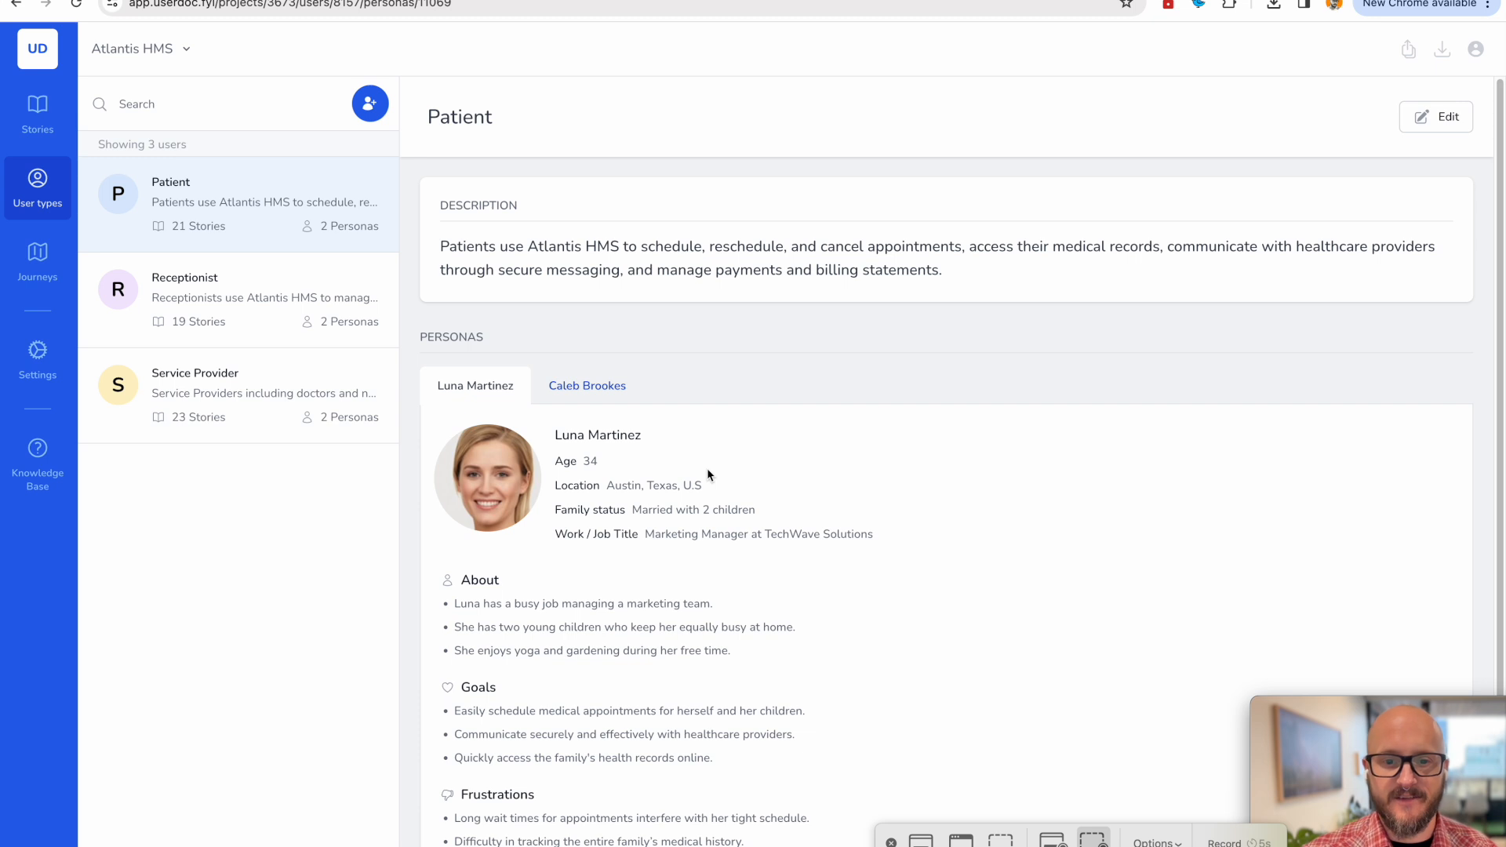
scroll("down", 3)
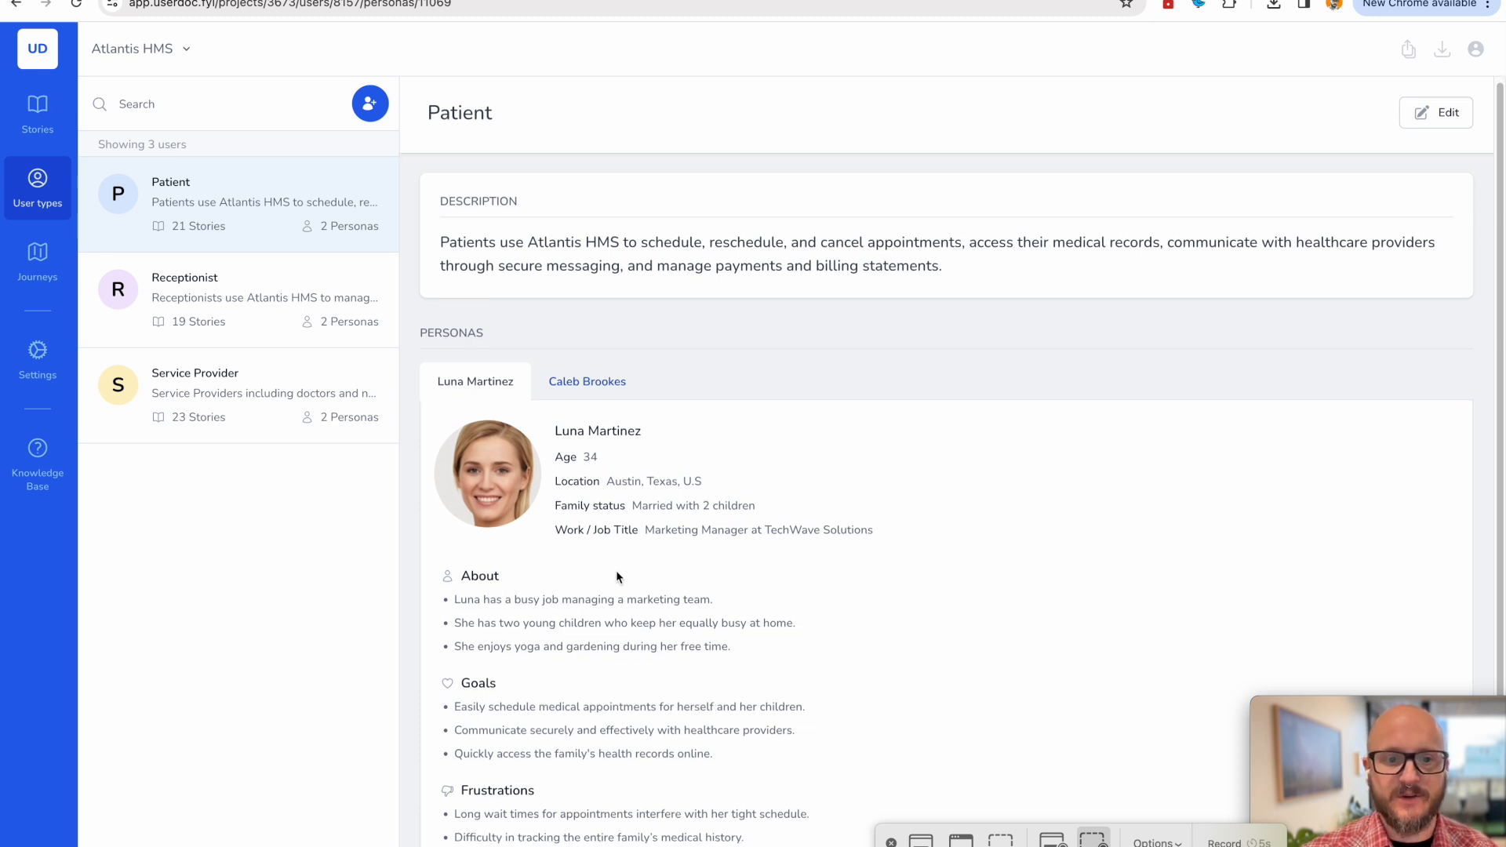
scroll("down", 3)
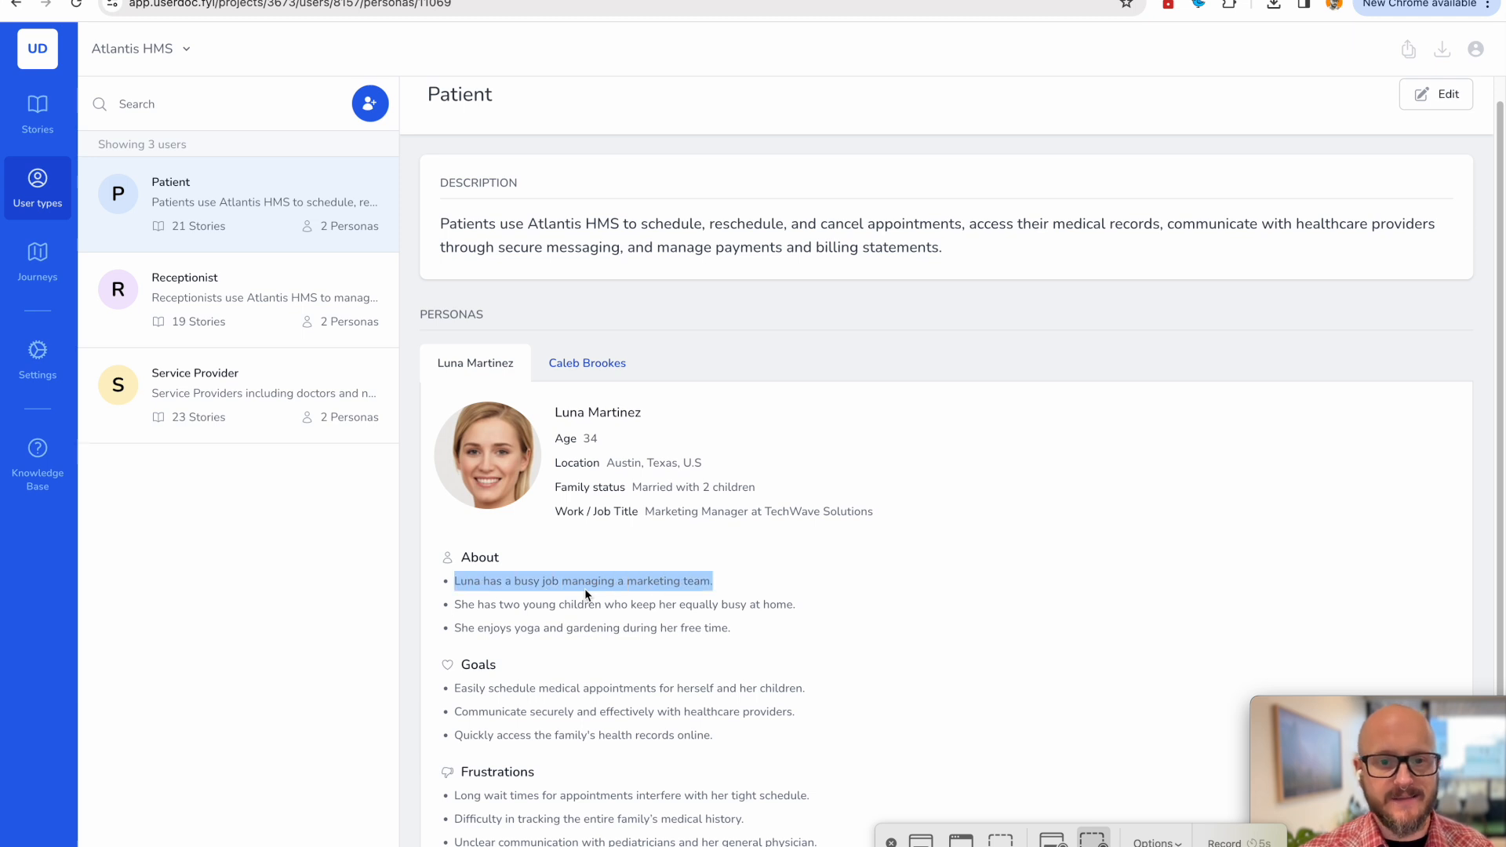
mouse_move(686, 582)
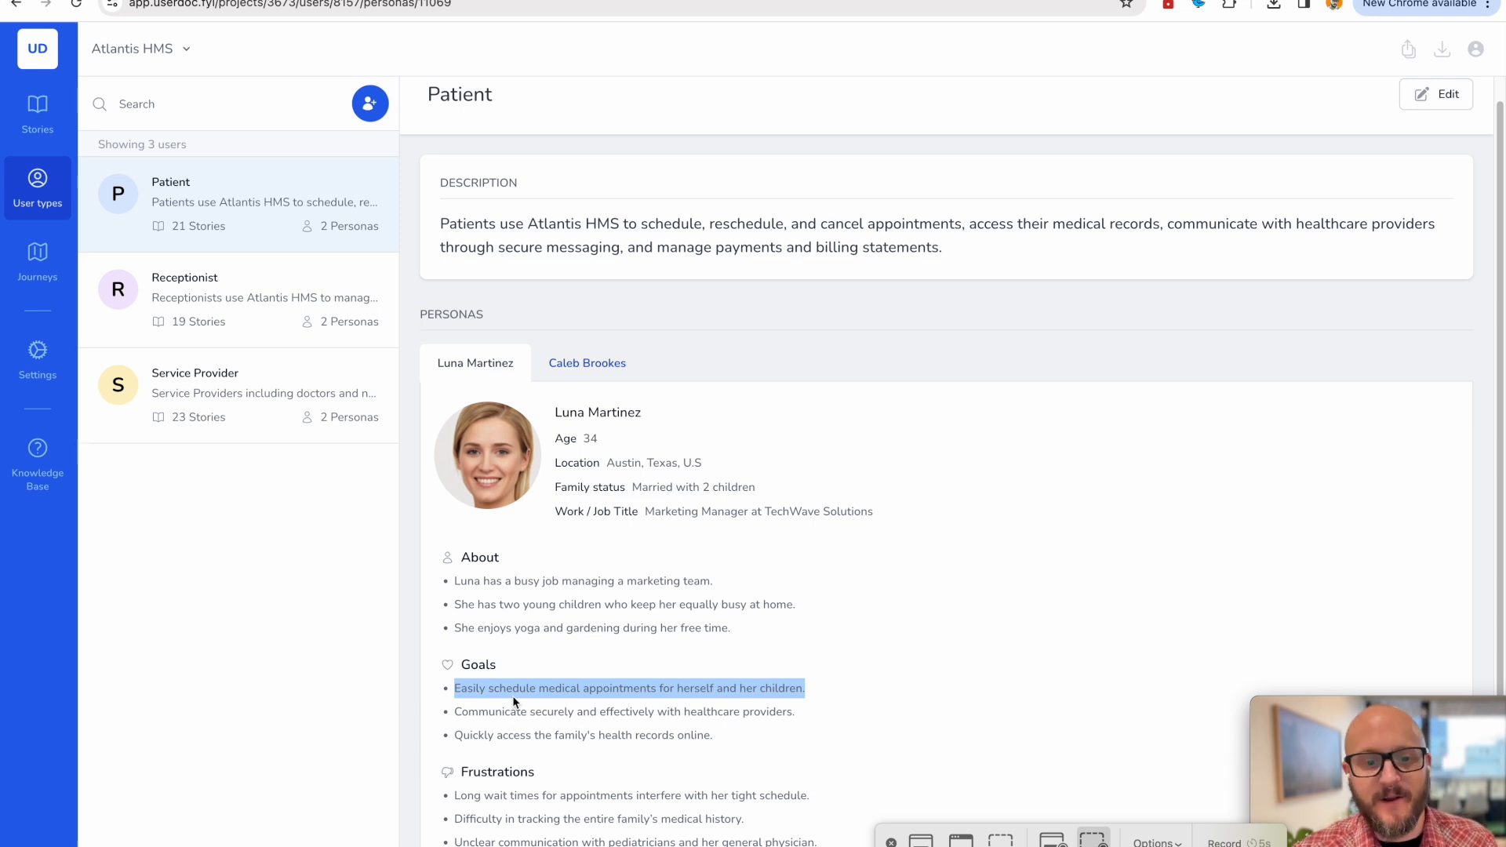
left_click(659, 771)
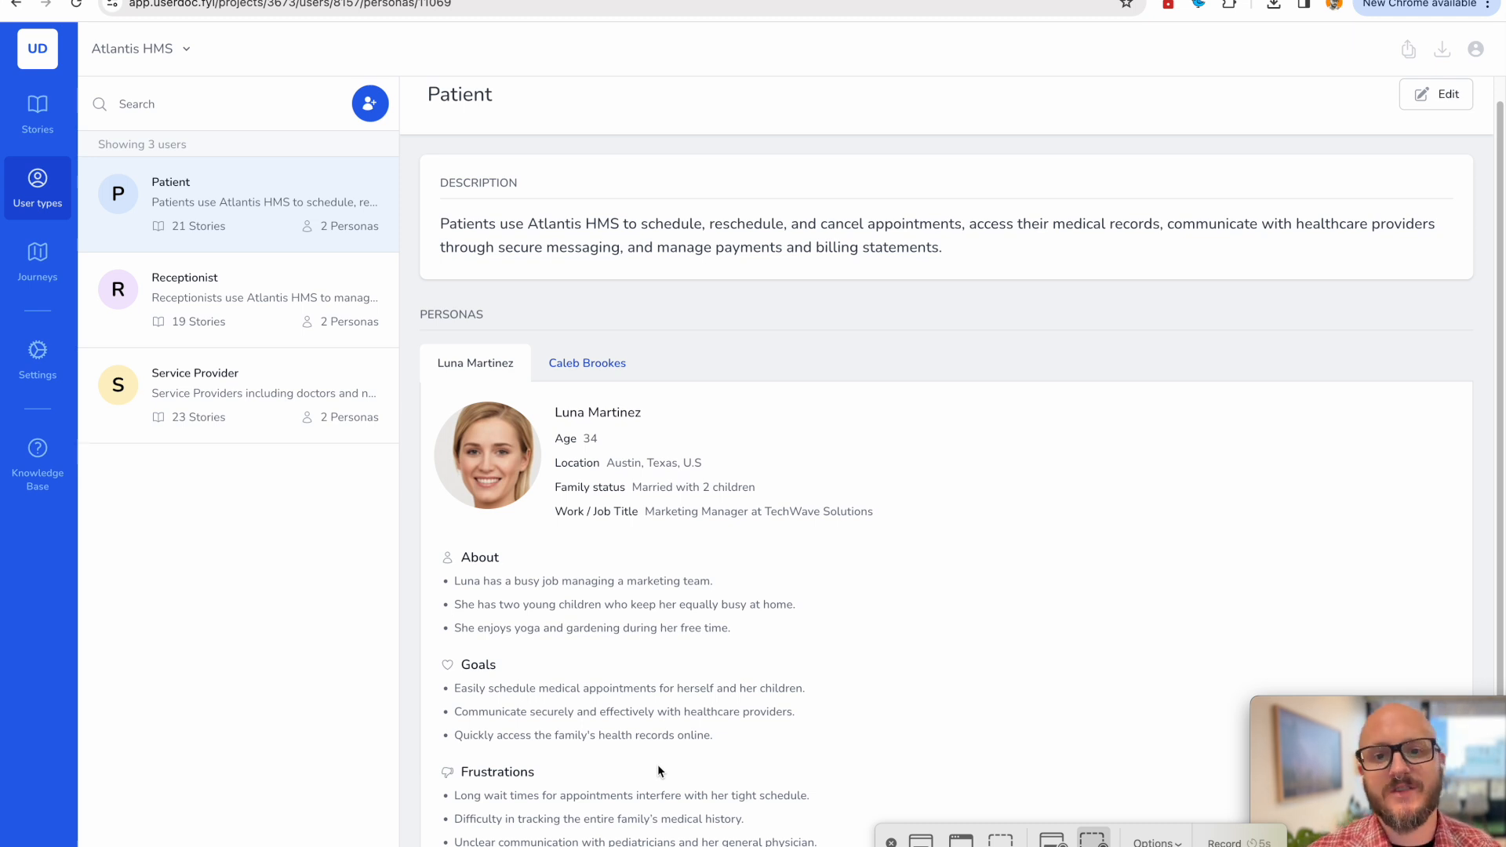
mouse_move(777, 416)
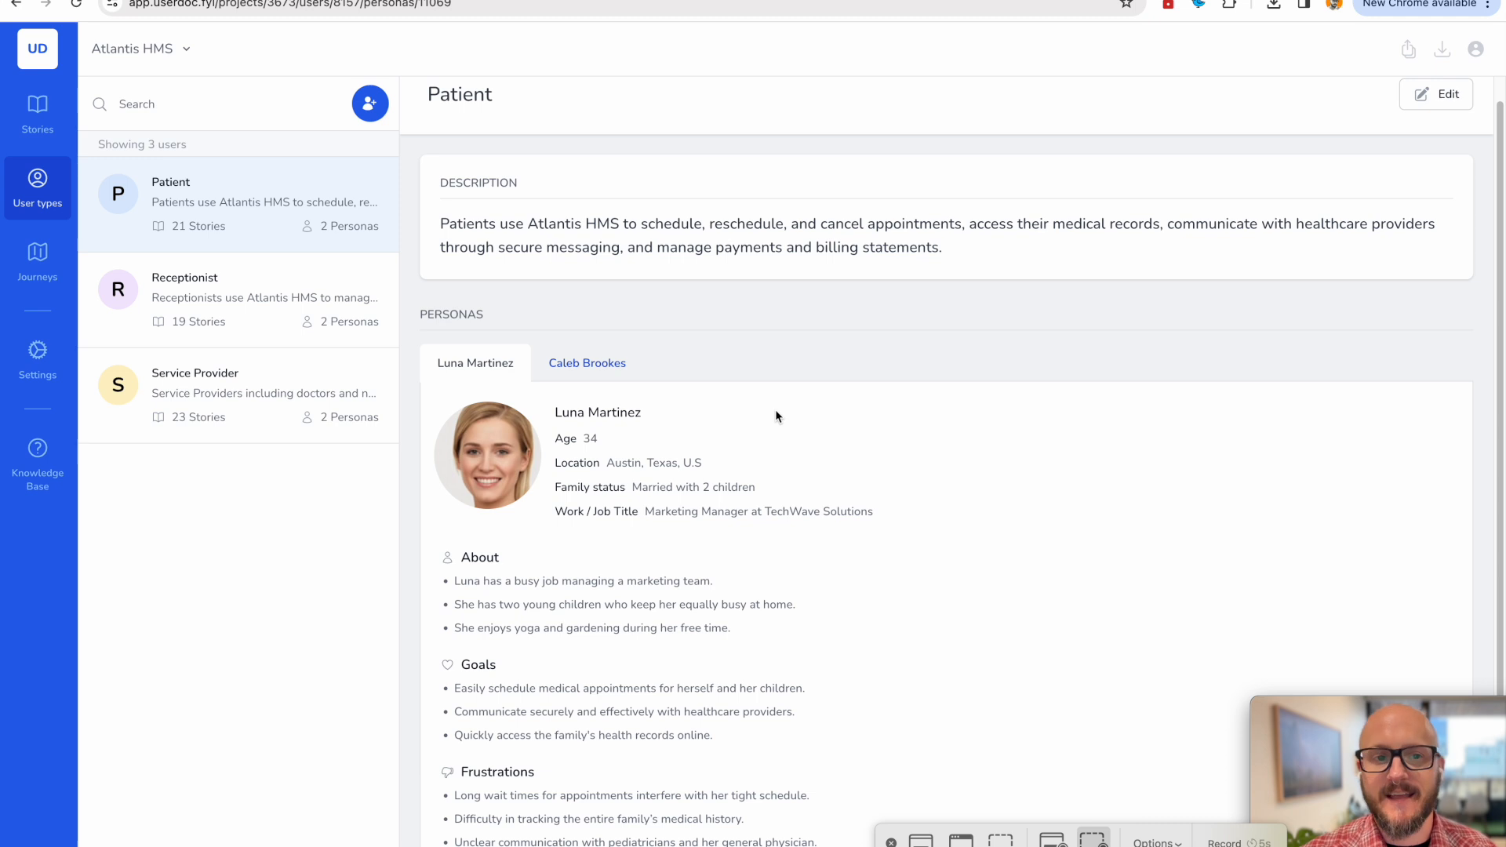
Start a new Patient persona, cancel it, and go to the Journeys section.
left_click(370, 103)
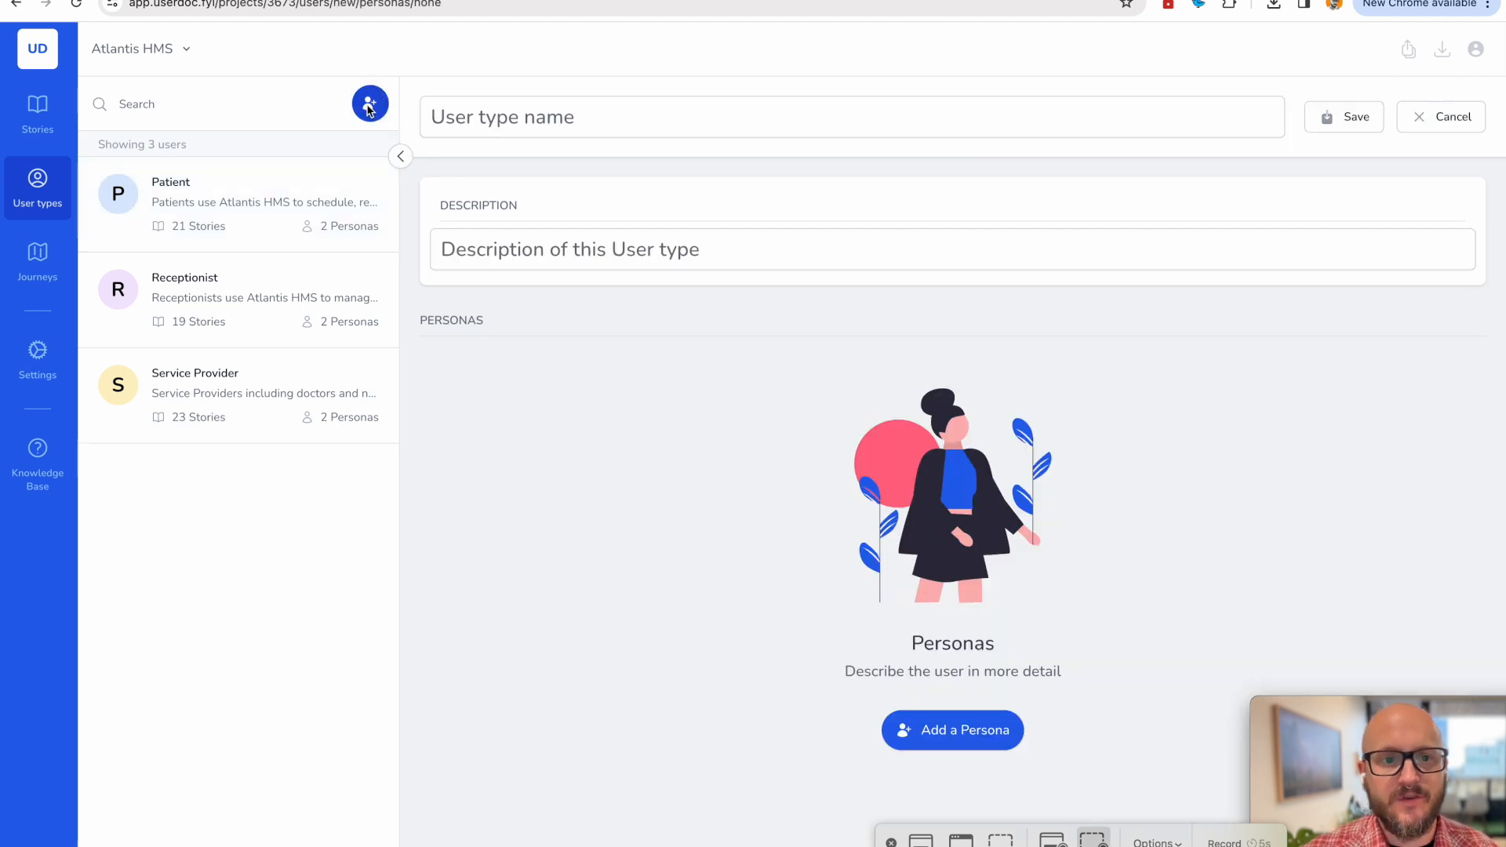
left_click(1440, 116)
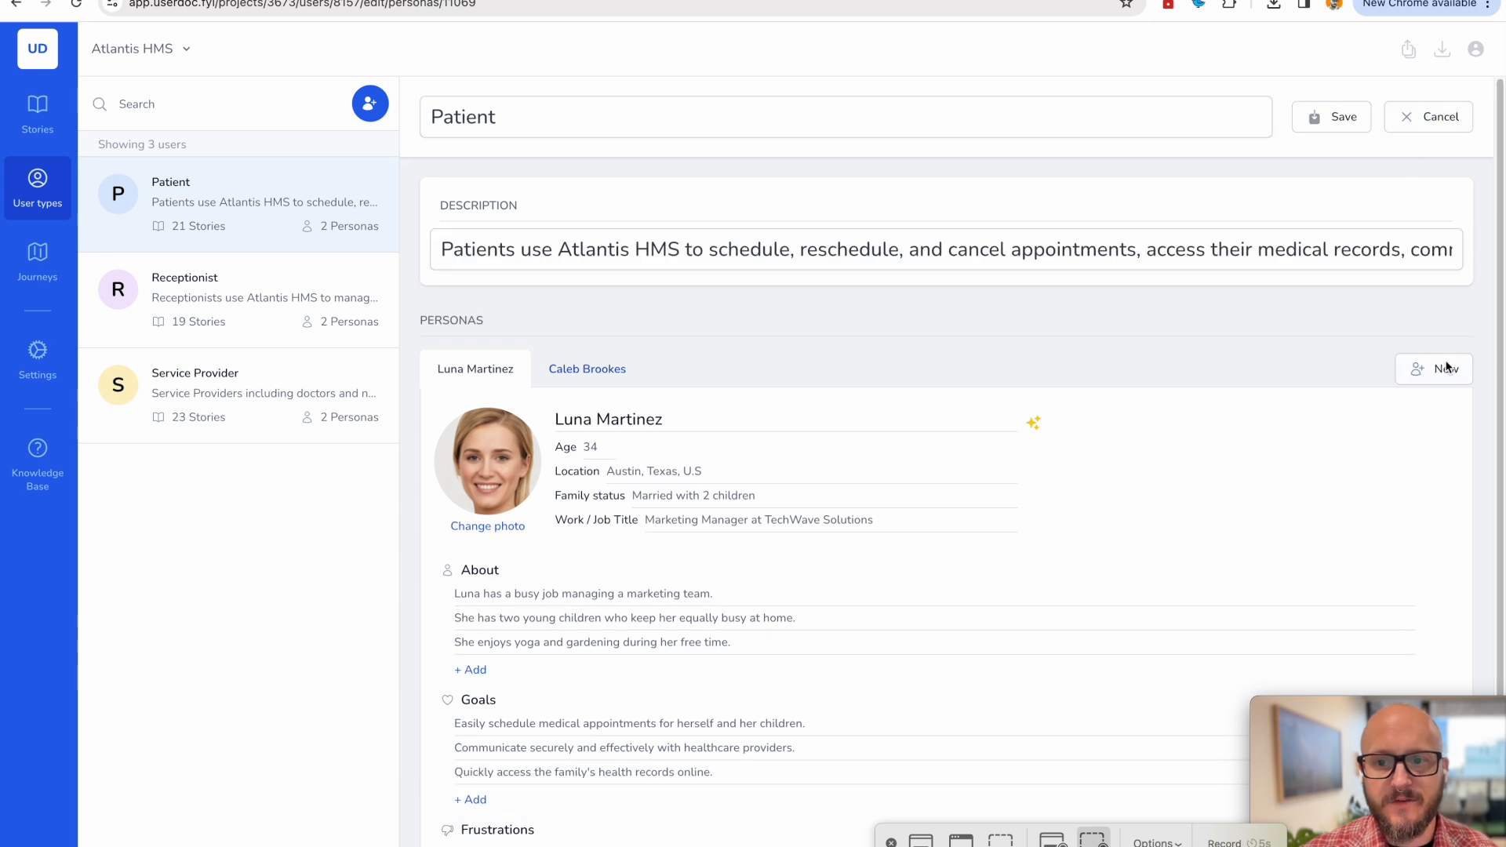
left_click(1435, 369)
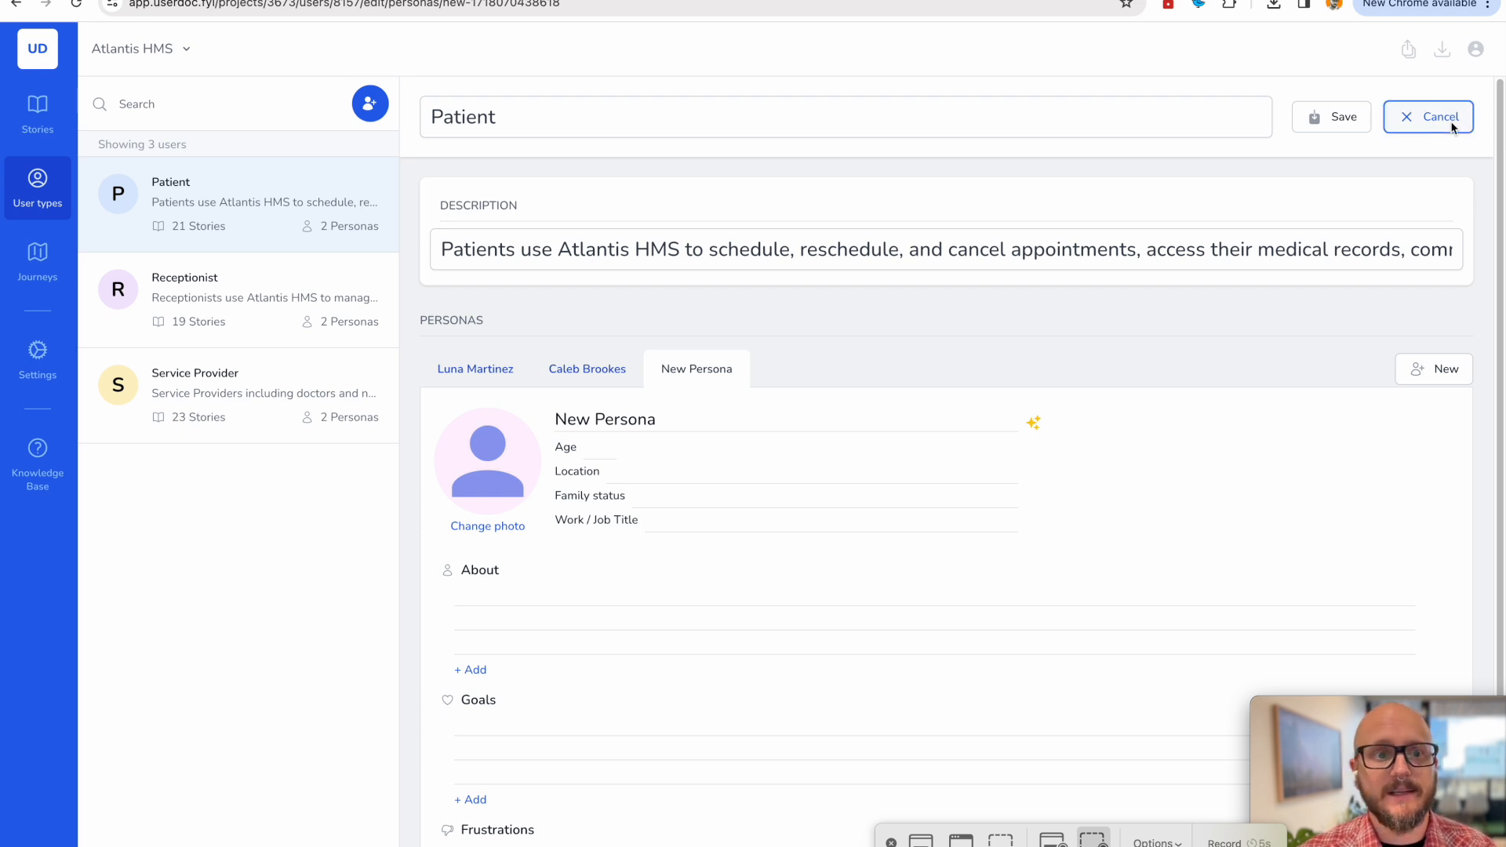
left_click(1429, 116)
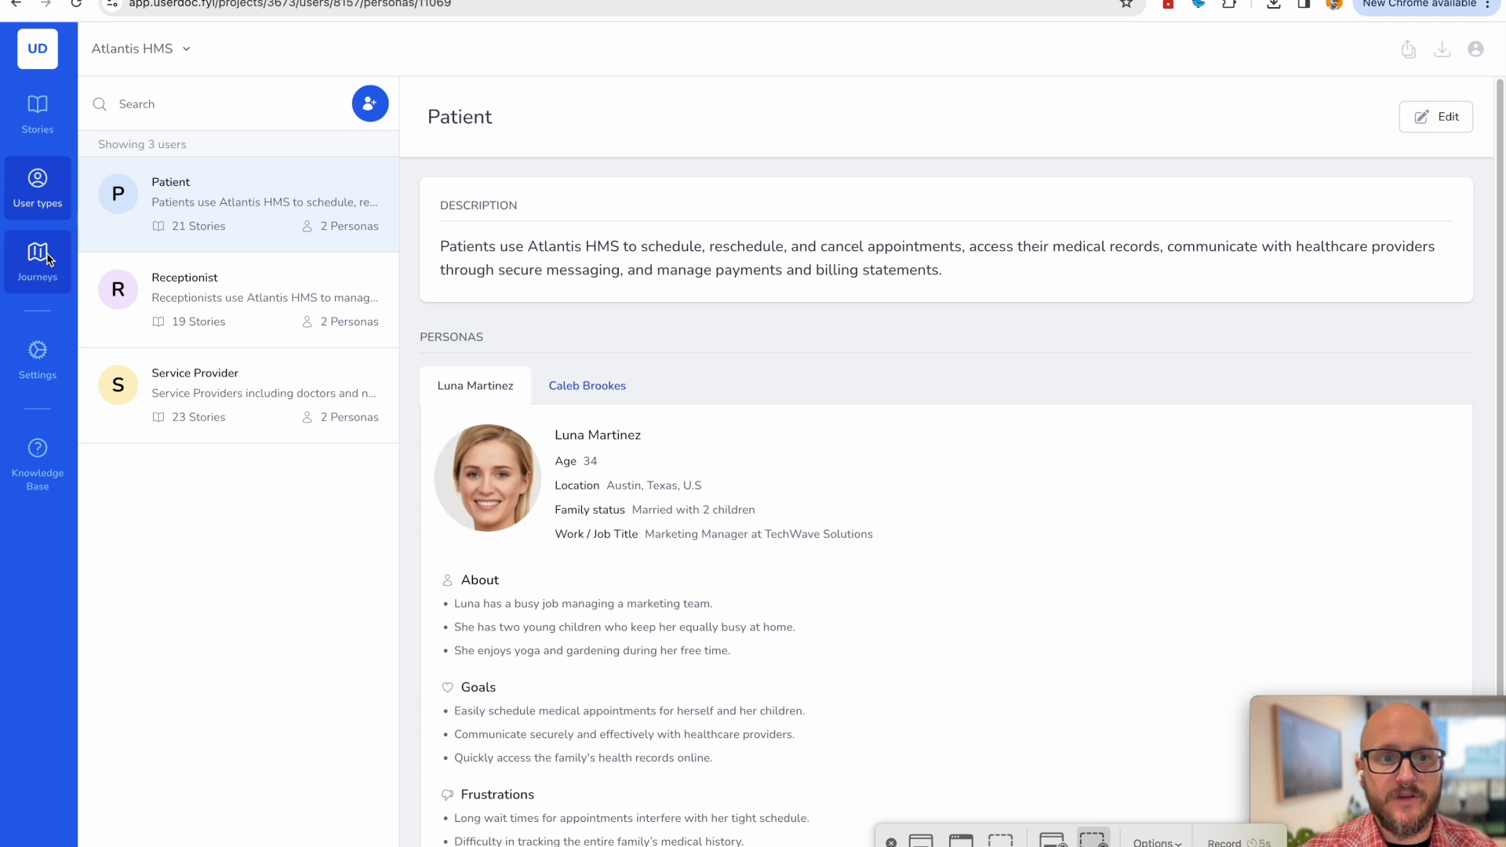
left_click(38, 251)
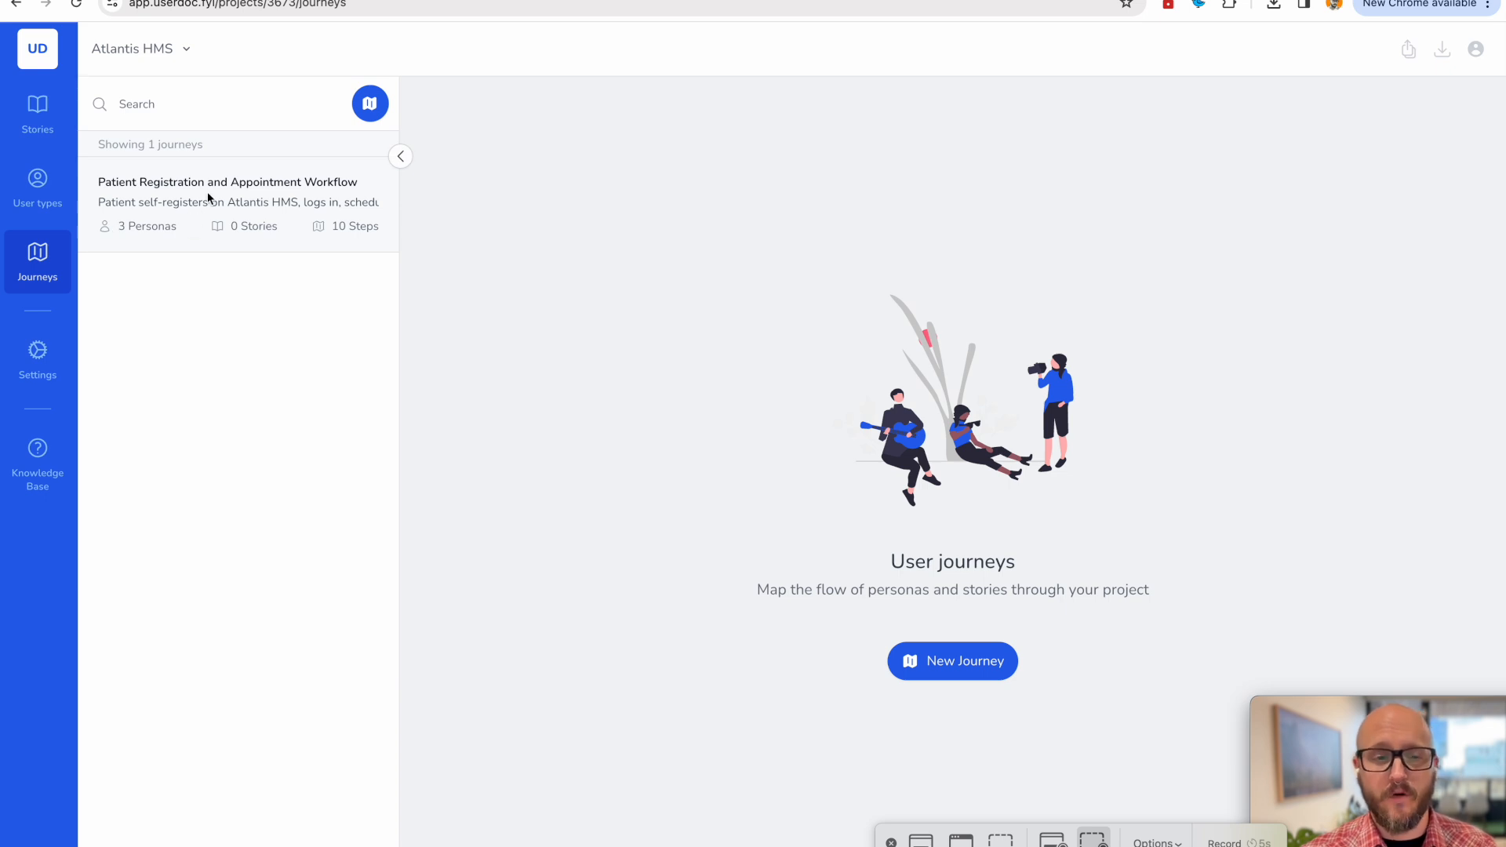
Open the Patient Registration and Appointment Workflow journey and scroll through steps 1–10.
left_click(227, 182)
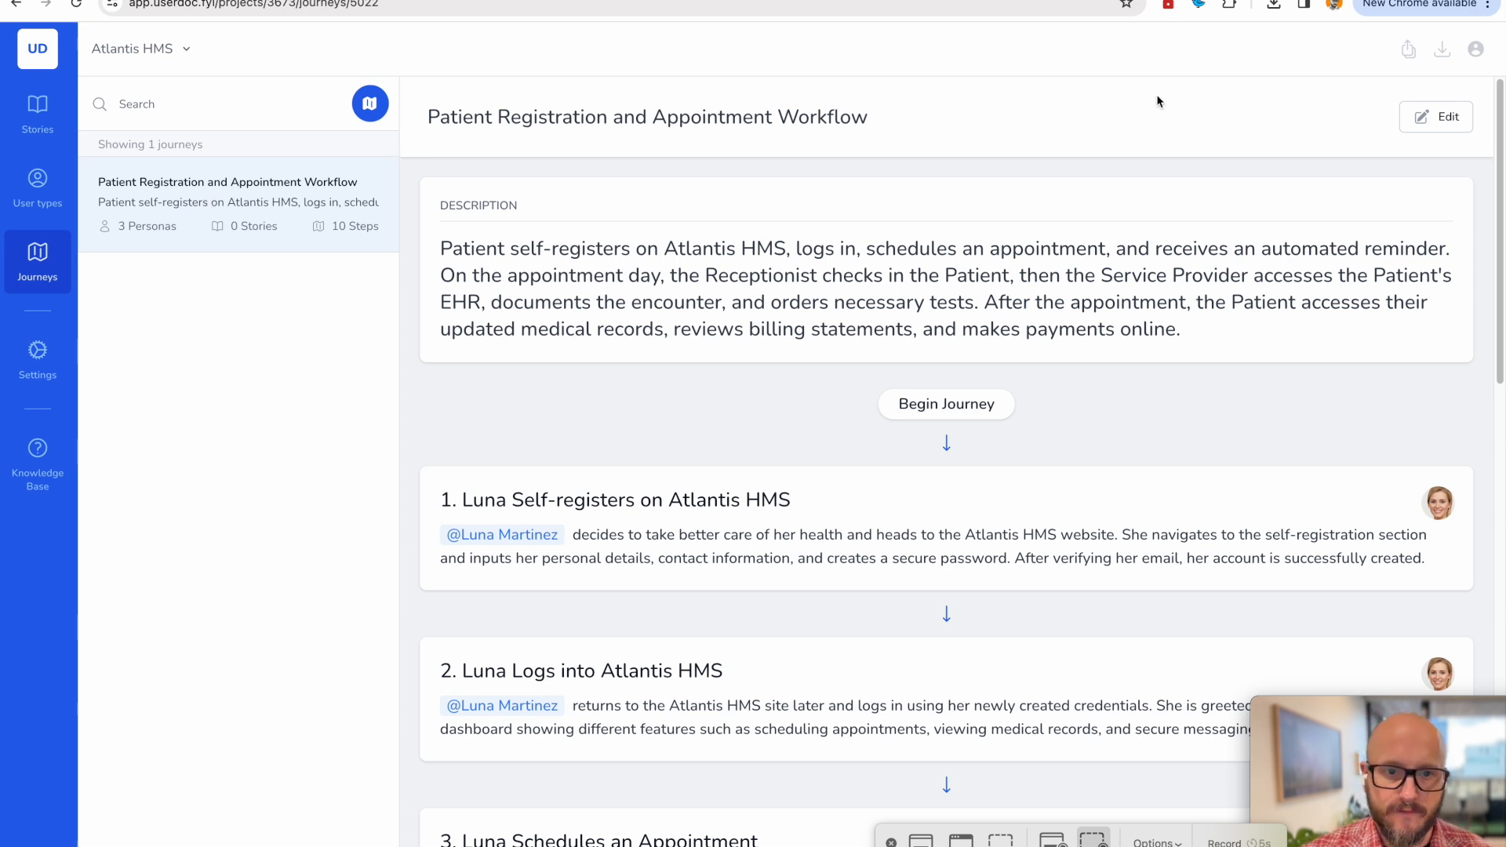
mouse_move(1183, 253)
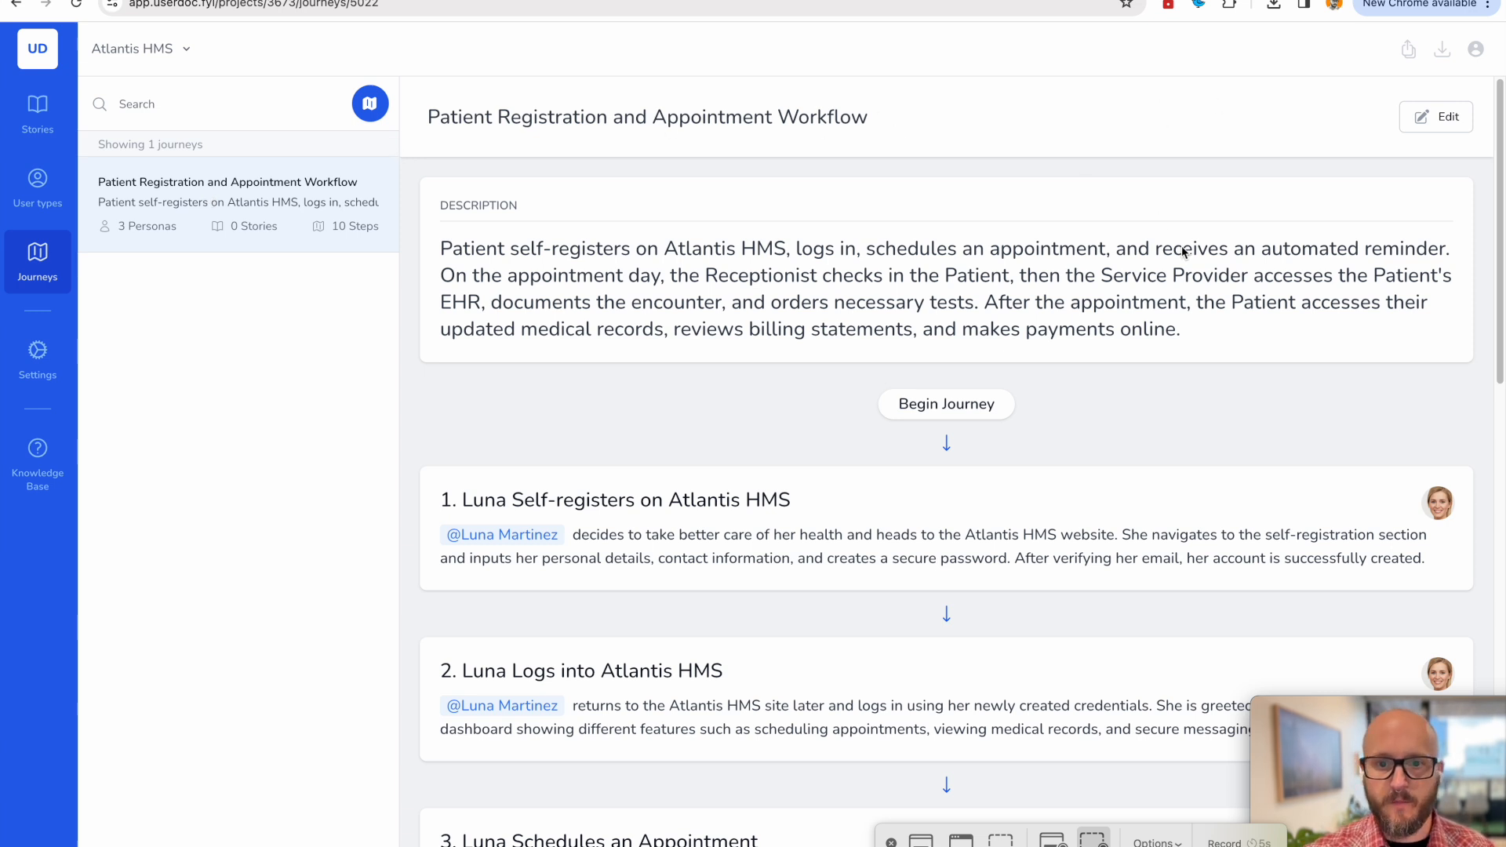
scroll("down", 3)
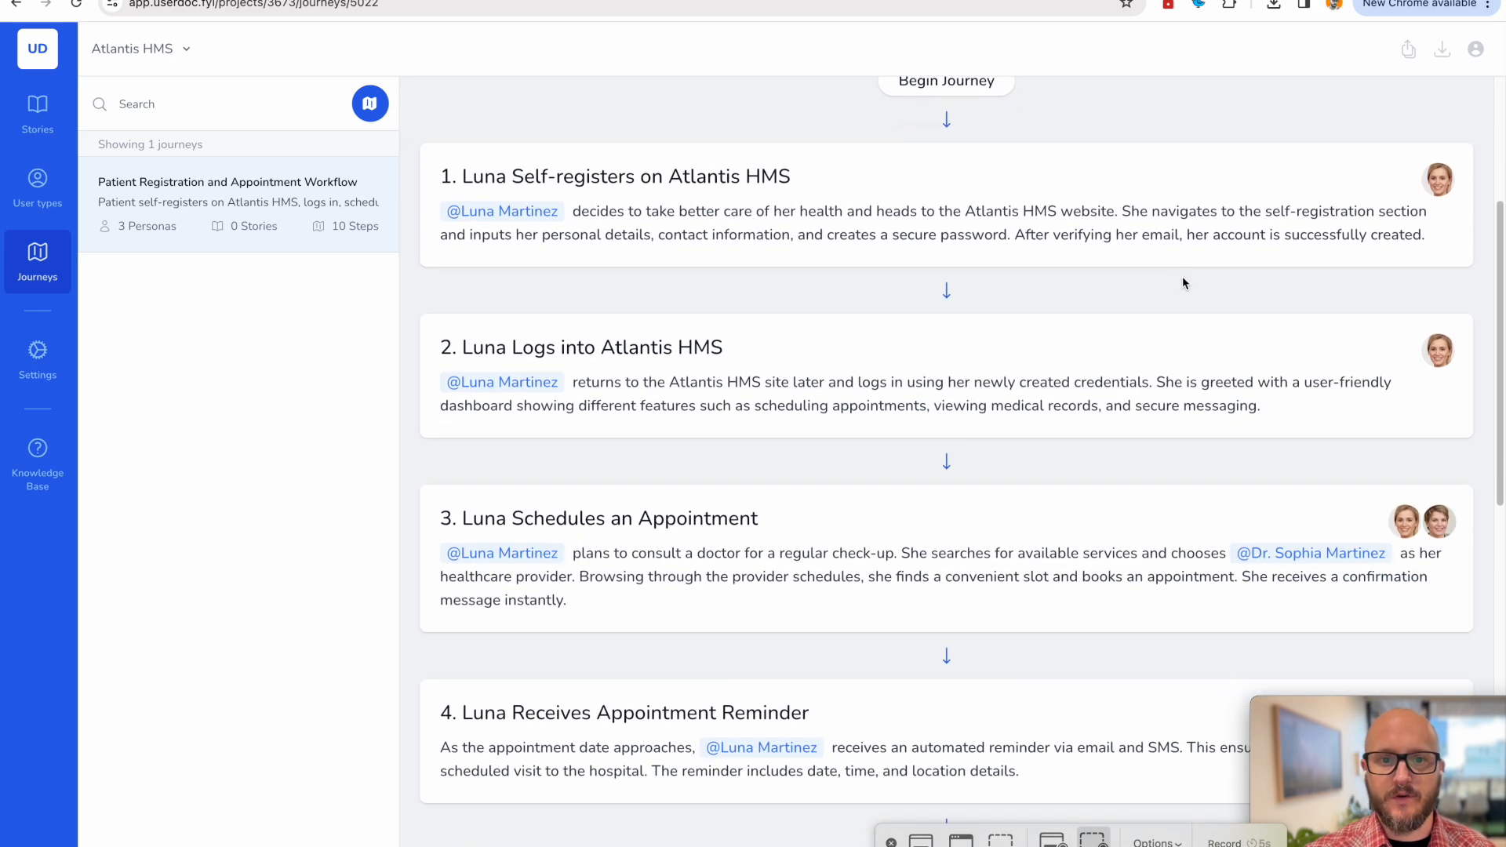
mouse_move(1383, 192)
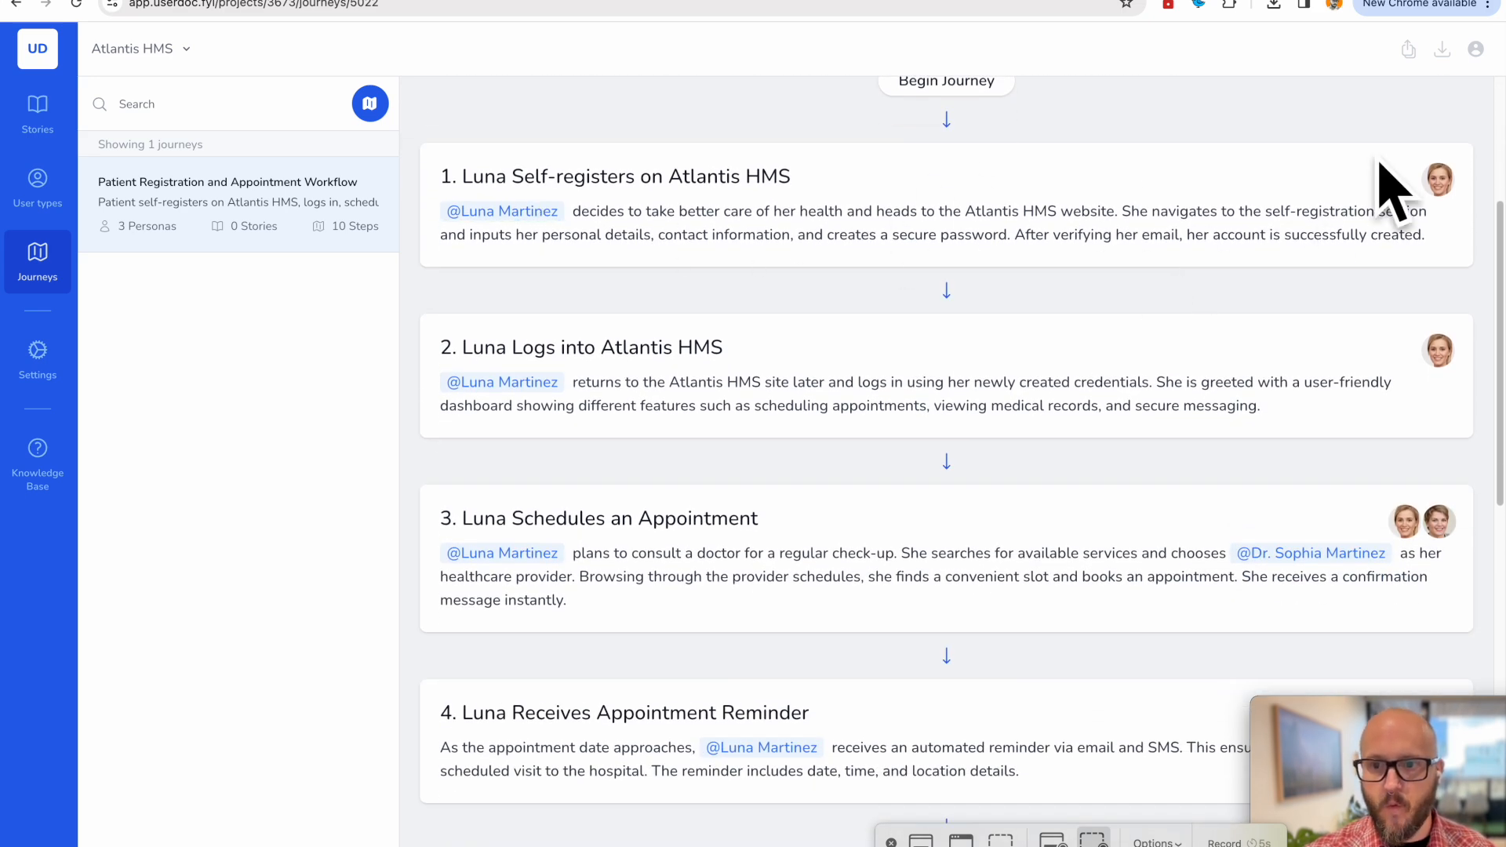
scroll("down", 3)
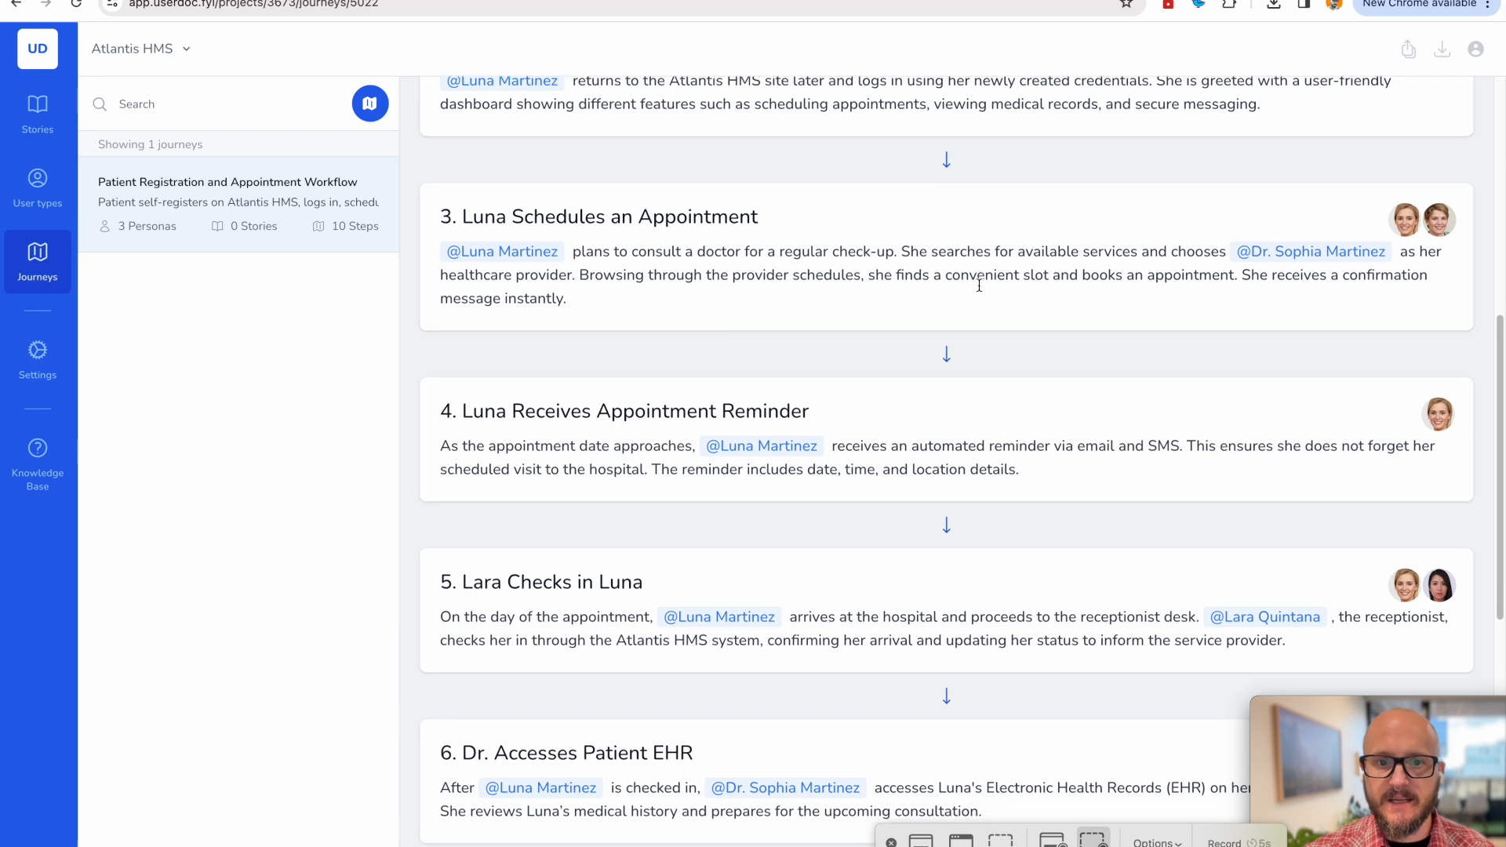
scroll("down", 3)
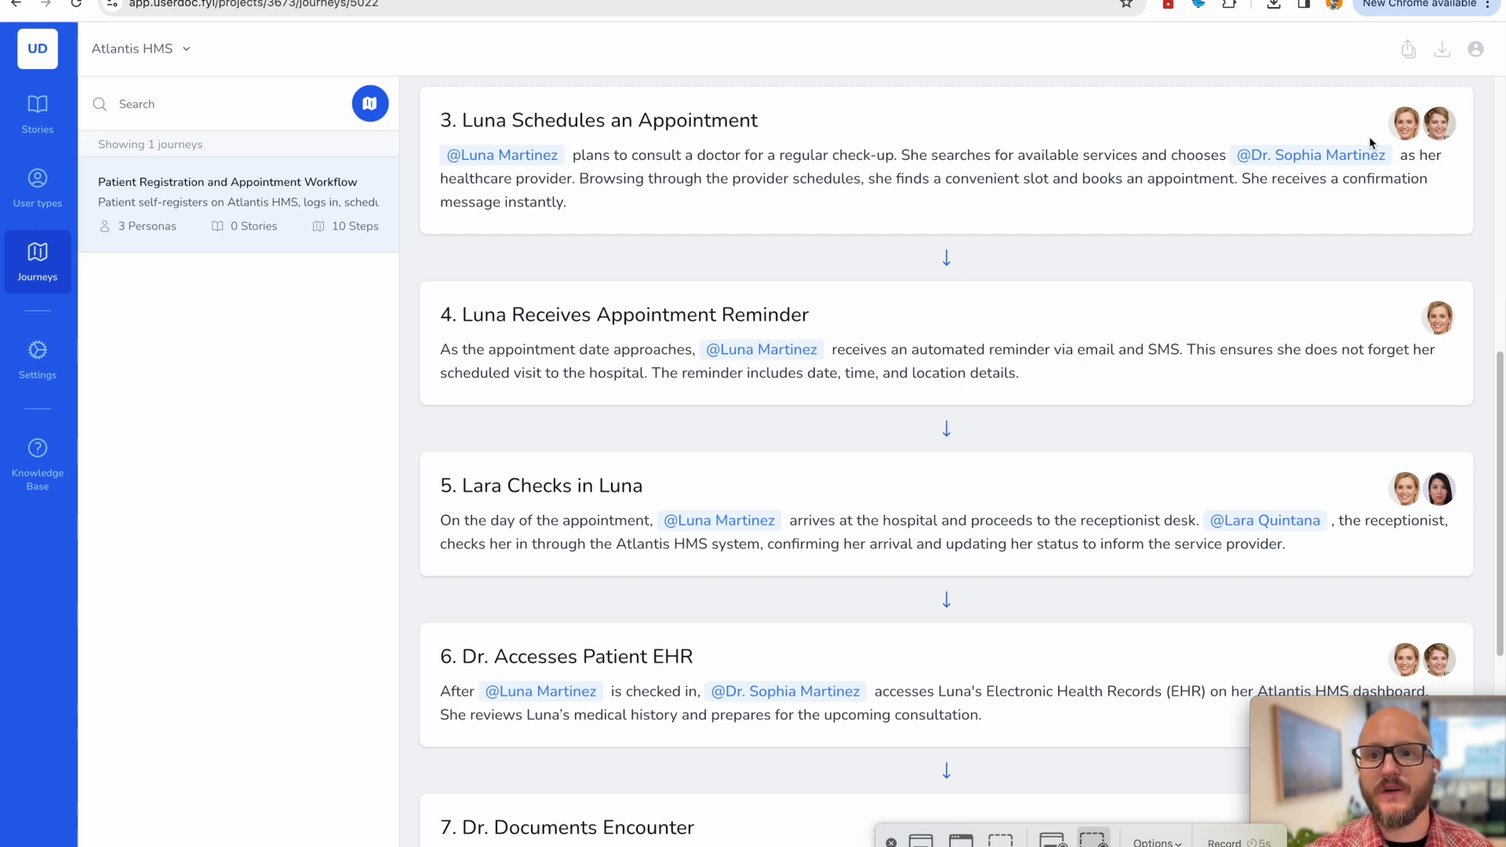
mouse_move(1294, 164)
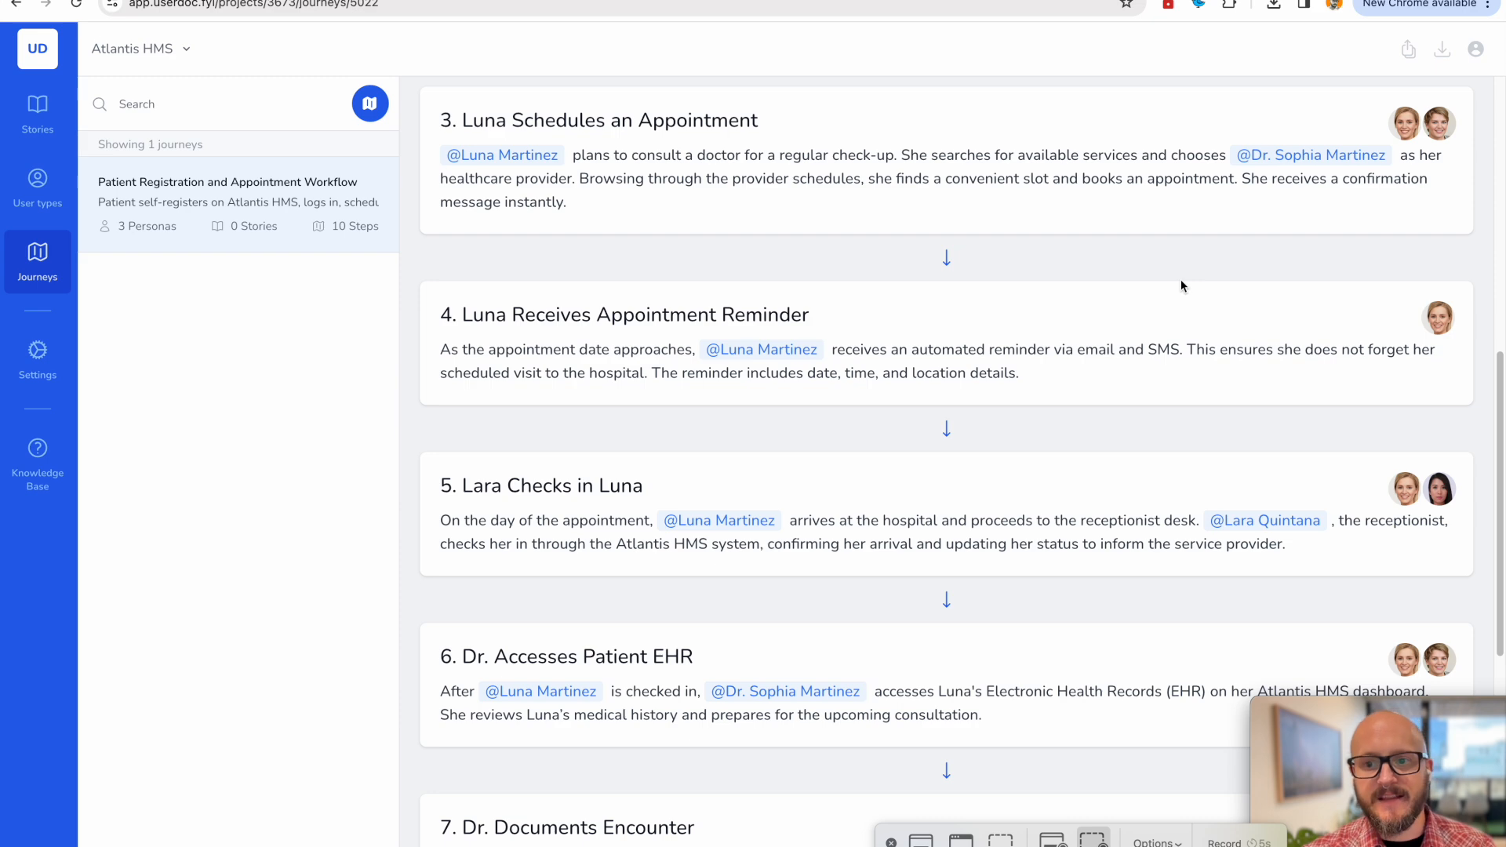
scroll("down", 3)
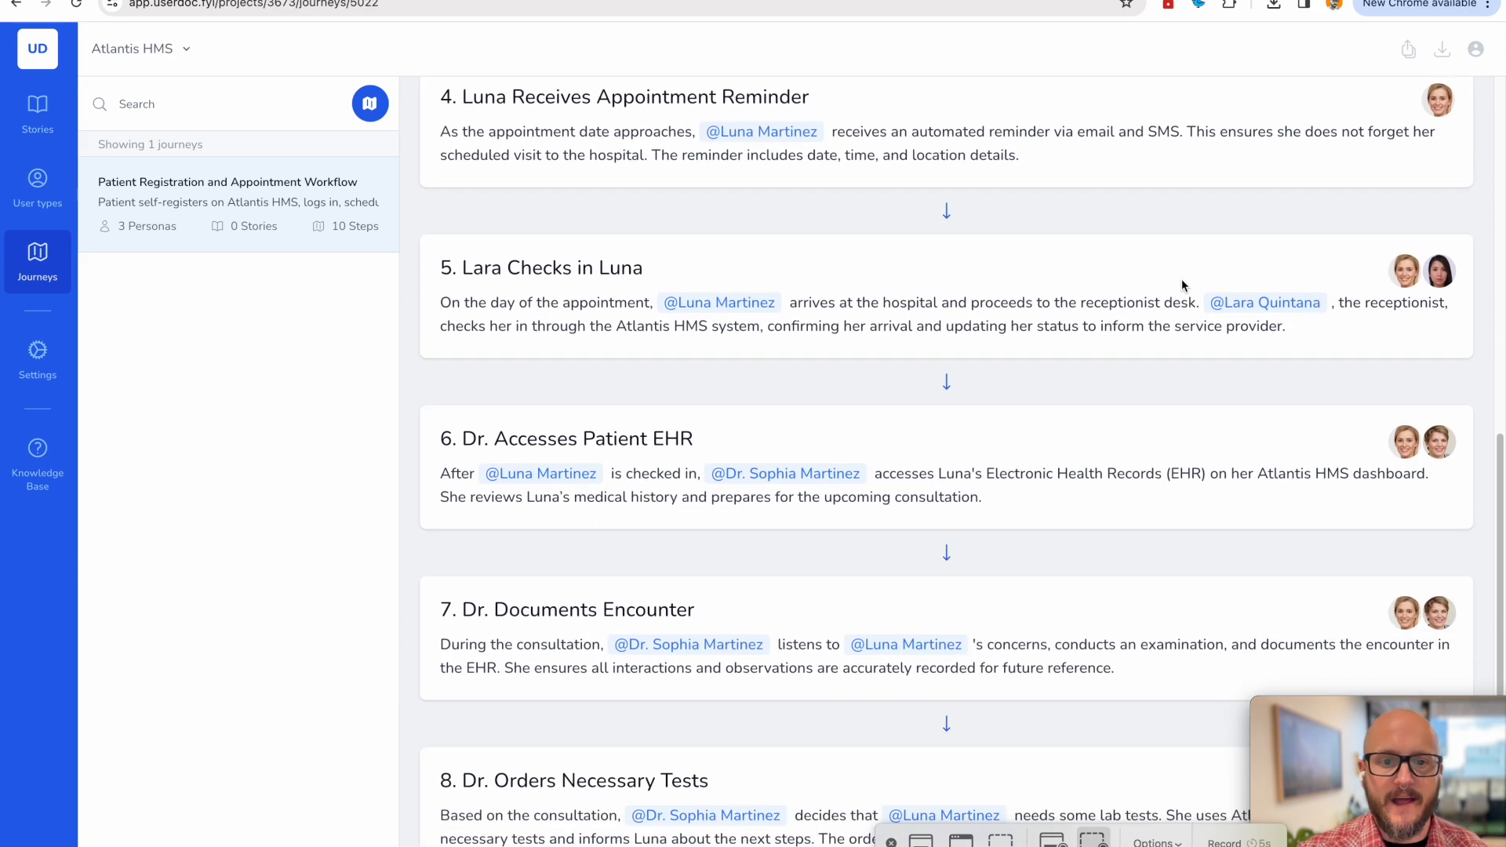
scroll("down", 3)
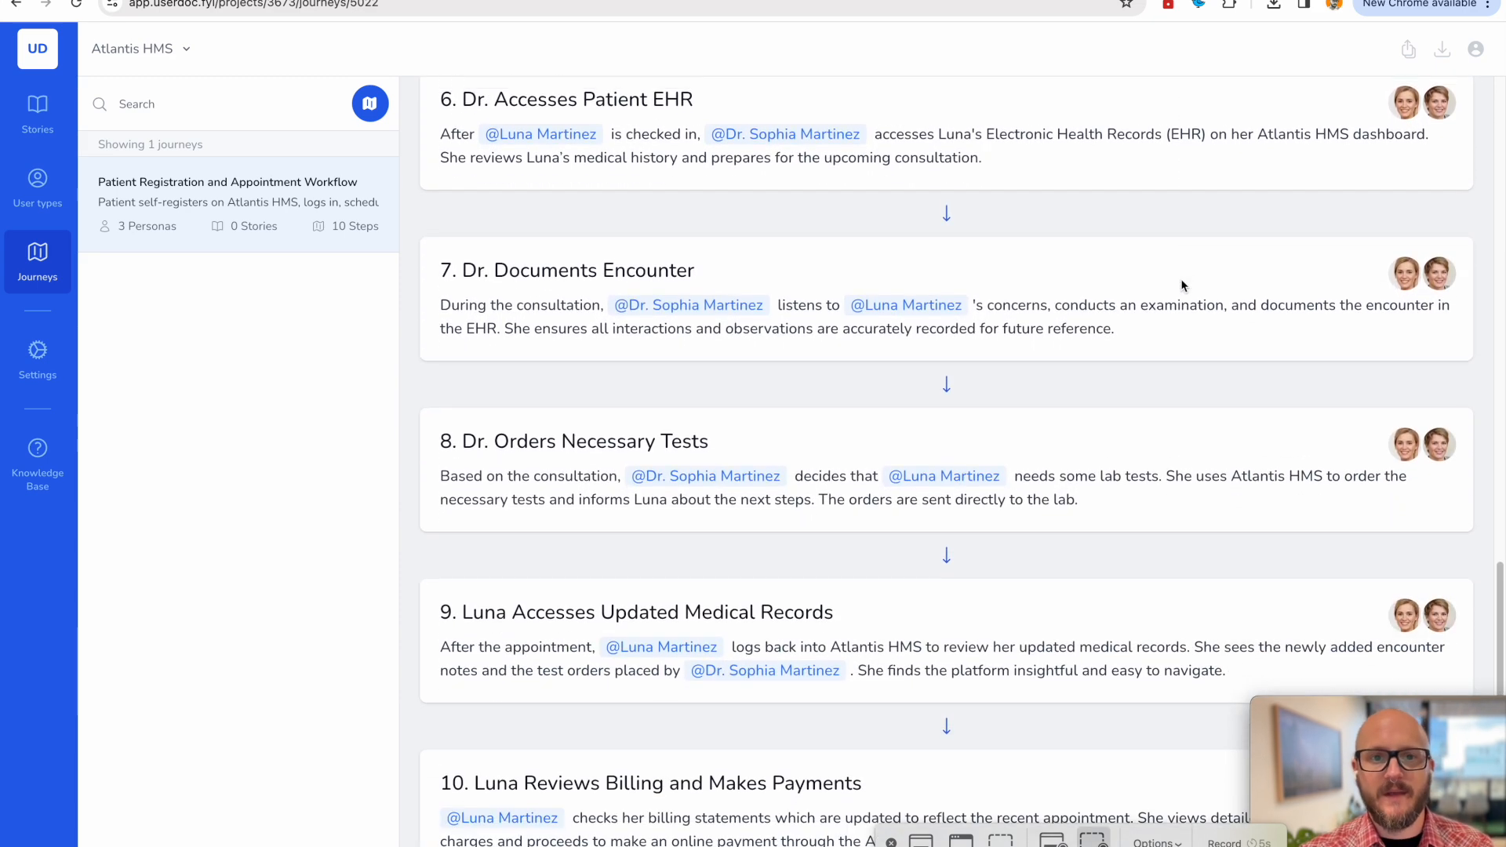
scroll("down", 3)
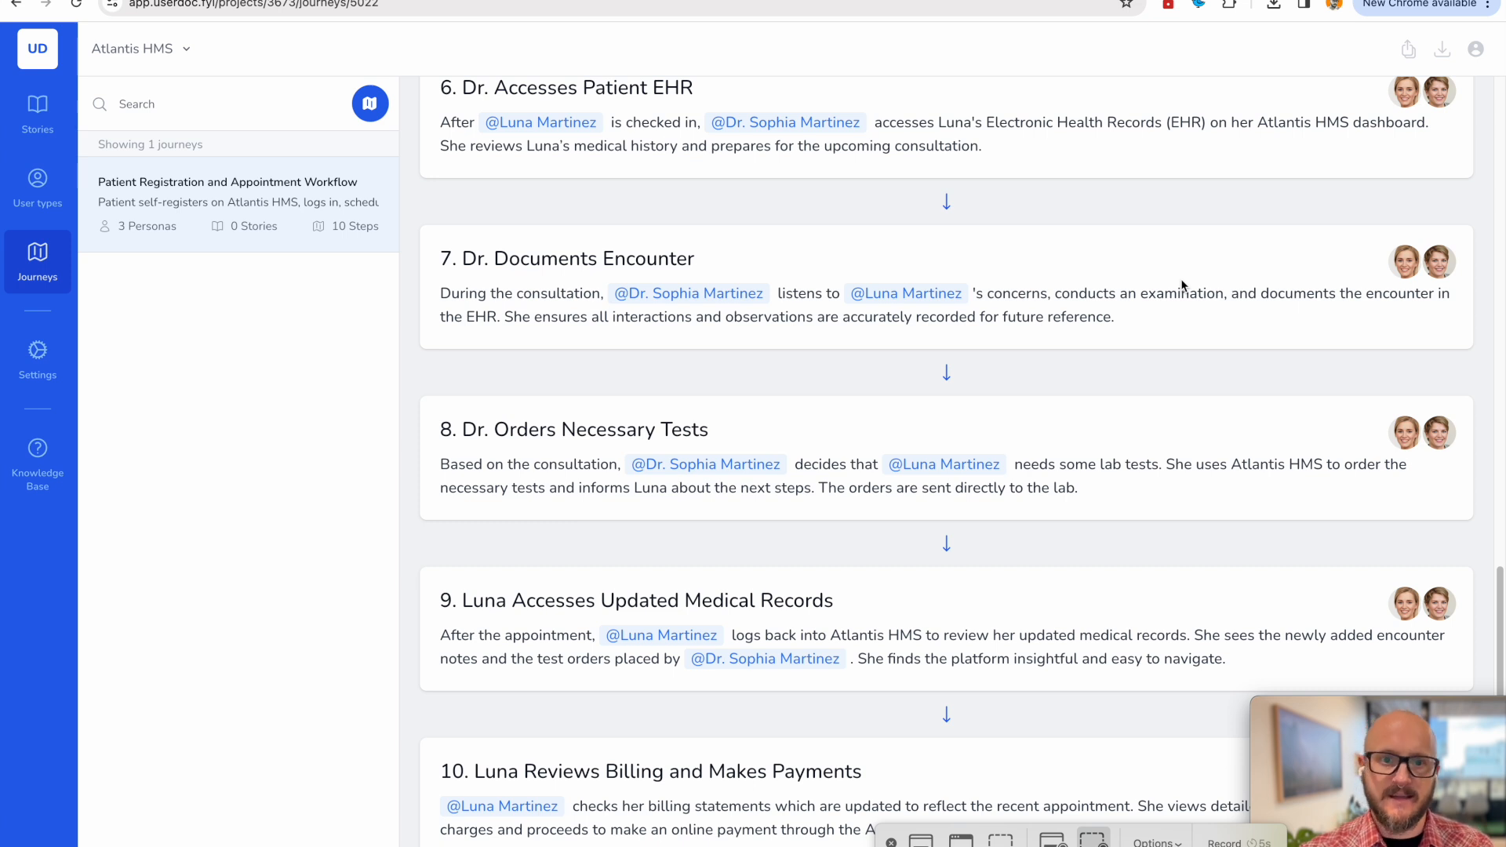
scroll("down", 3)
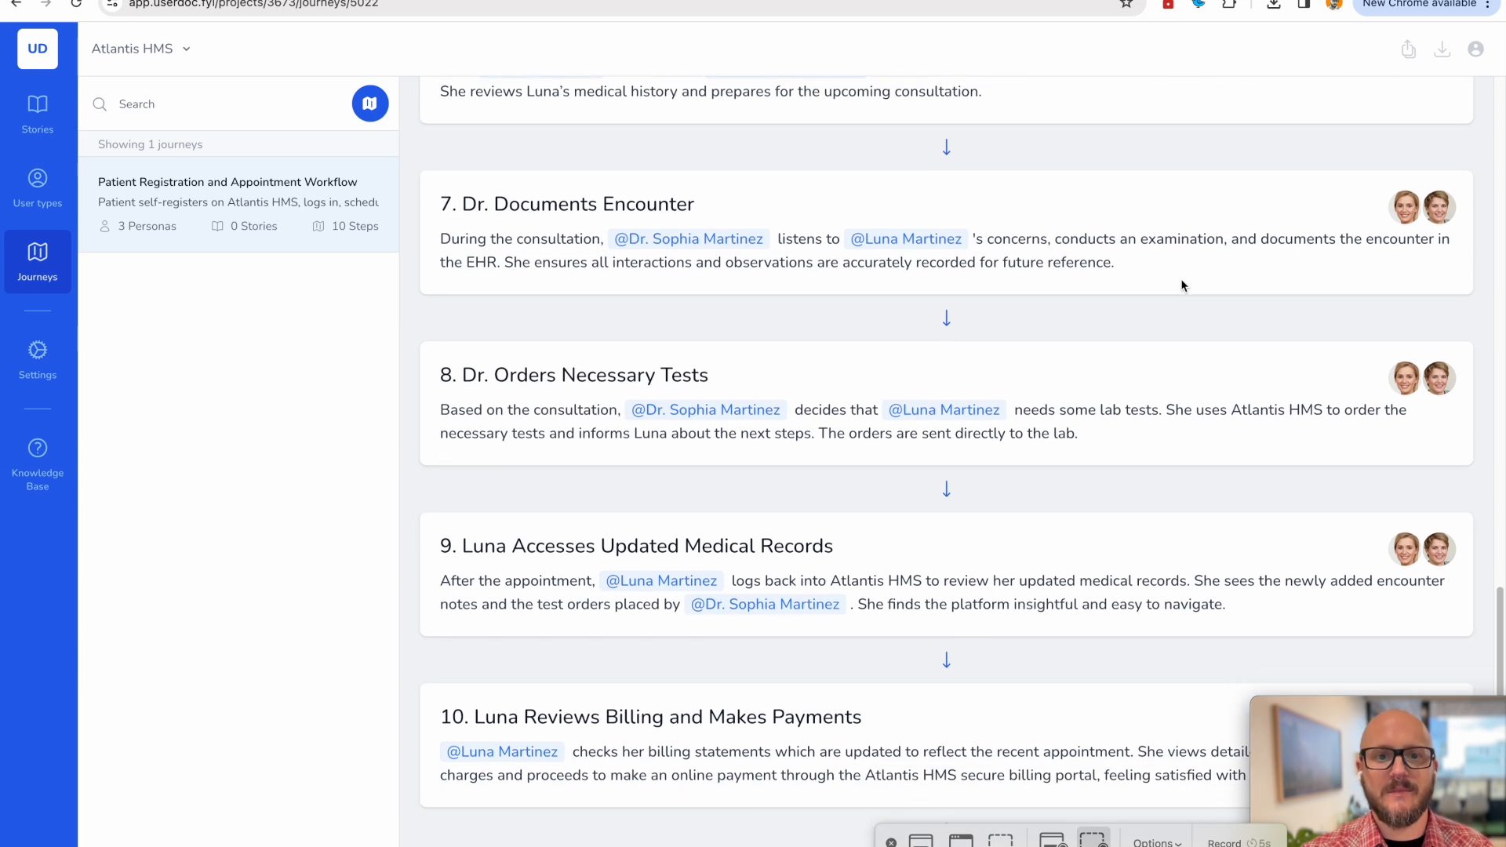
scroll("down", 3)
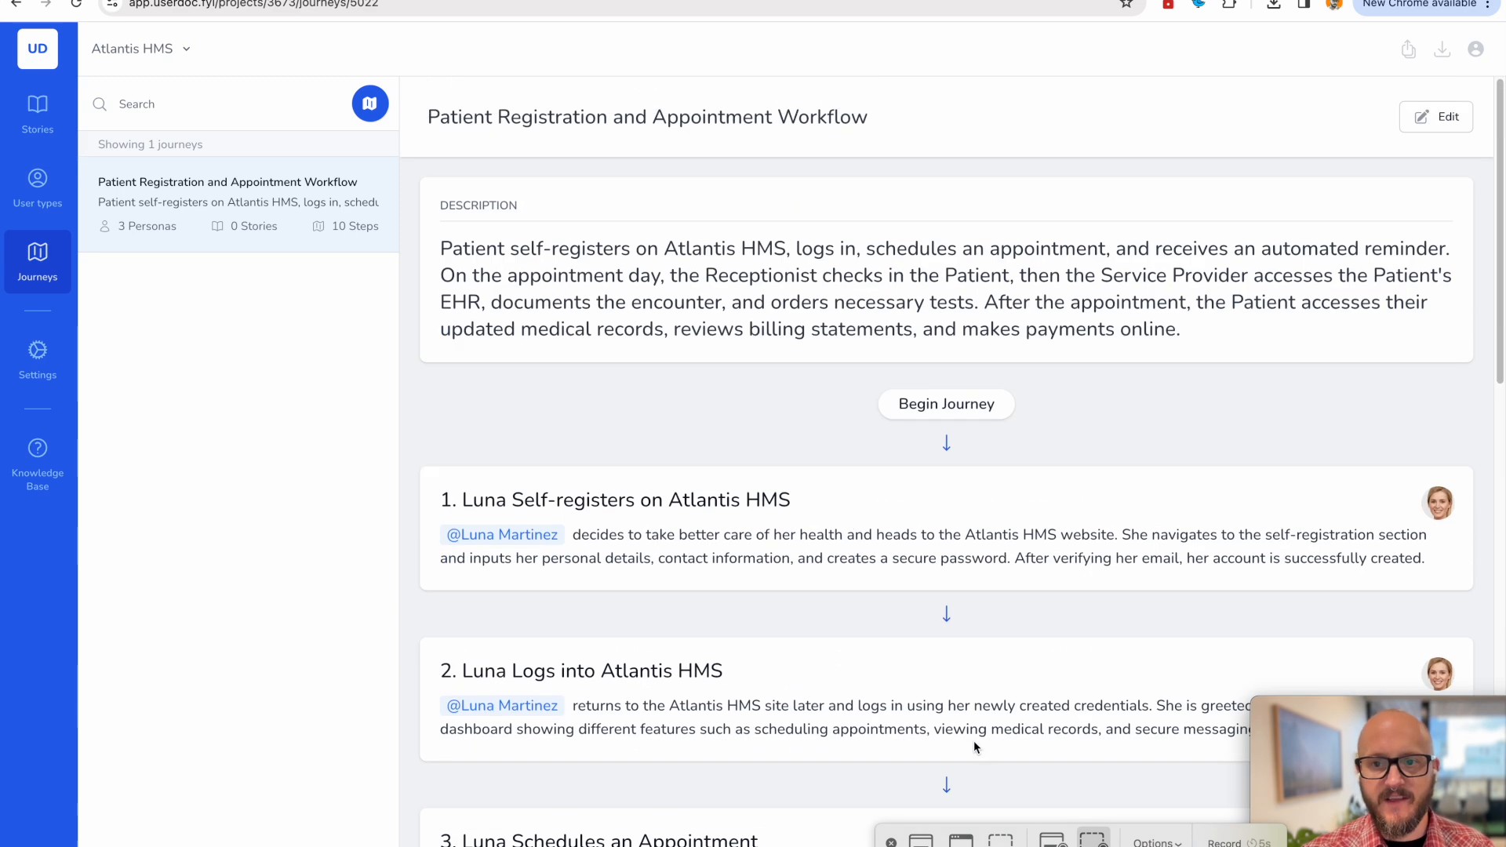
Put the journey in edit mode and append a blank step after billing.
left_click(1435, 116)
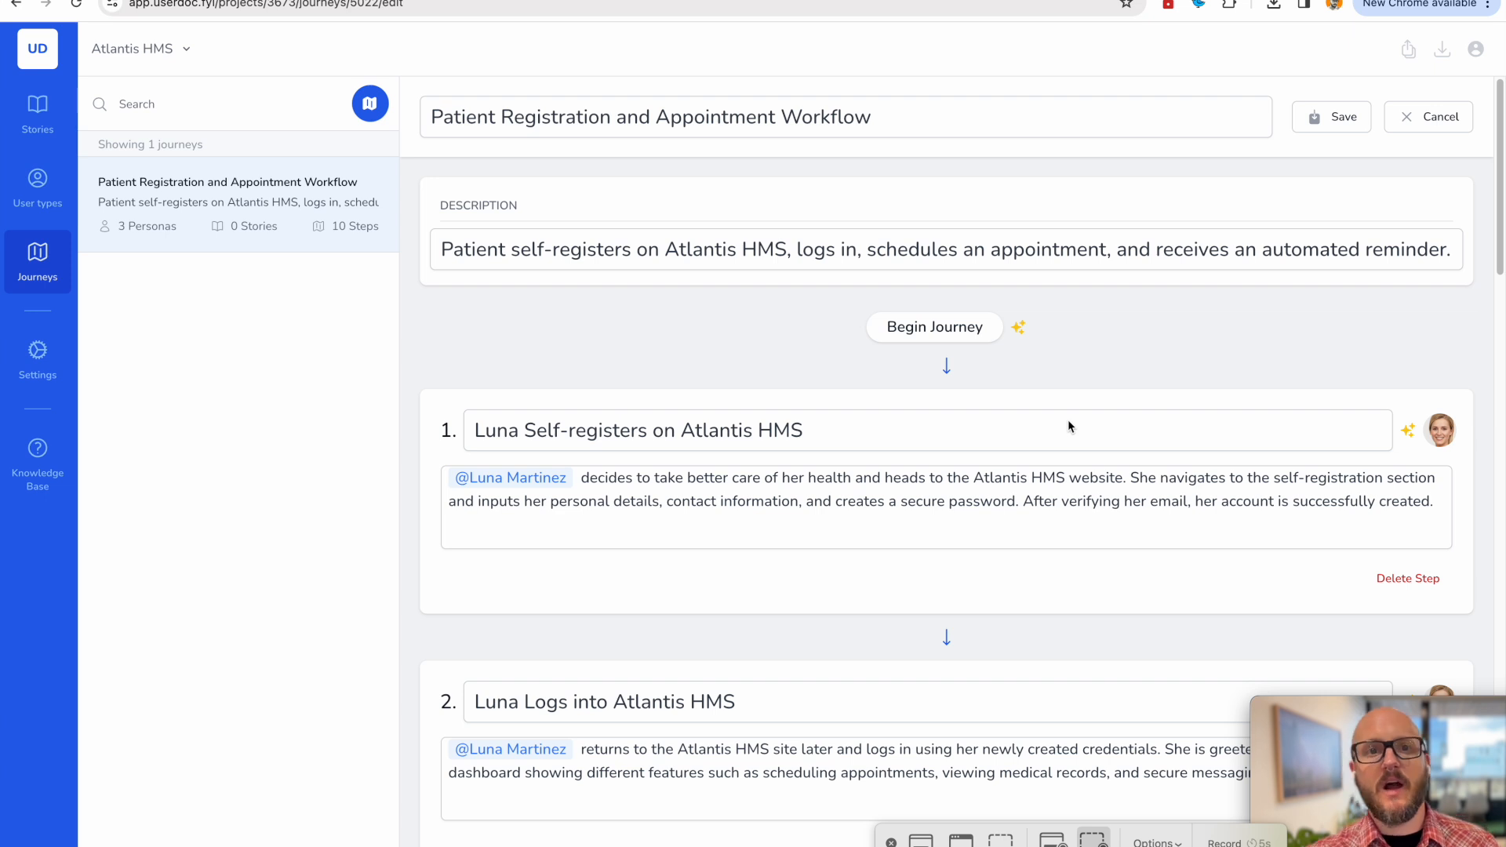
mouse_move(1061, 418)
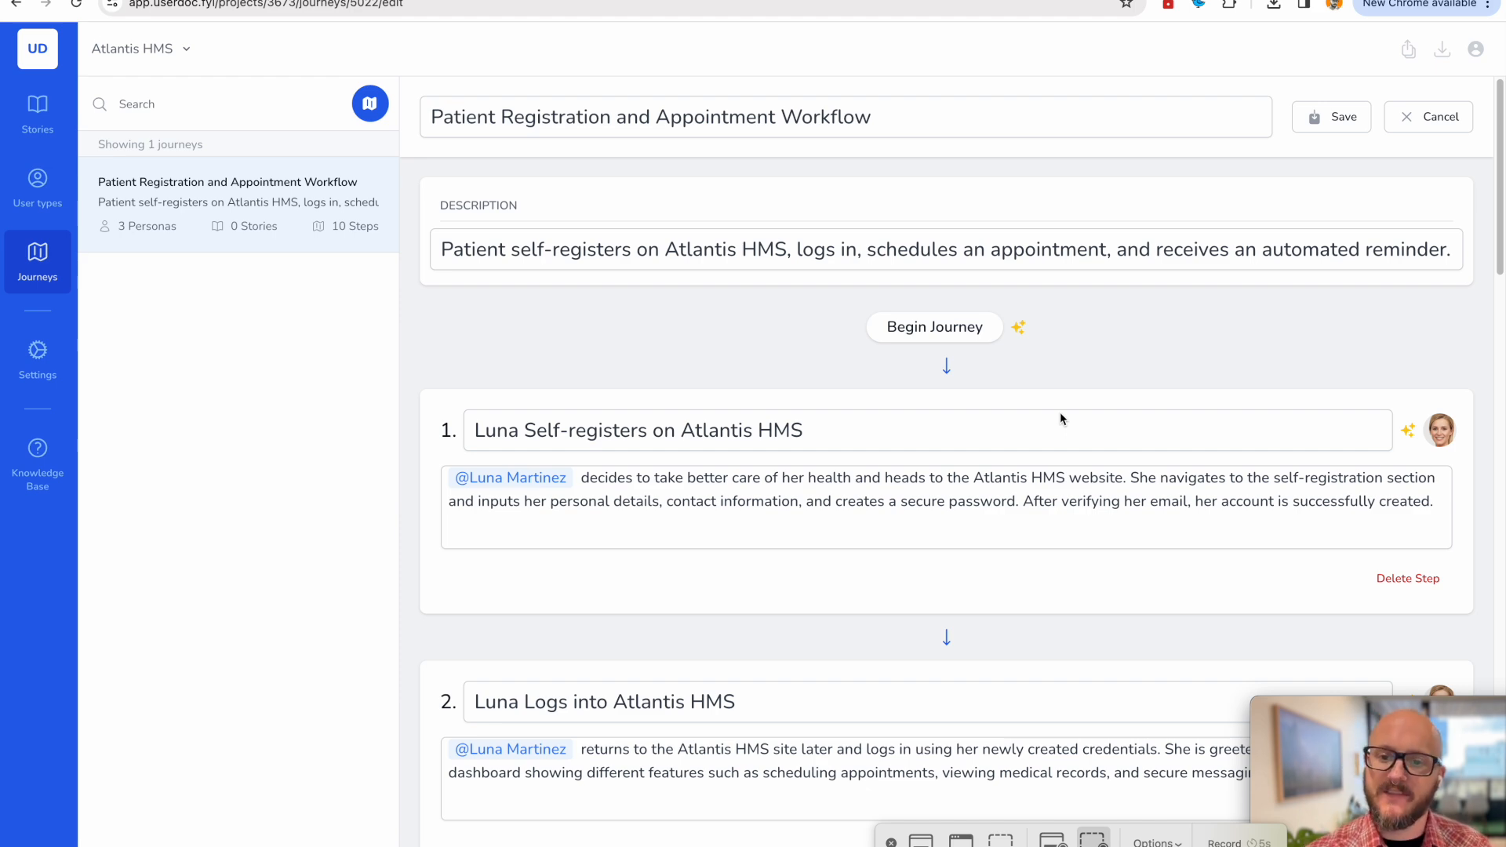
left_click(945, 634)
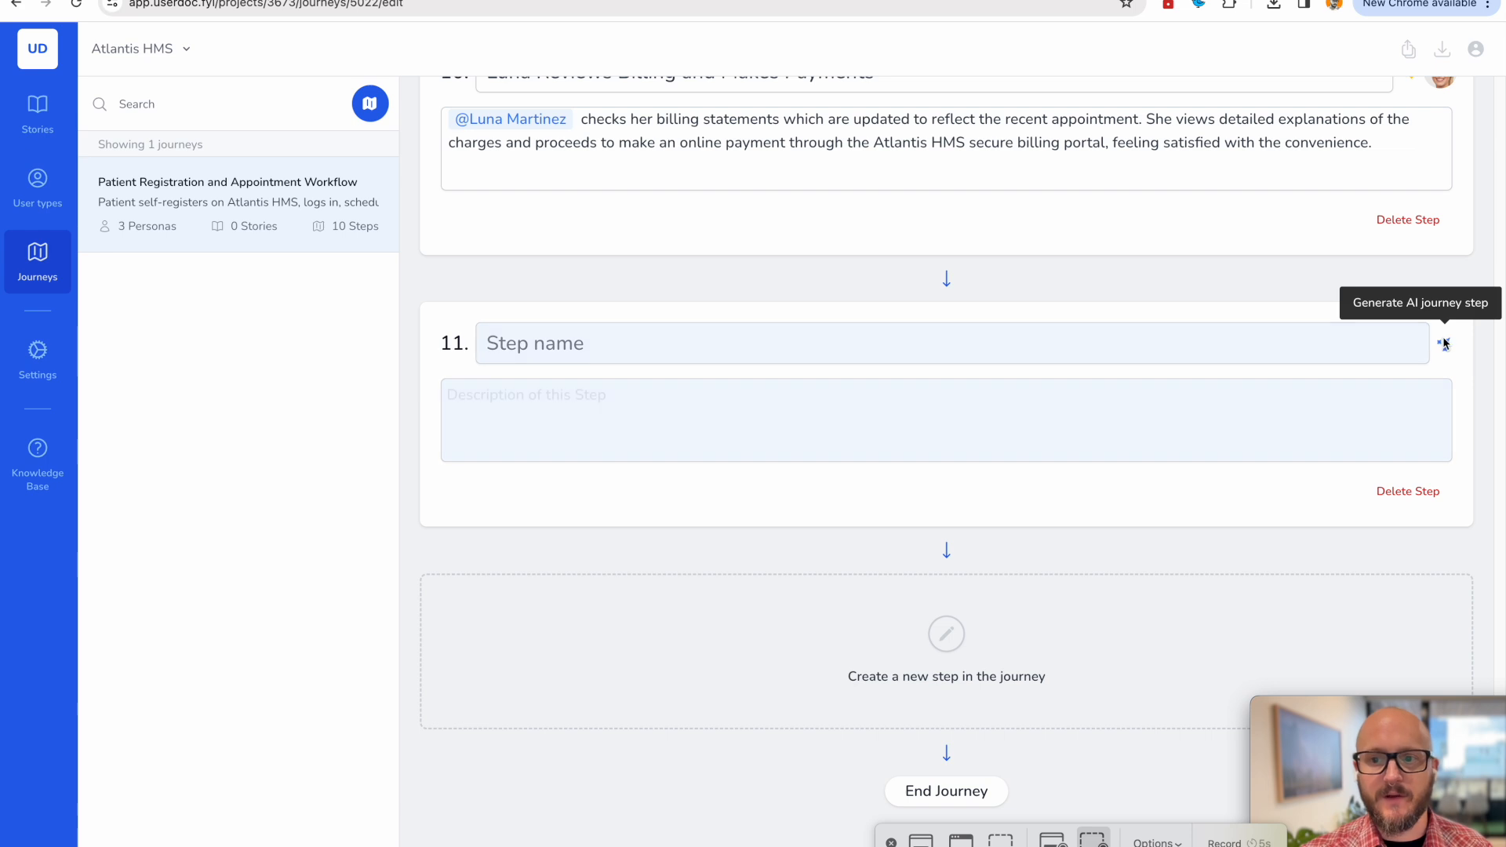
Generate journey step 11 with AI as "Luna Reviews Lab Test Results".
left_click(1443, 343)
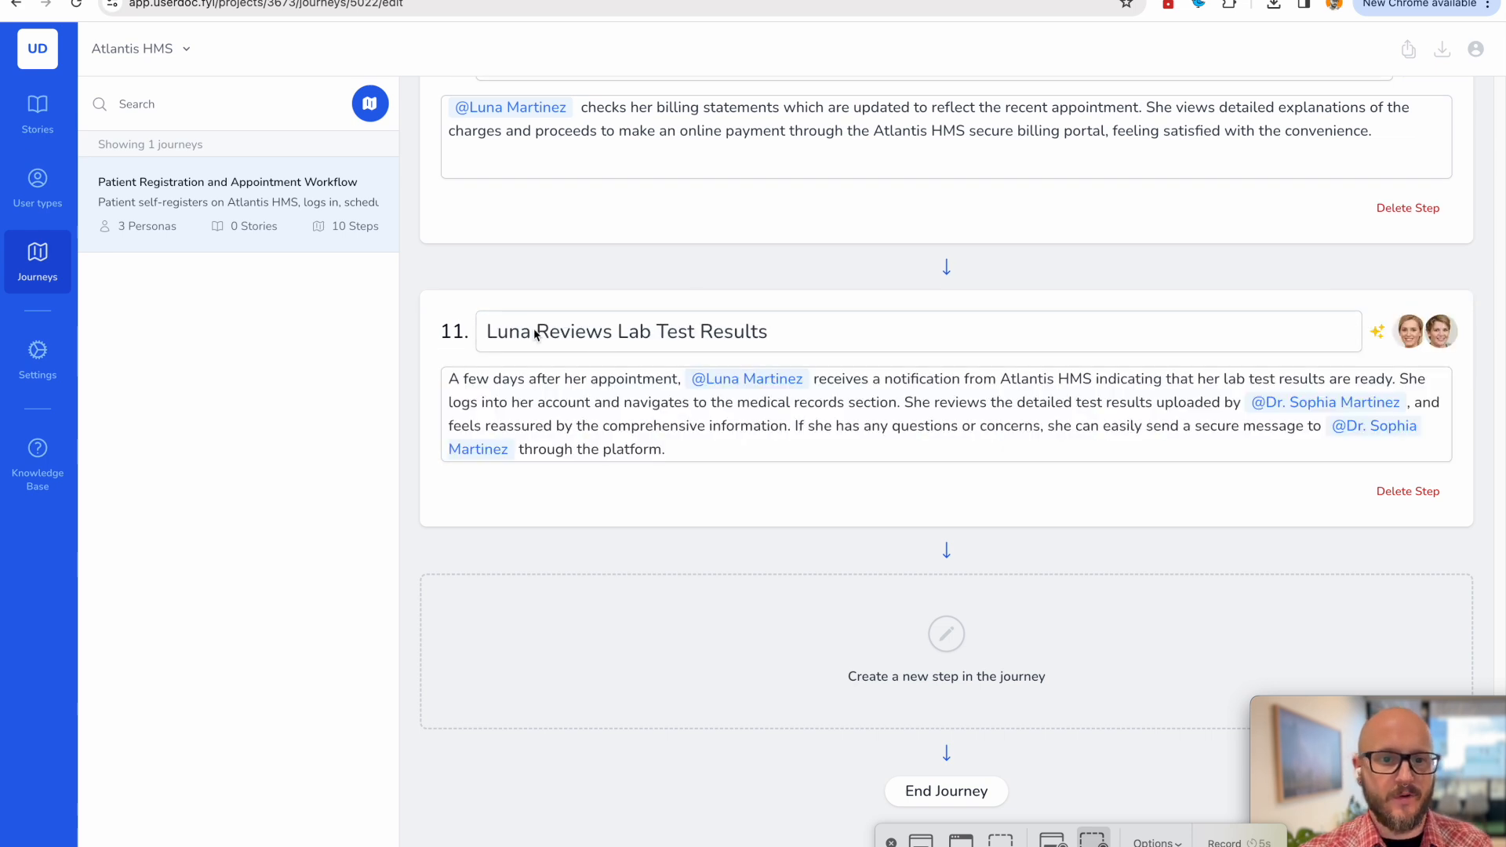
mouse_move(1255, 401)
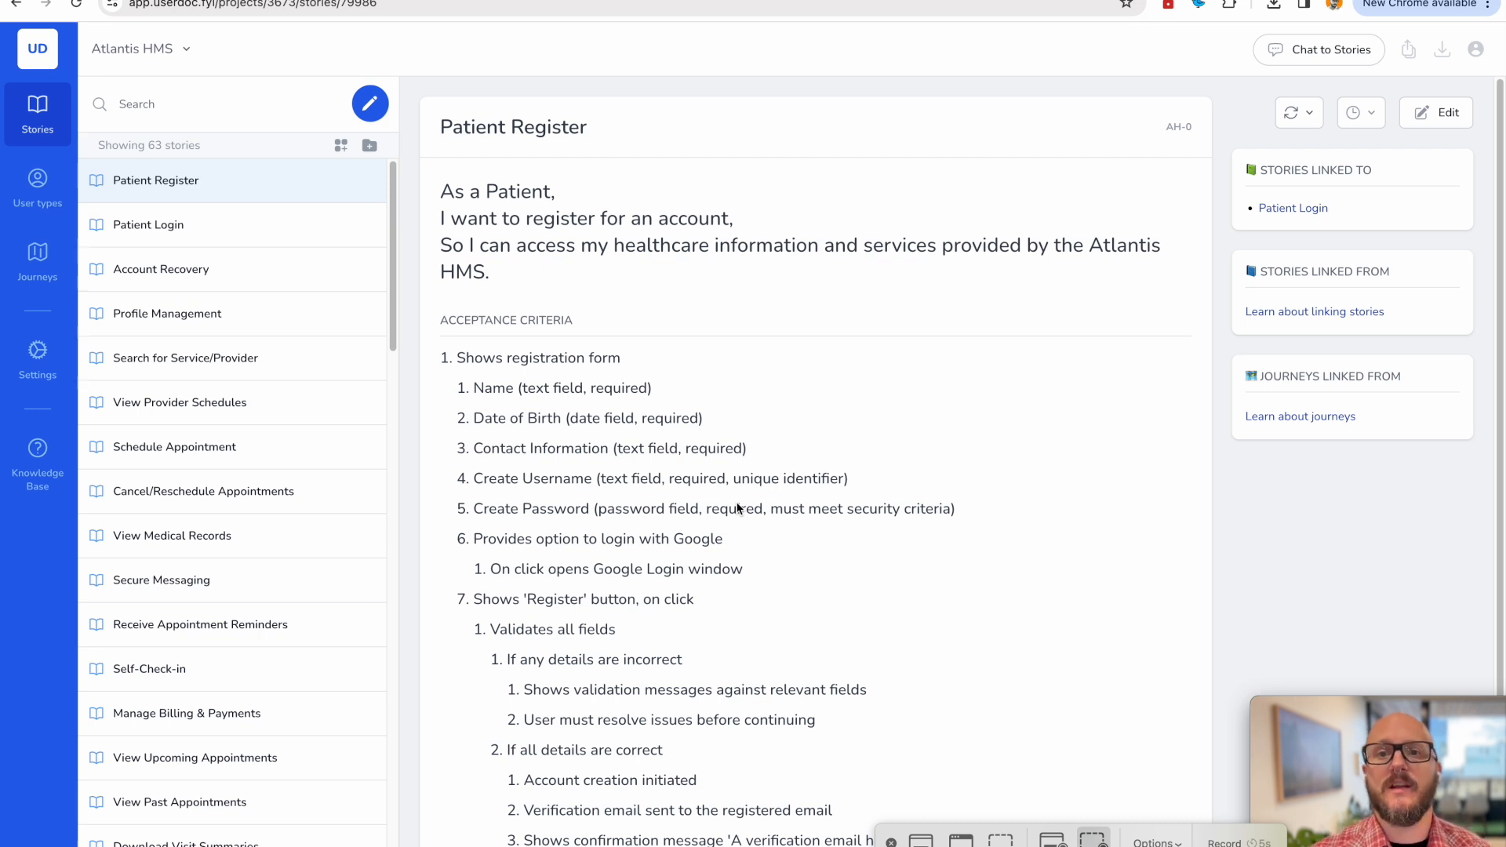
mouse_move(989, 388)
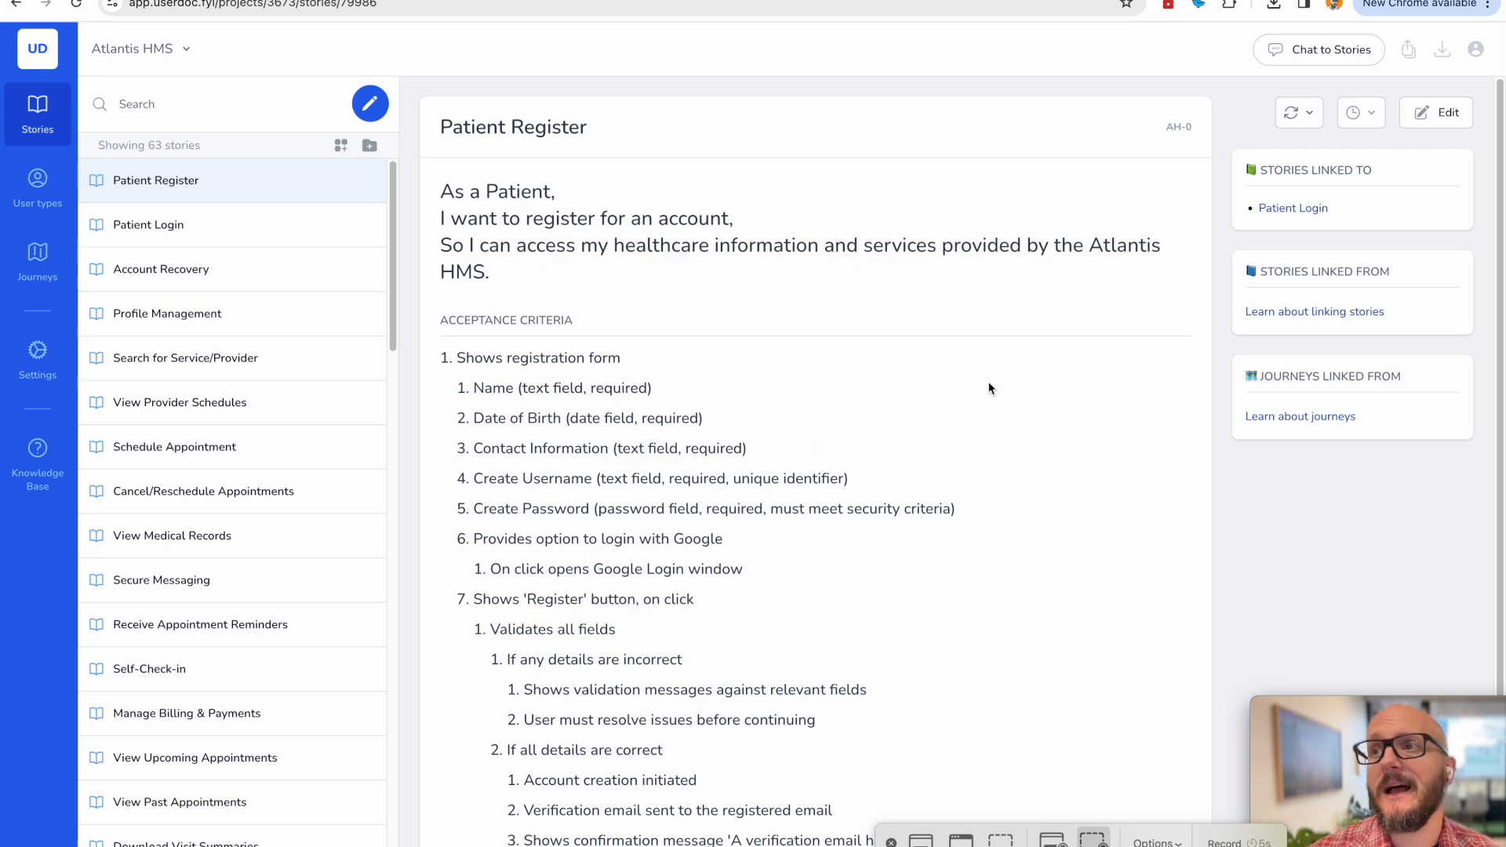